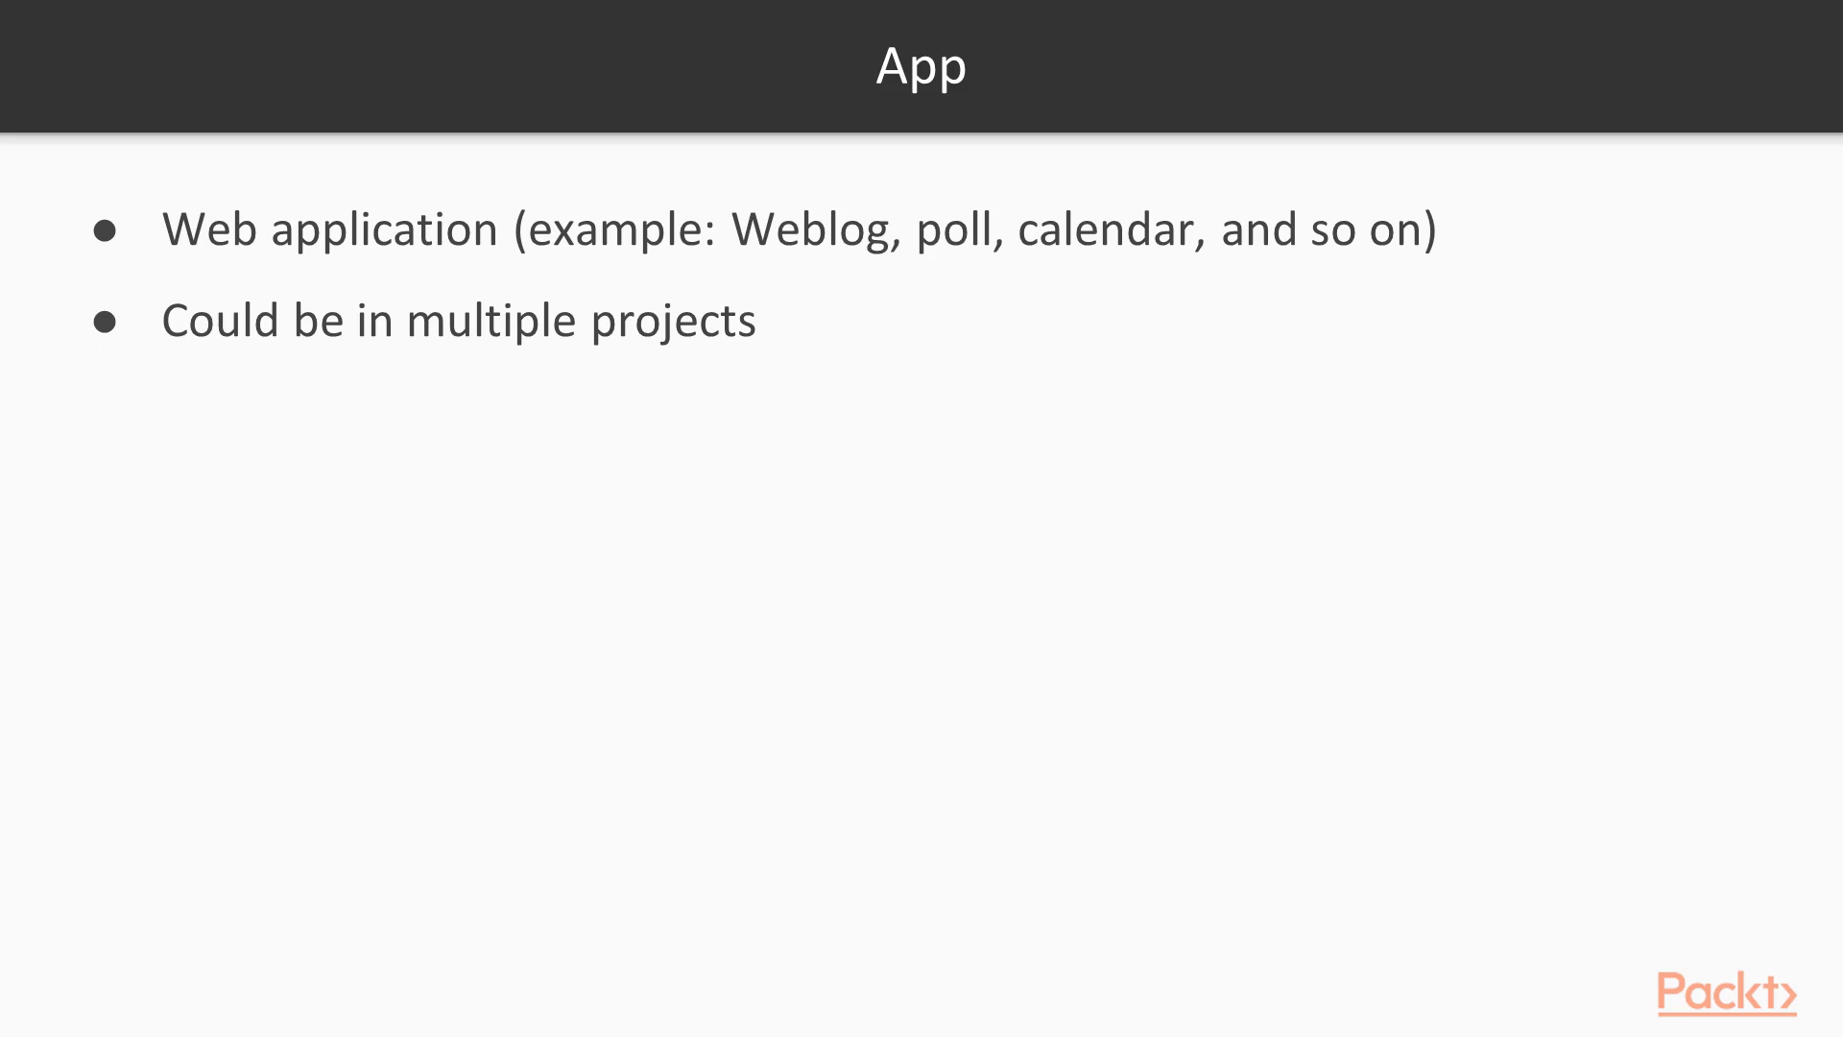
Open a terminal in the backend folder and run dir to list venv and requirements.txt.
key("Right")
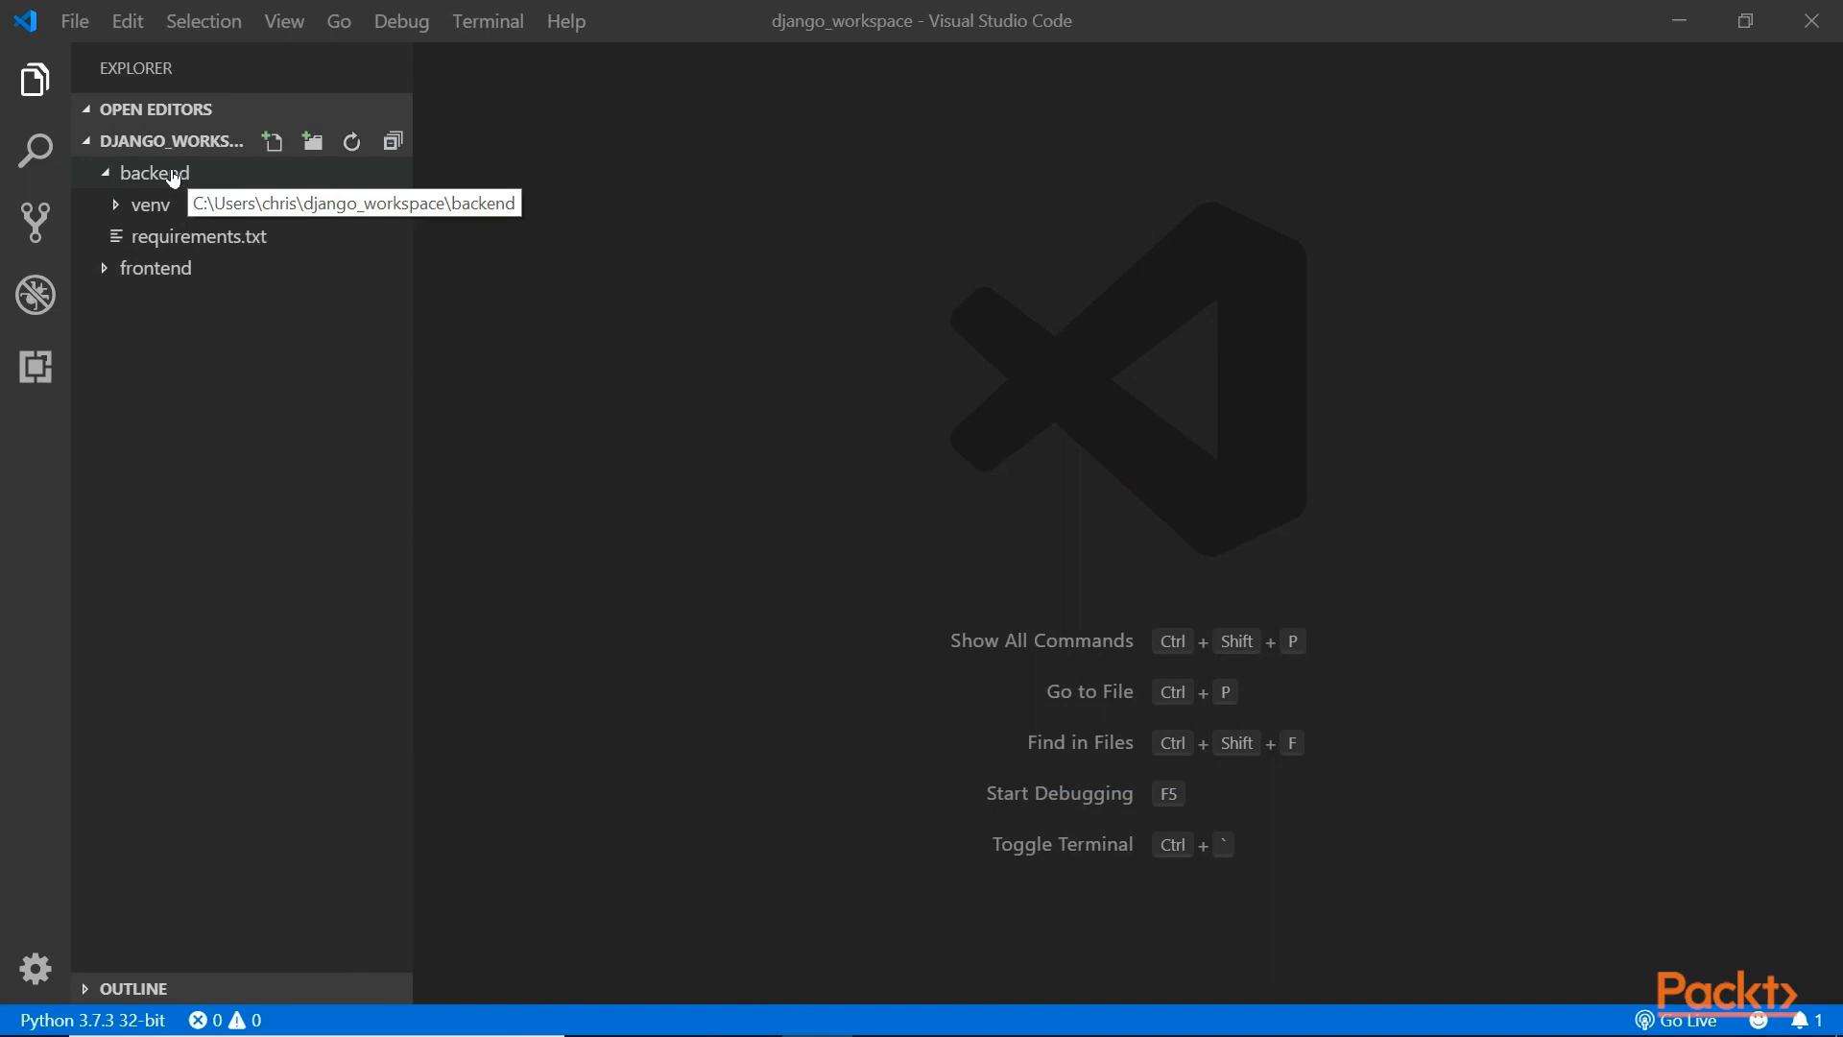
left_click(153, 172)
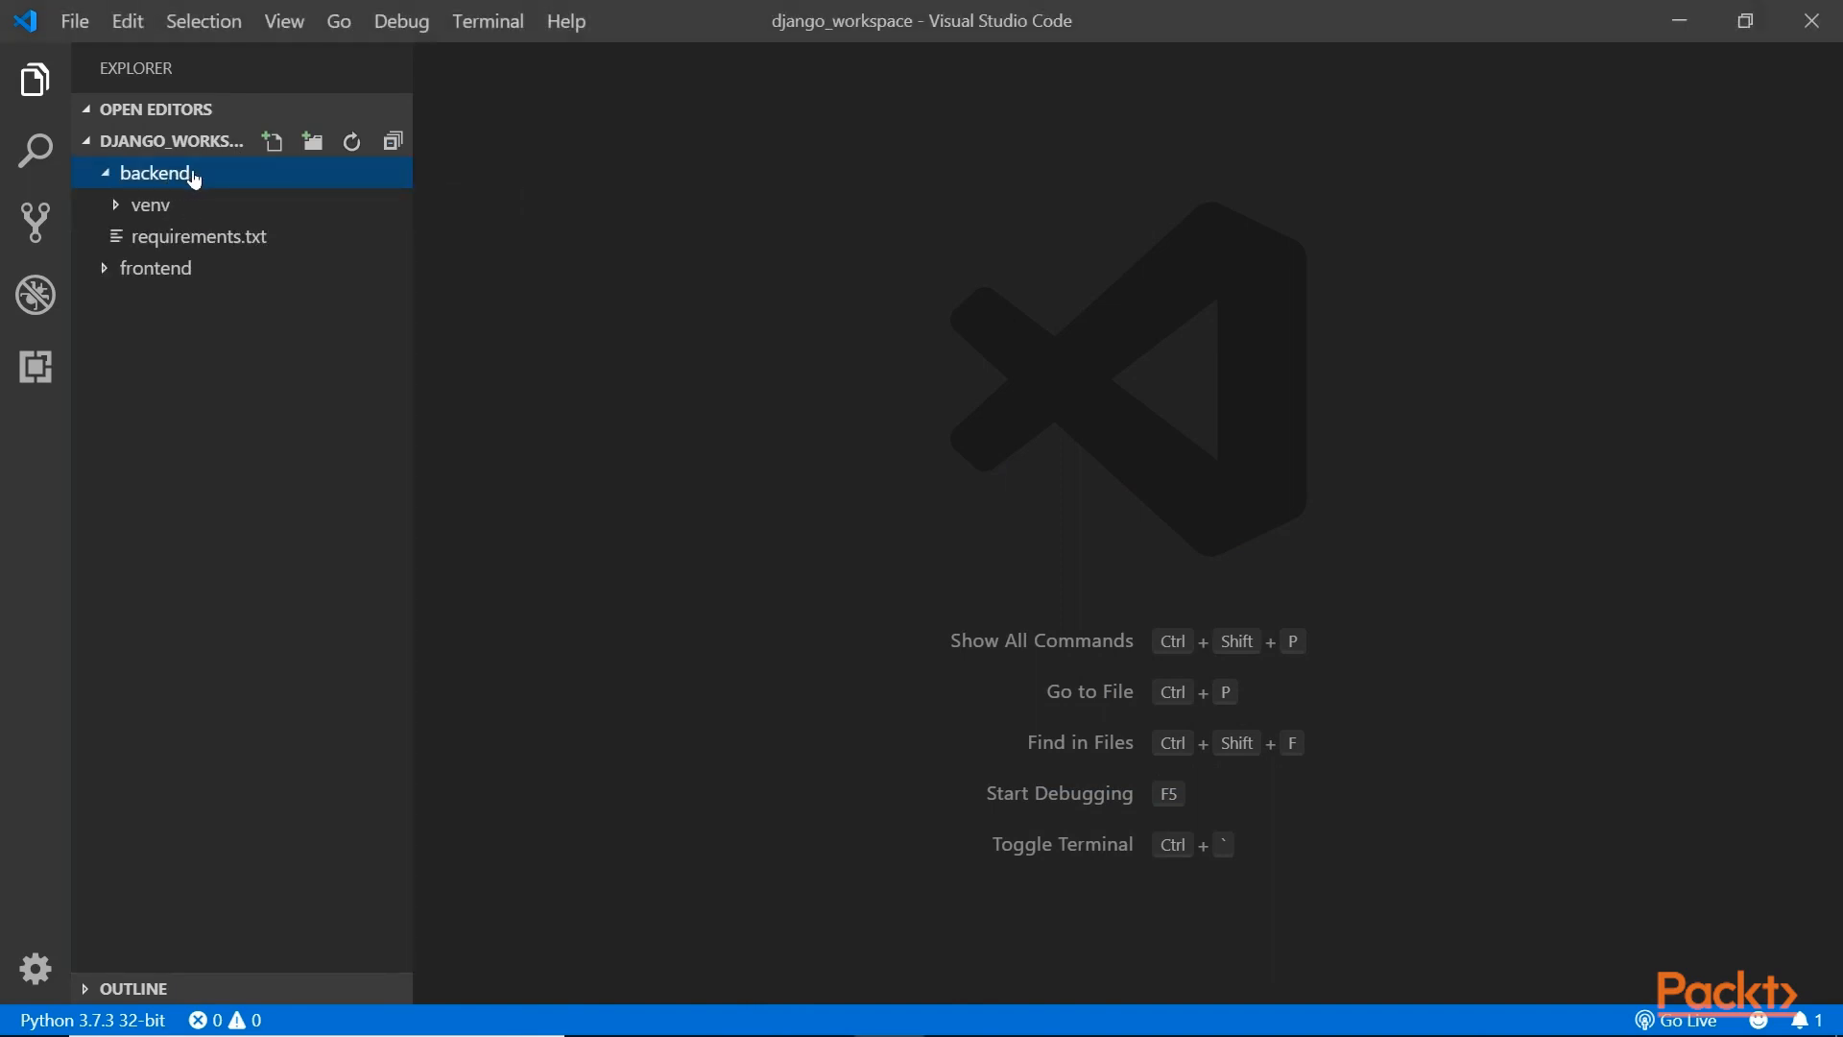
right_click(153, 172)
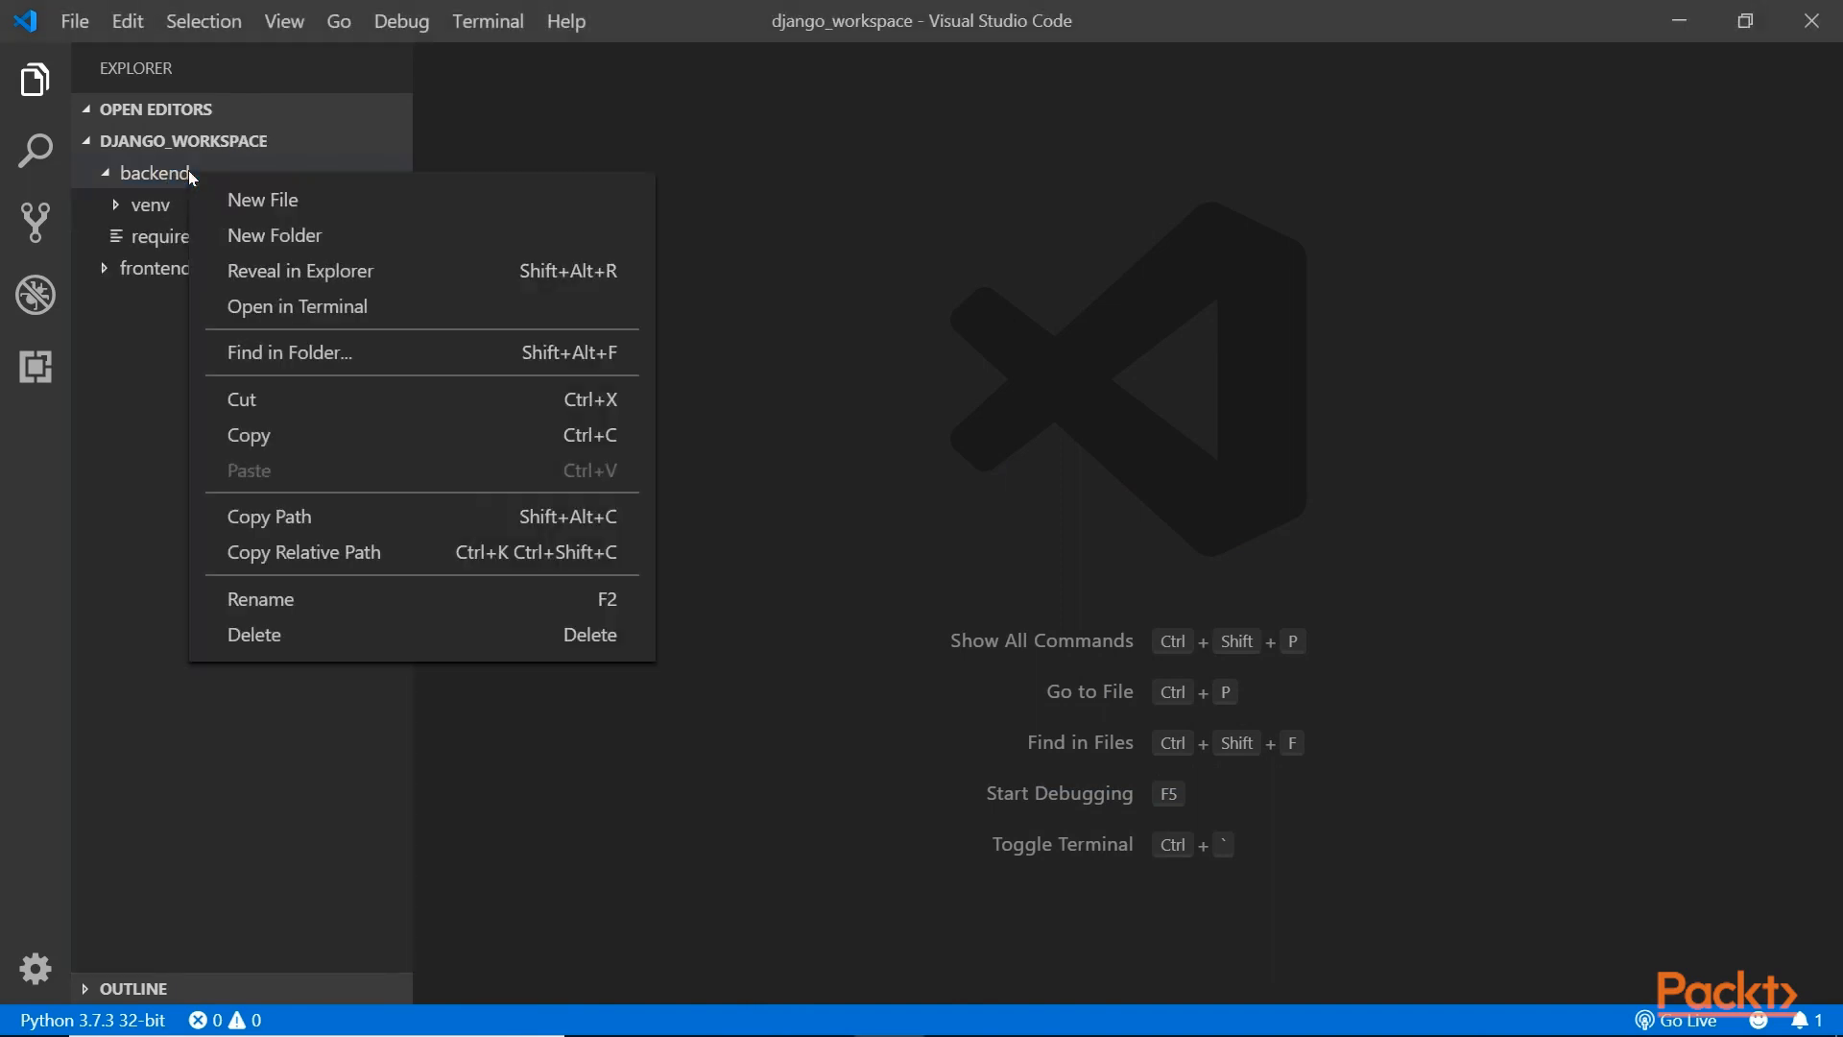
left_click(296, 307)
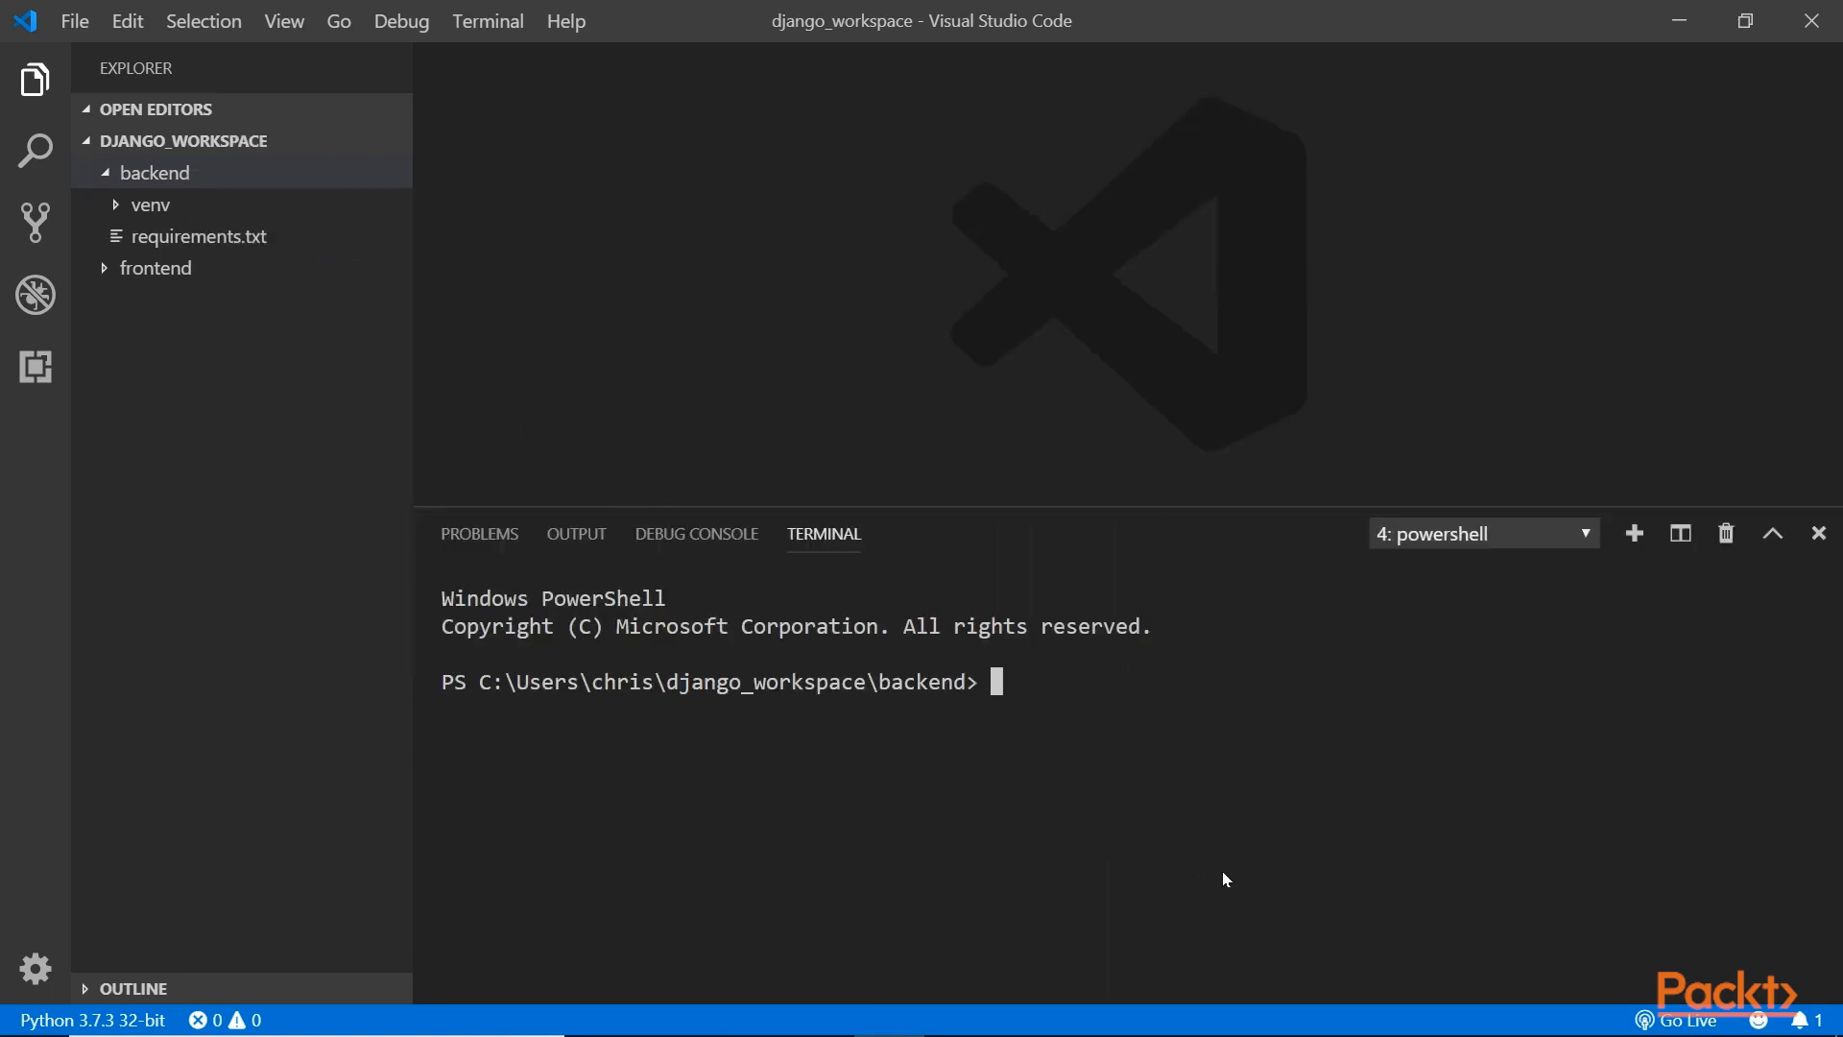
type("dir")
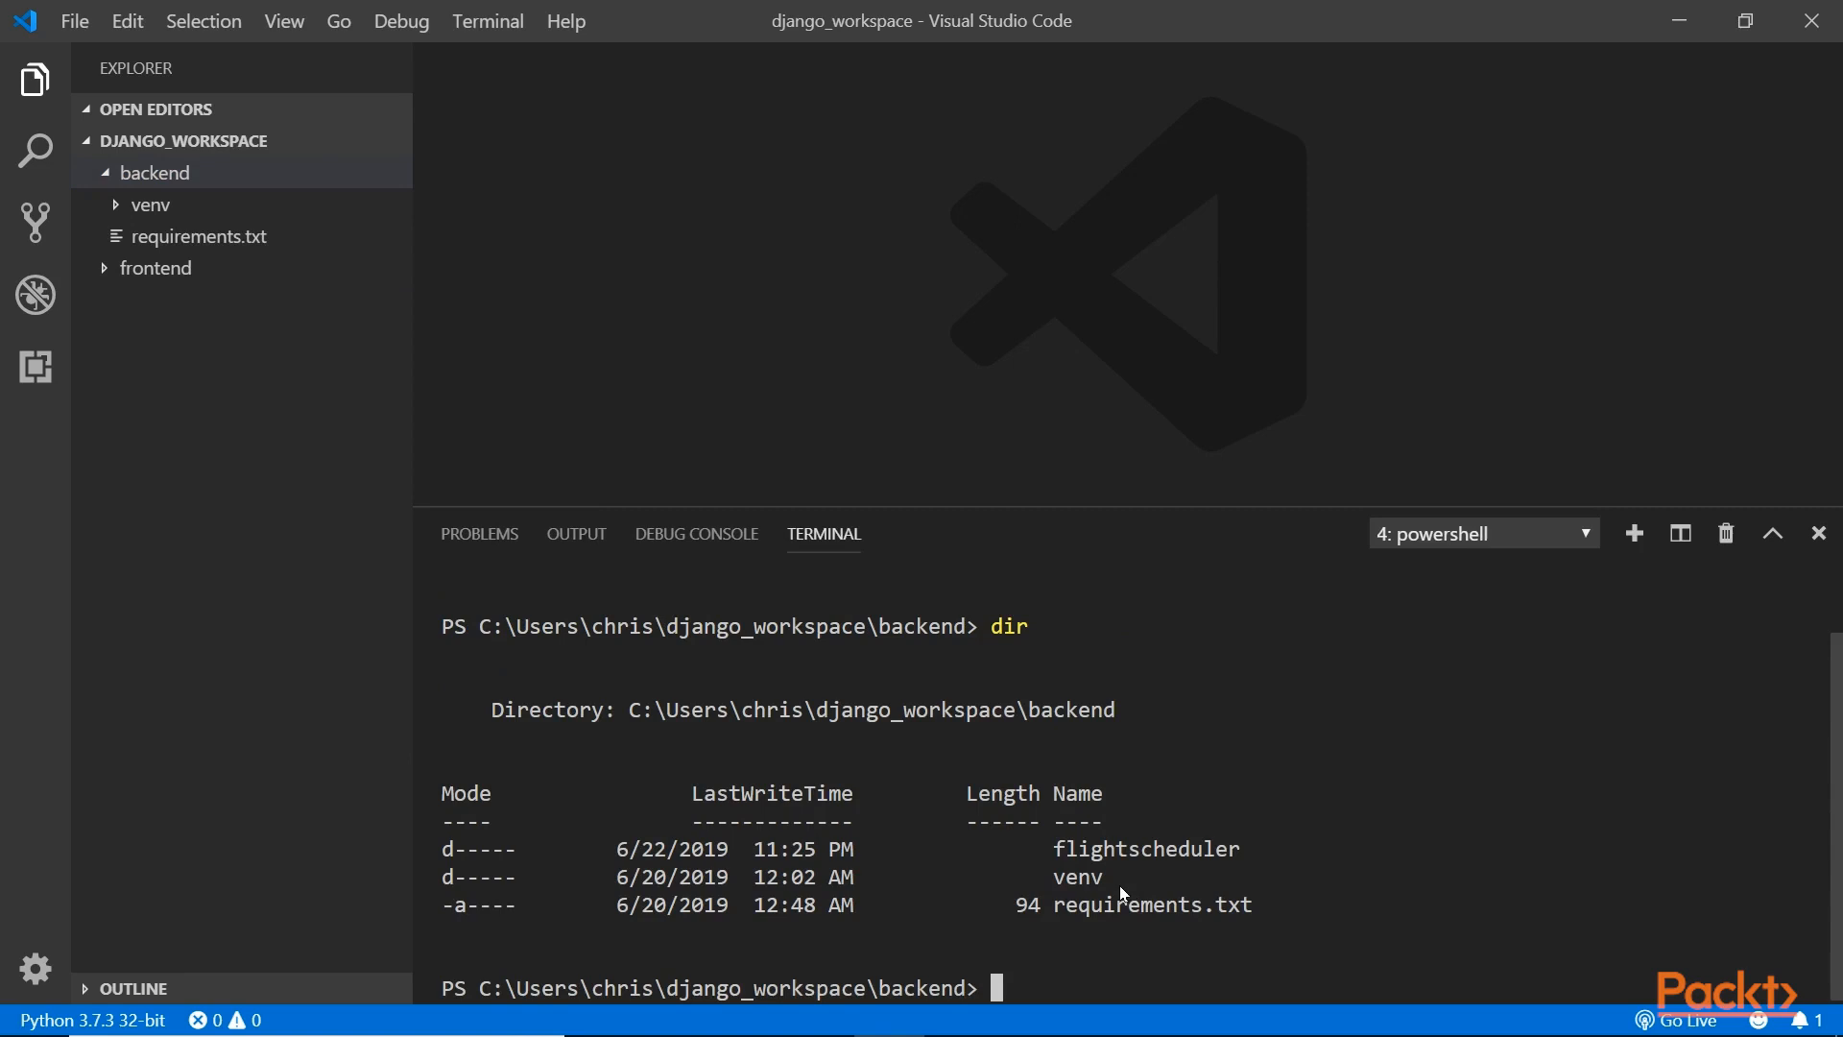
mouse_move(1158, 855)
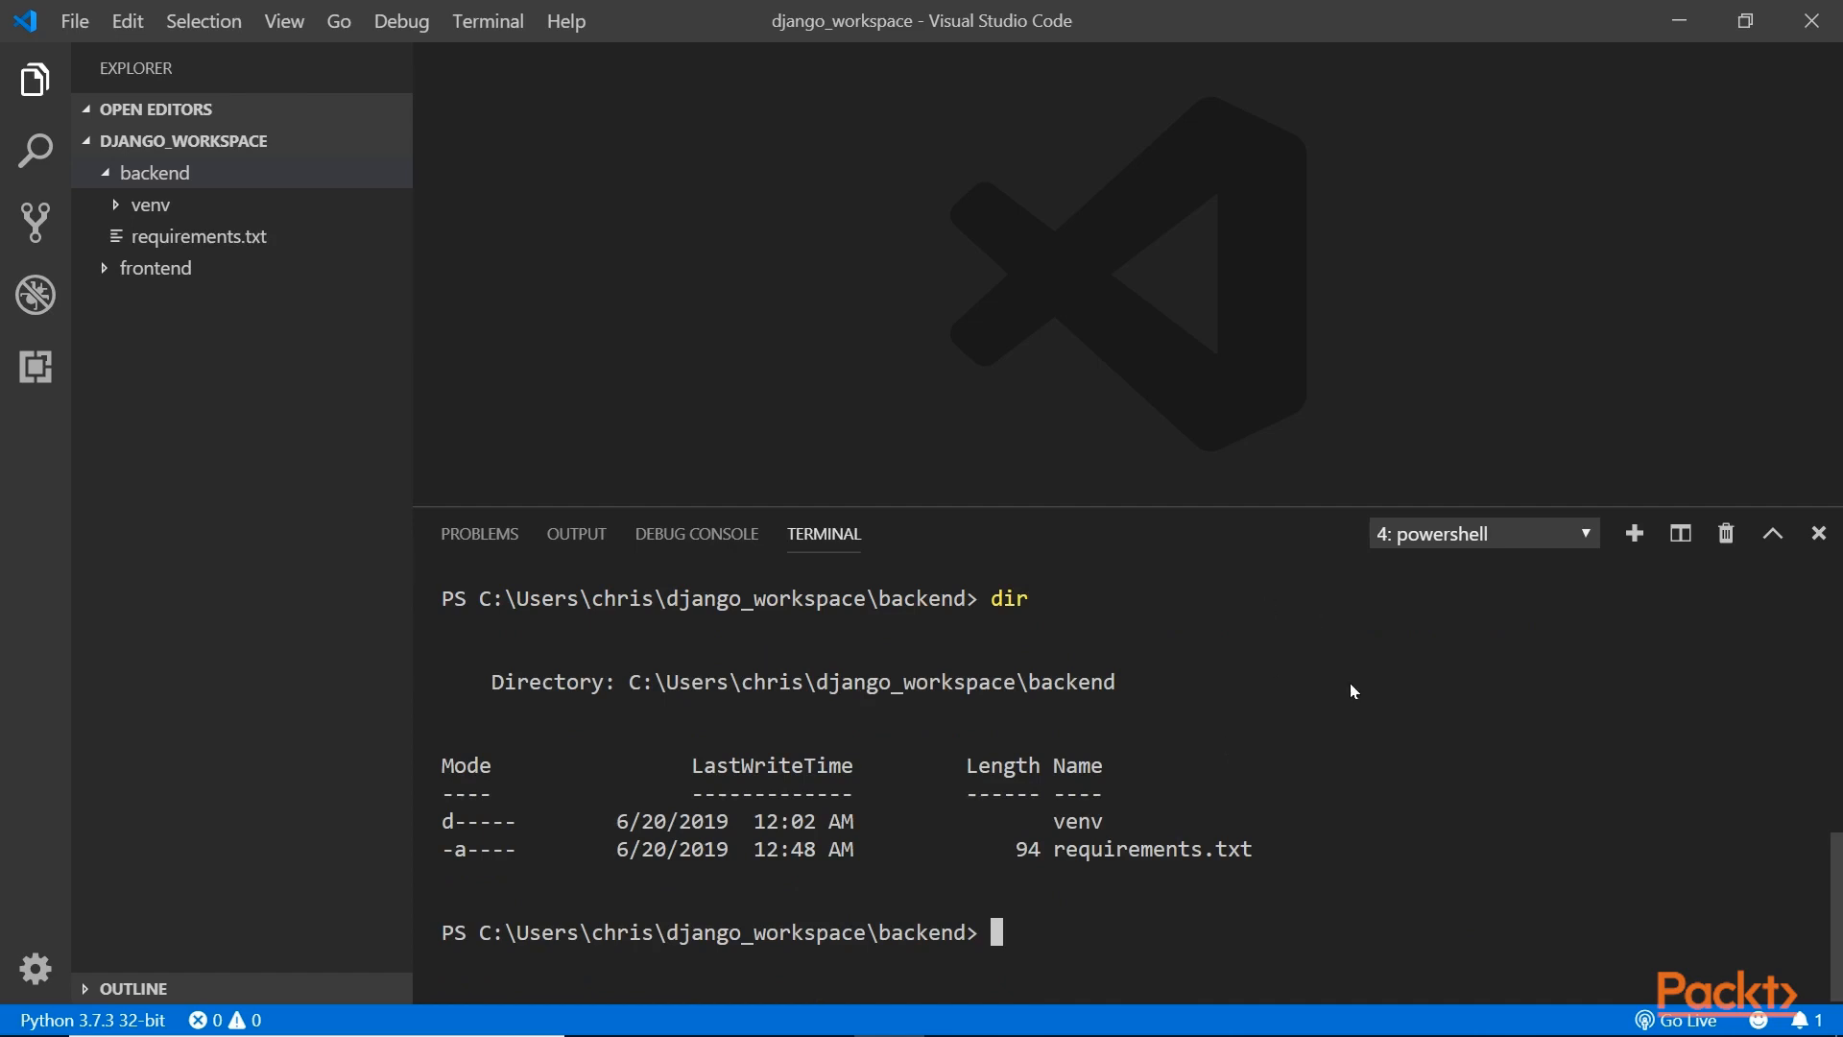
type("django")
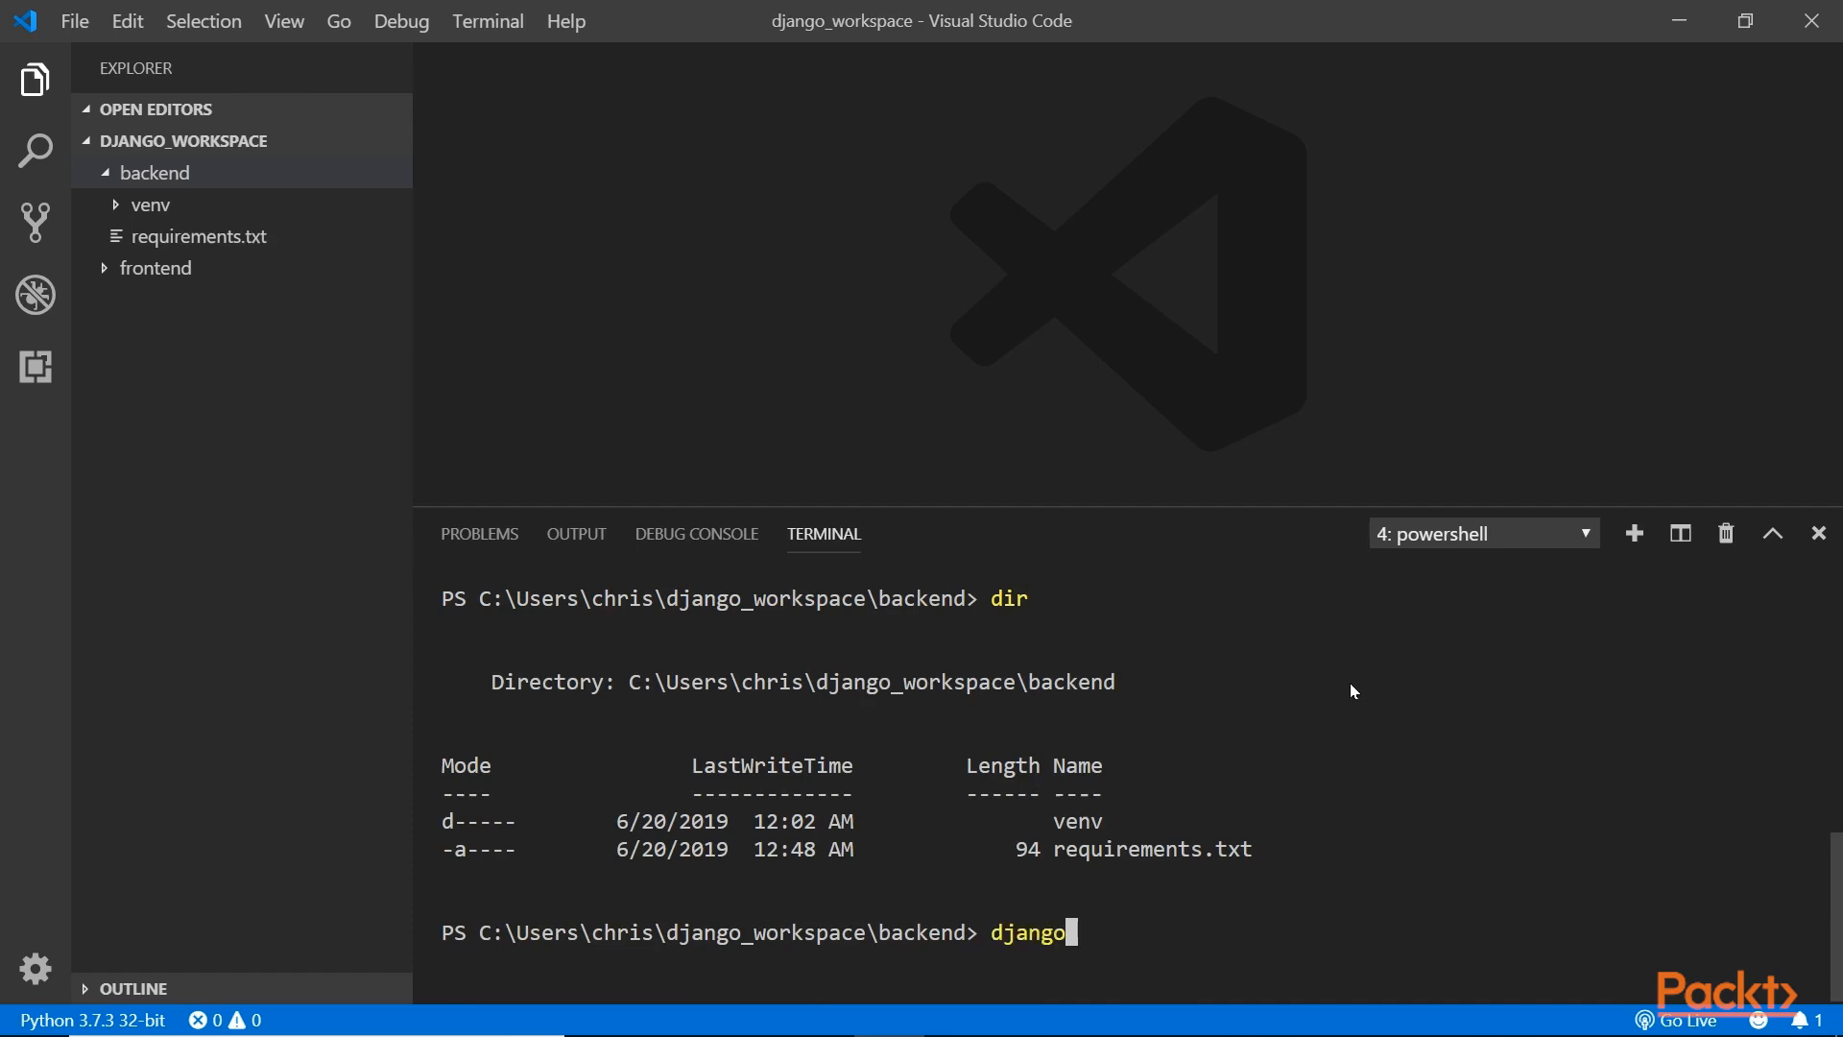
Type 'django-admin startproject flightscheduler', then discard it and start typing the venv path.
type("-admin")
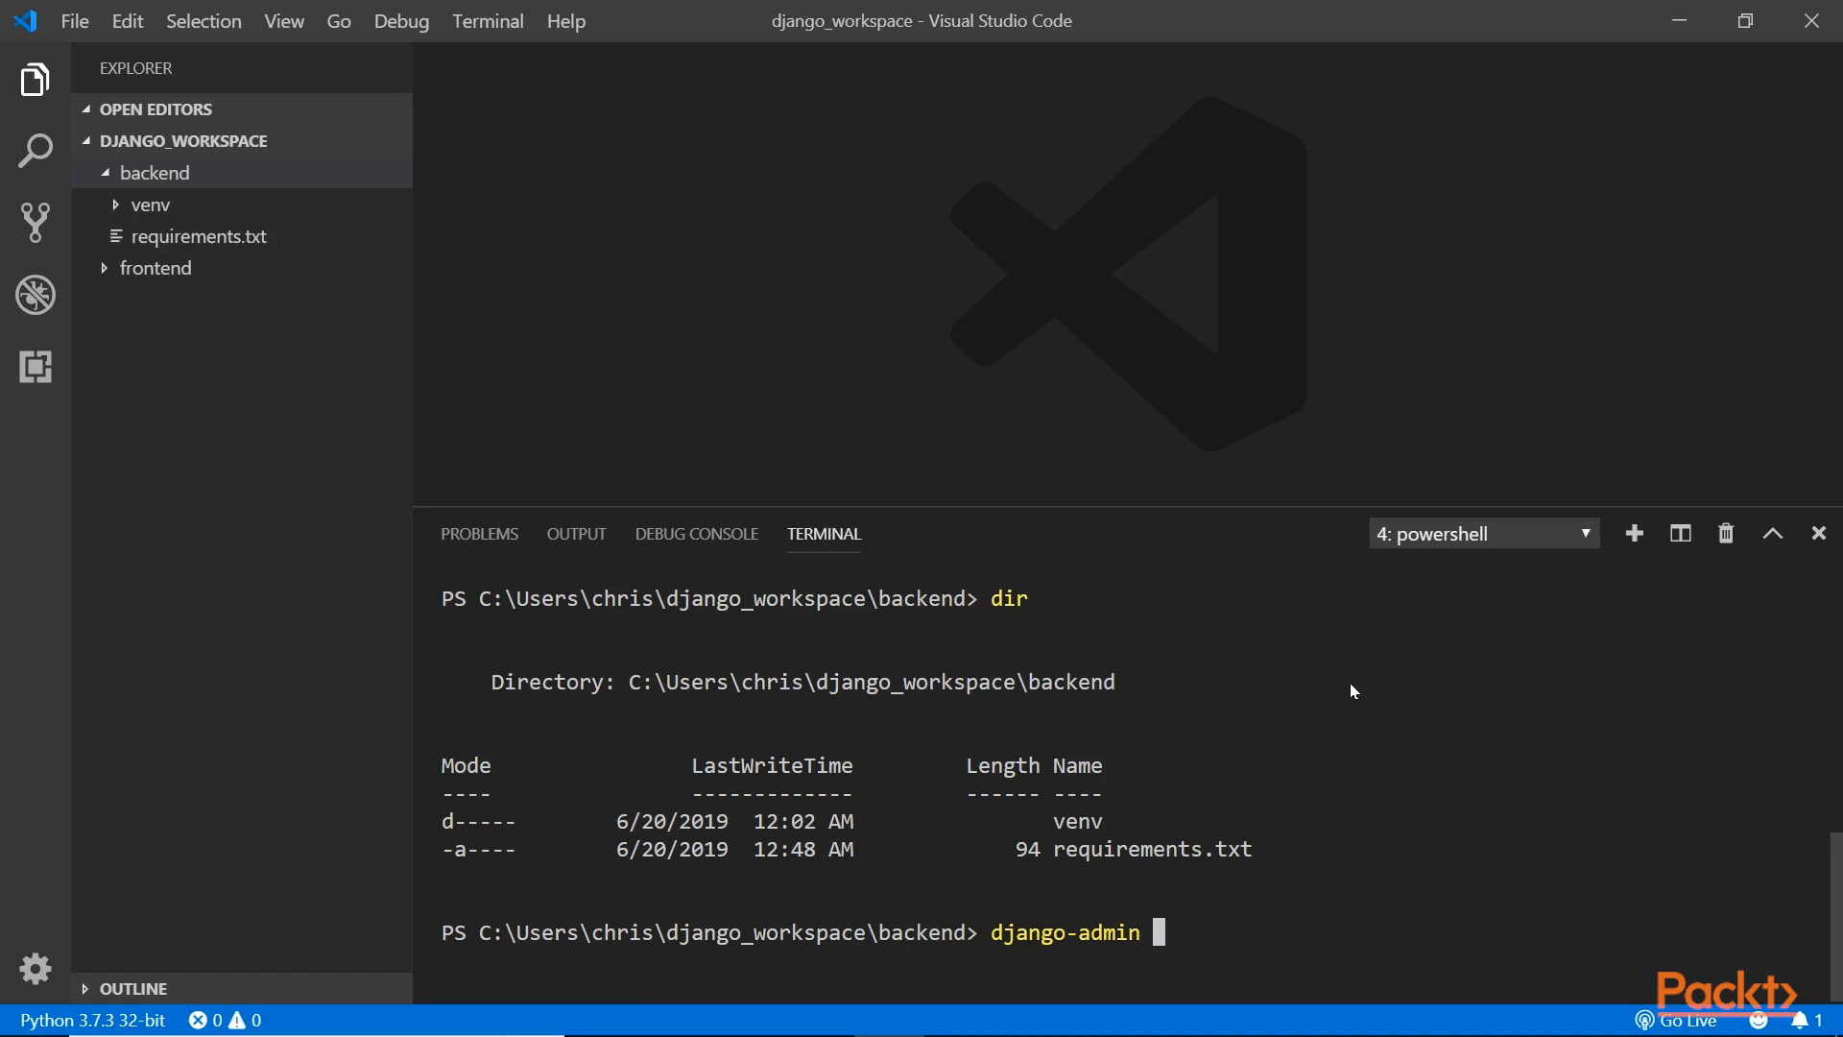
type("startproje")
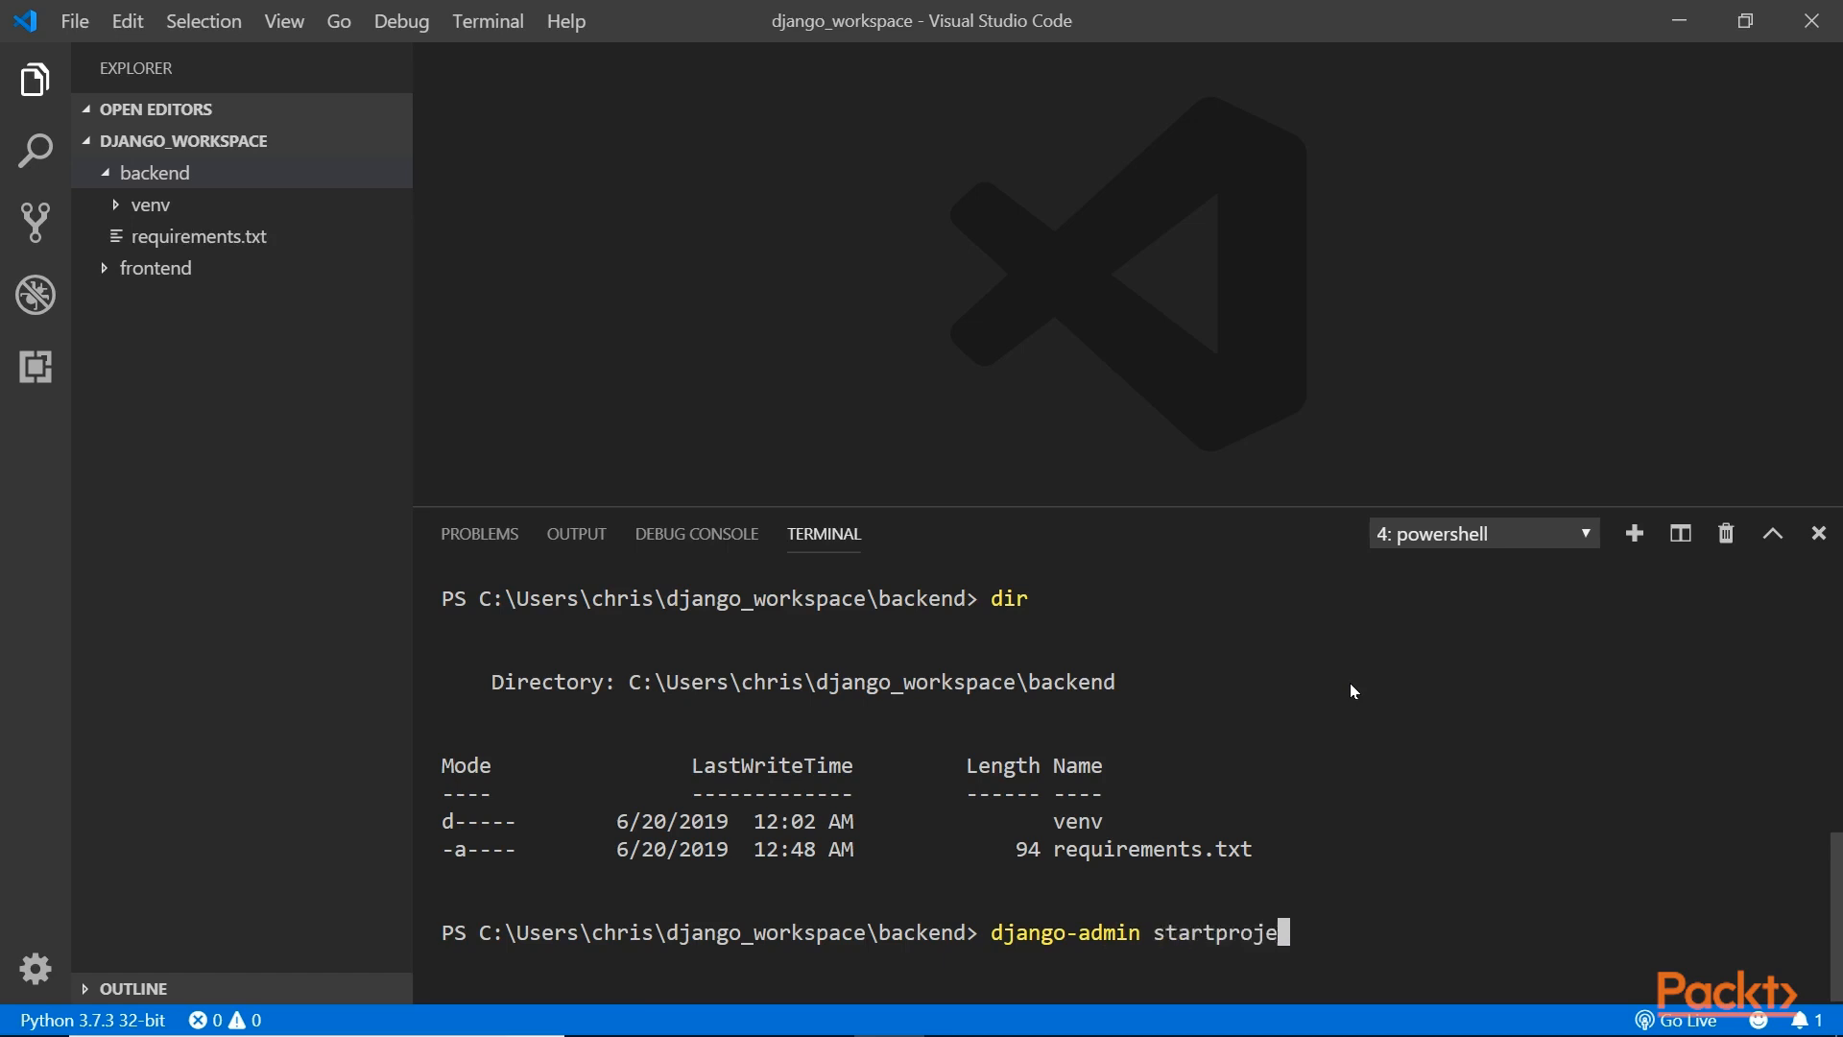
type("ct")
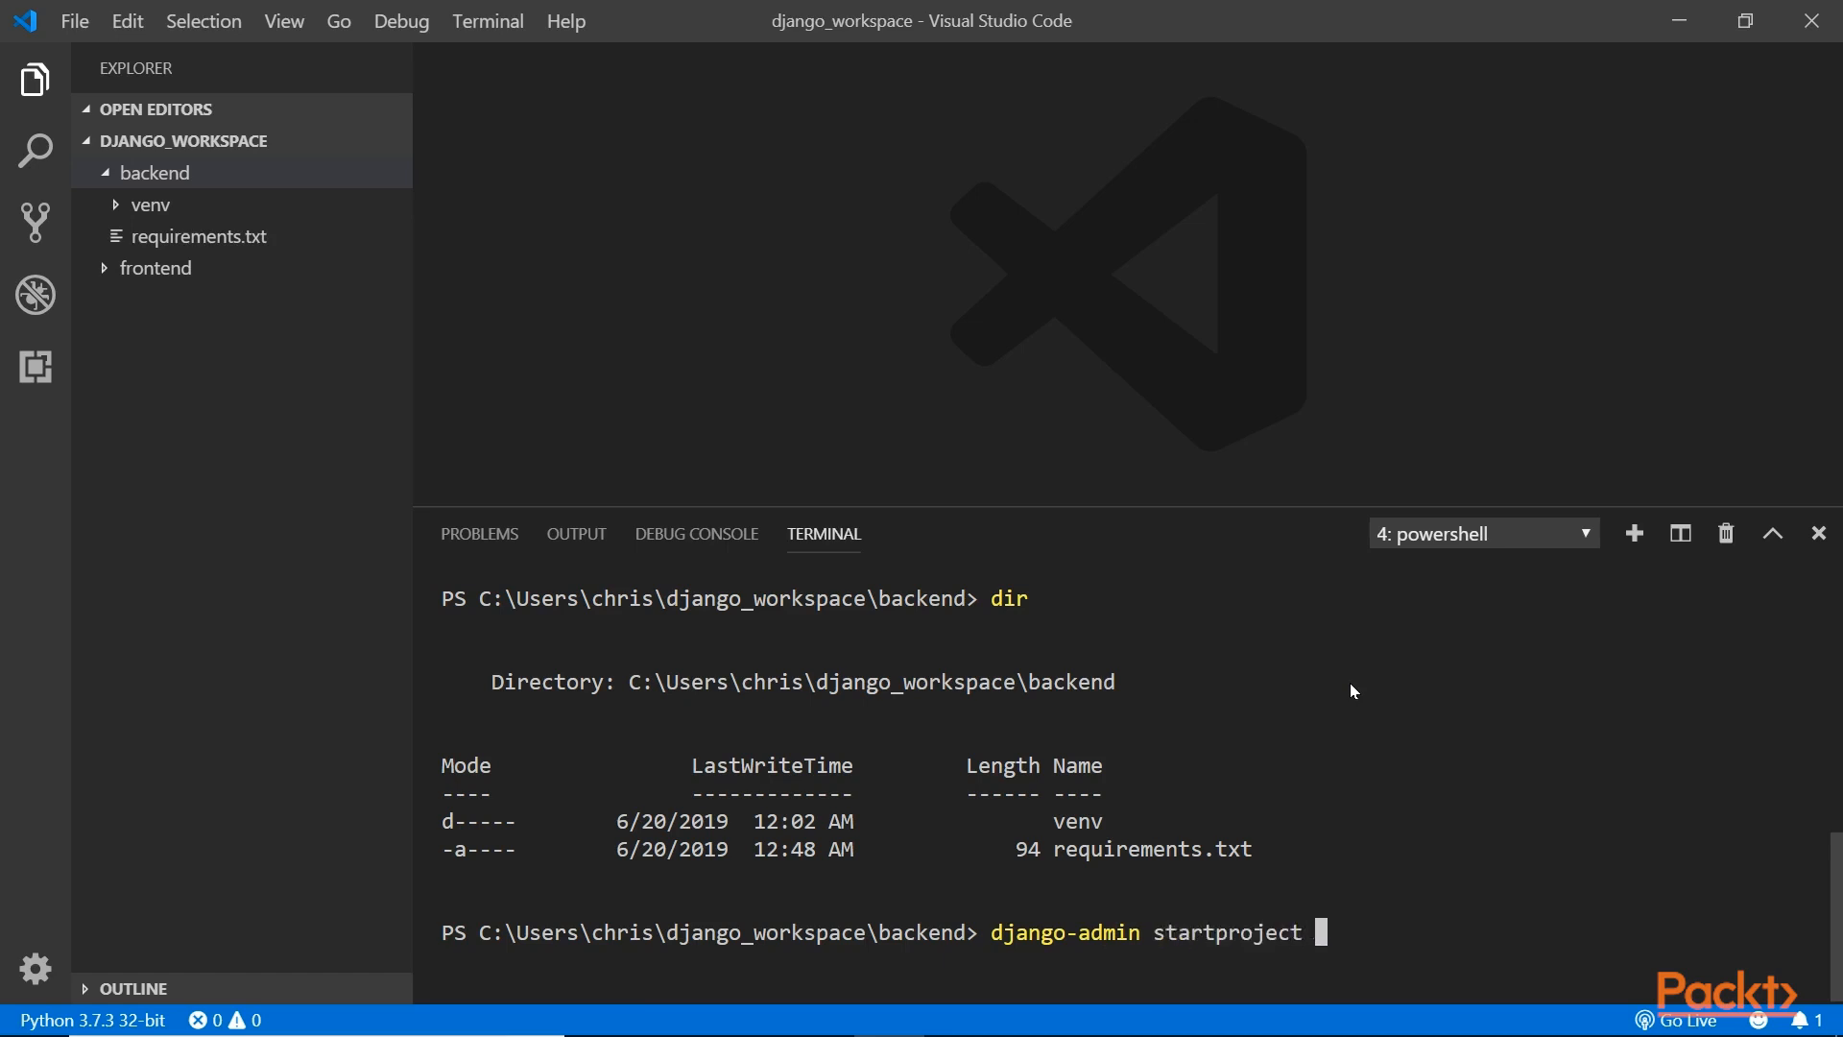
type("fli")
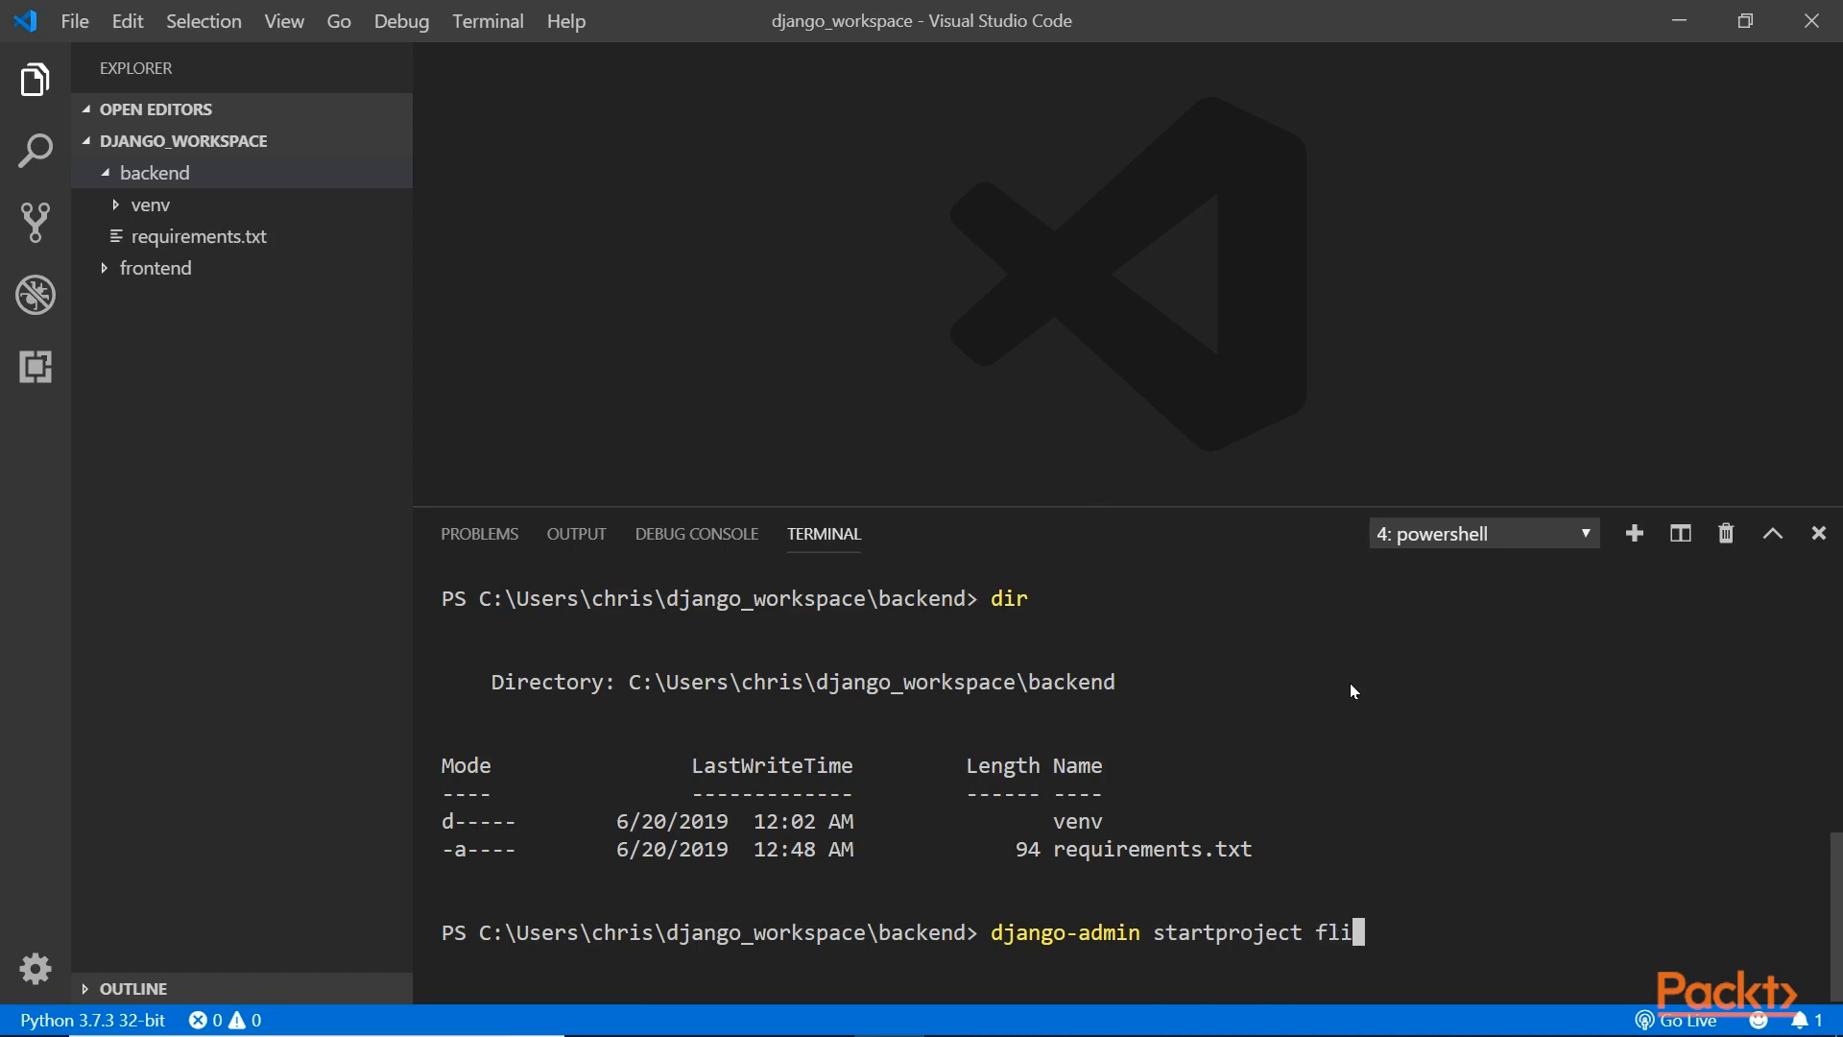
type("ghtscheduler")
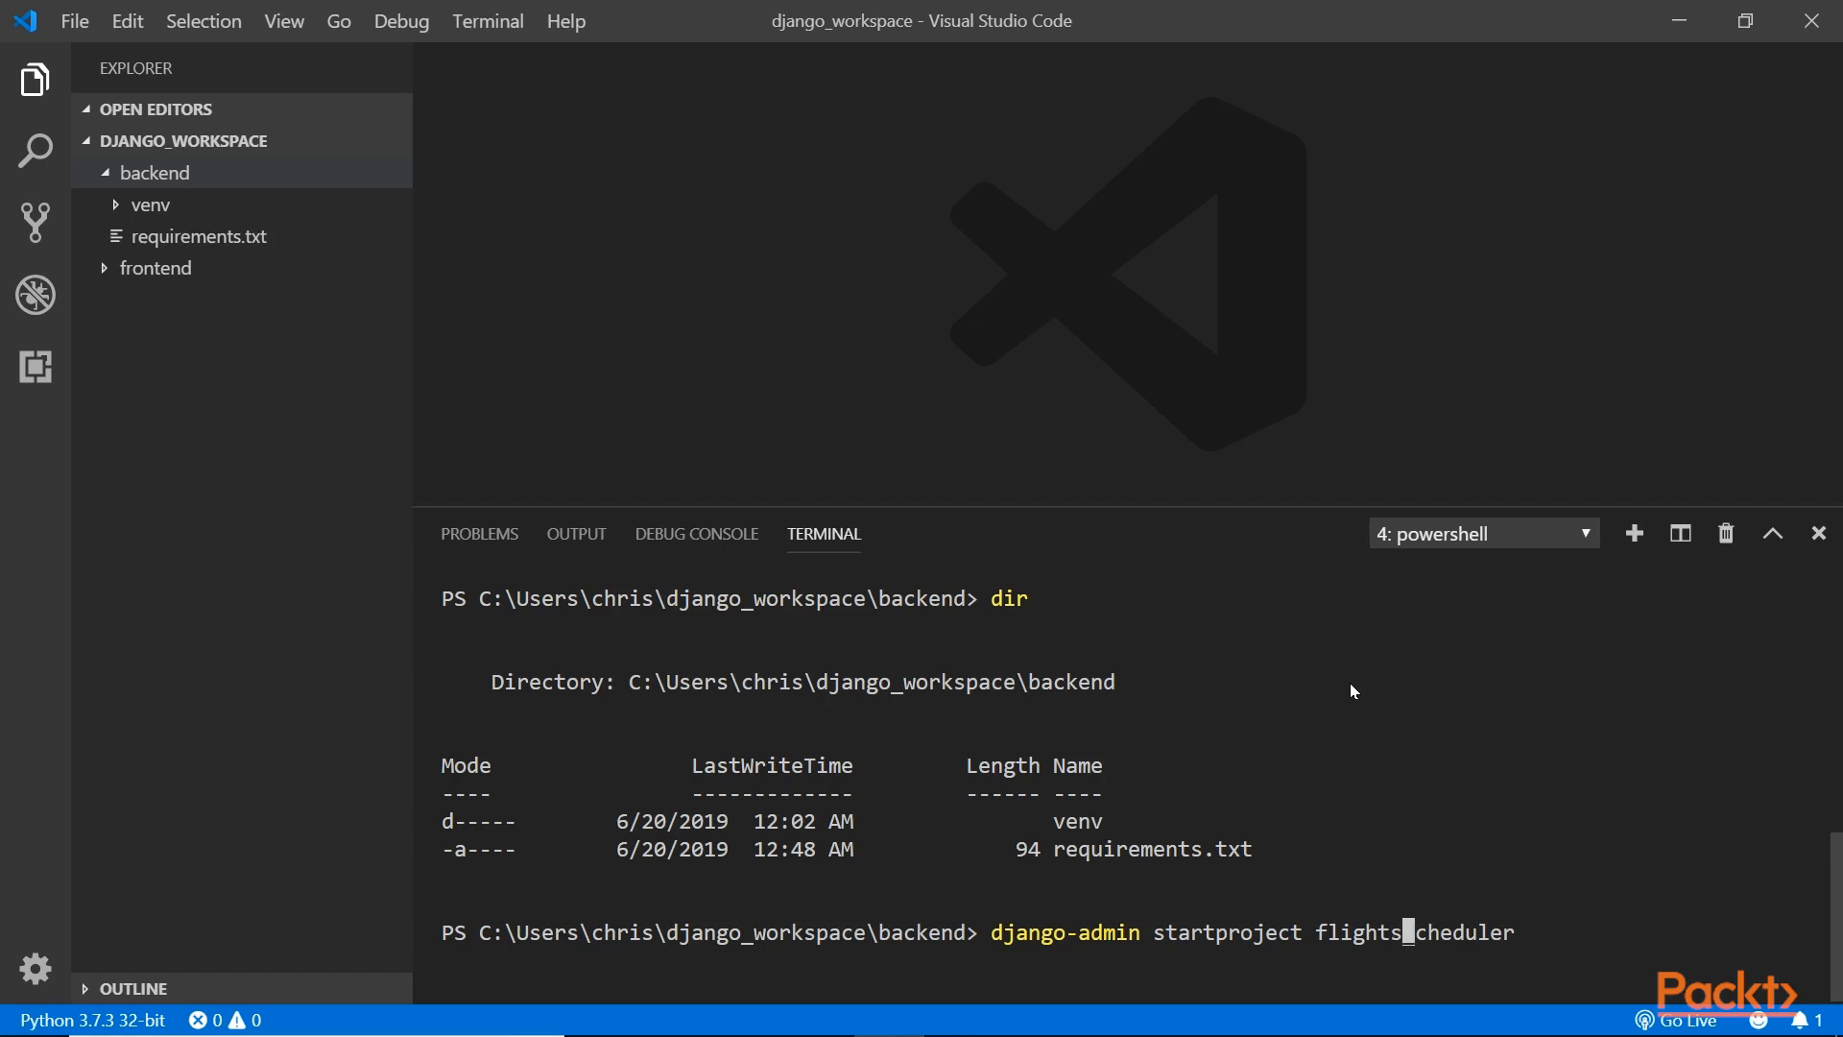
key("Backspace")
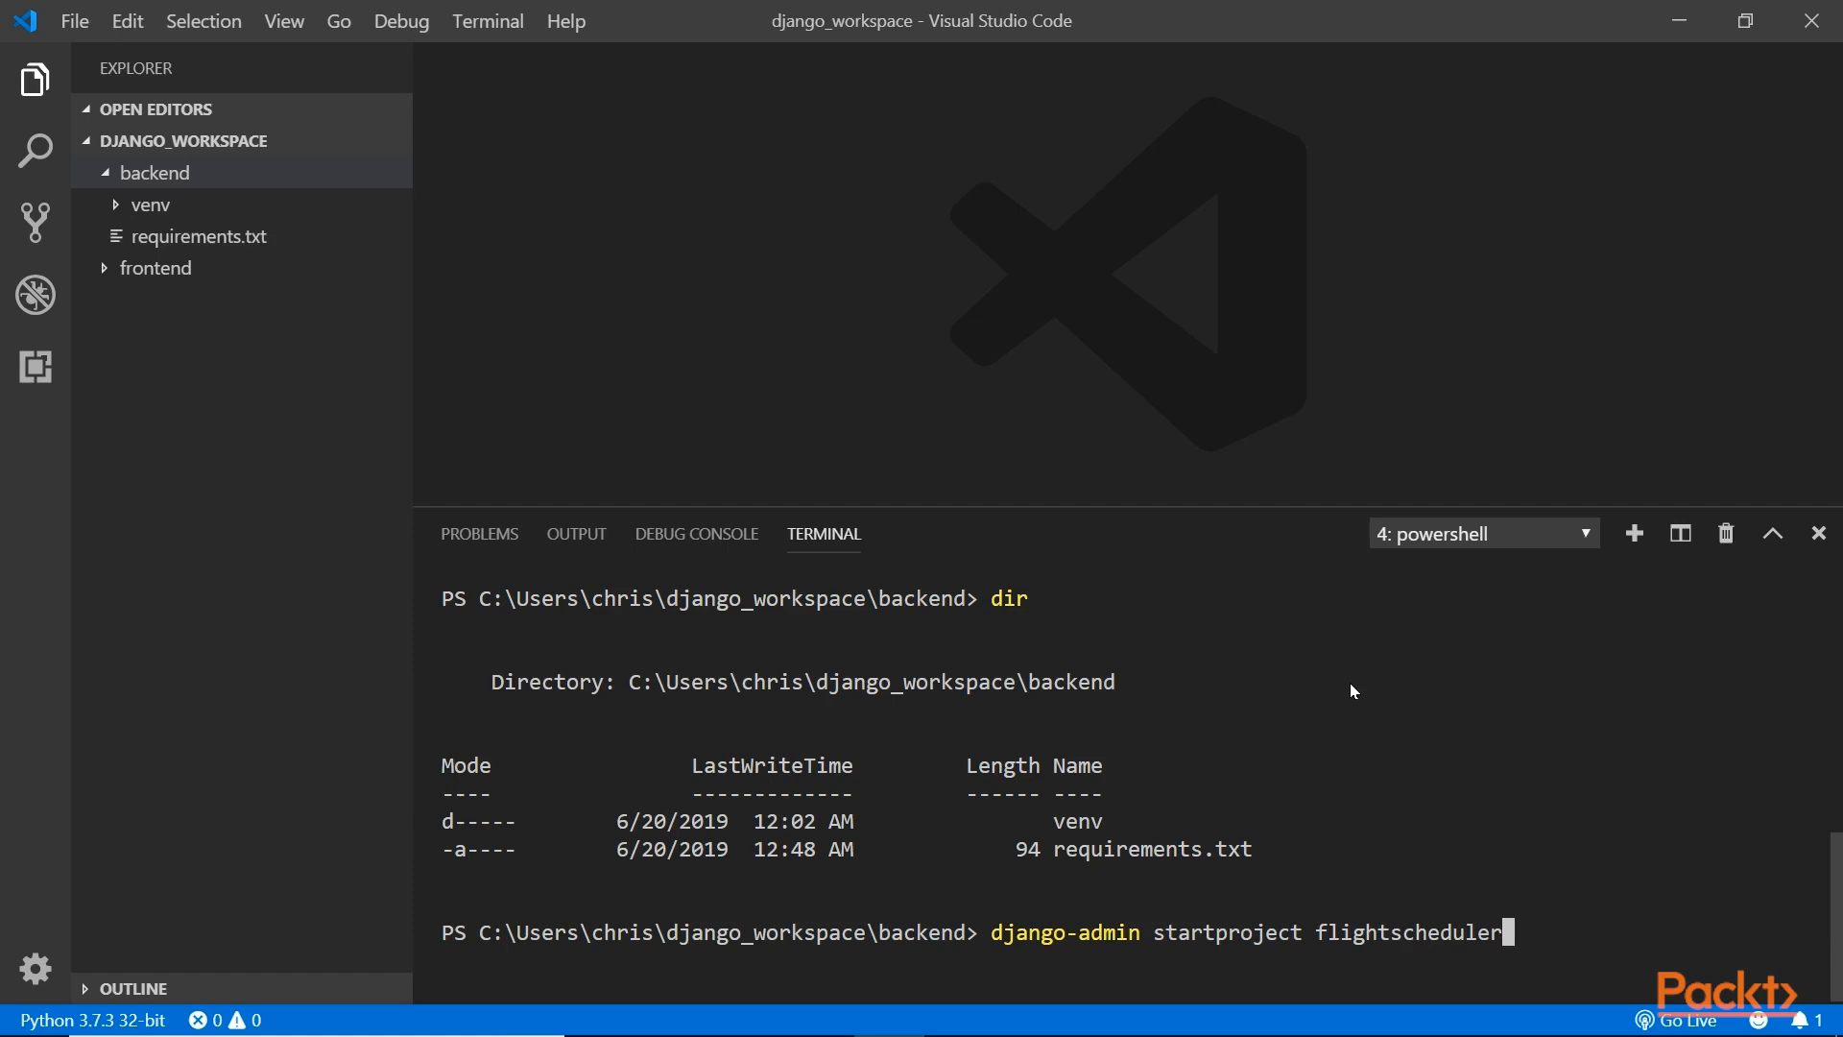
type("ve")
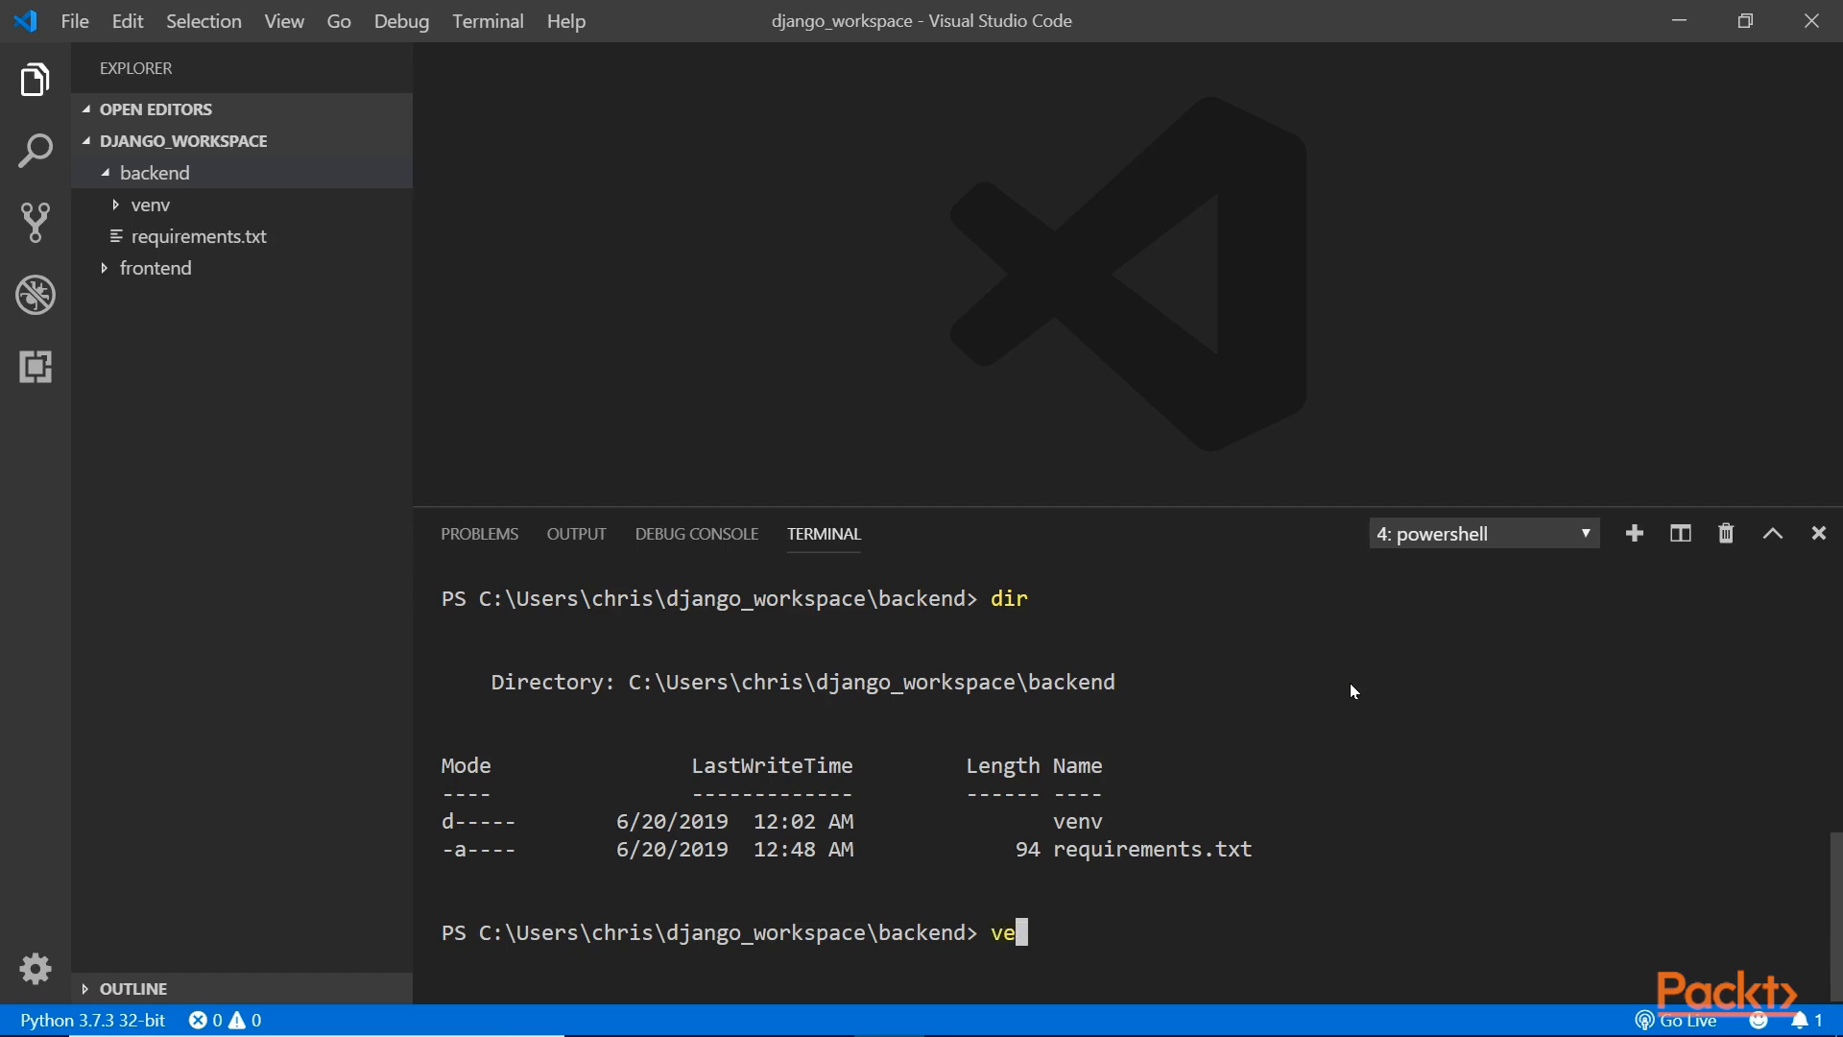
Run venv\Scripts\activate, then 'django-admin startproject flightscheduler' in the backend terminal.
type("nv\\sc")
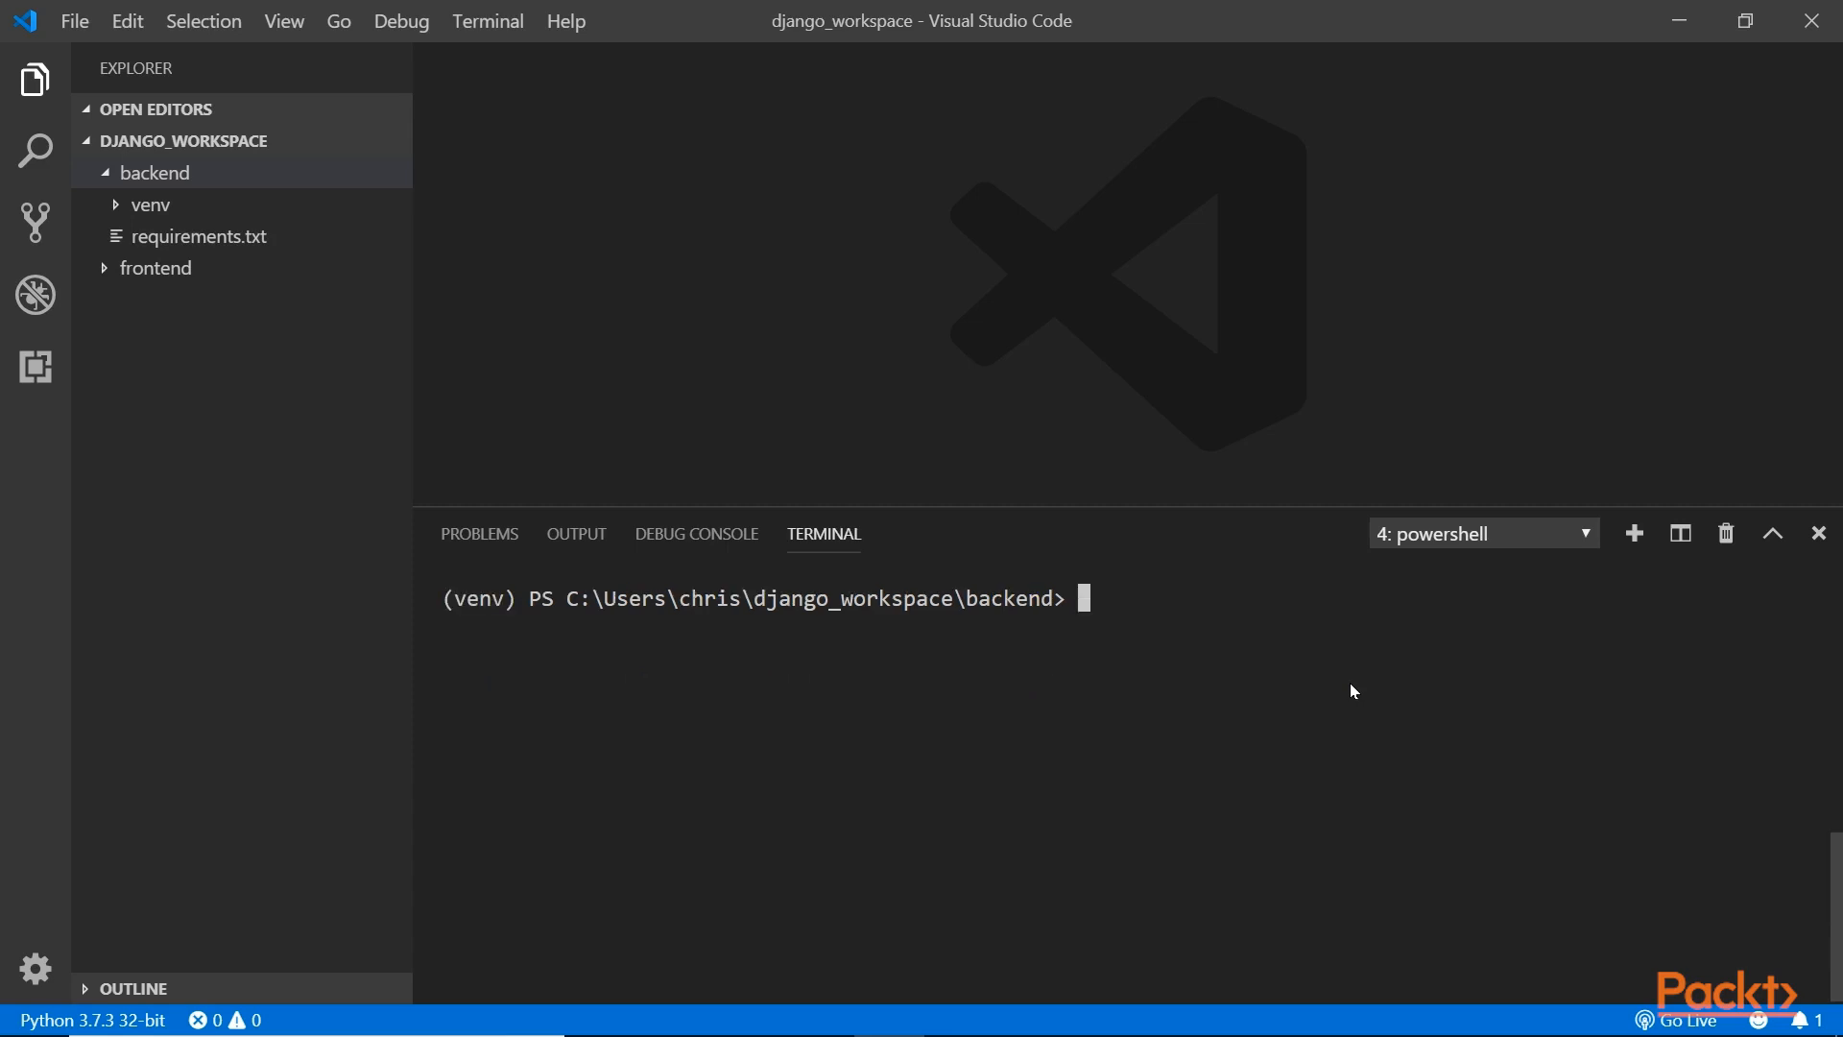
type("d")
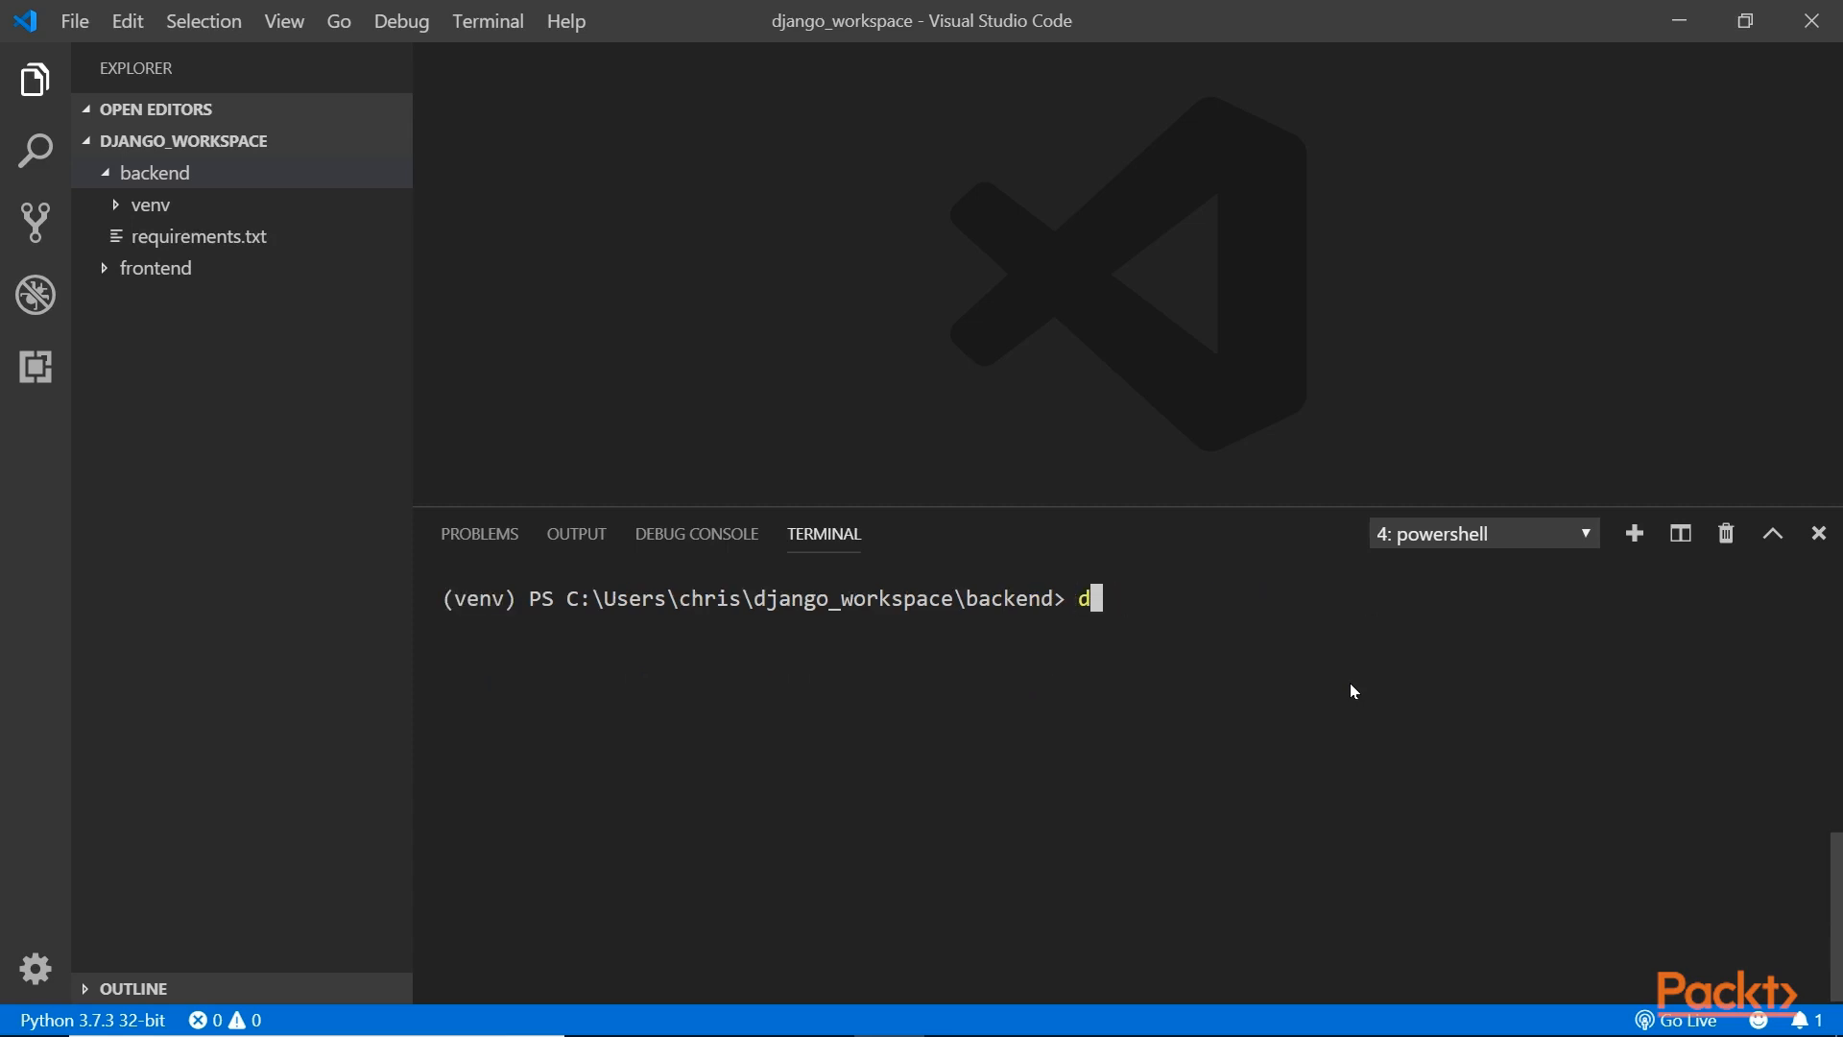
type("jango-admin startproje")
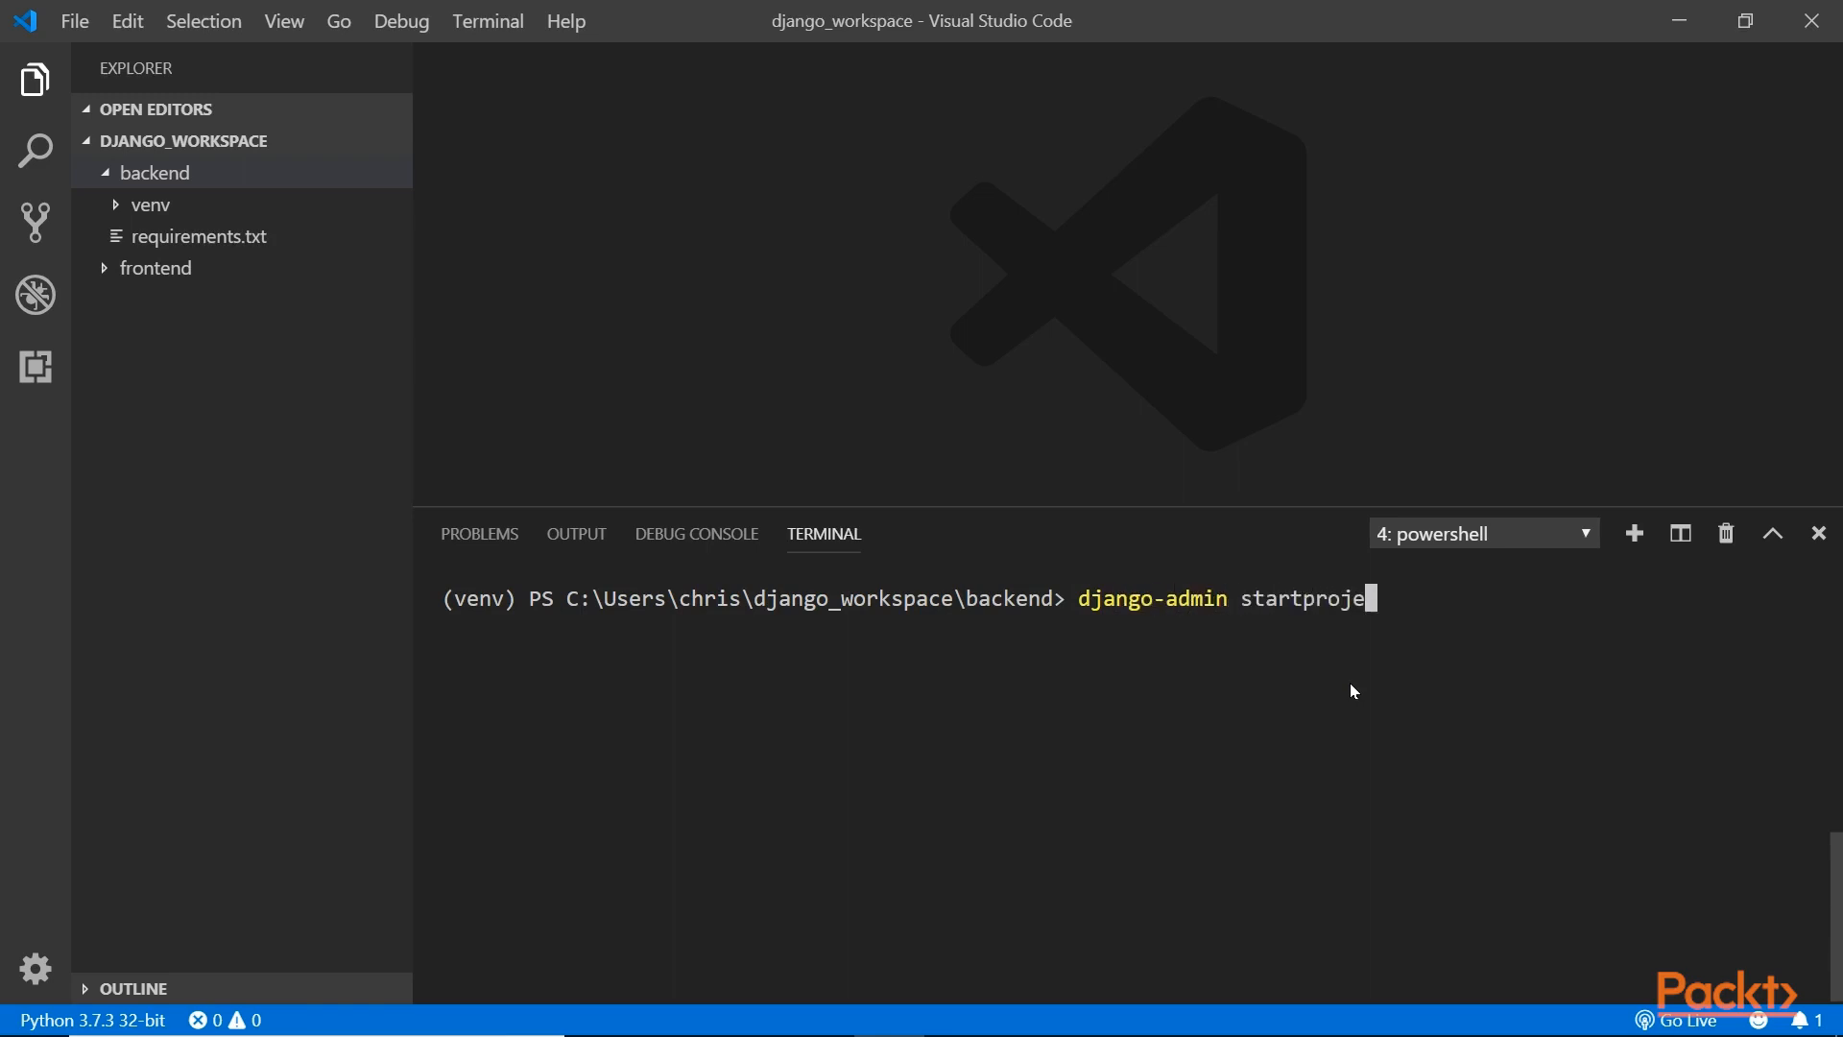
type("ct fligh")
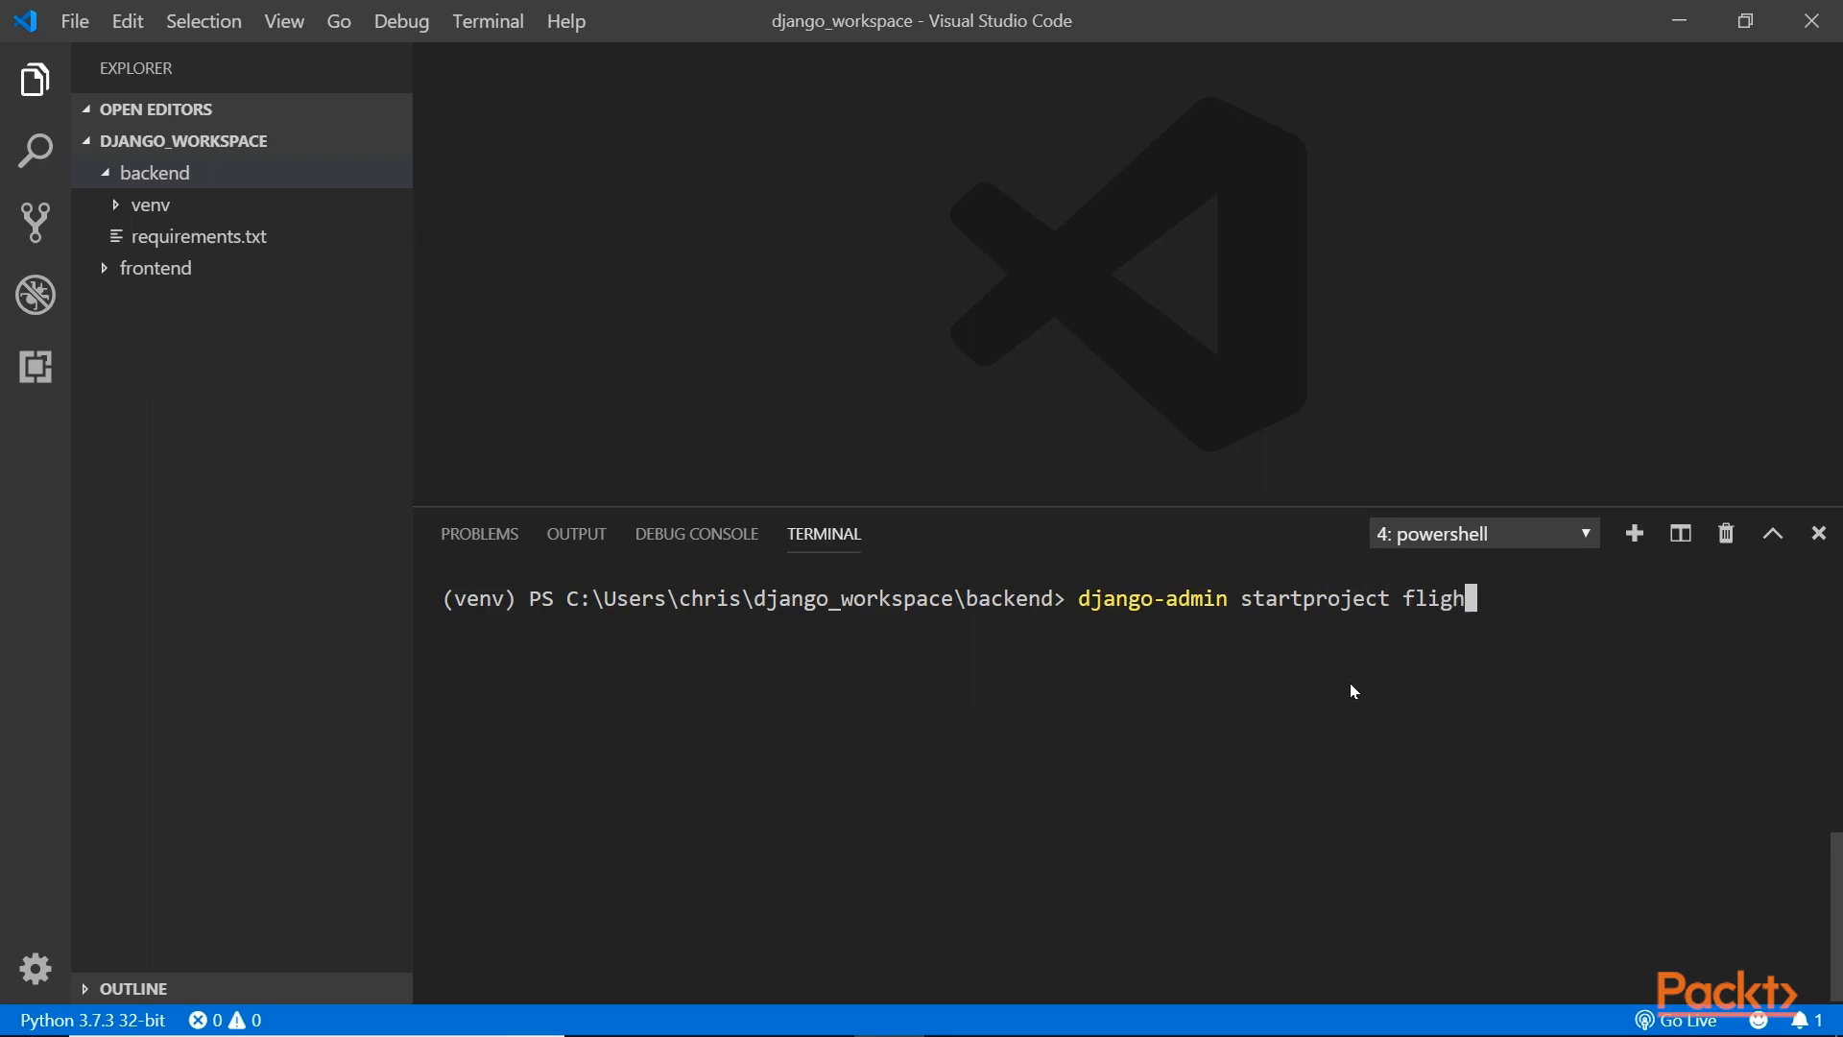
type("tscheduler")
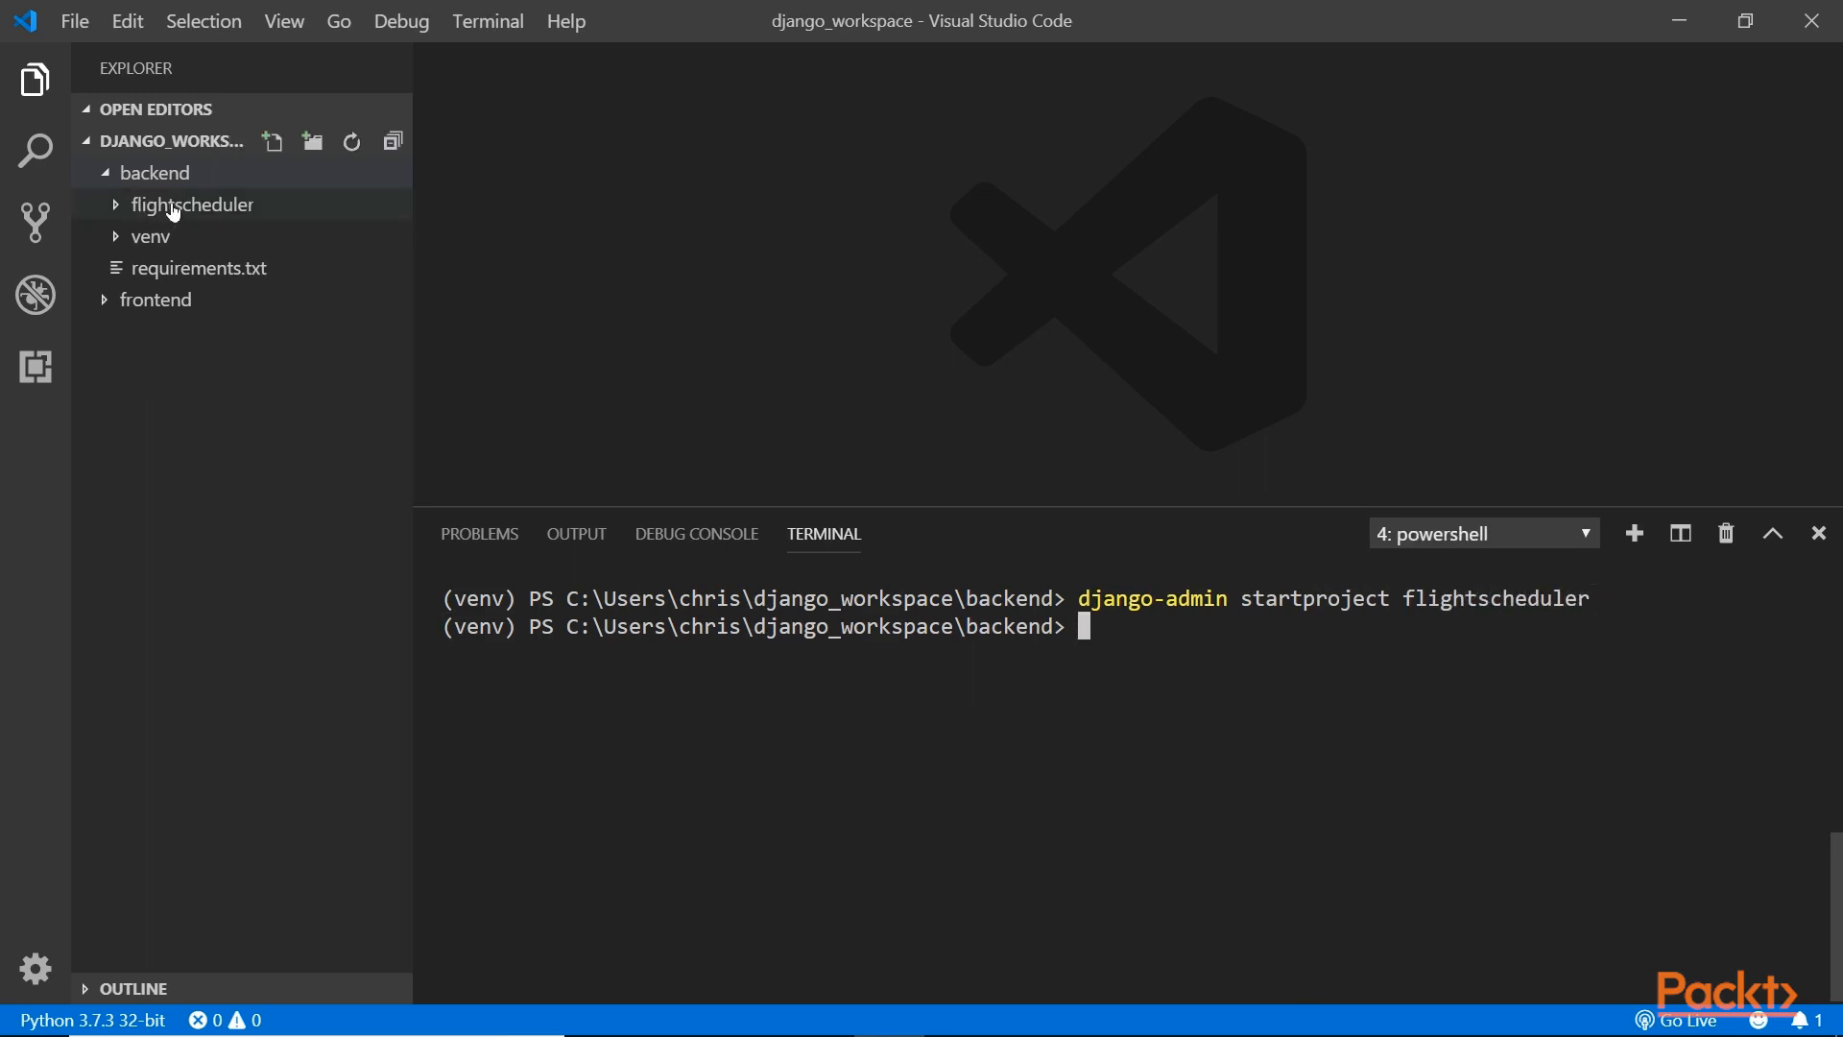
mouse_move(192, 205)
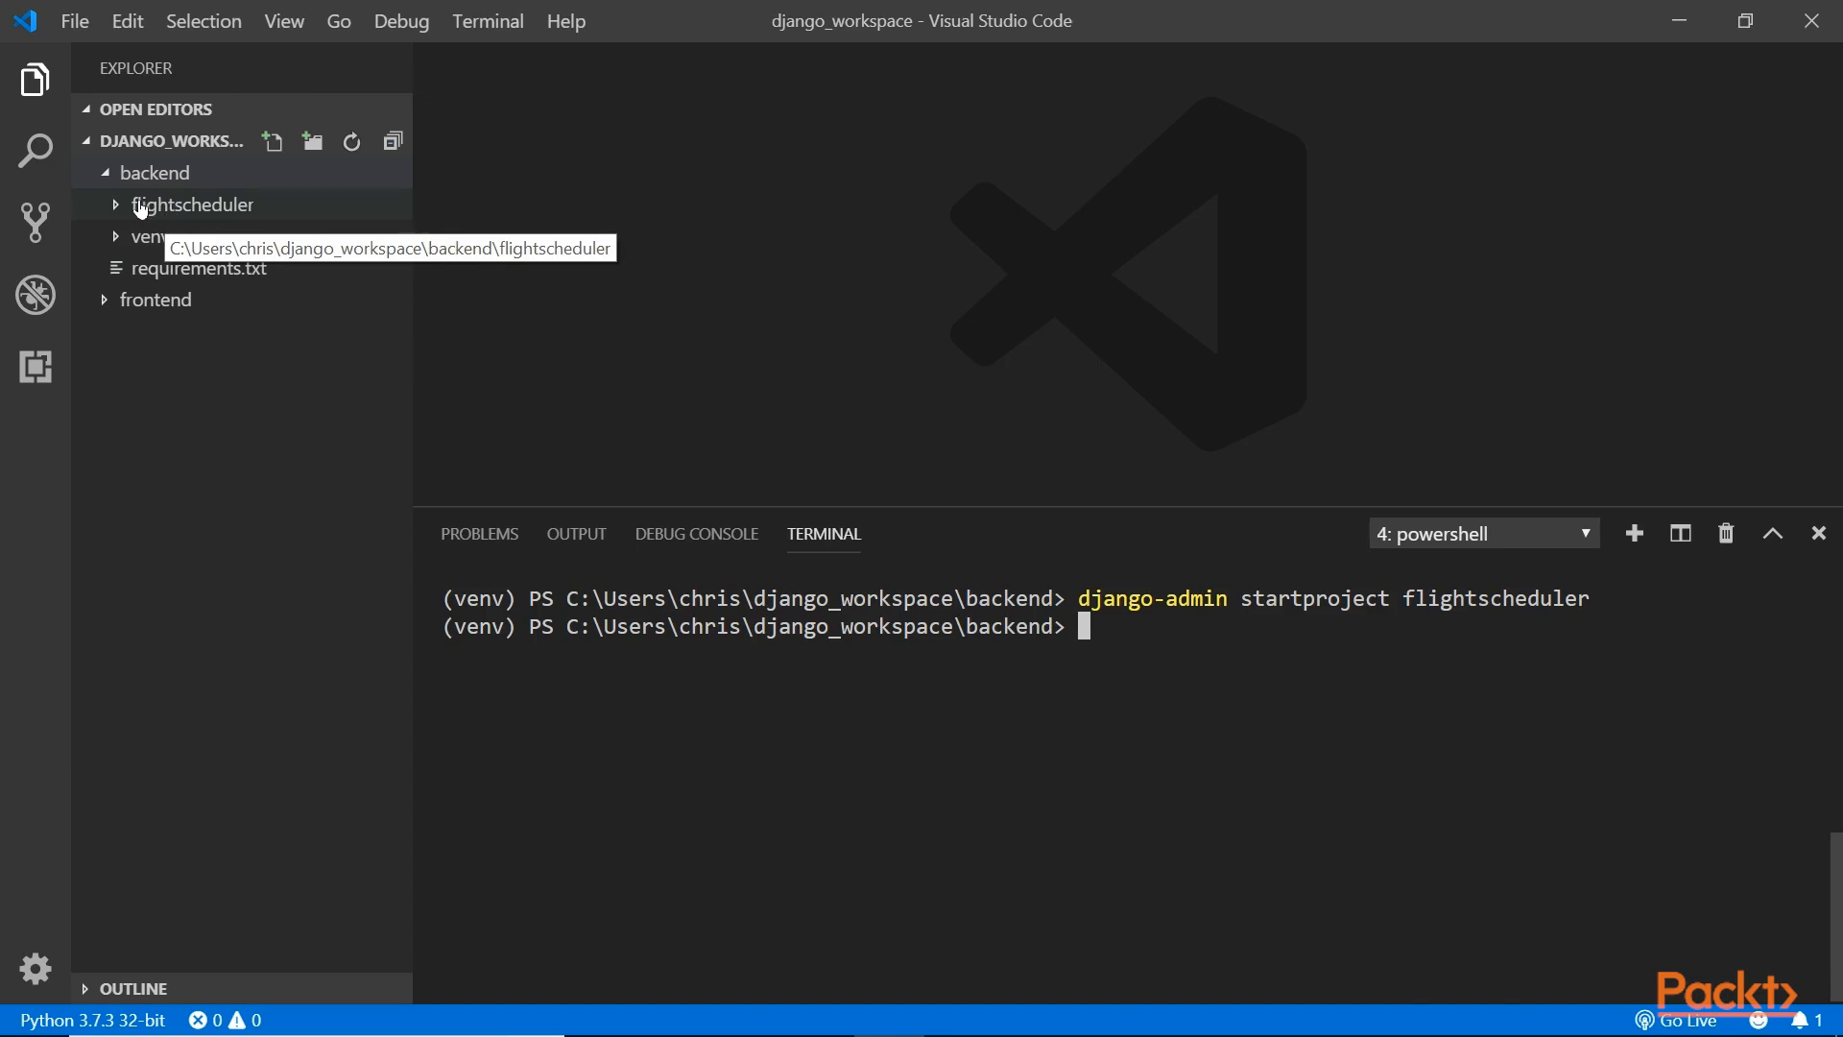
Expand the flightscheduler folder in Explorer to show its inner package and manage.py.
left_click(192, 203)
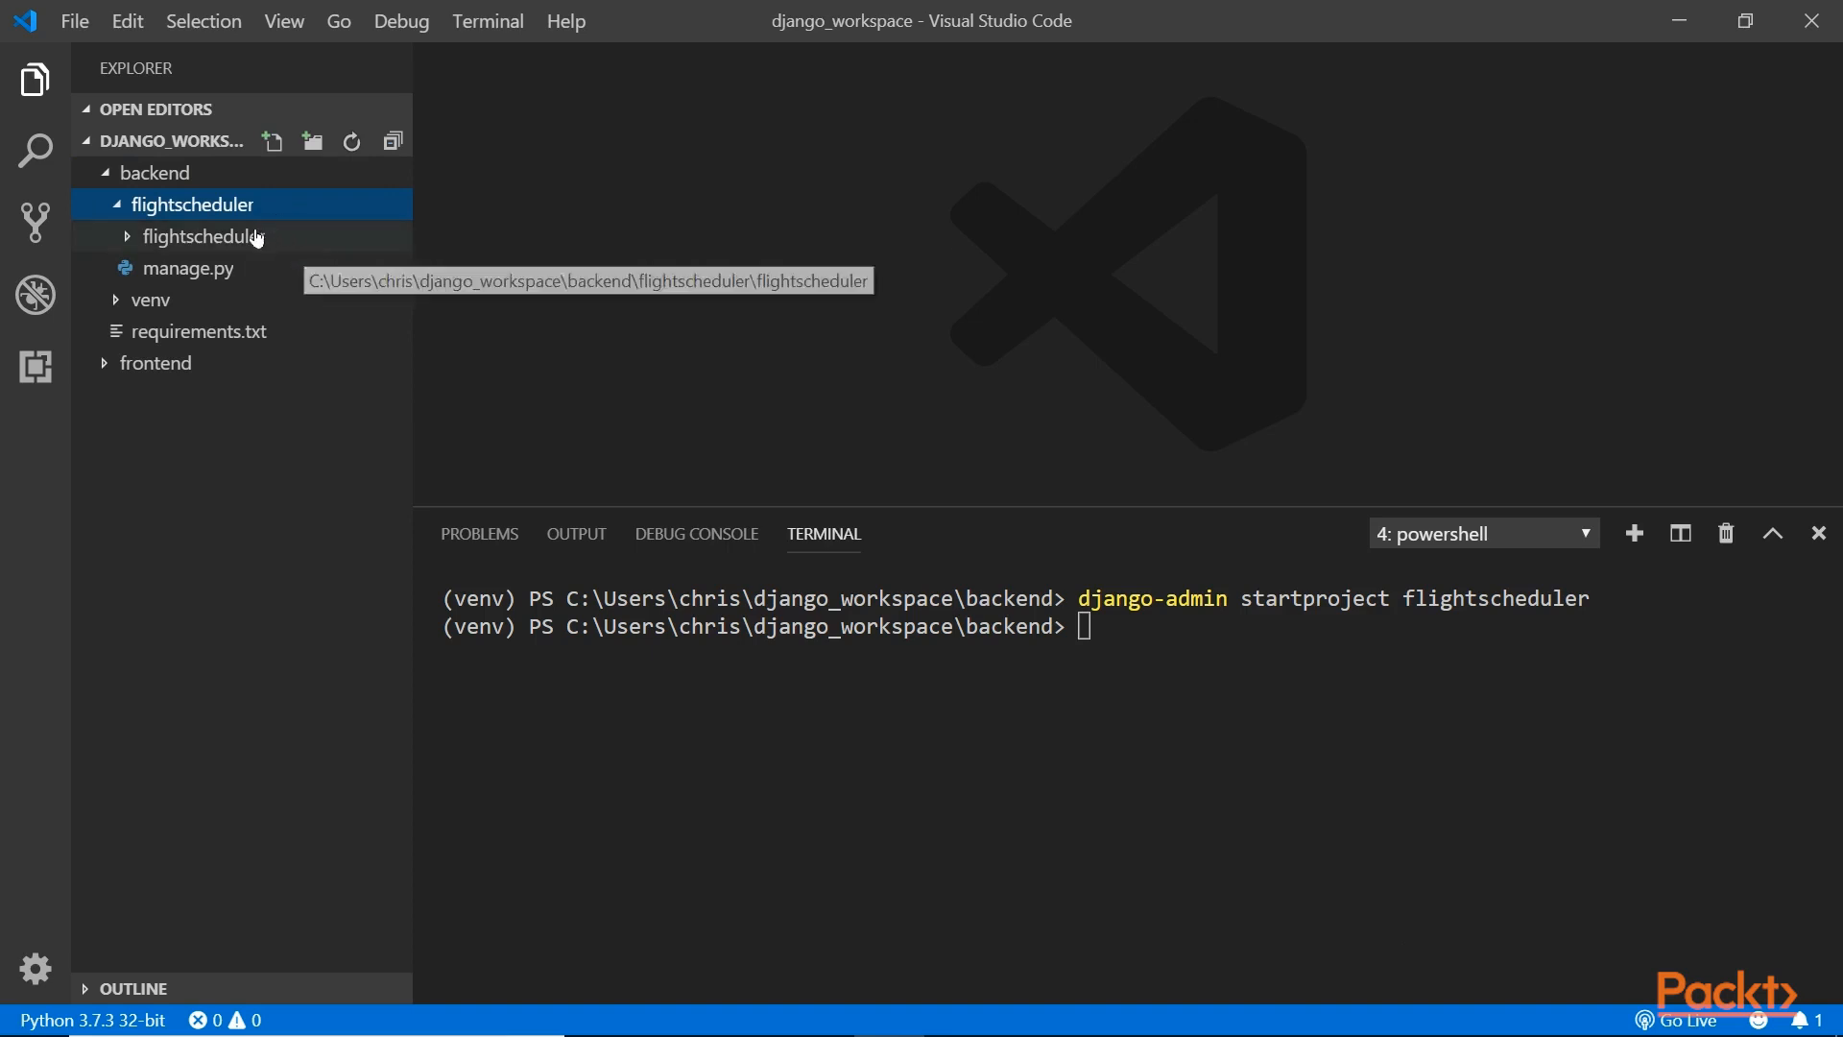
left_click(204, 236)
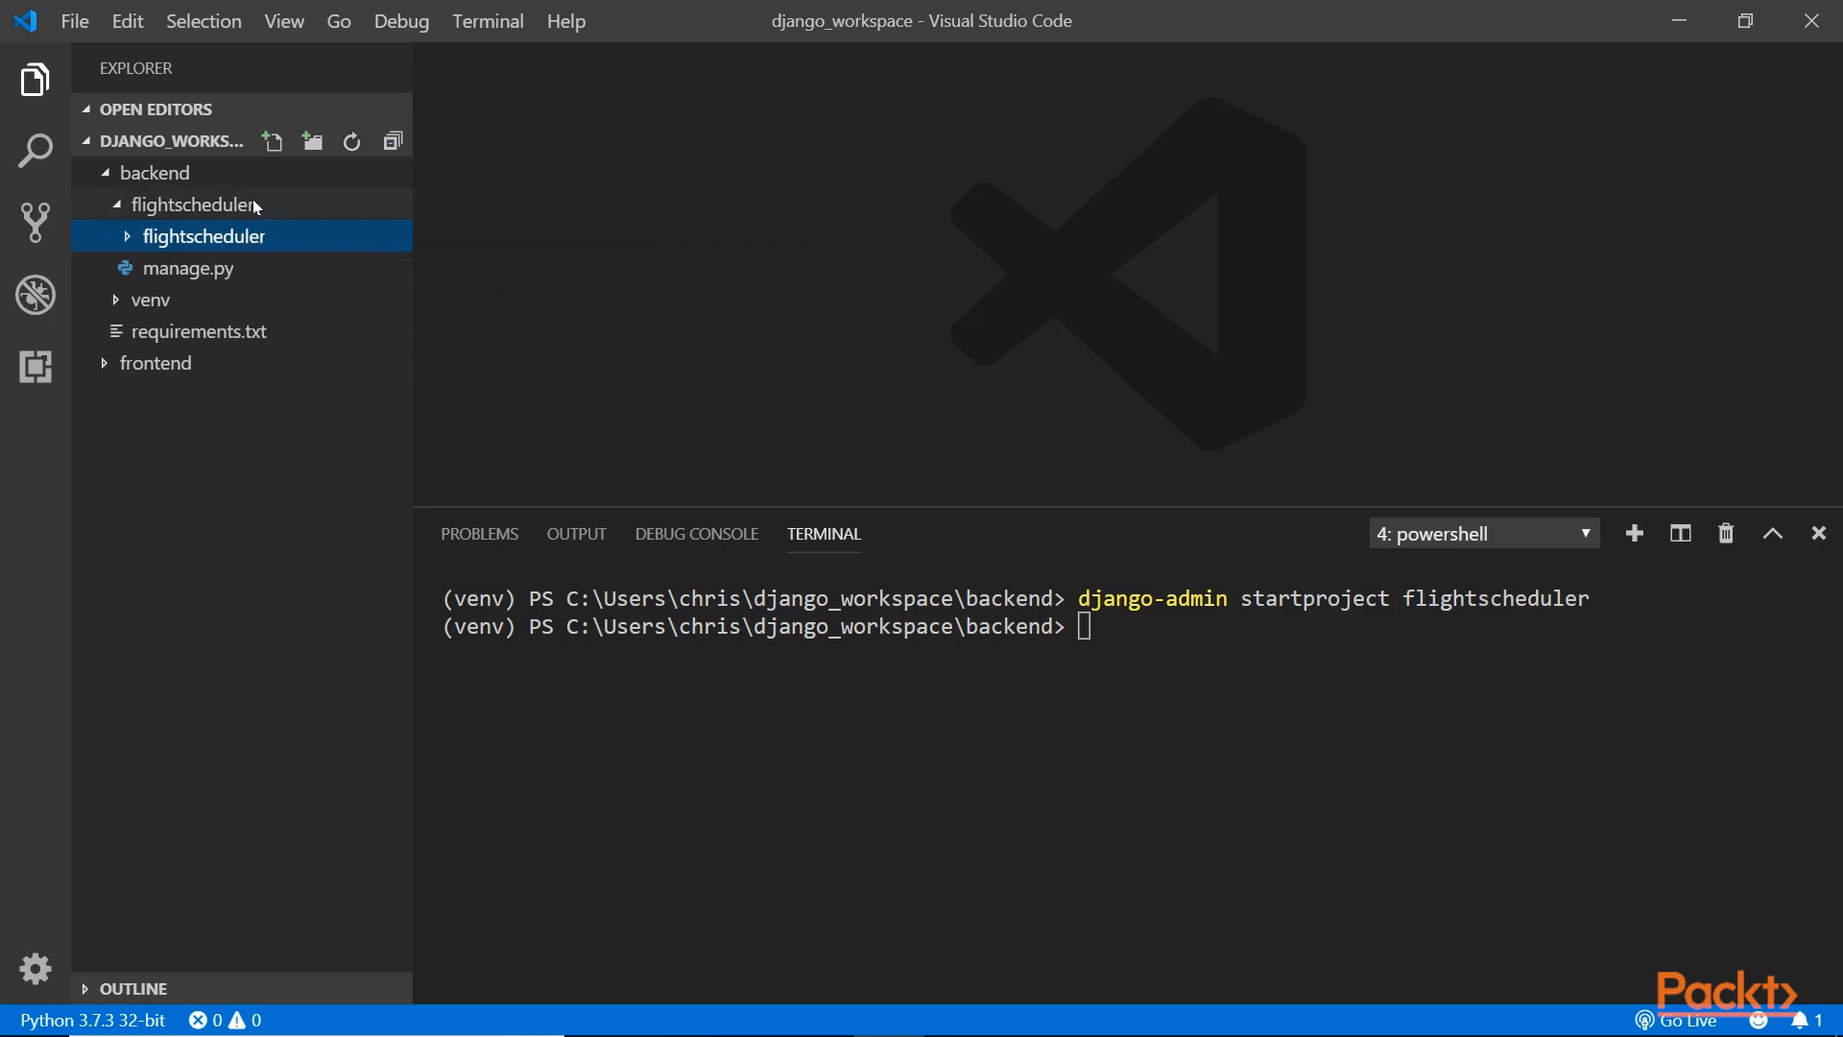
left_click(194, 204)
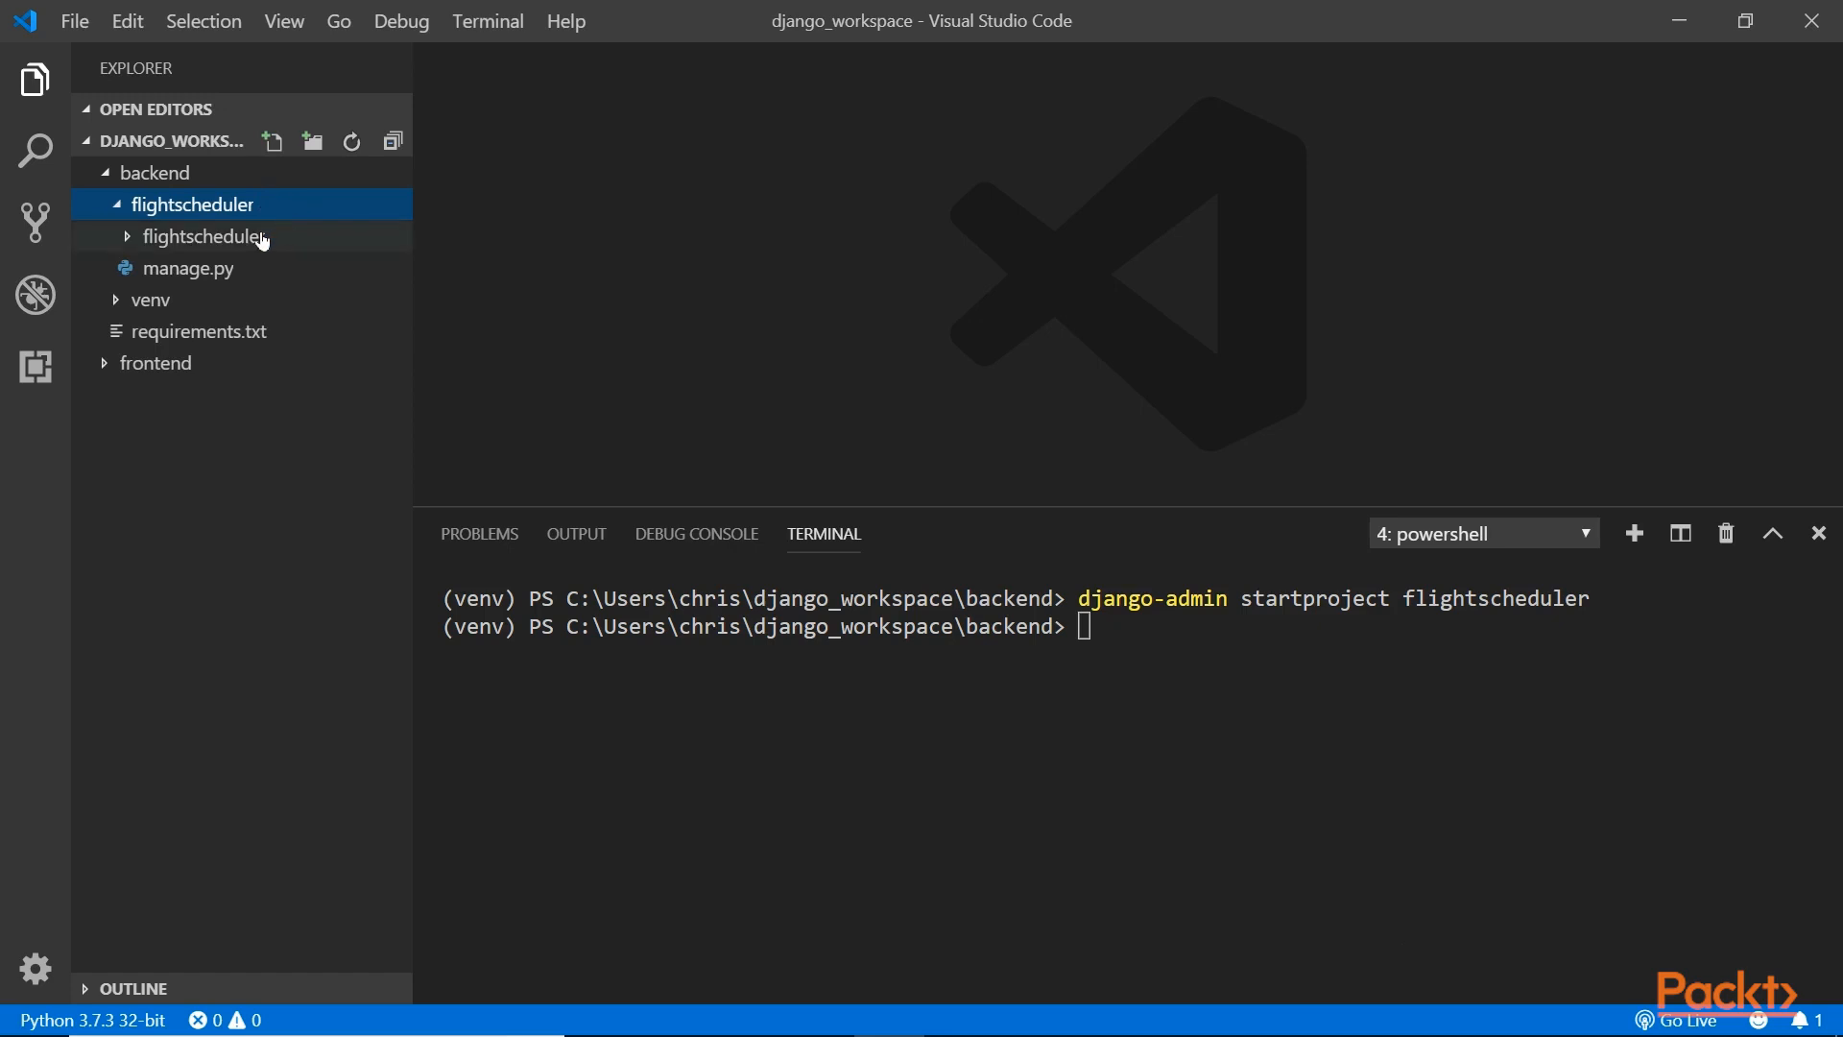
left_click(205, 236)
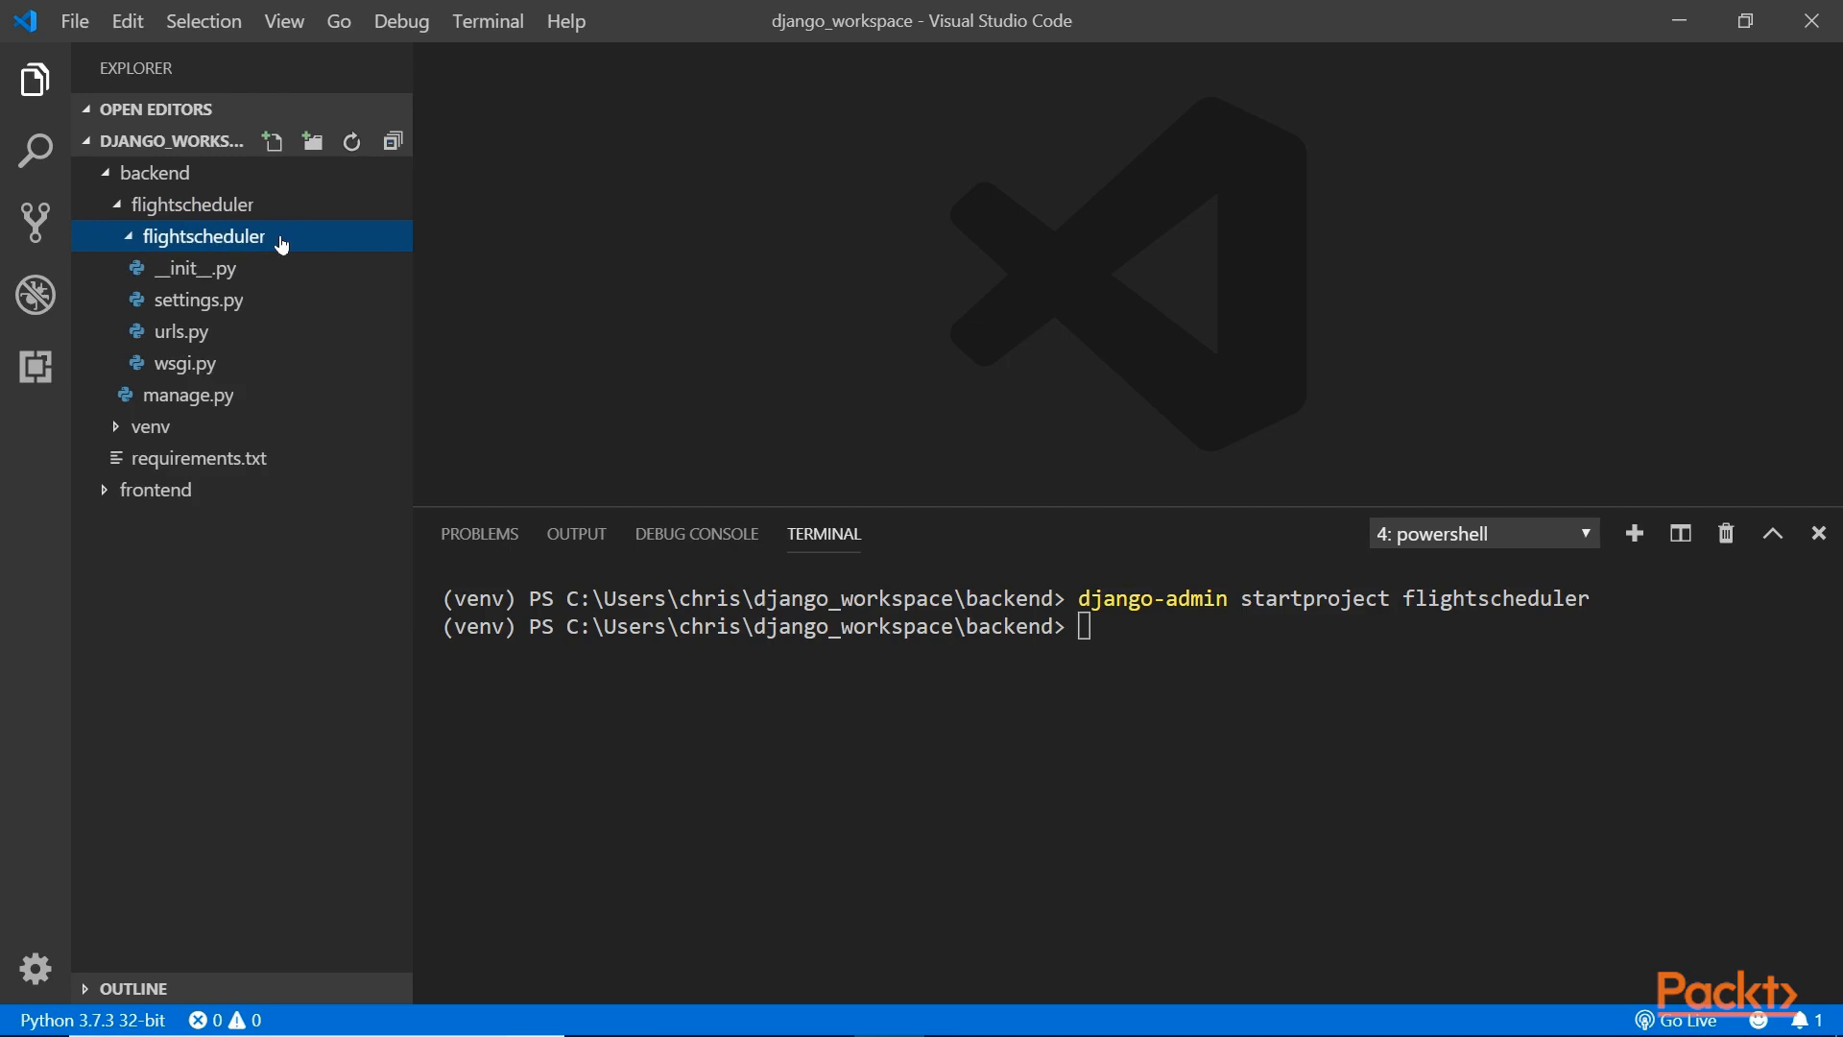
left_click(205, 236)
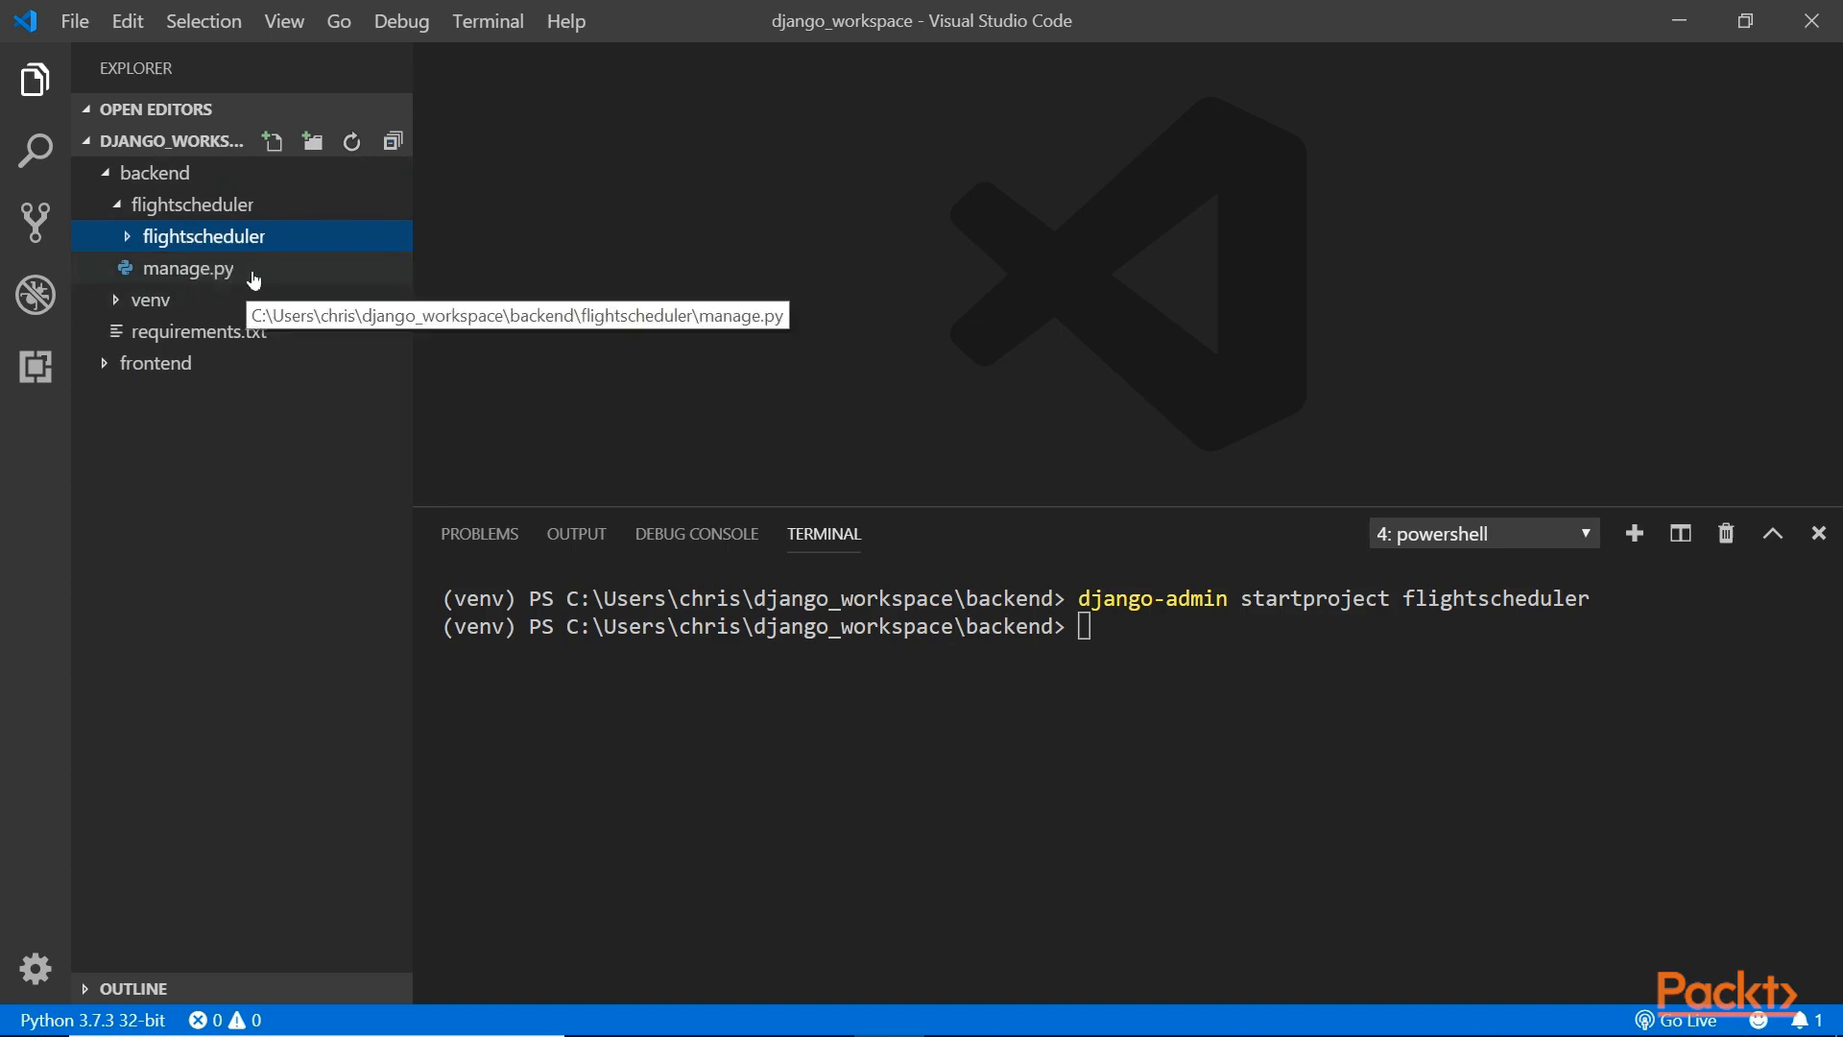
mouse_move(288, 273)
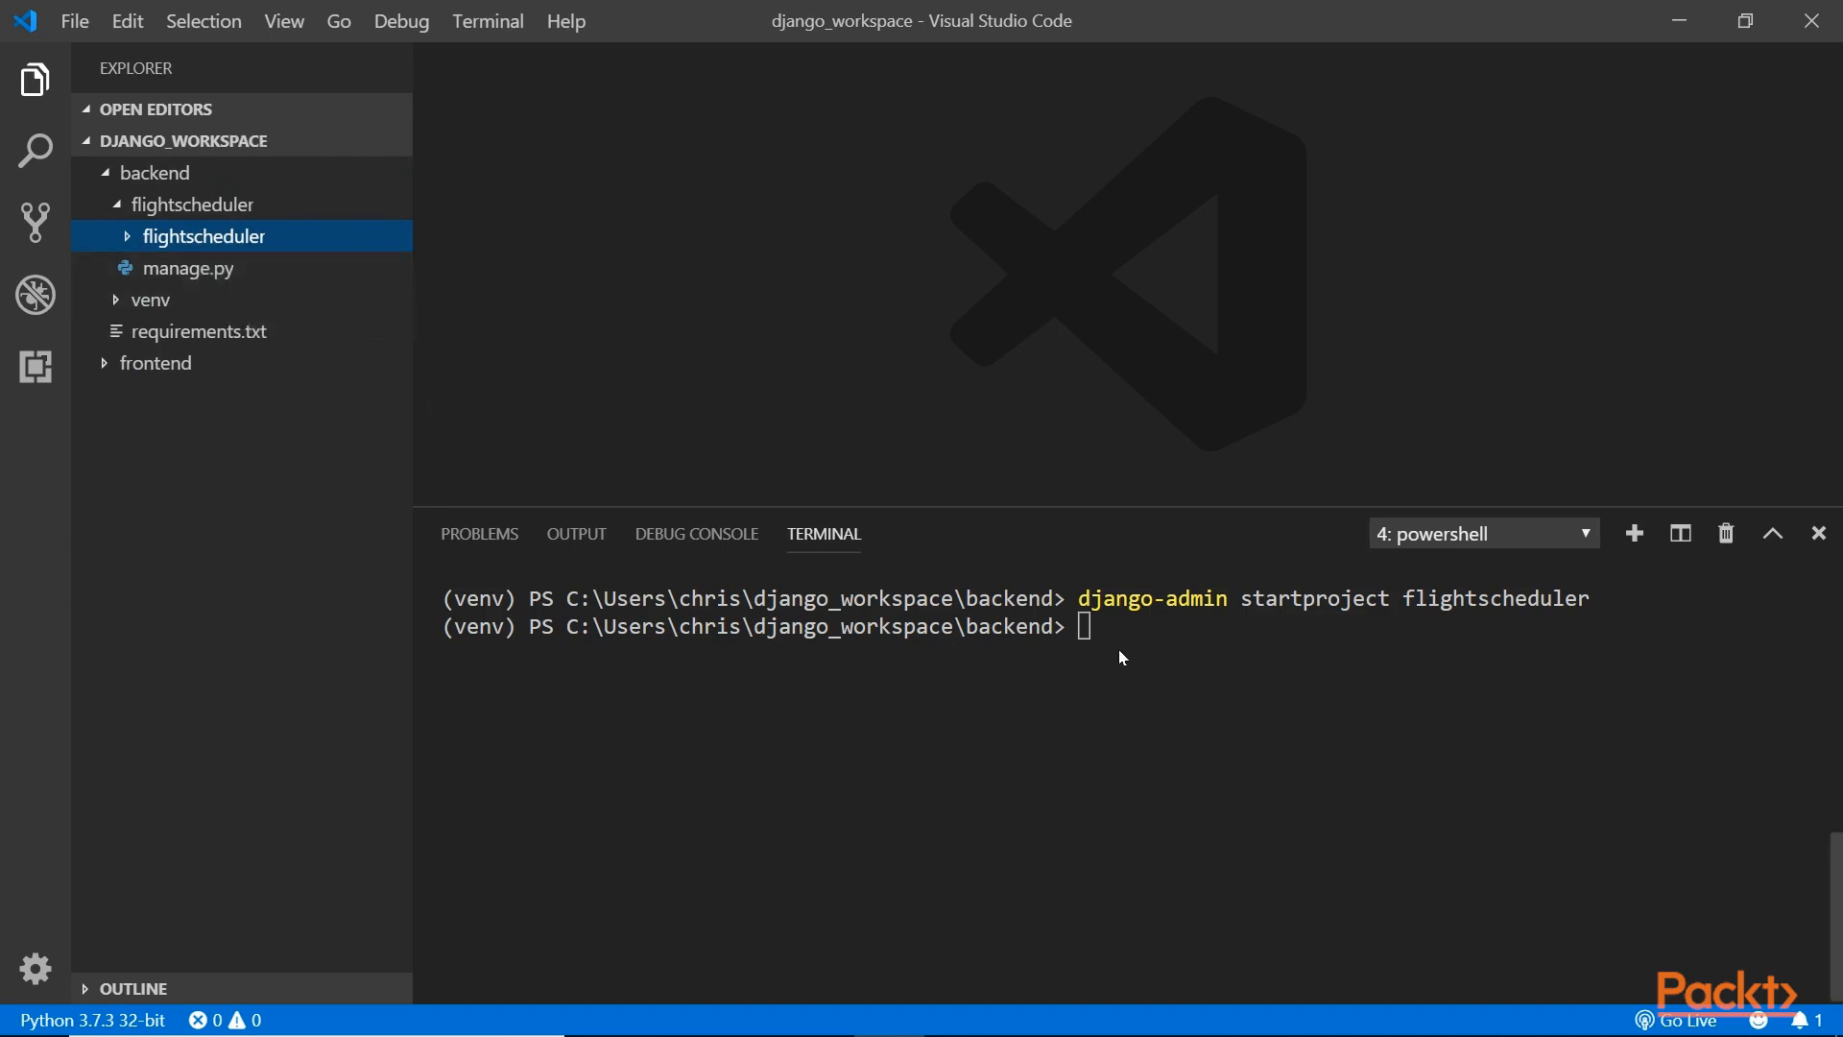
mouse_move(236, 257)
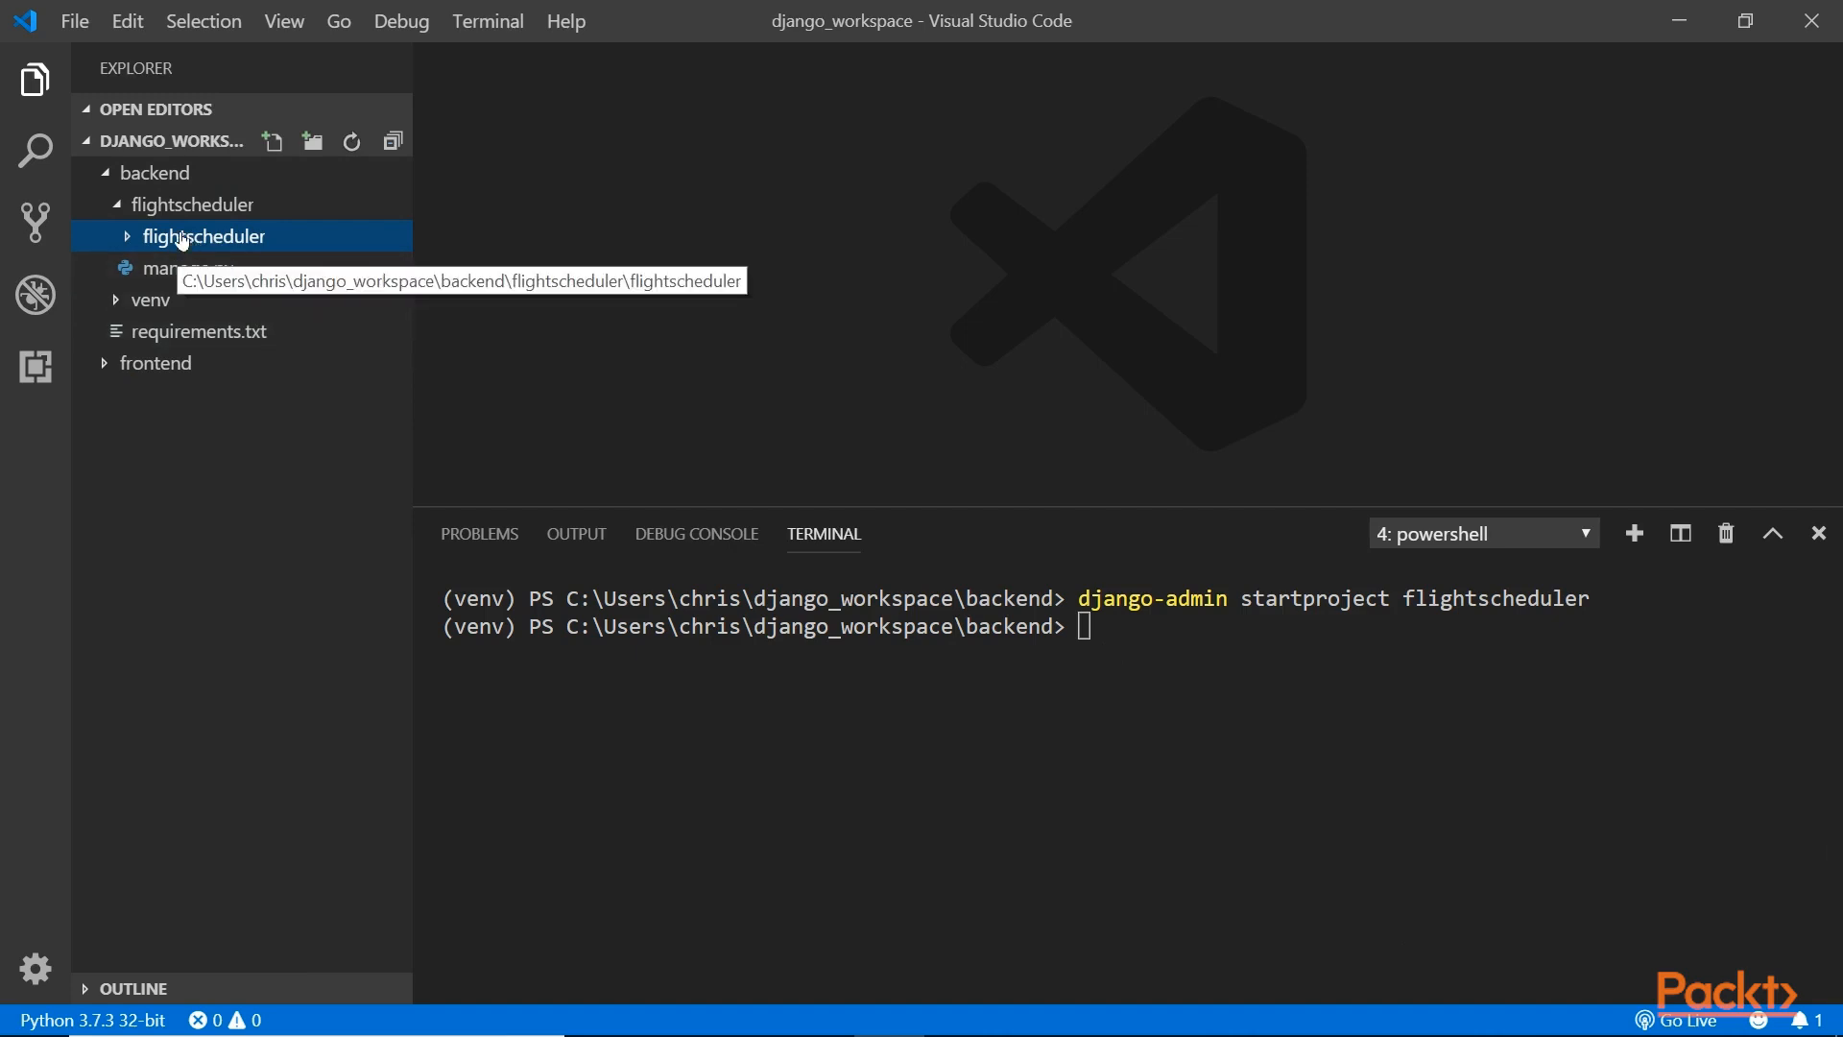
left_click(203, 237)
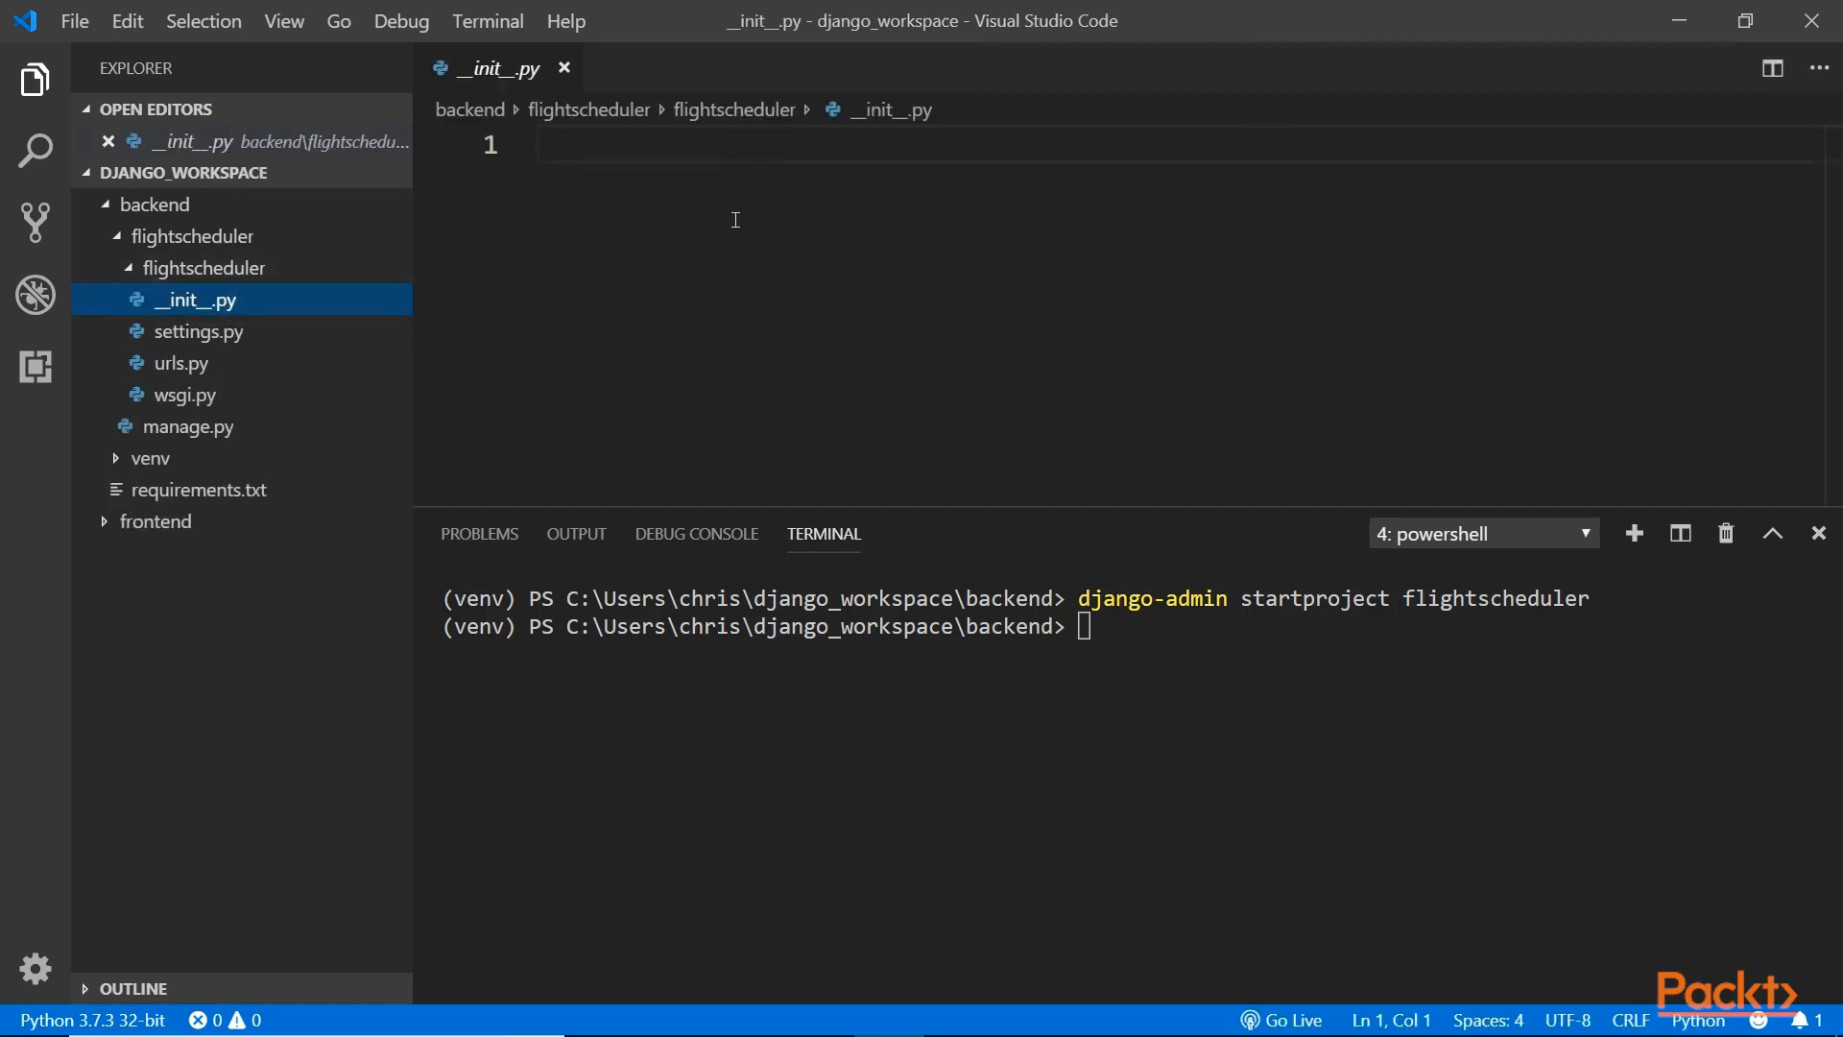
Preview settings.py, urls.py and wsgi.py, then collapse the inner package and close wsgi.py.
left_click(198, 331)
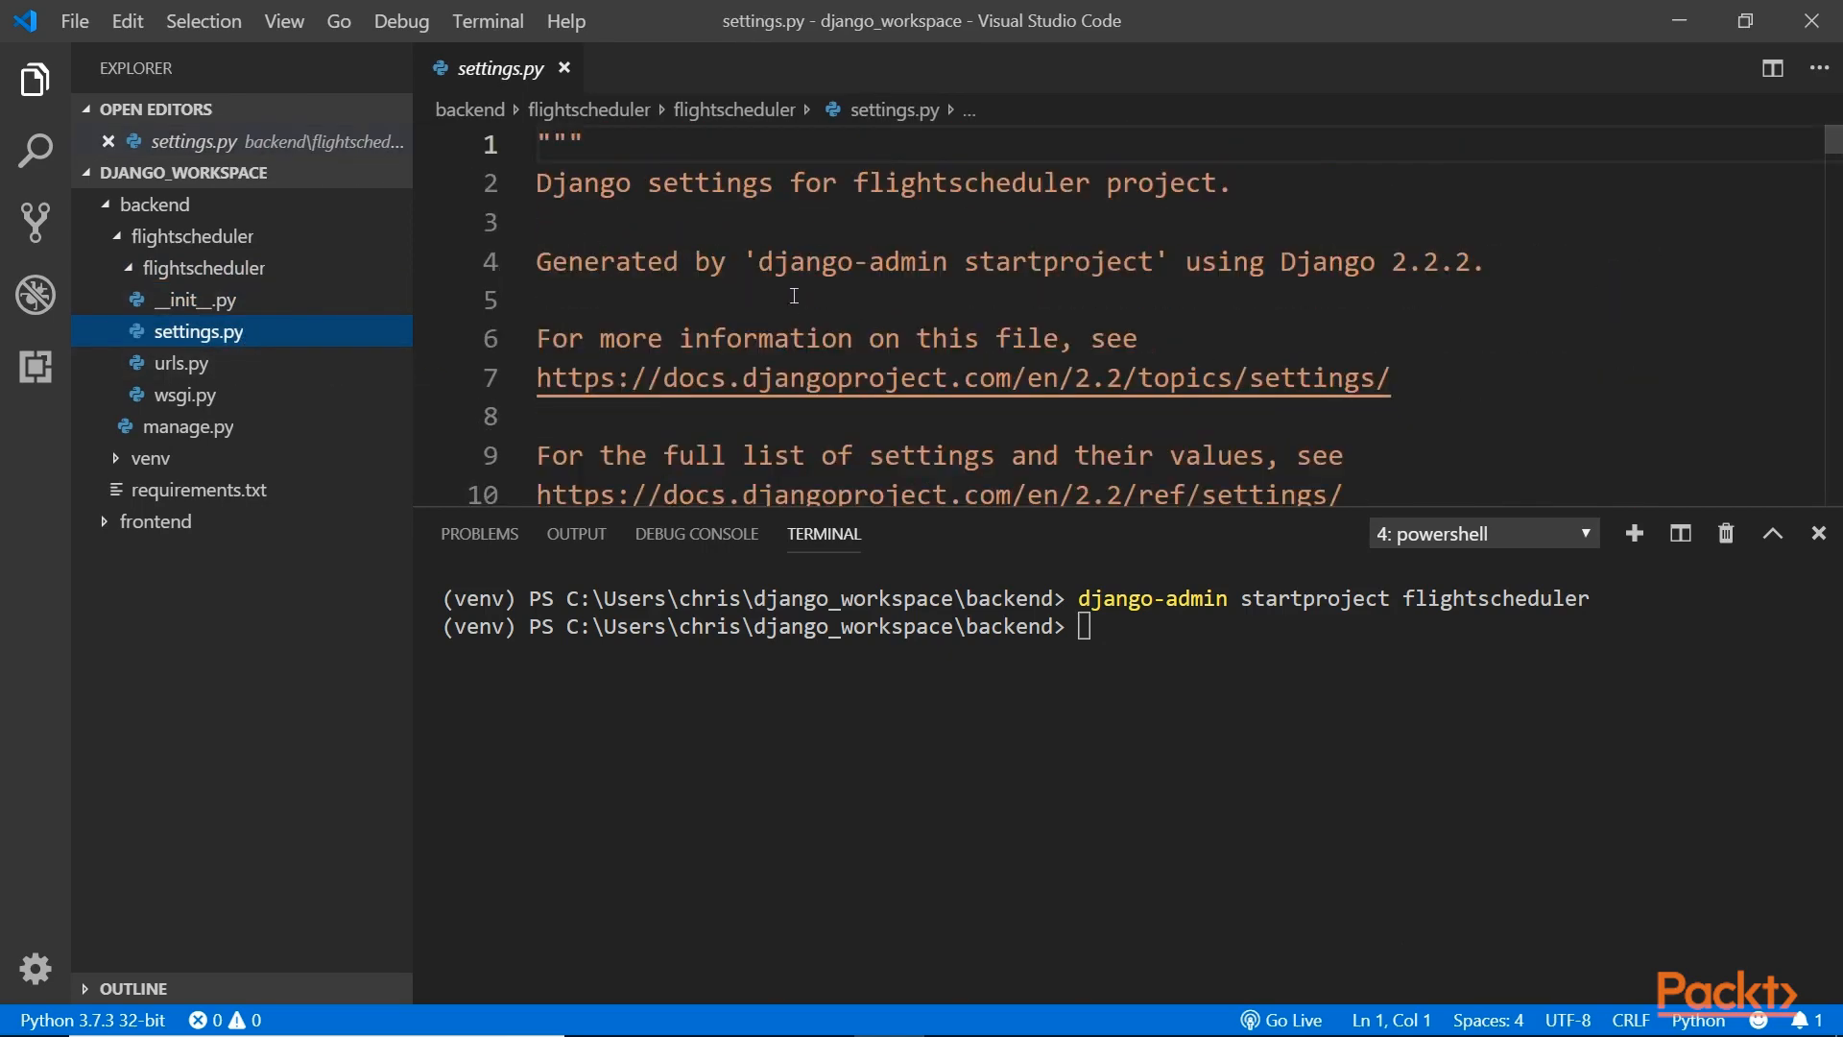
left_click(182, 362)
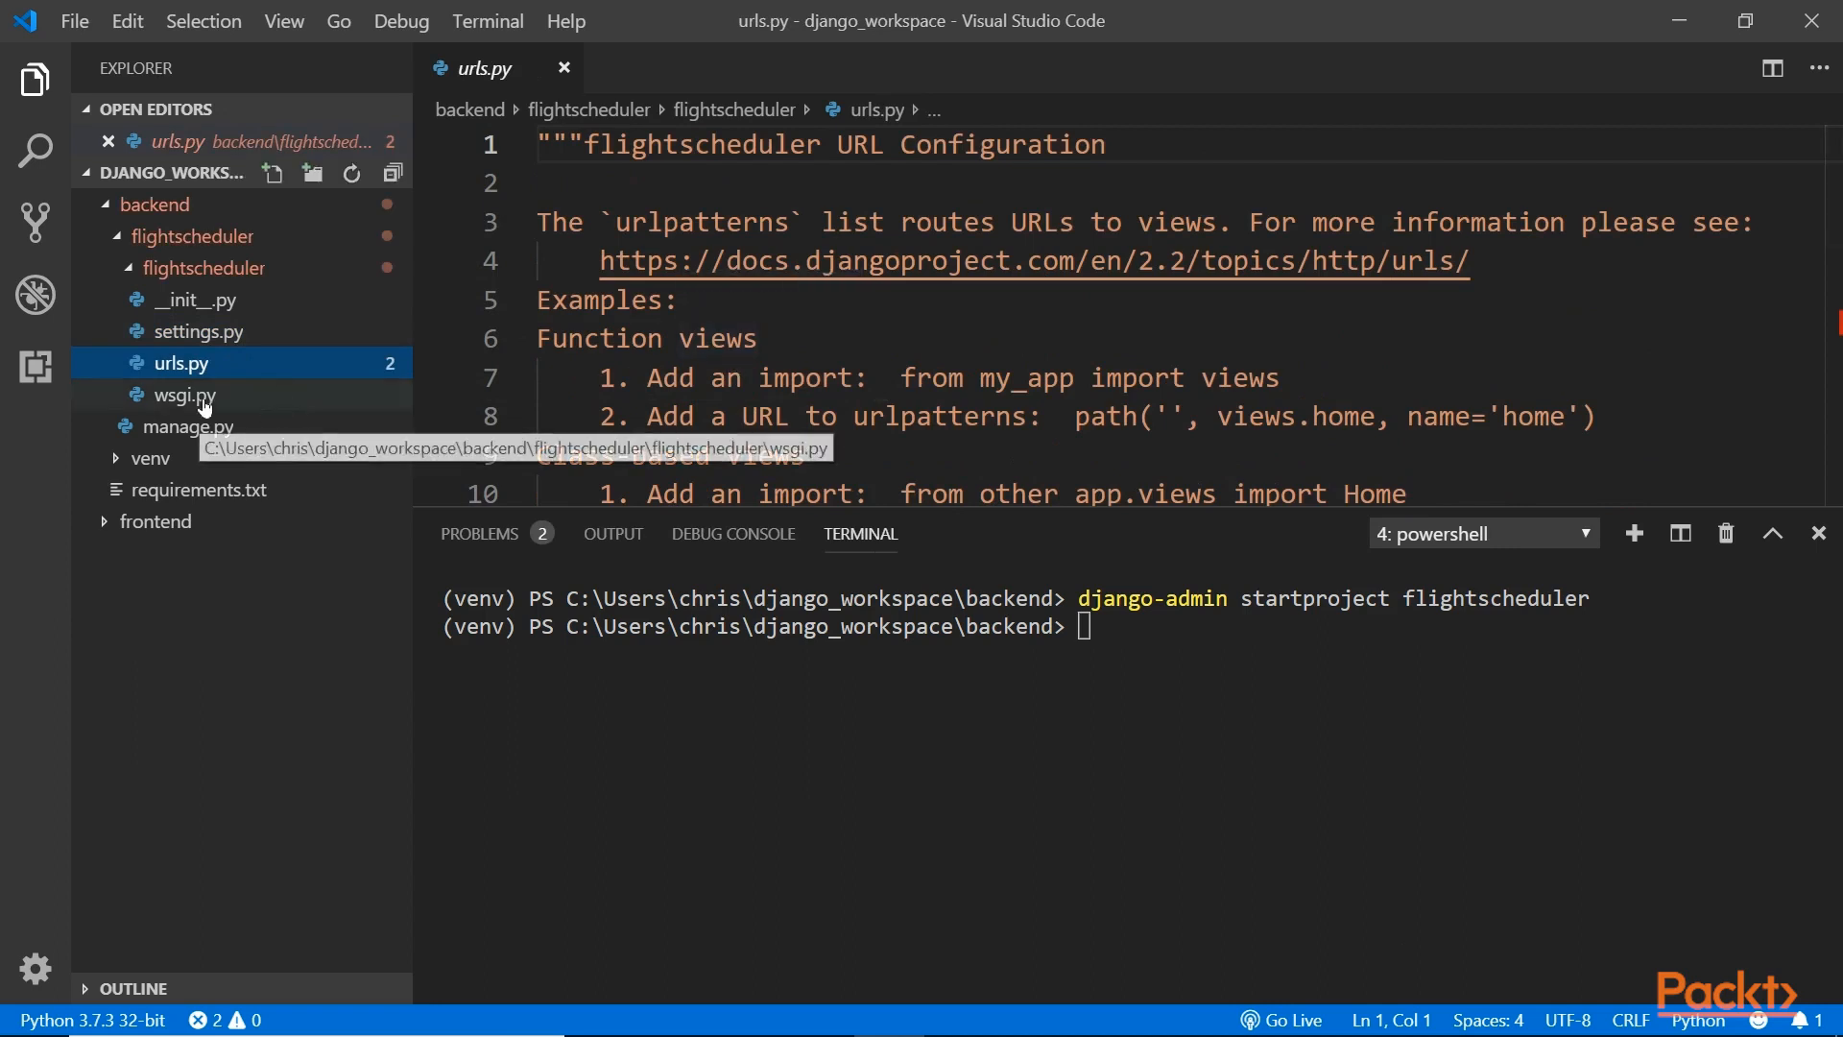
left_click(182, 394)
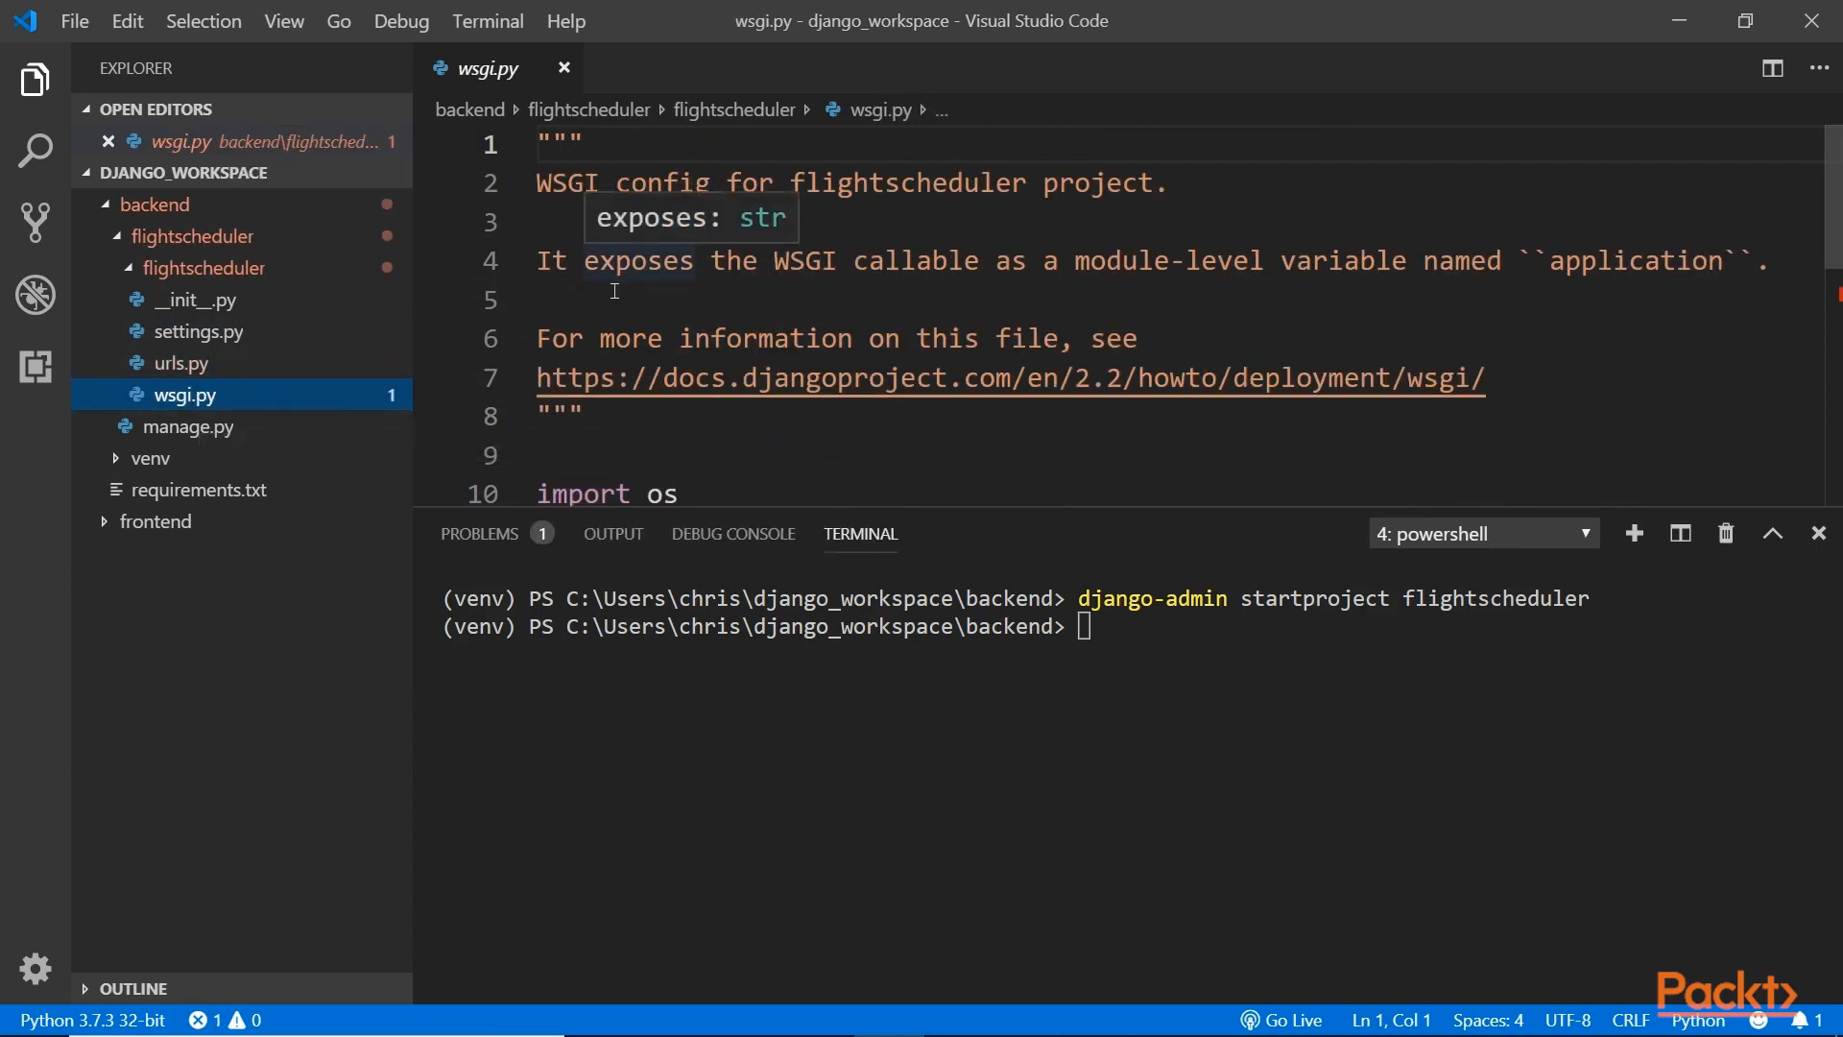
left_click(204, 237)
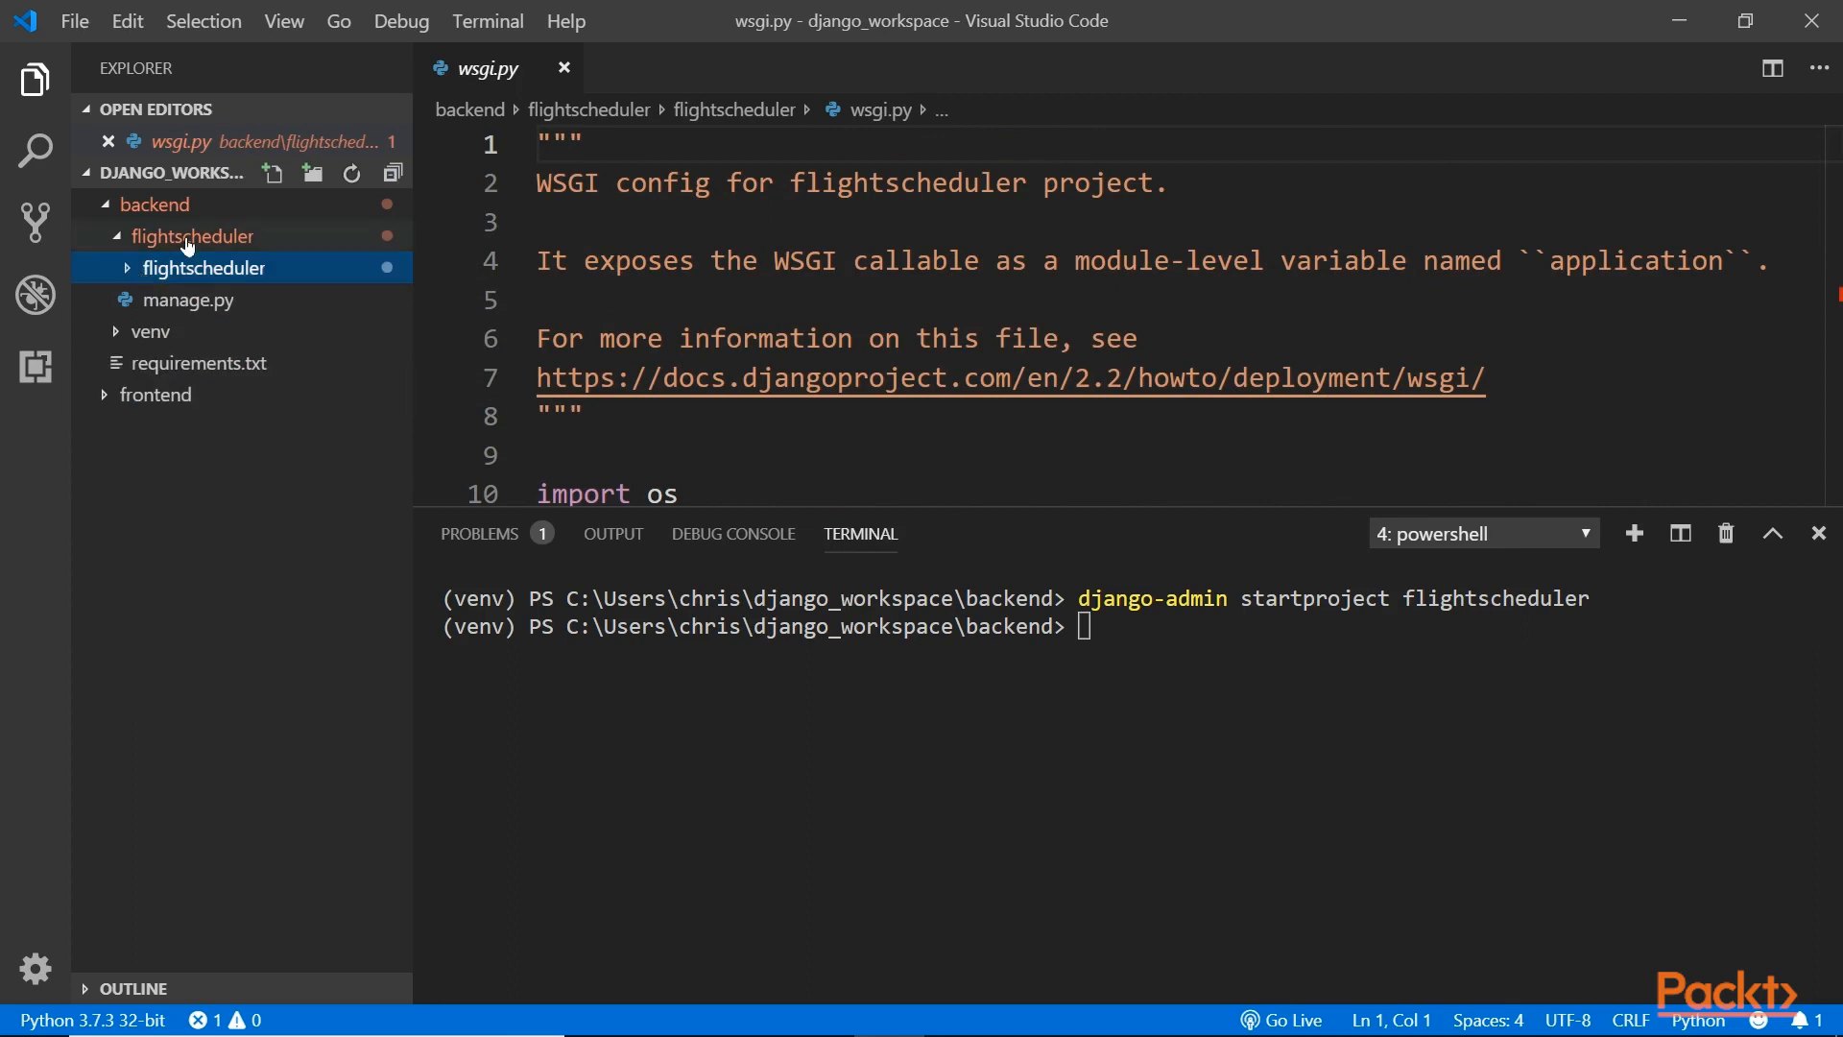
left_click(195, 236)
type("dir")
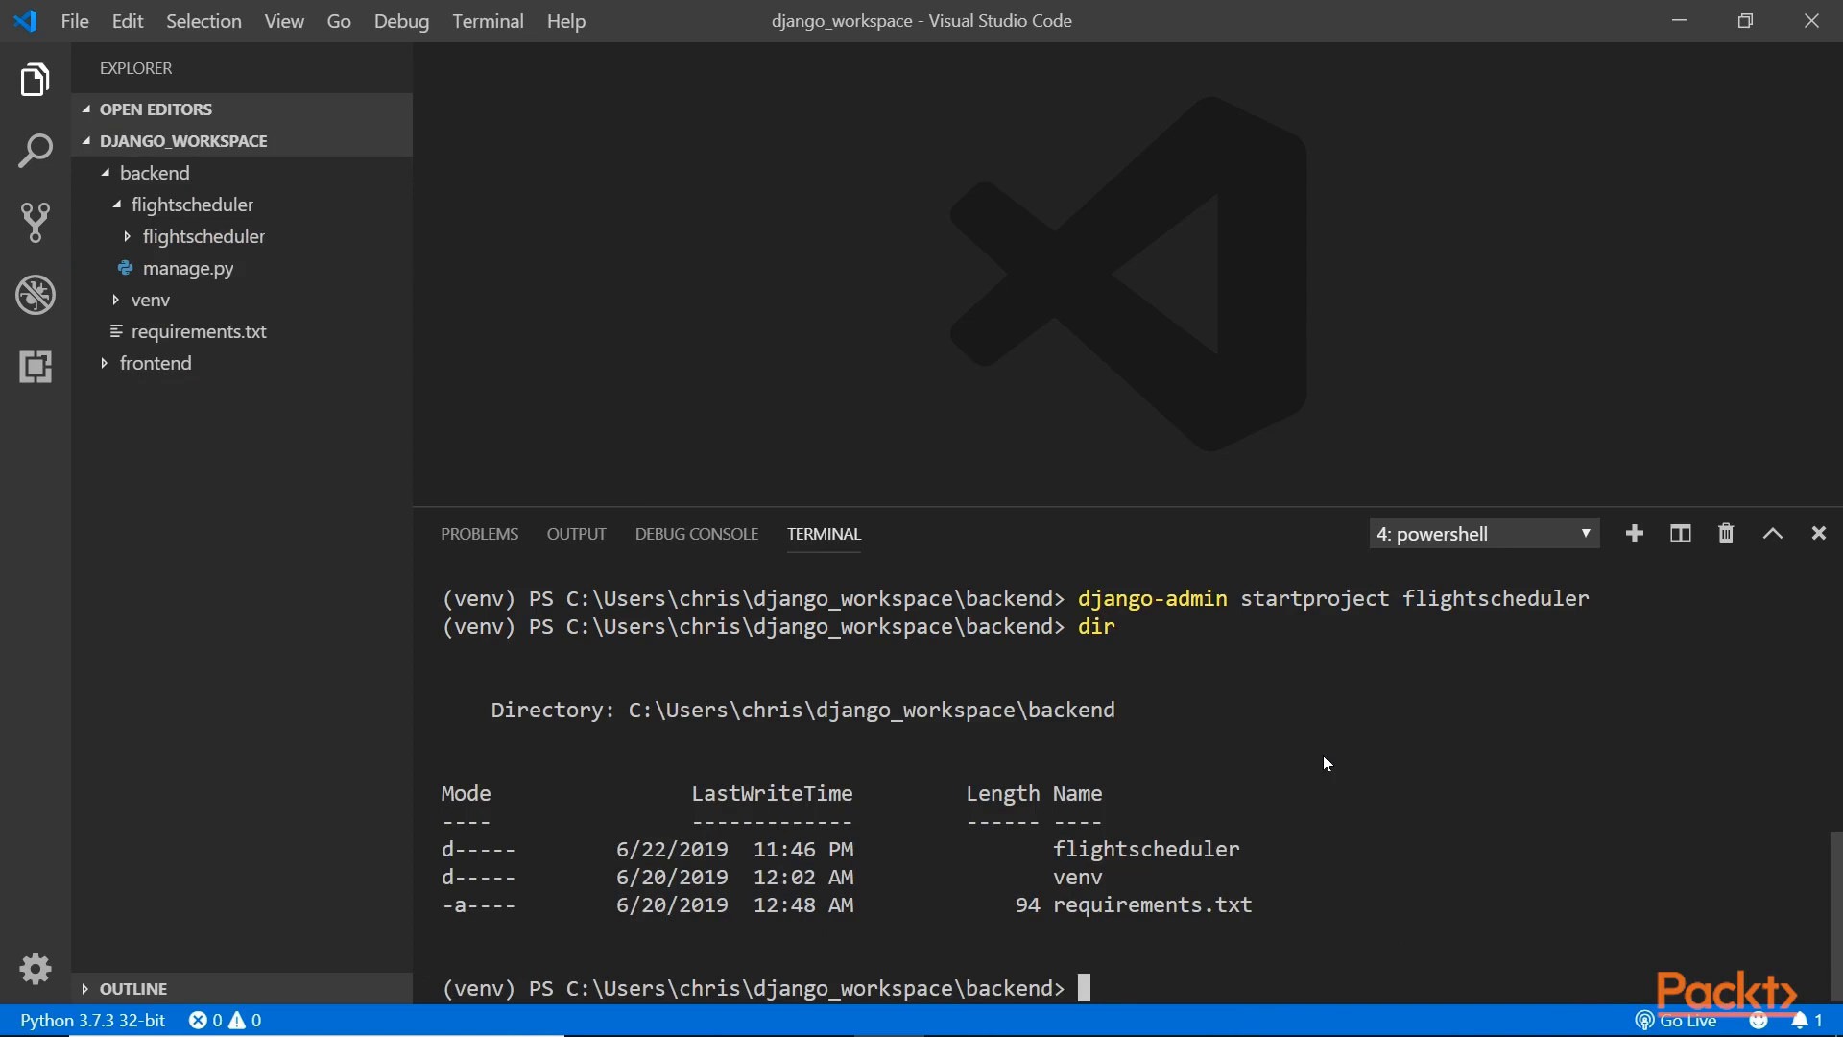
Change into .\flightscheduler\ and run 'py .\manage.py runserver' to serve at 127.0.0.1:8000.
type("c")
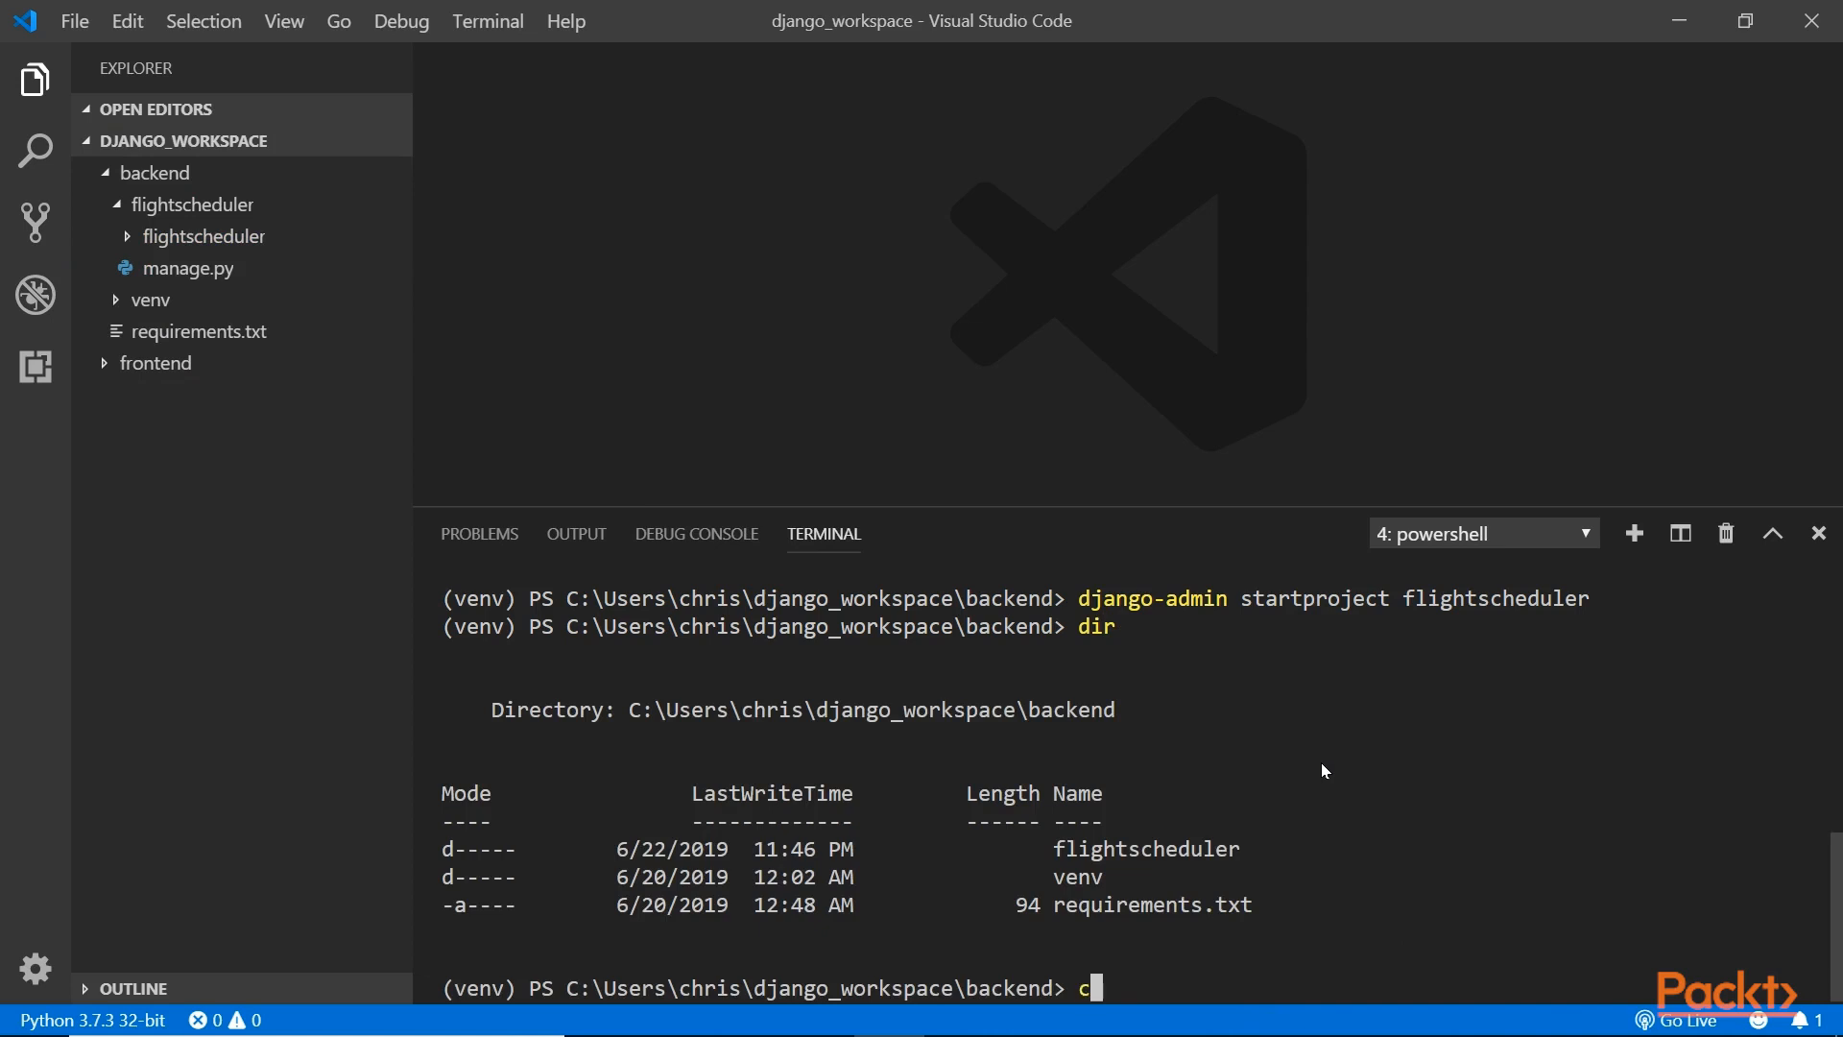
type("d .\\flightscheduler\\")
type("dir")
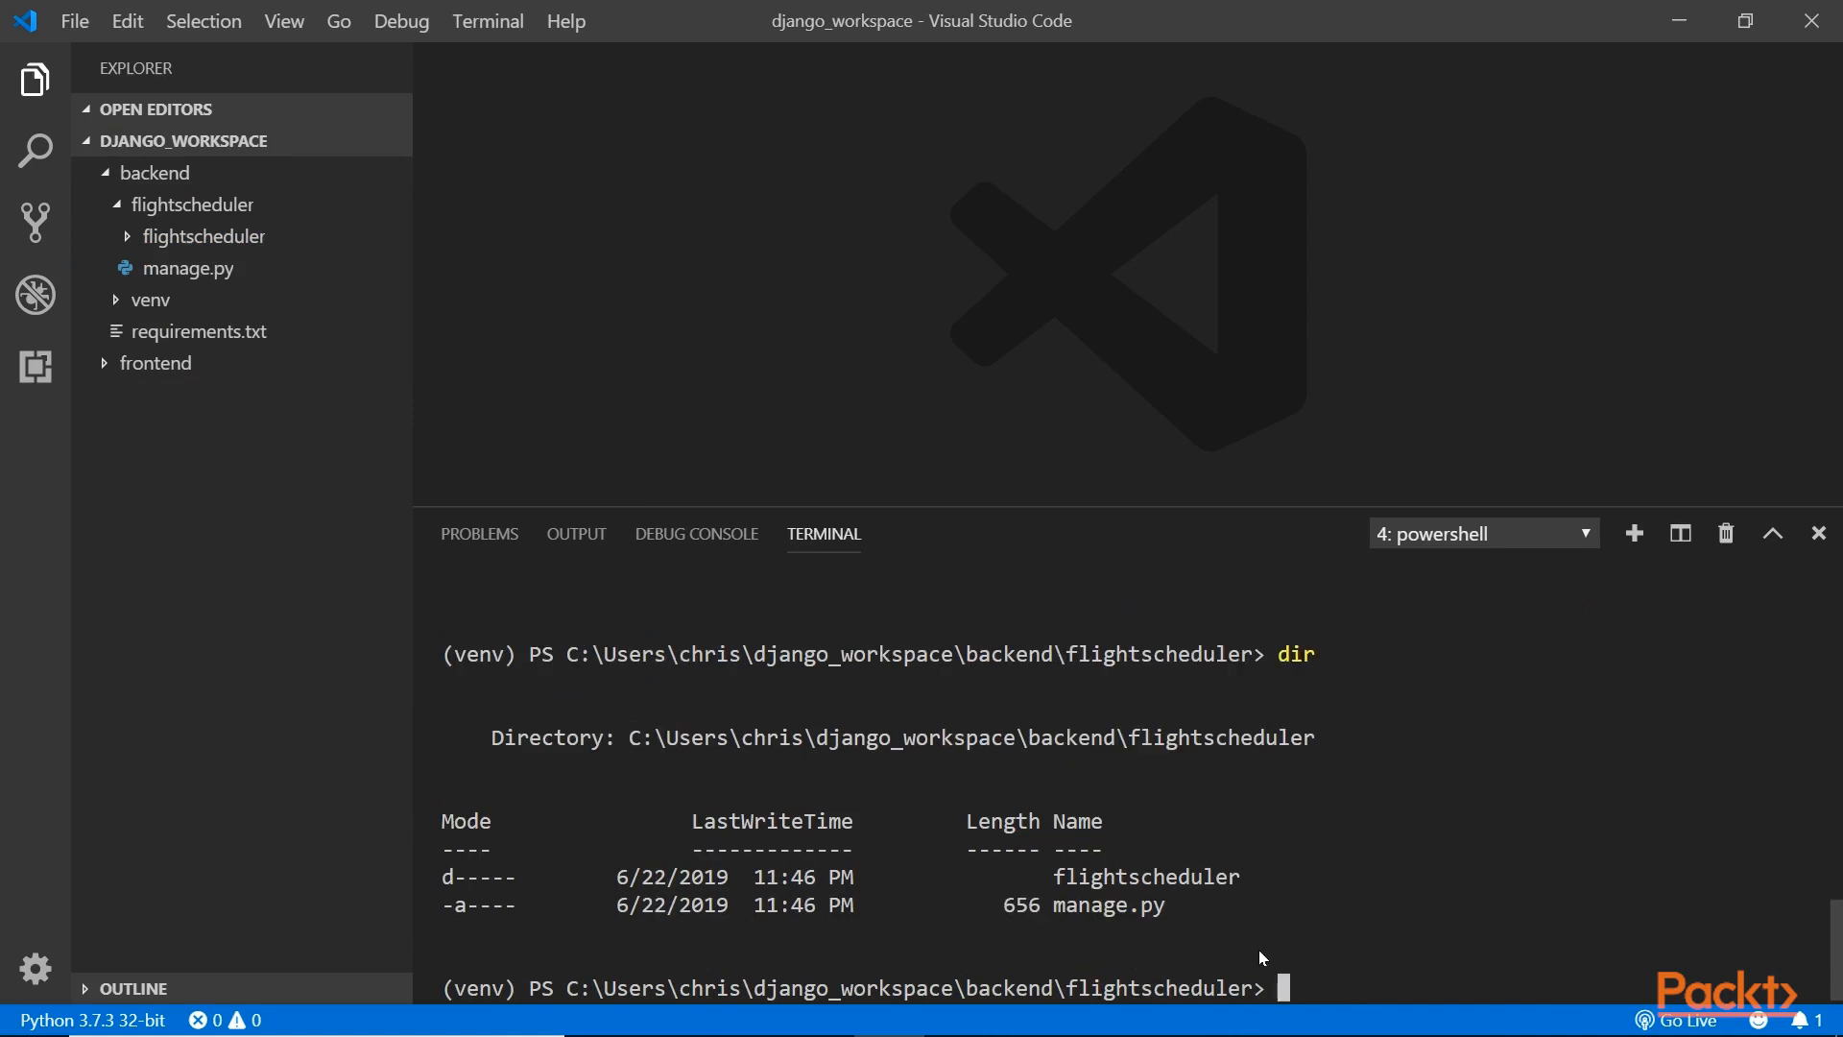
mouse_move(1380, 859)
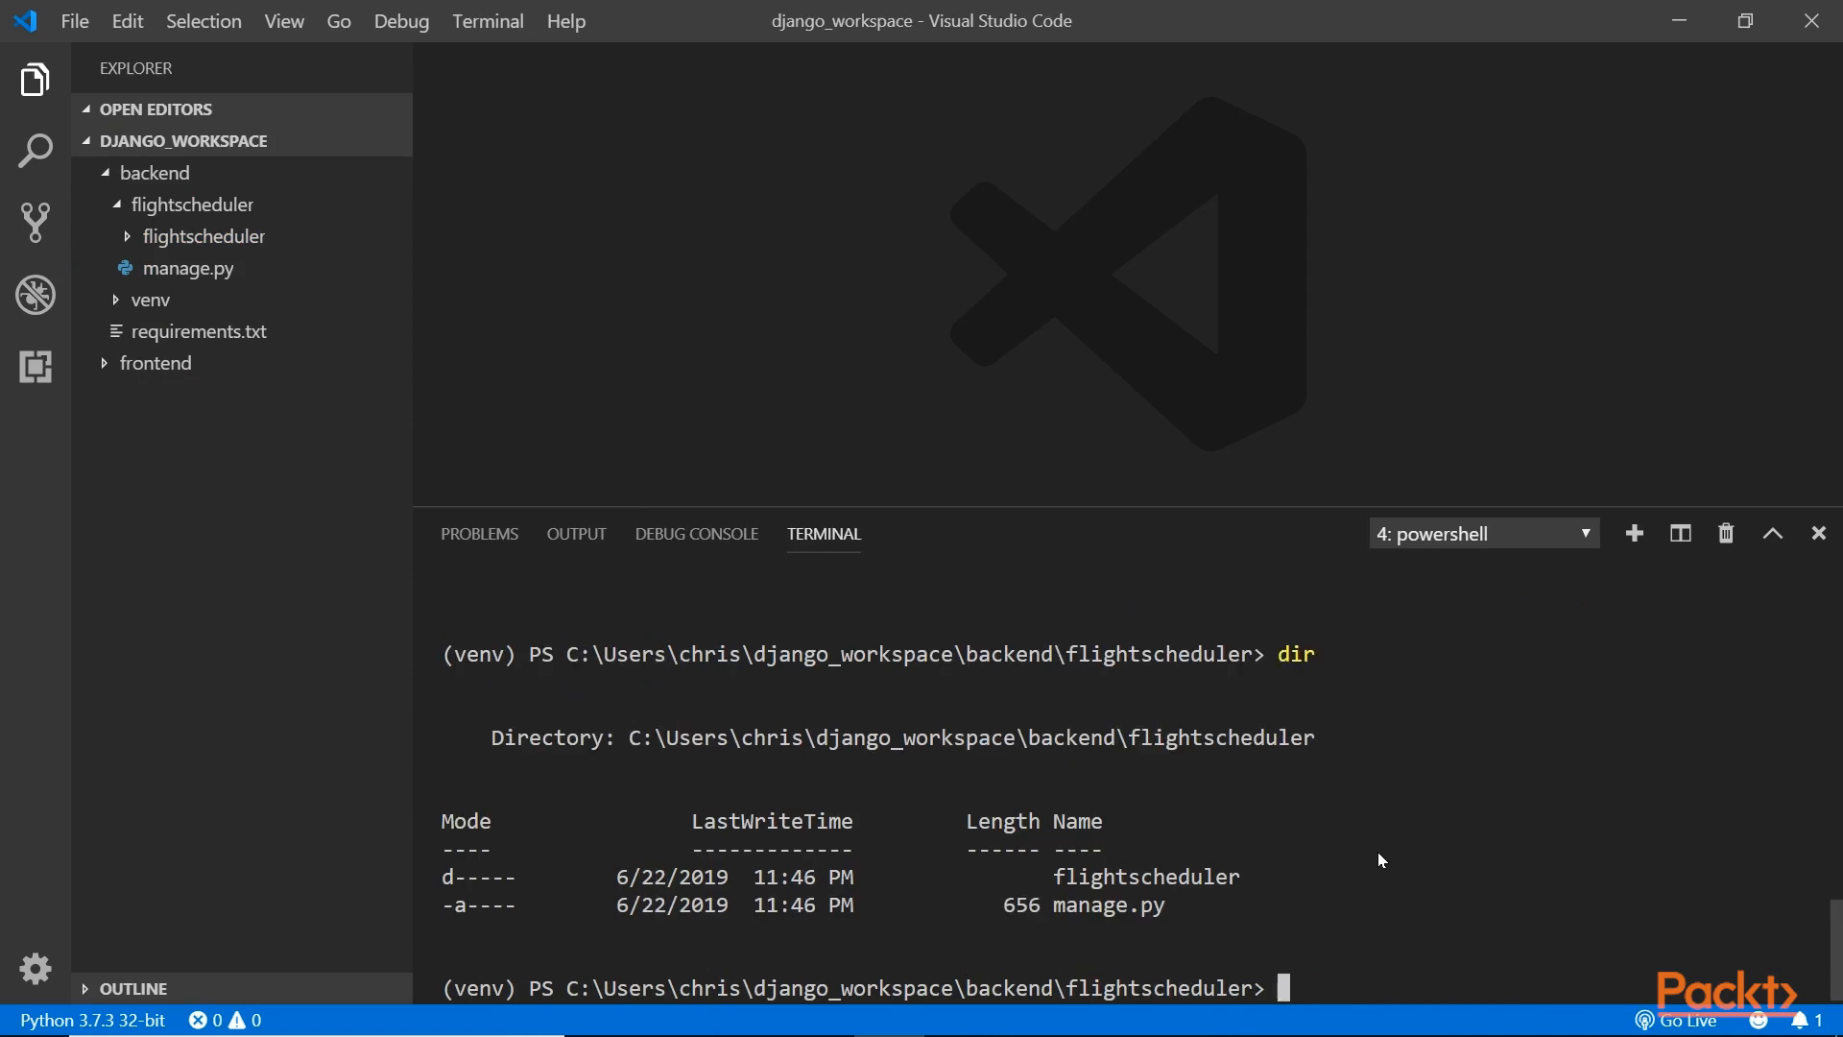
type("py .\\manage.py")
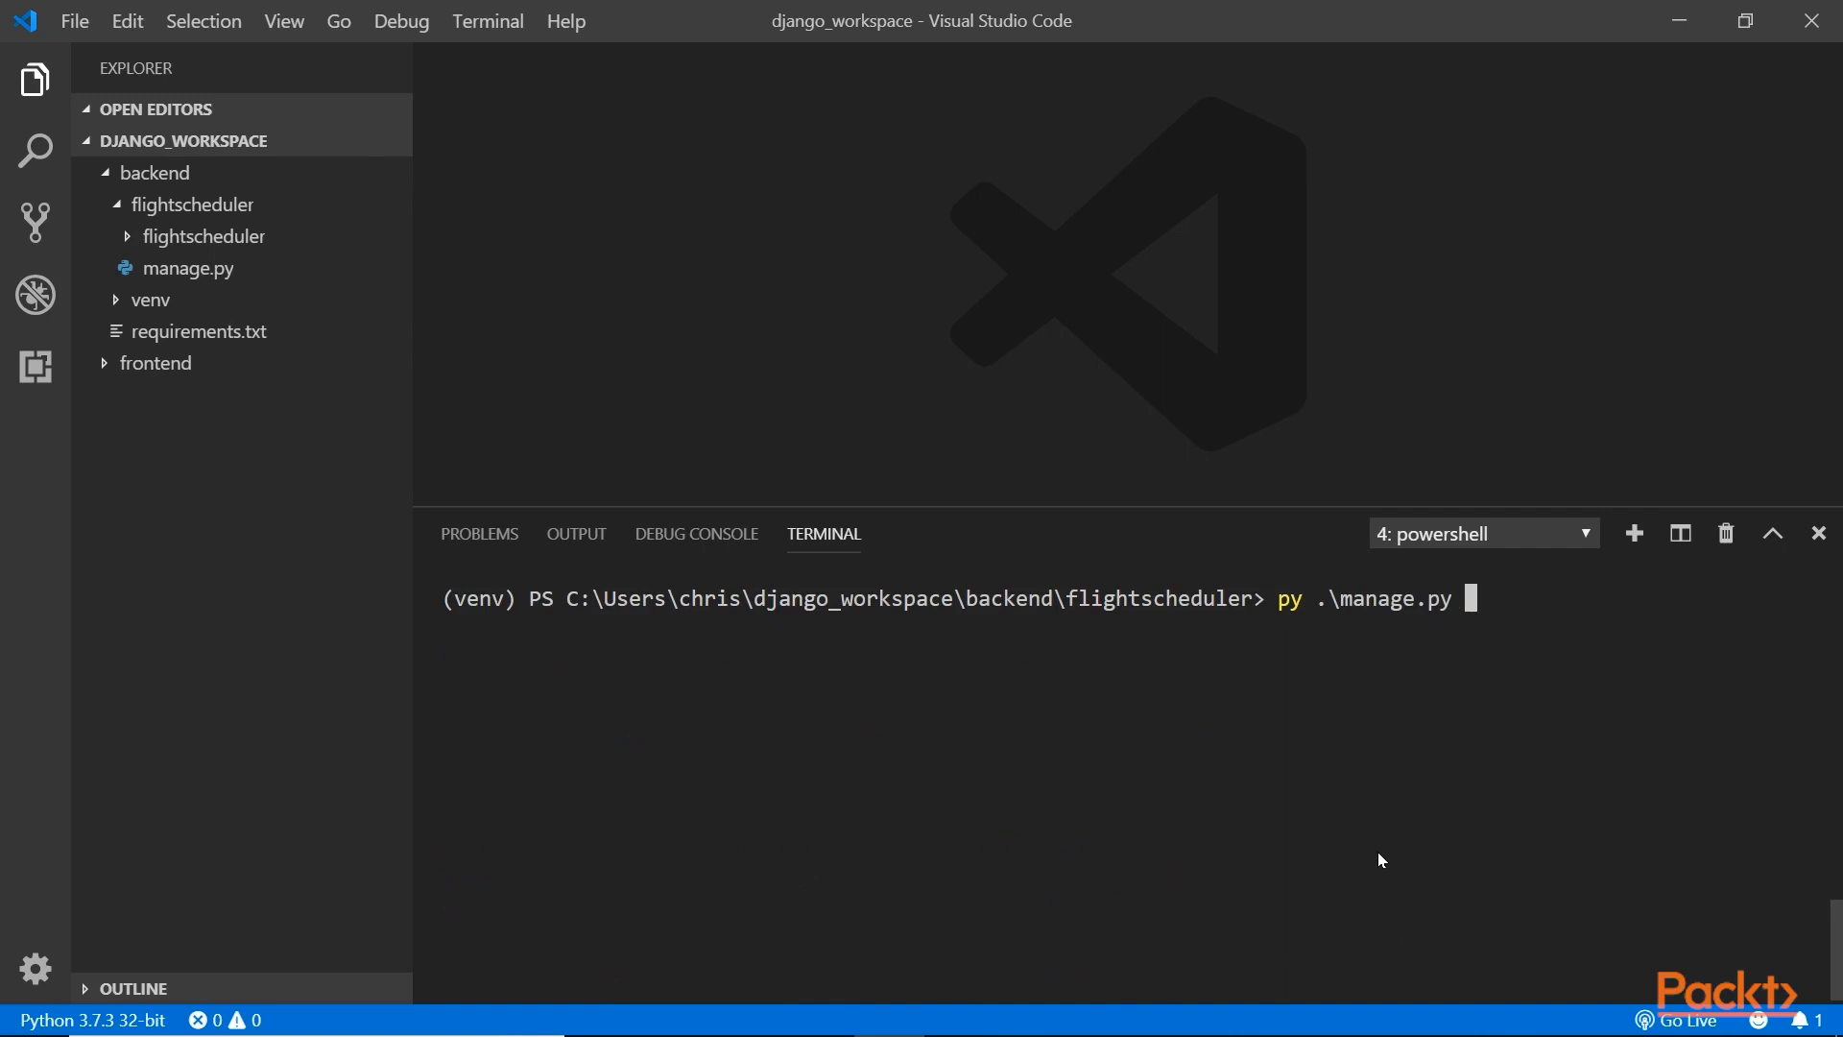
type("runserver")
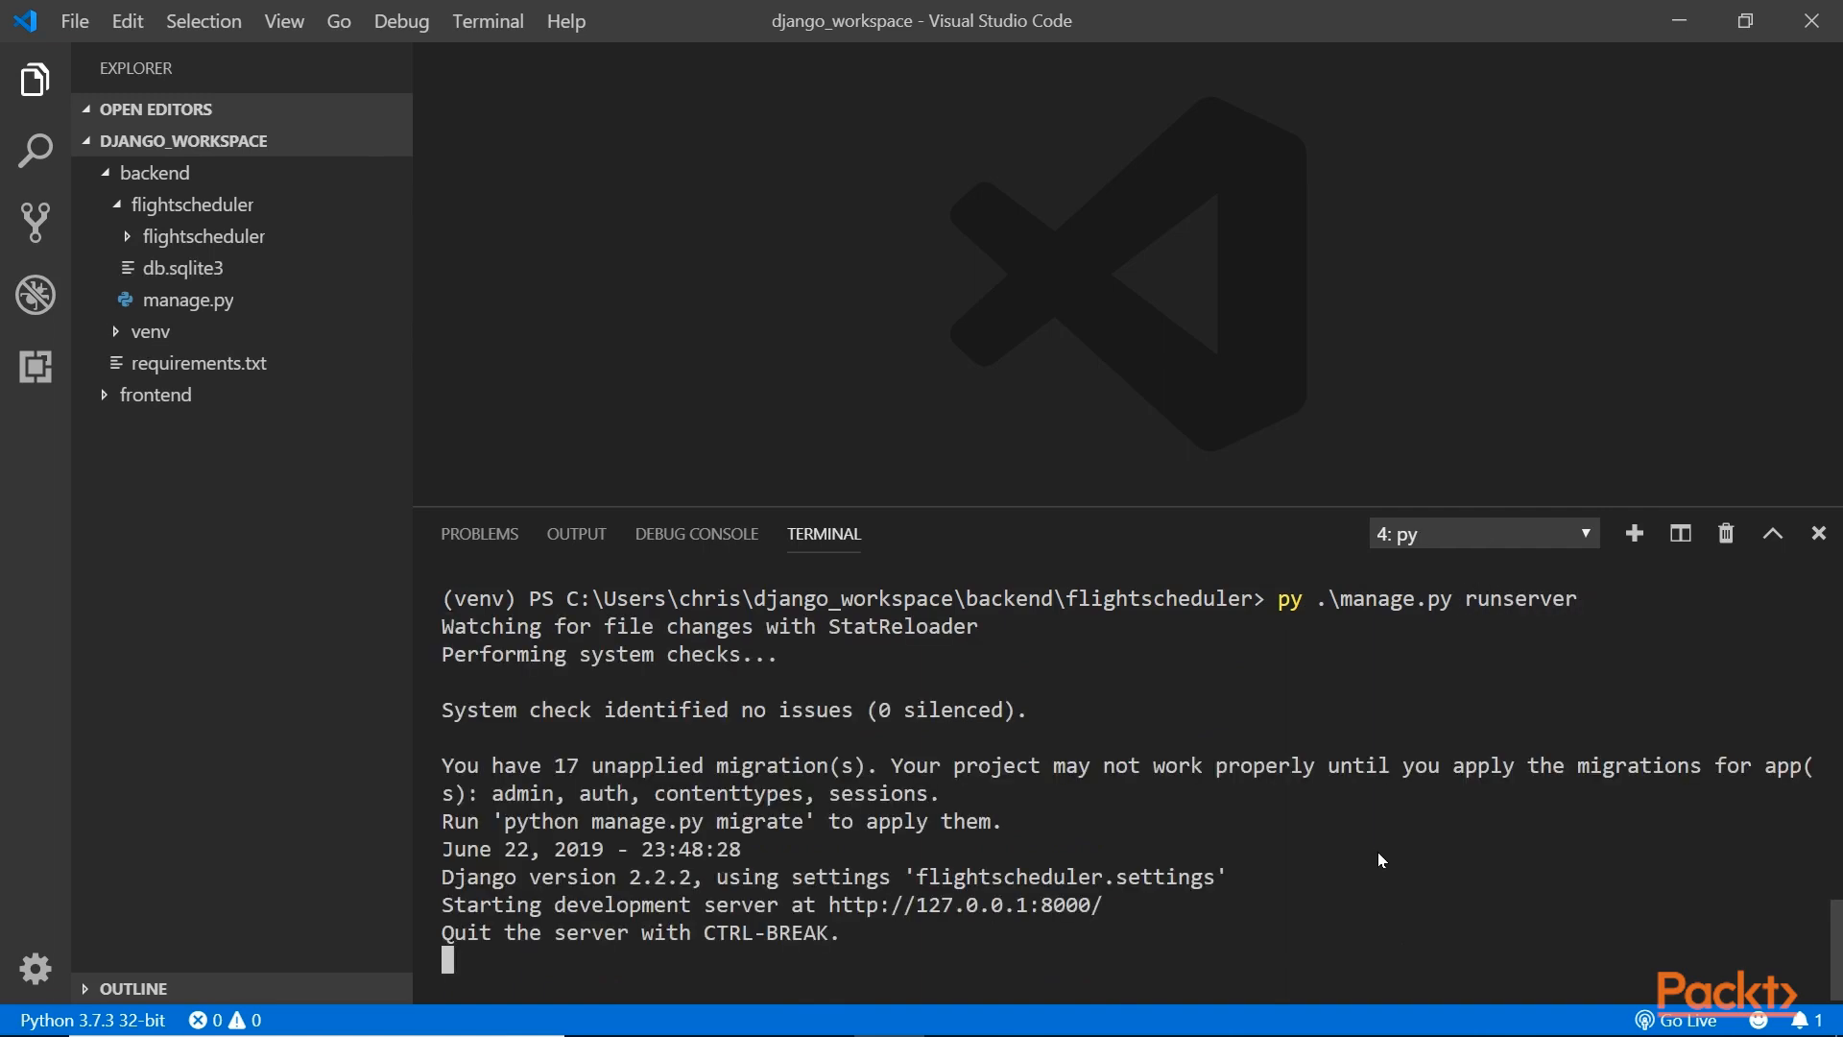
mouse_move(1377, 855)
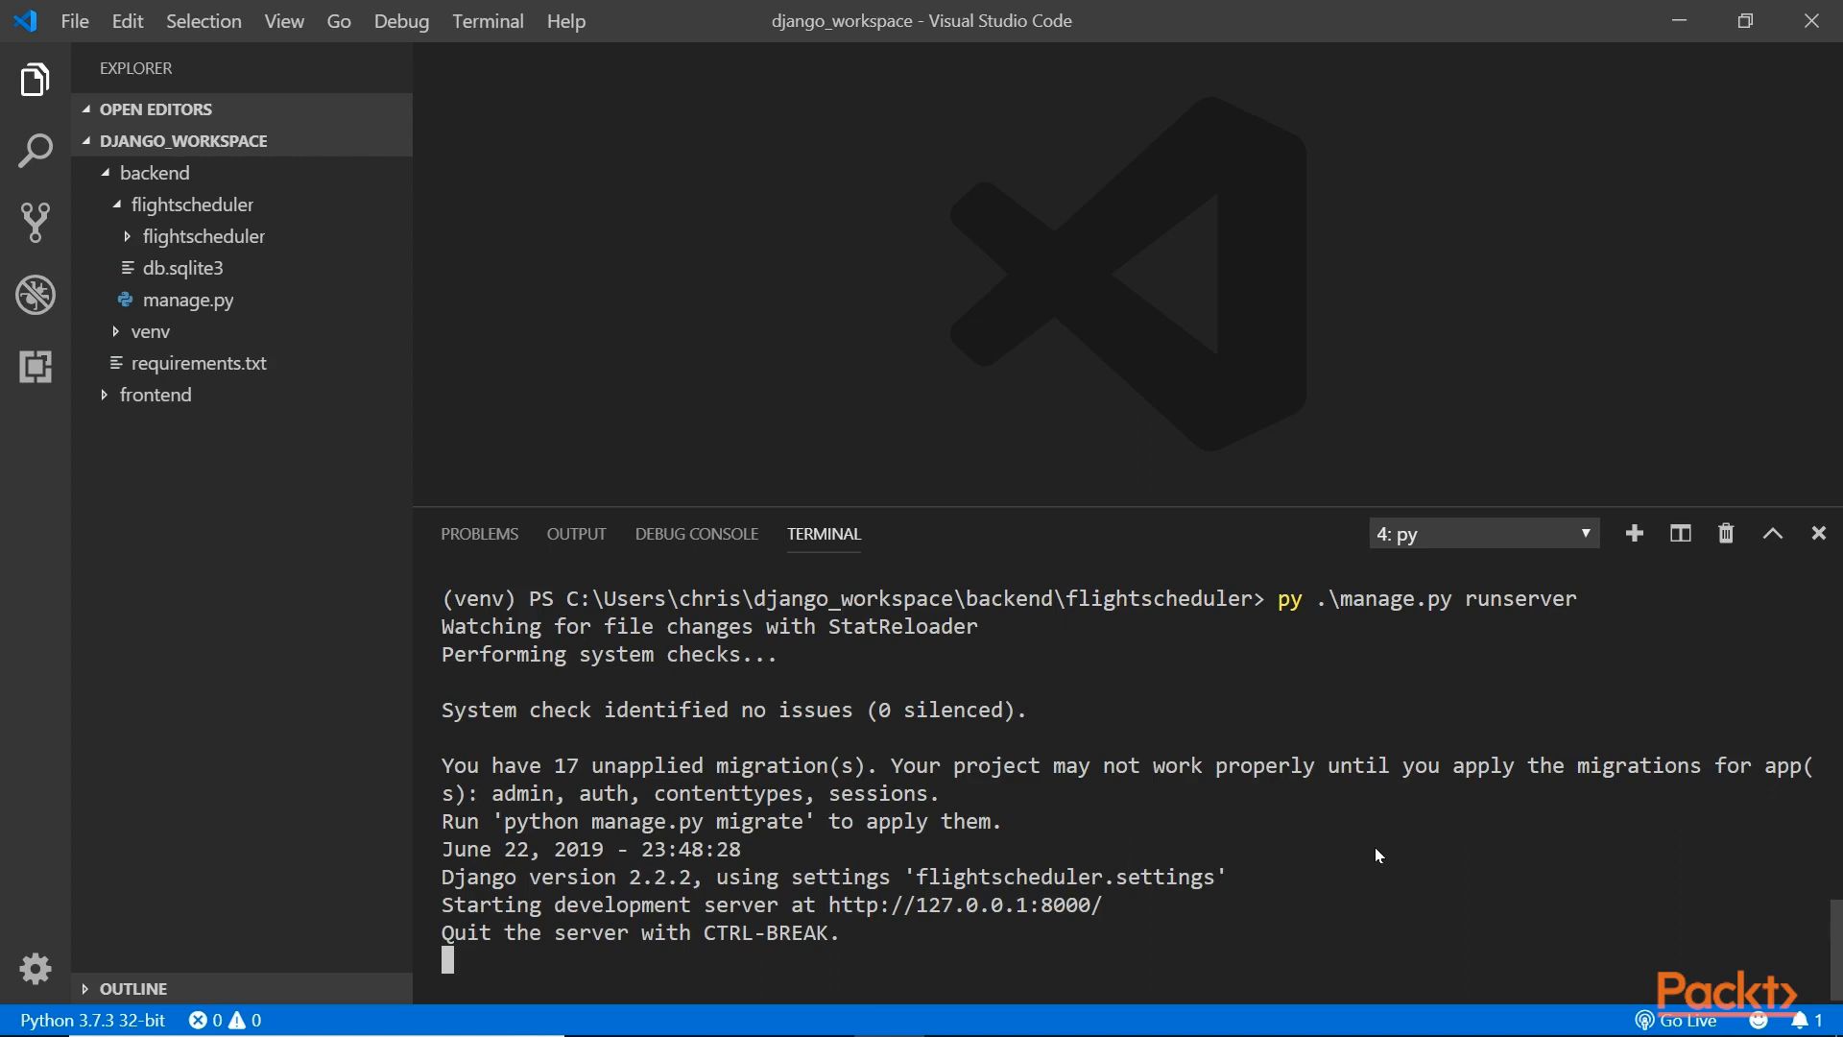
mouse_move(1376, 852)
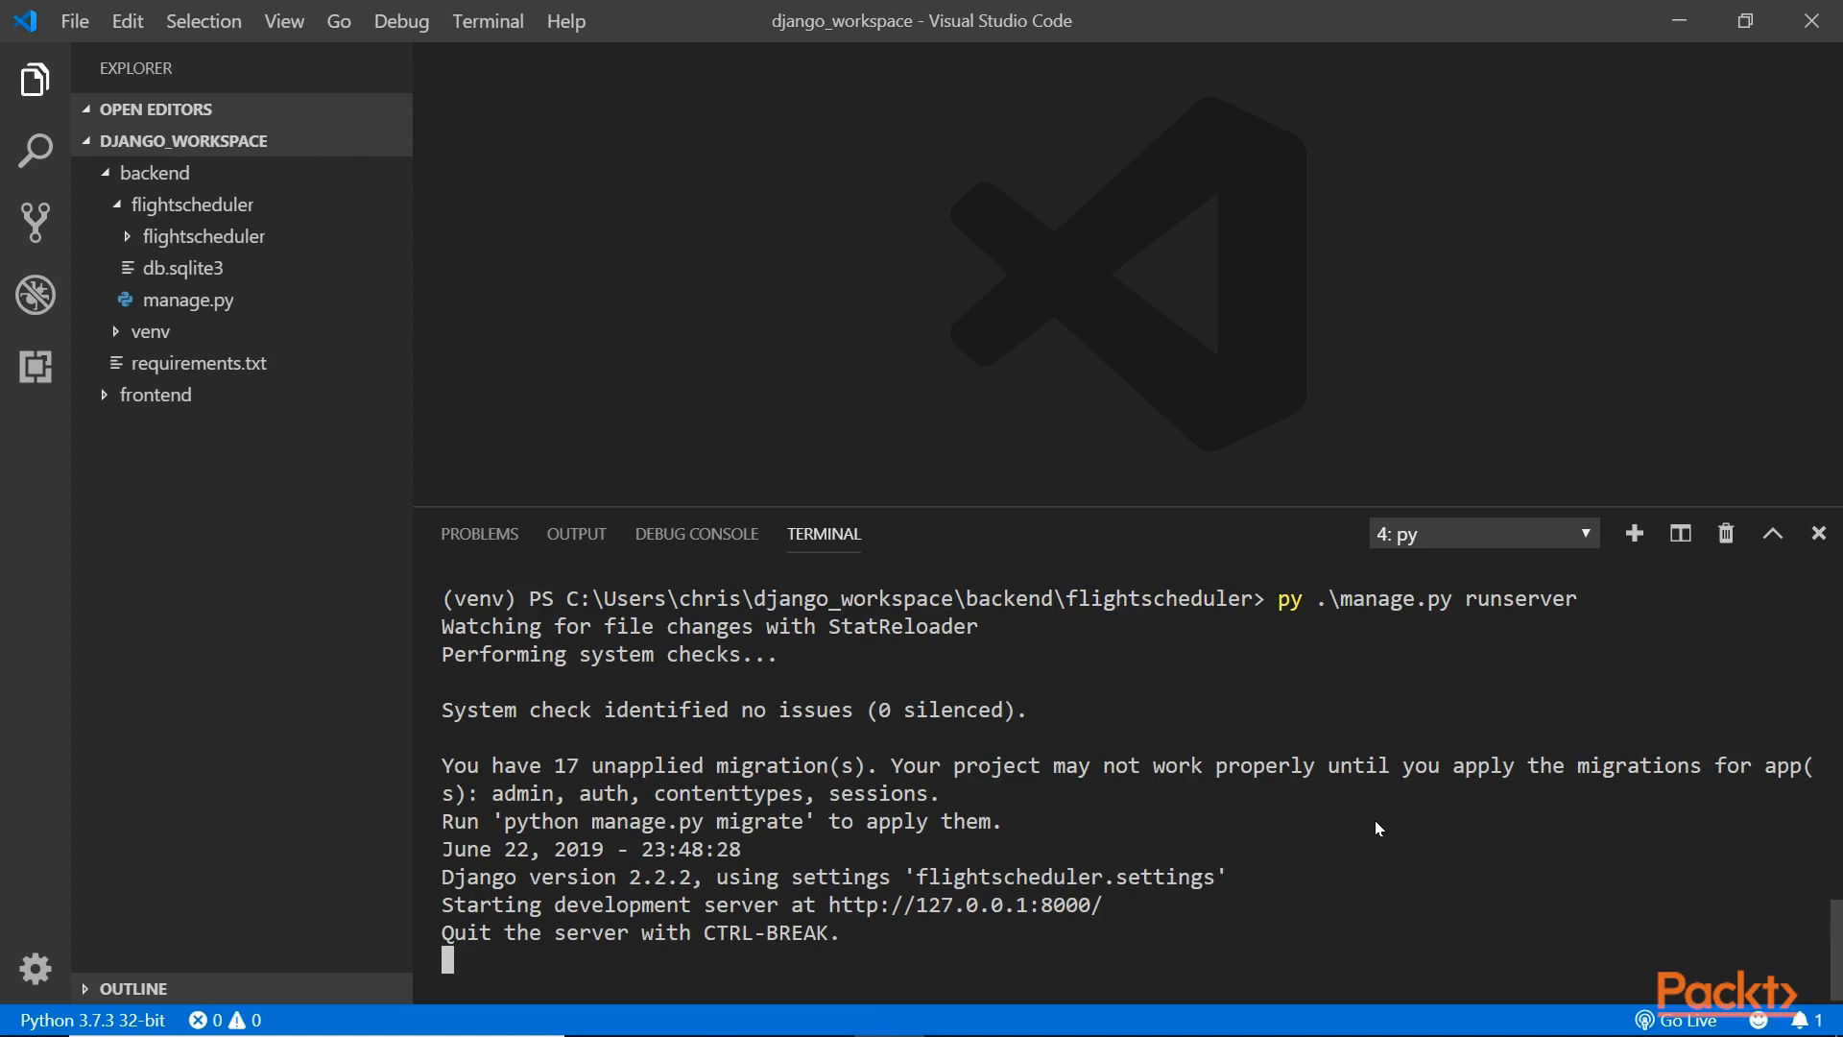
mouse_move(1329, 906)
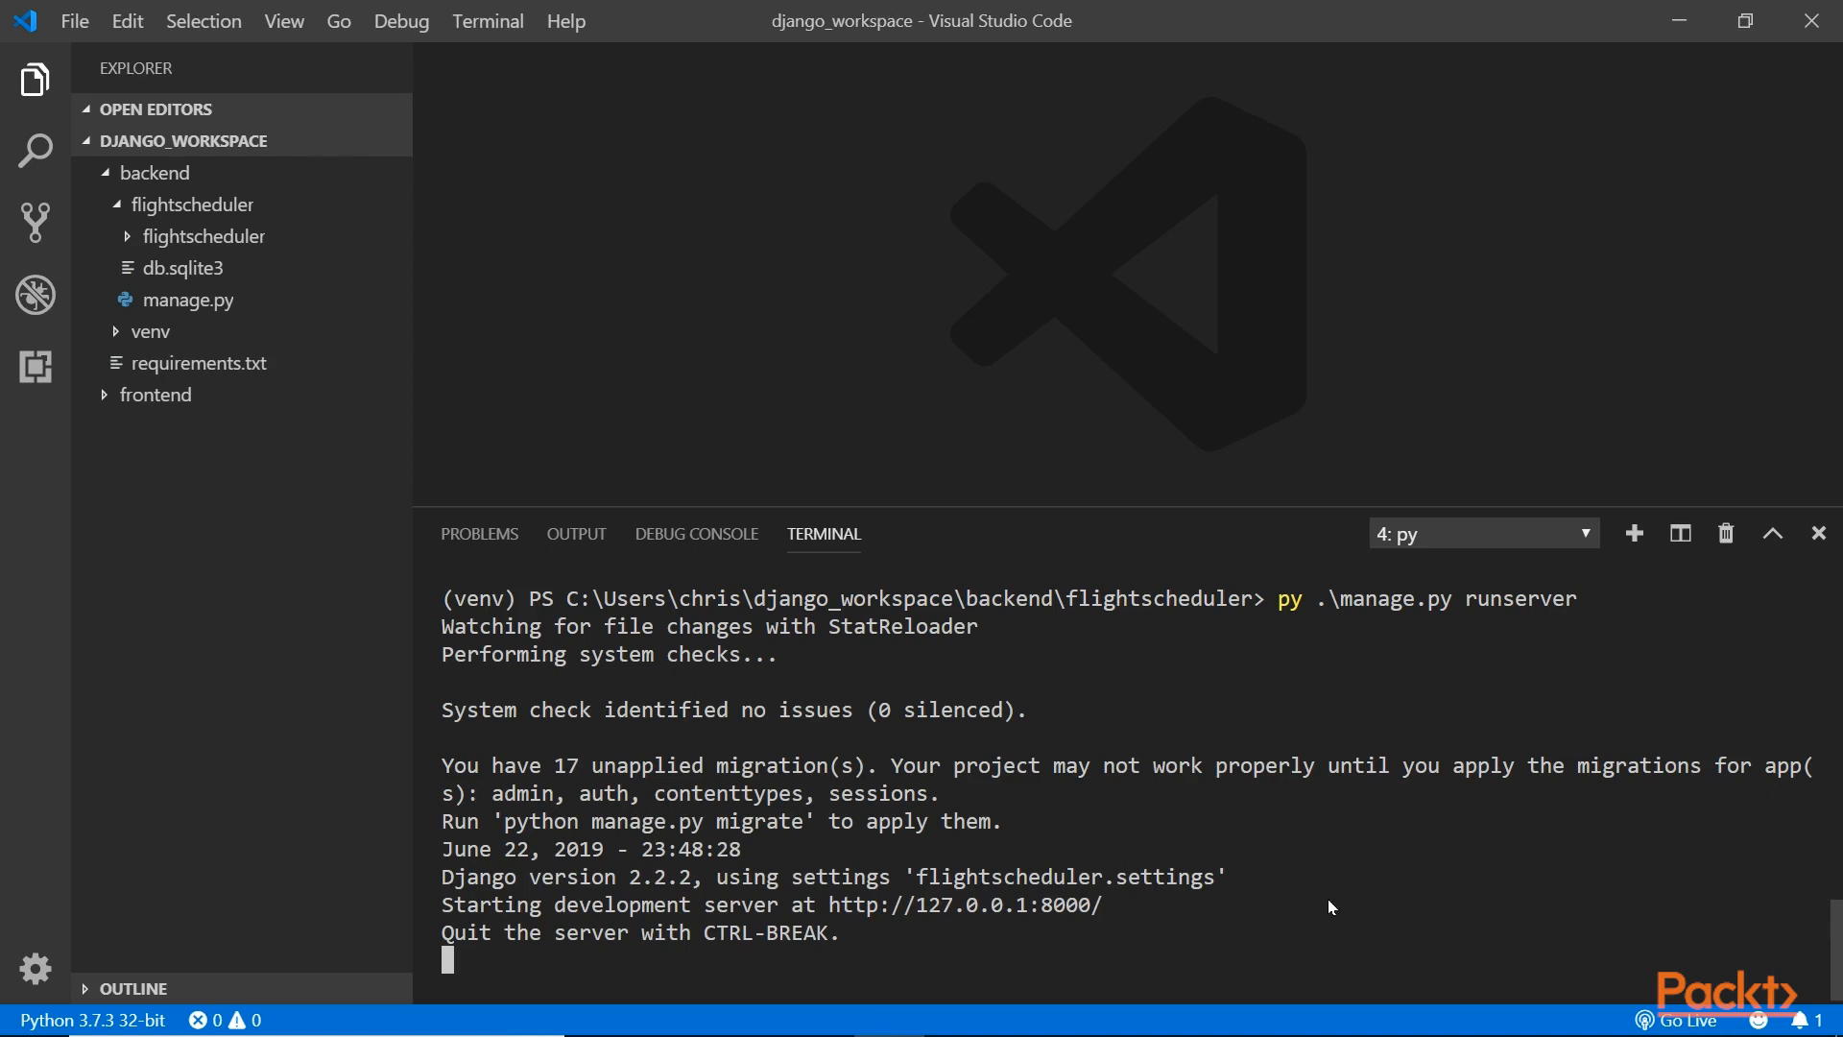
mouse_move(480, 963)
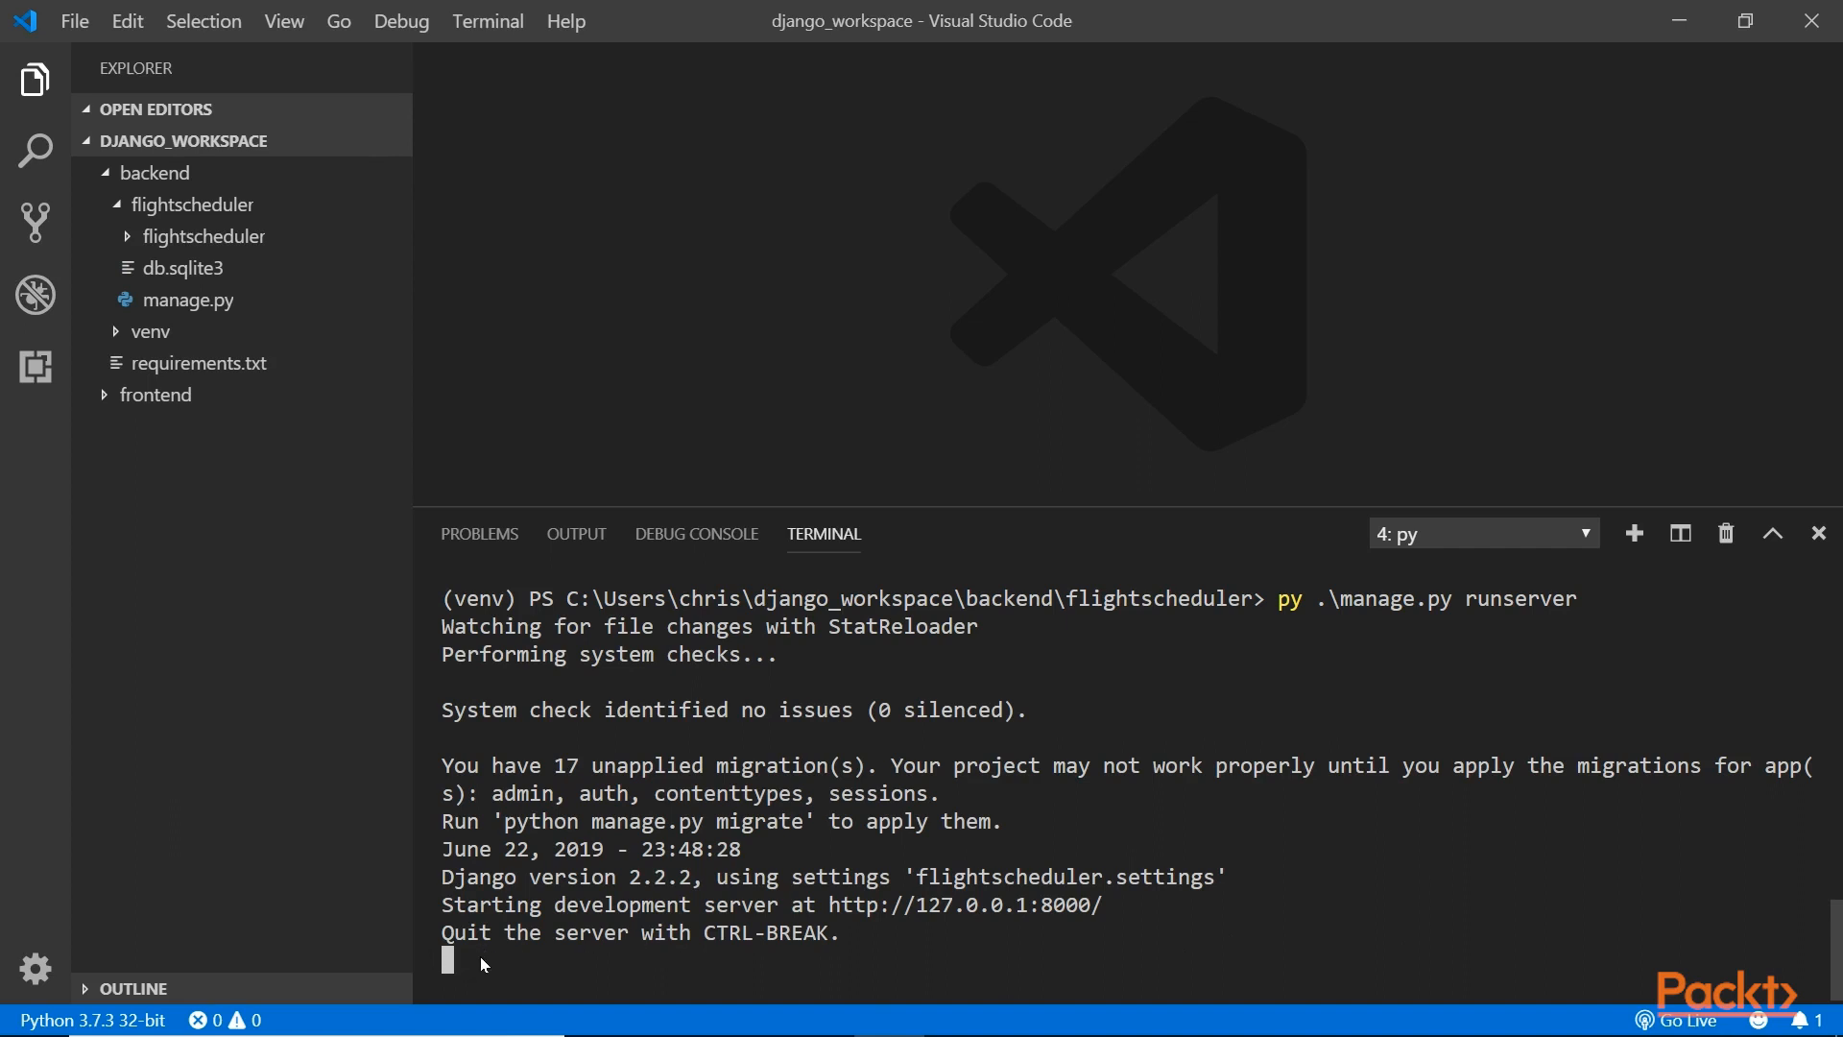
mouse_move(773, 919)
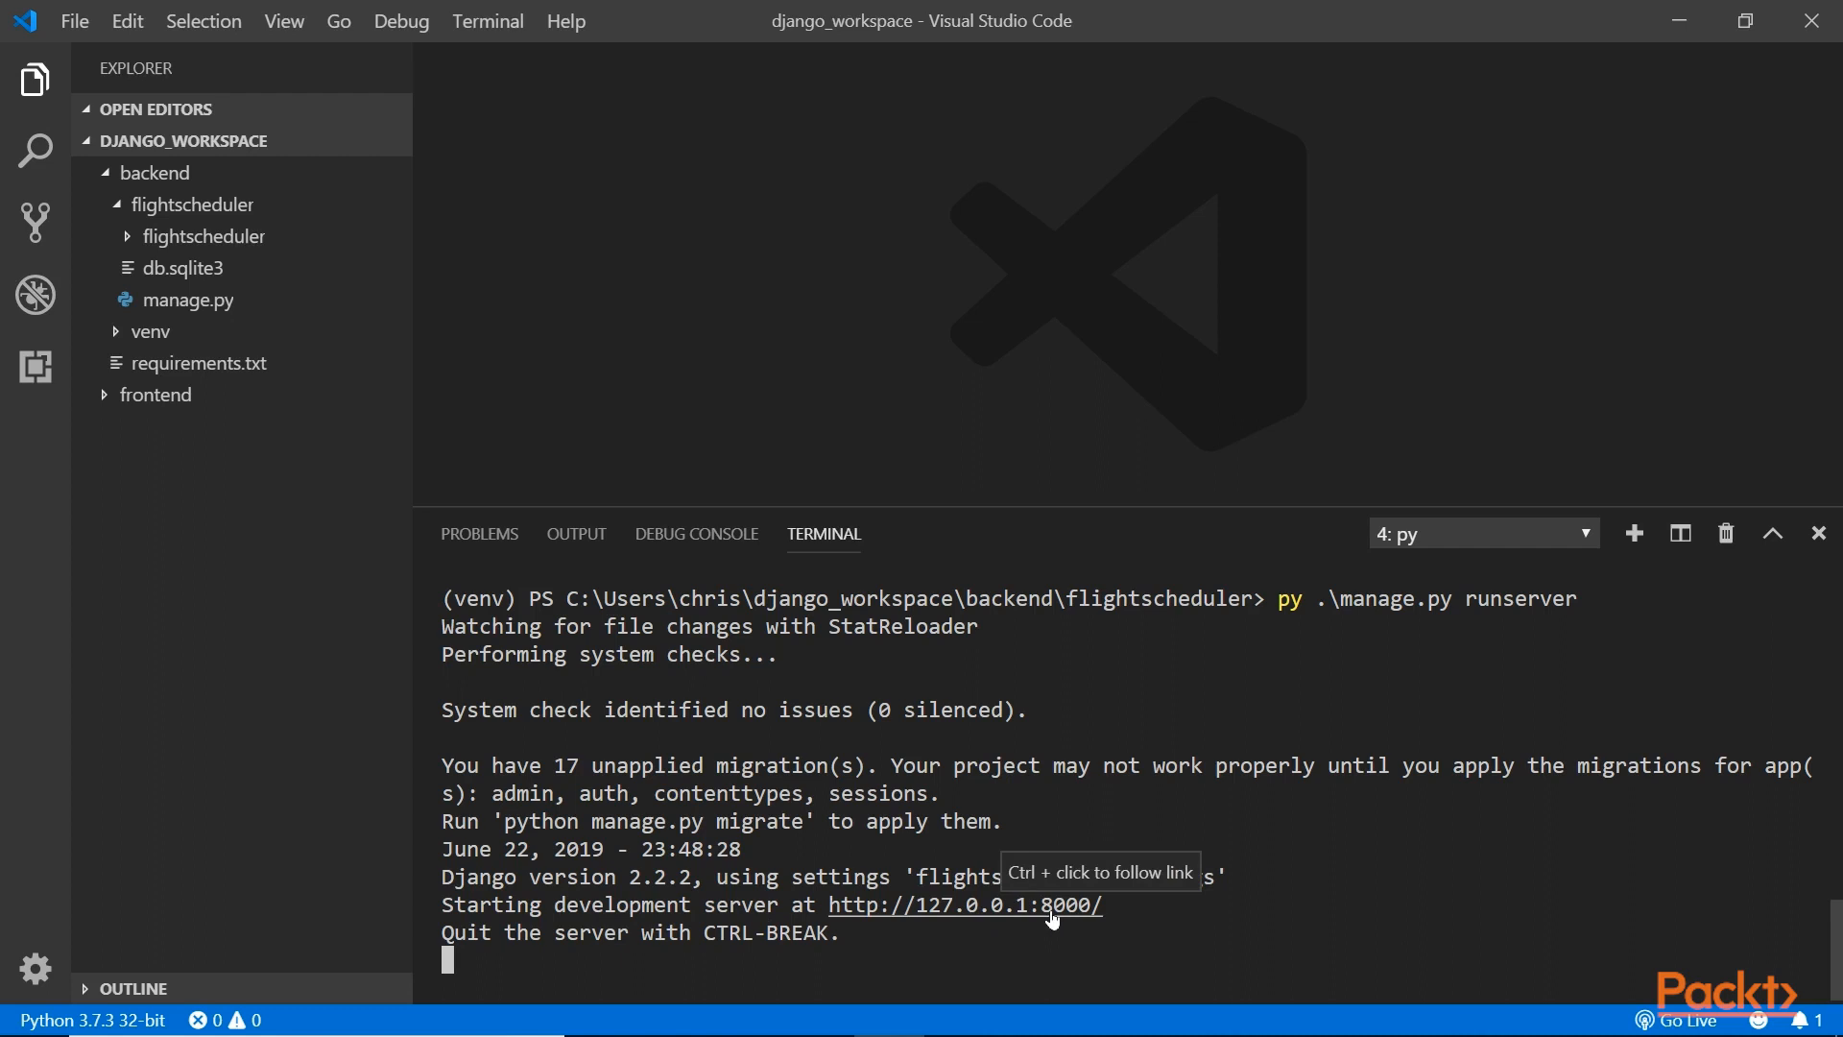
mouse_move(1372, 958)
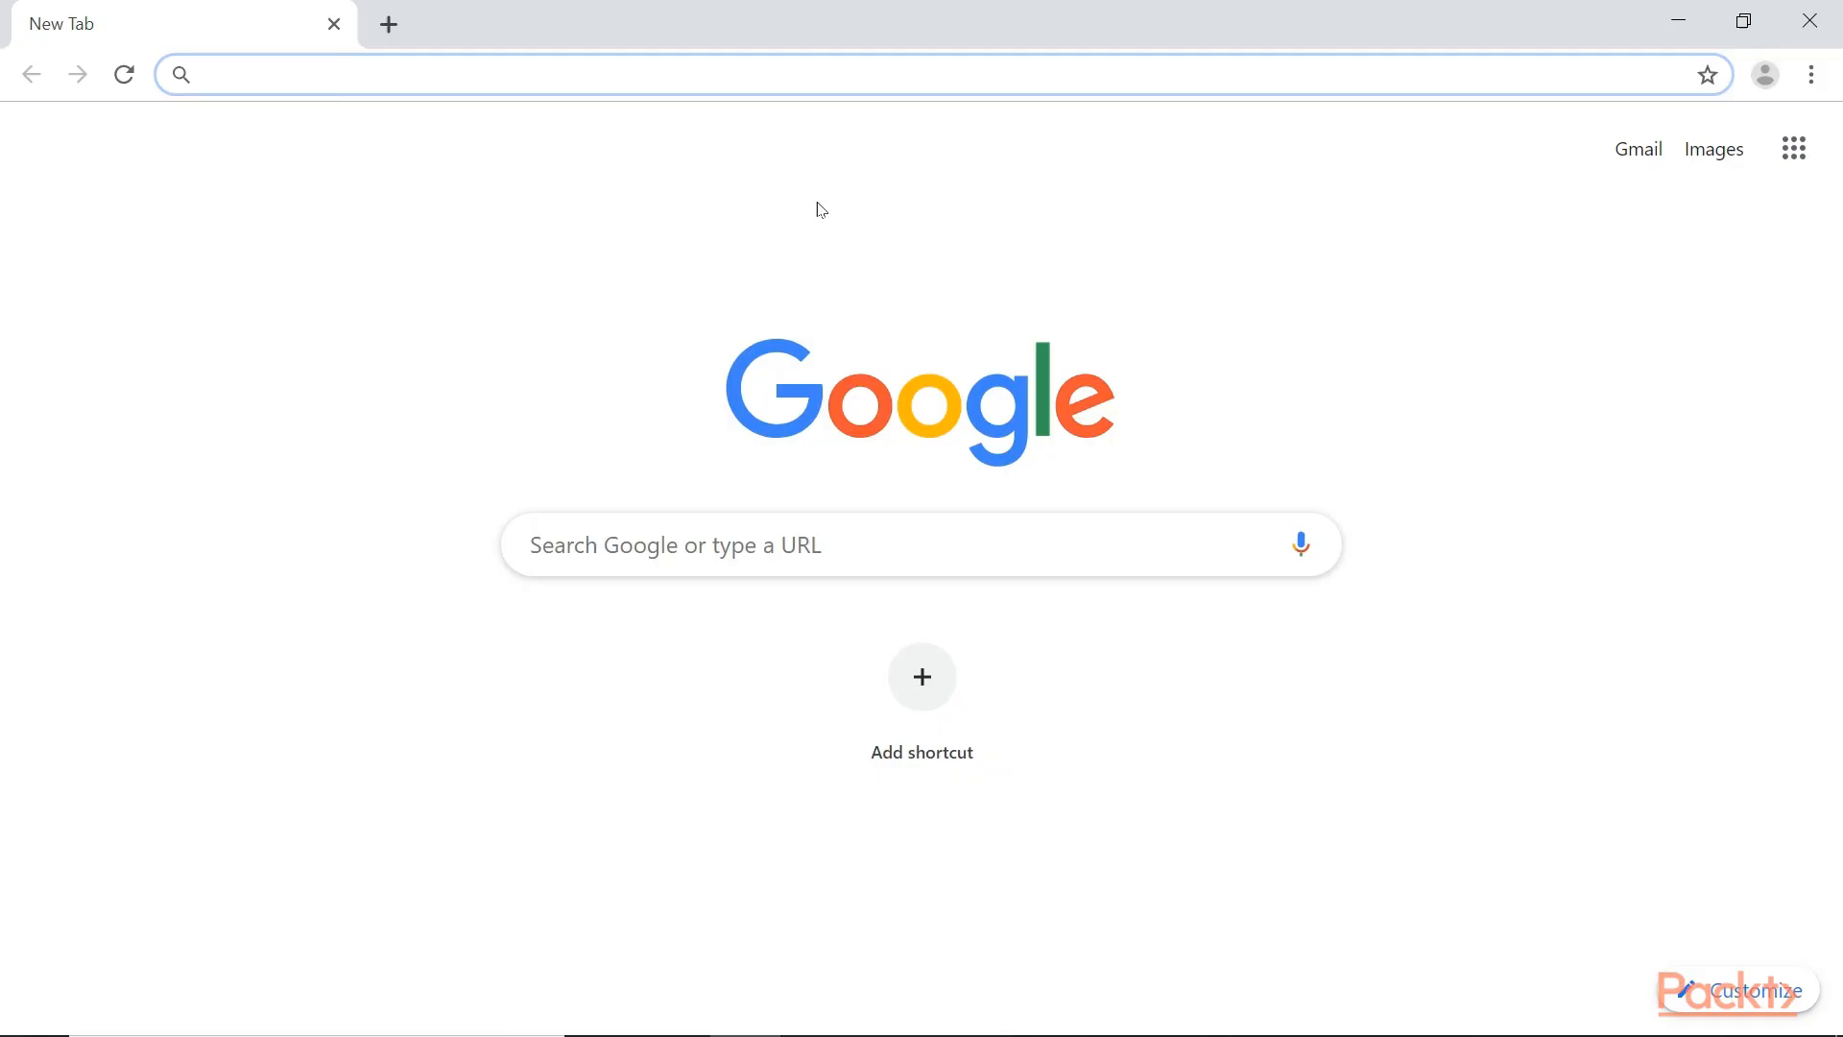
Browse to 127.0.0.1:8000 to see Django's 'The install worked successfully!' page.
type("127.0.0.1:8000")
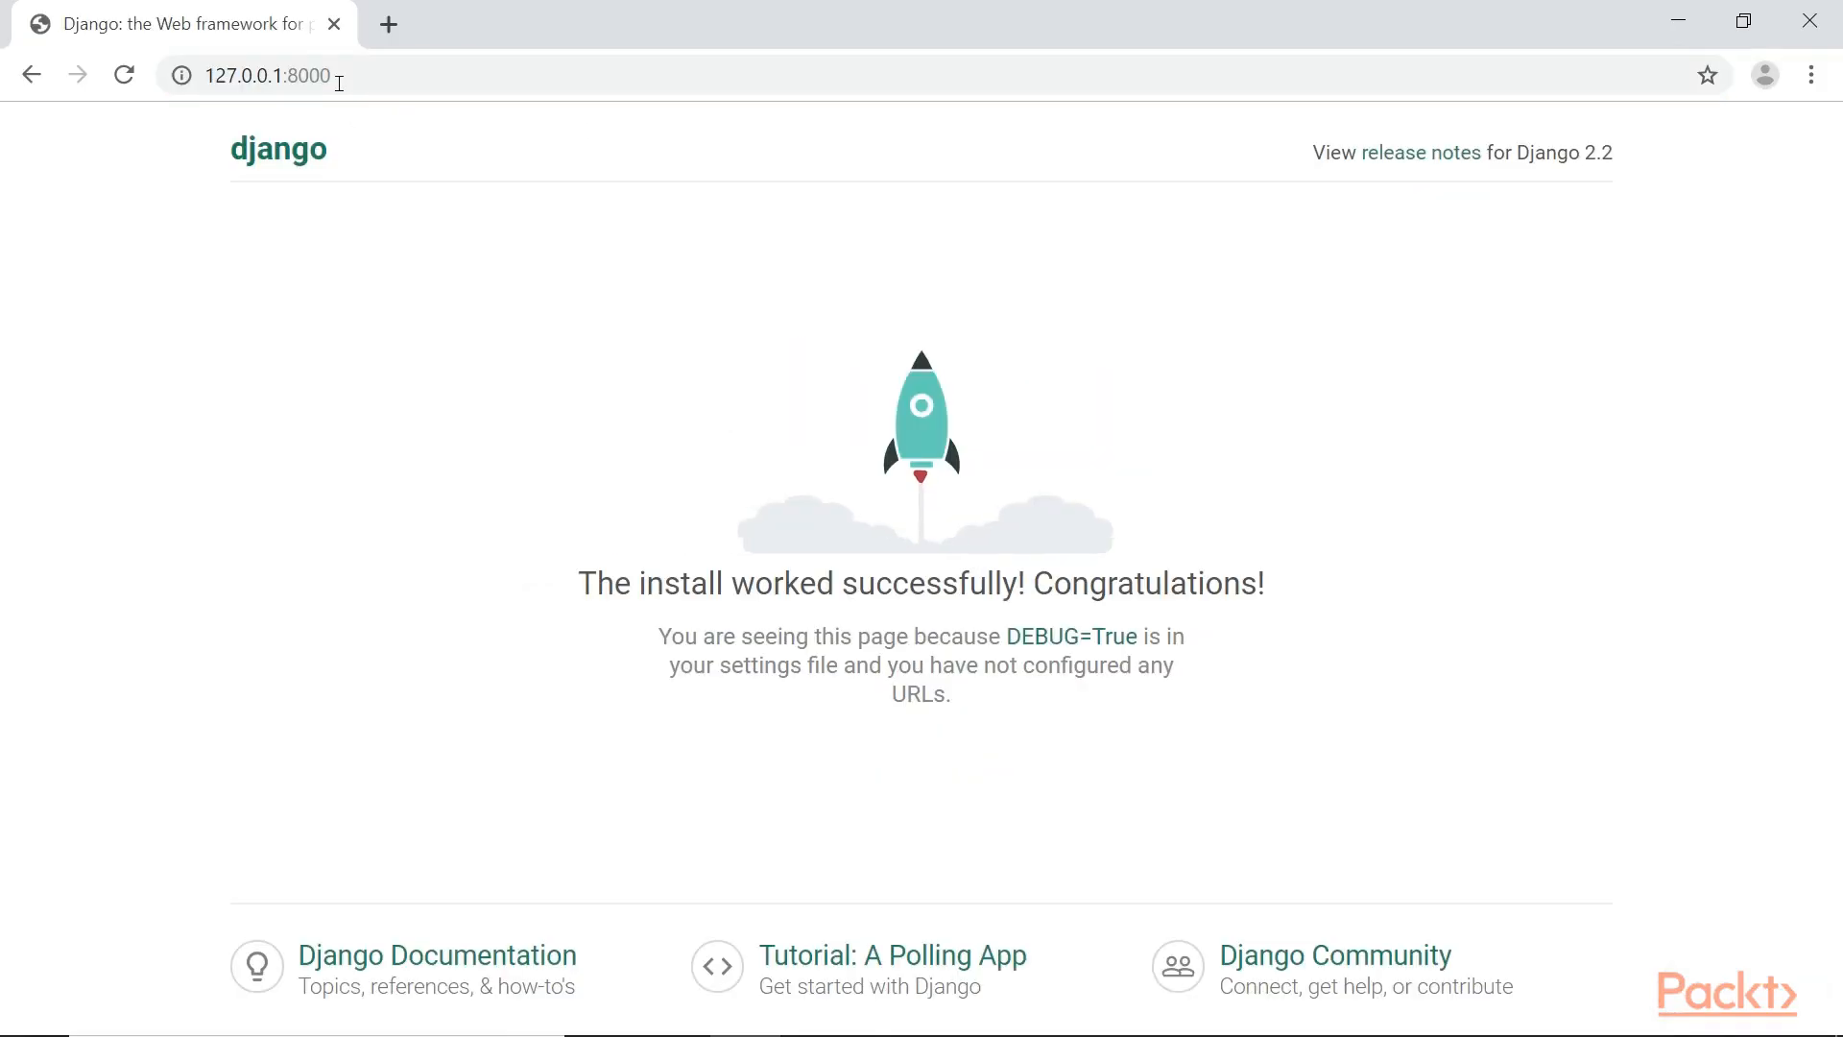
mouse_move(492, 384)
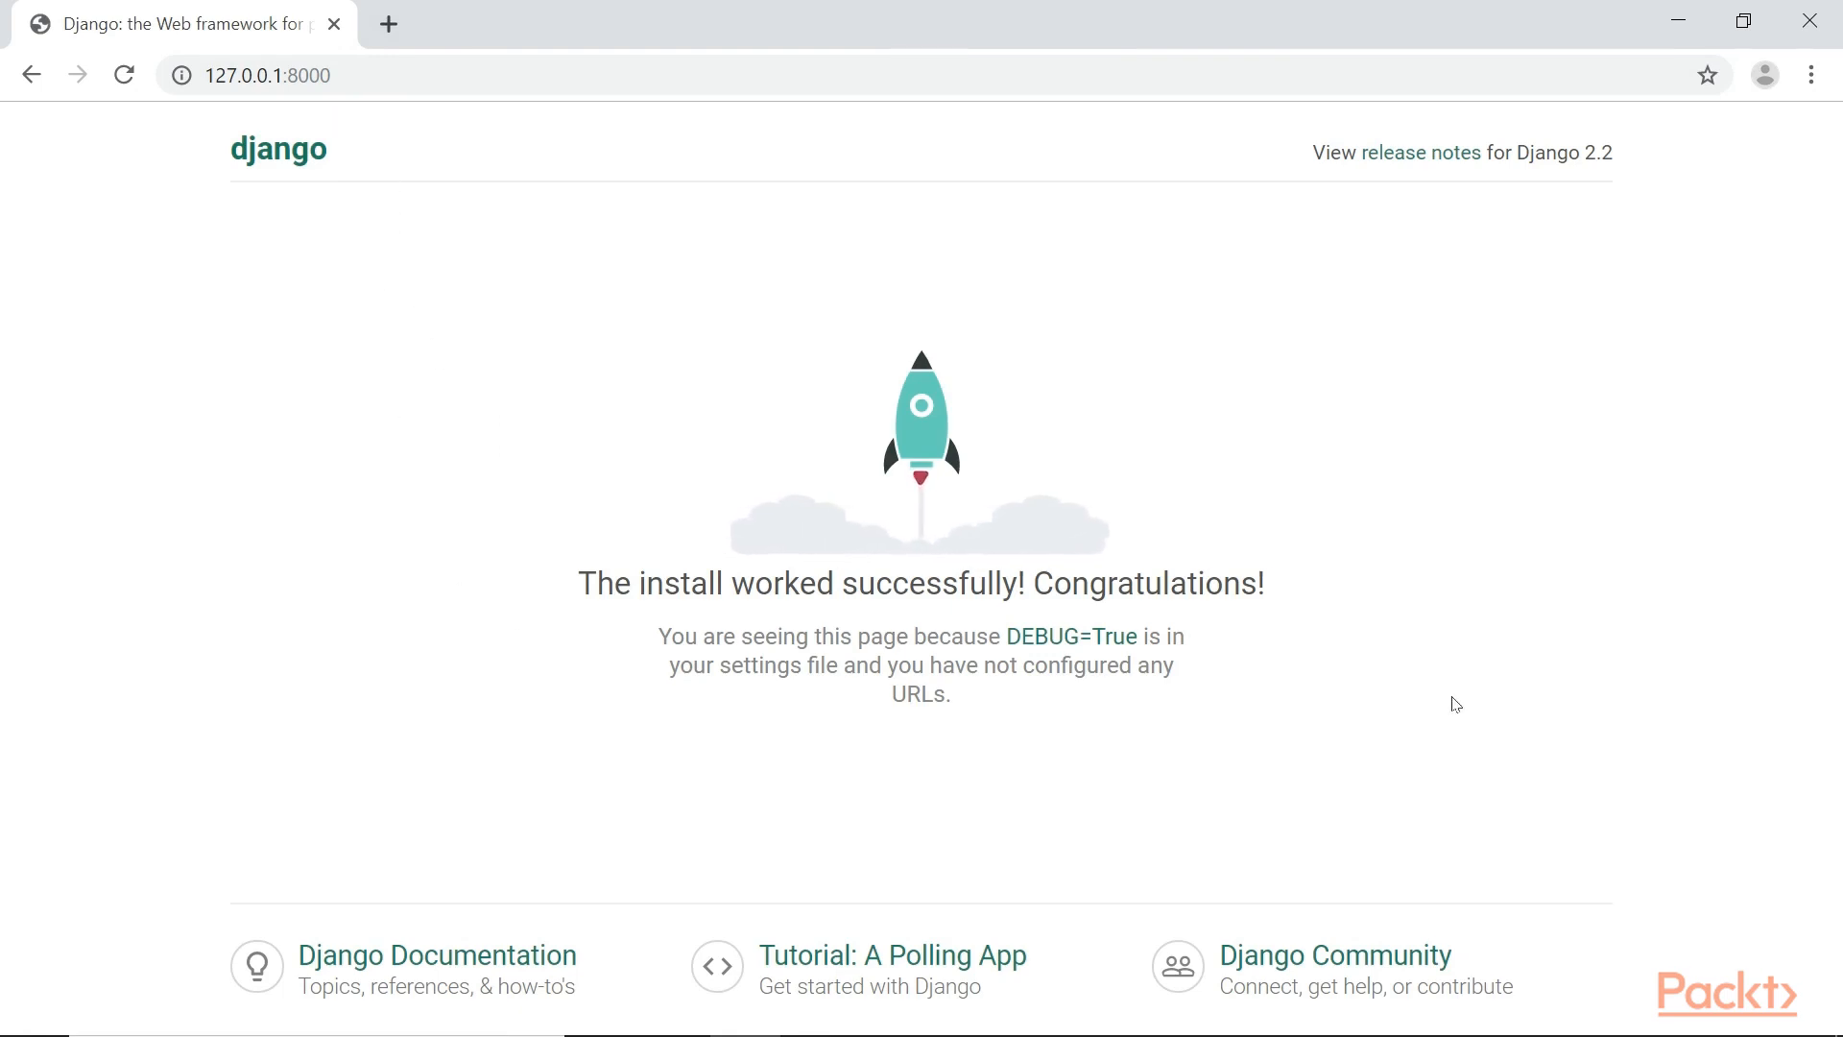
mouse_move(1477, 506)
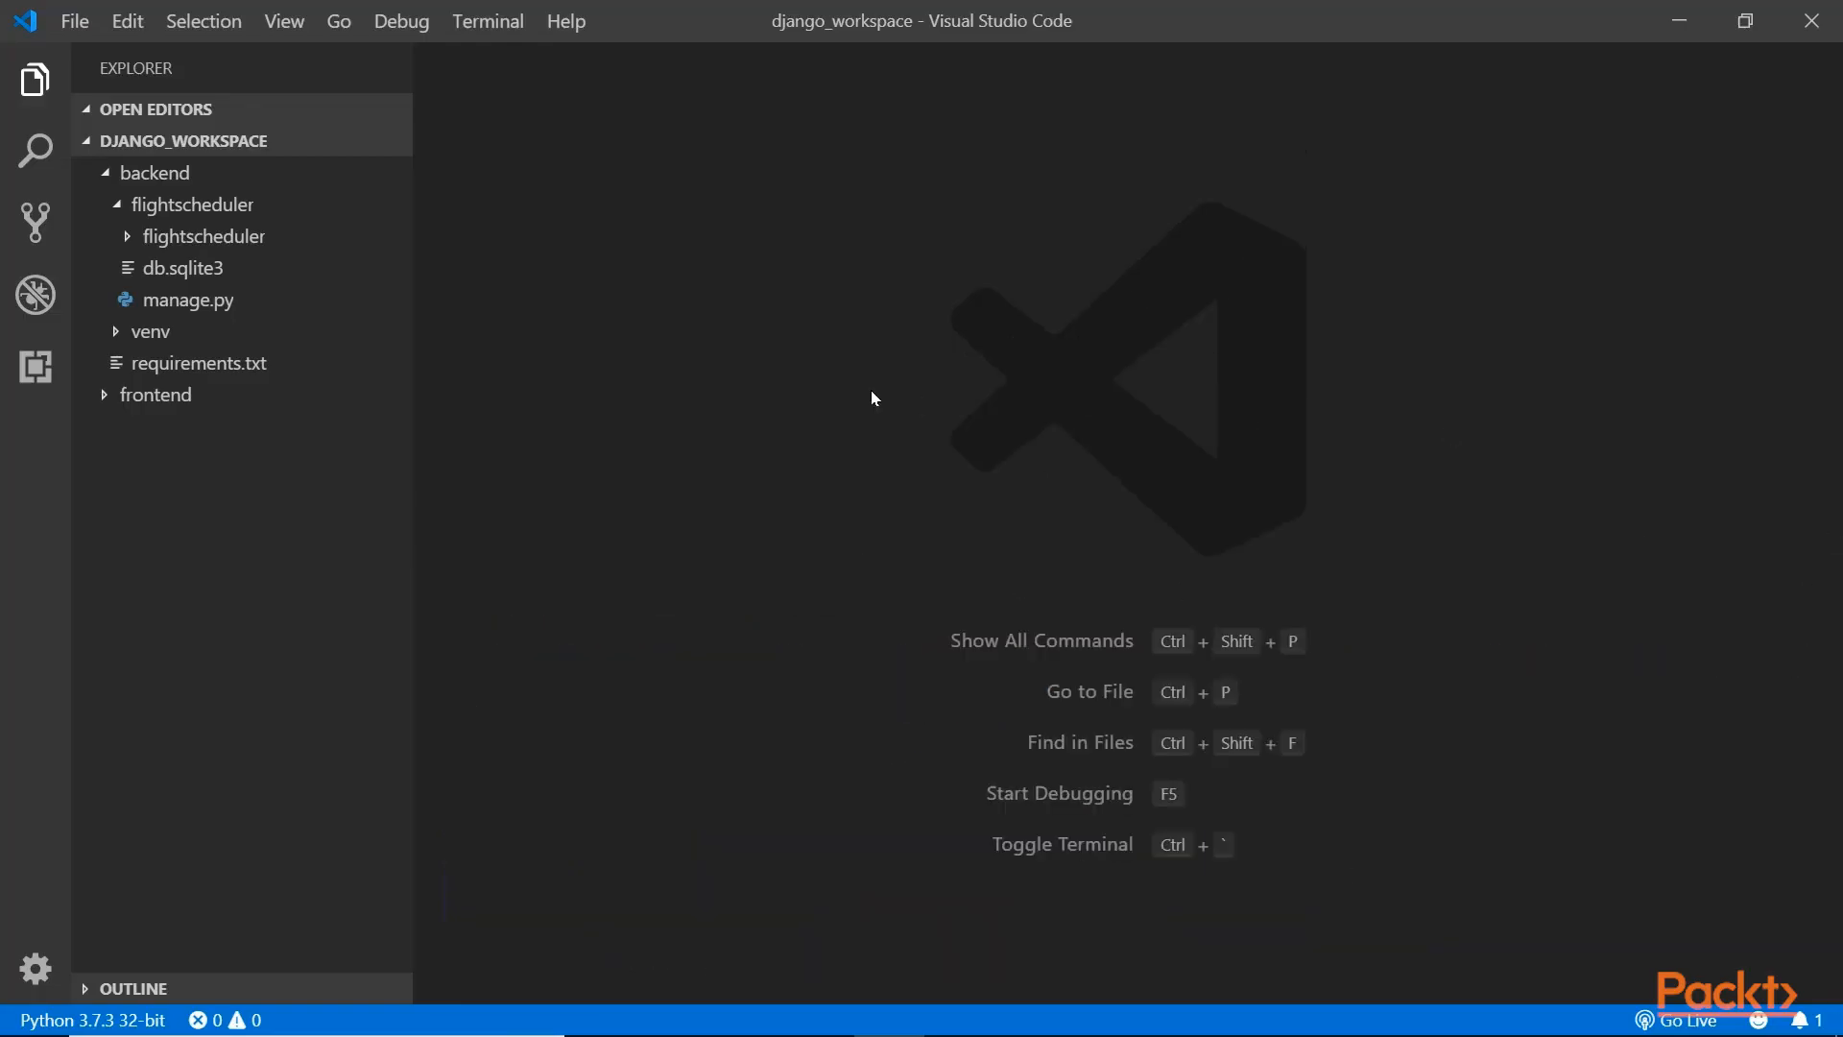
mouse_move(224, 203)
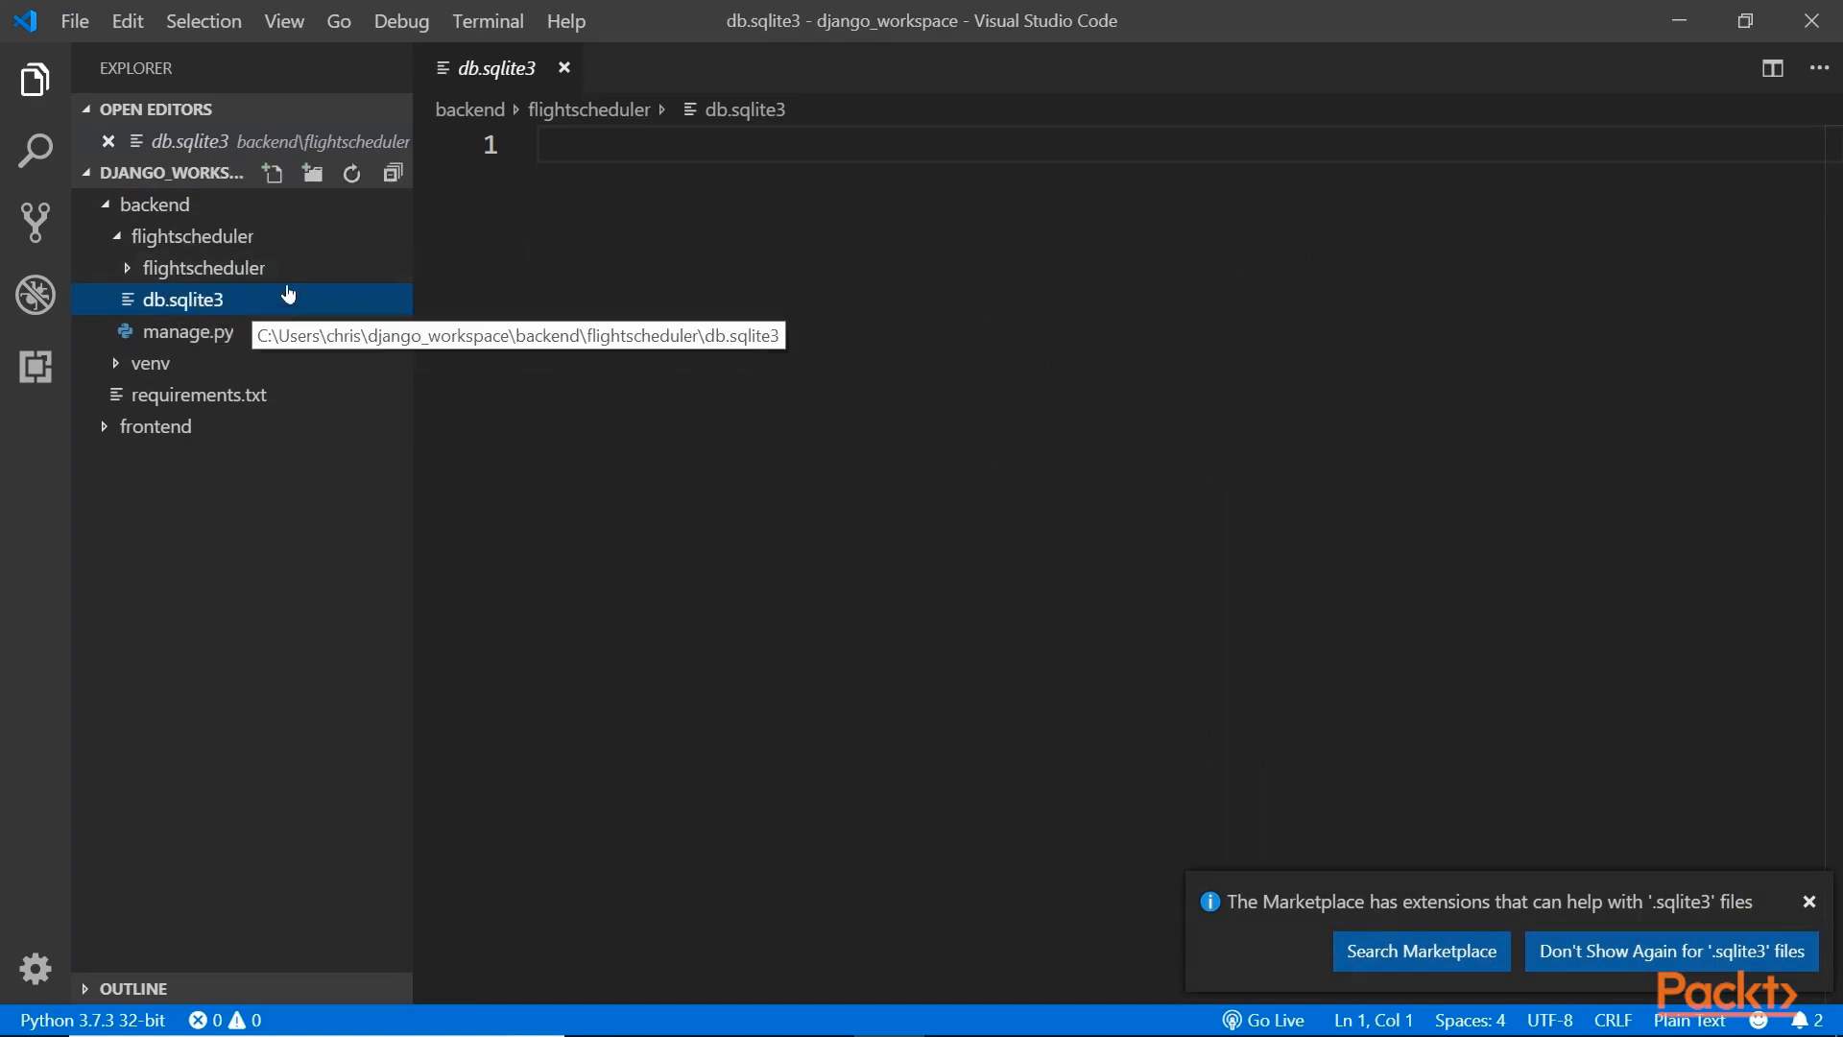
Preview db.sqlite3, then expand venv > Lib and select site-packages.
left_click(563, 67)
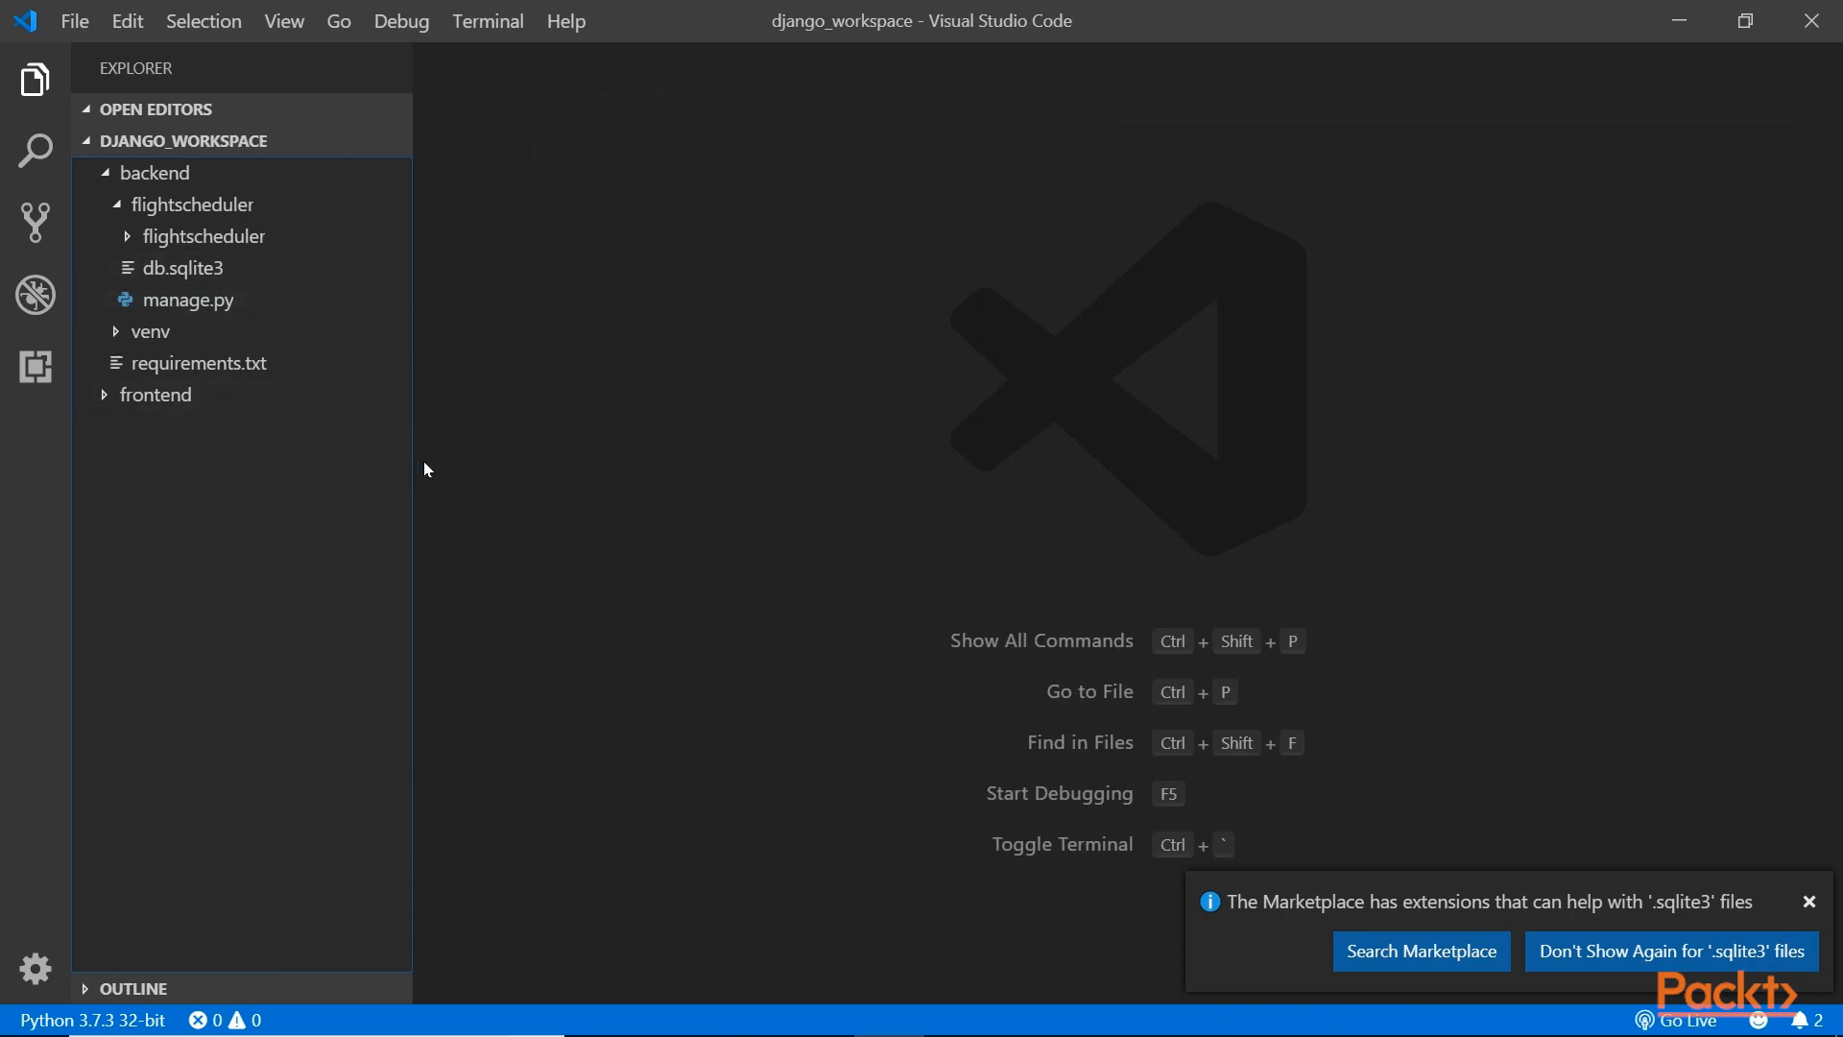
mouse_move(174, 331)
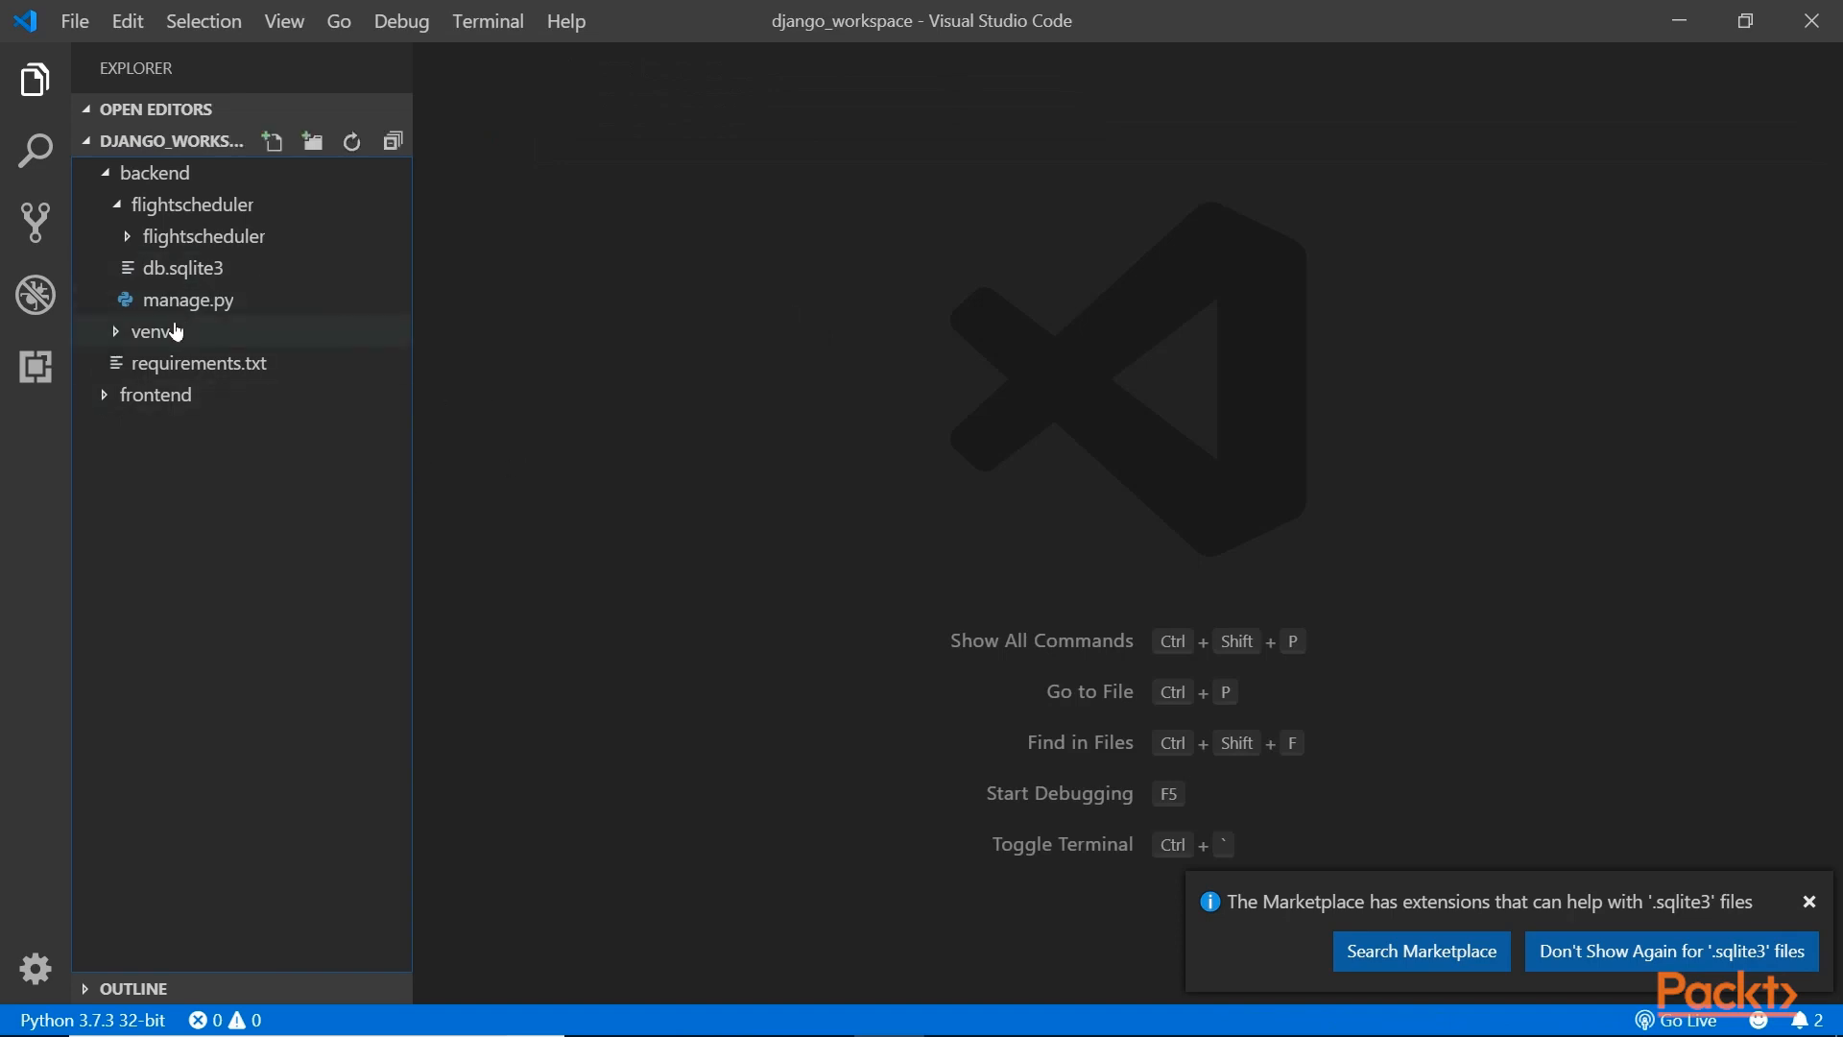
left_click(151, 331)
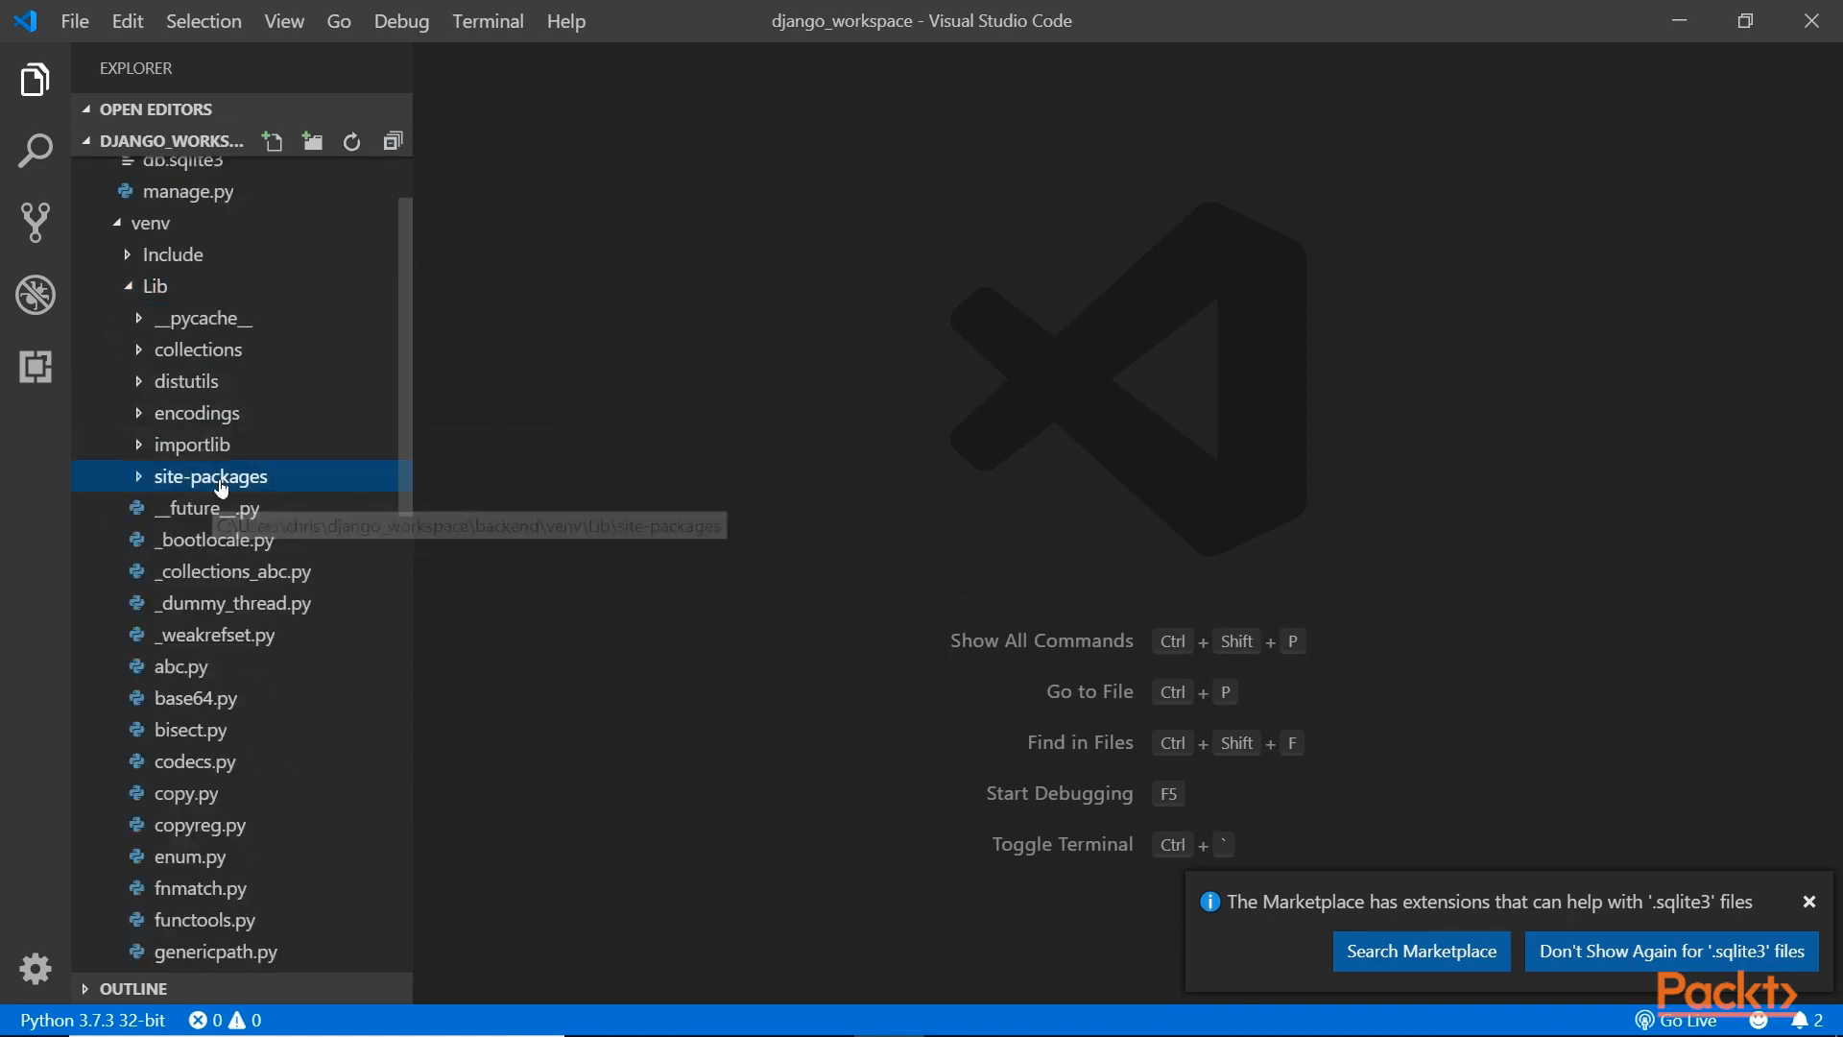
left_click(211, 476)
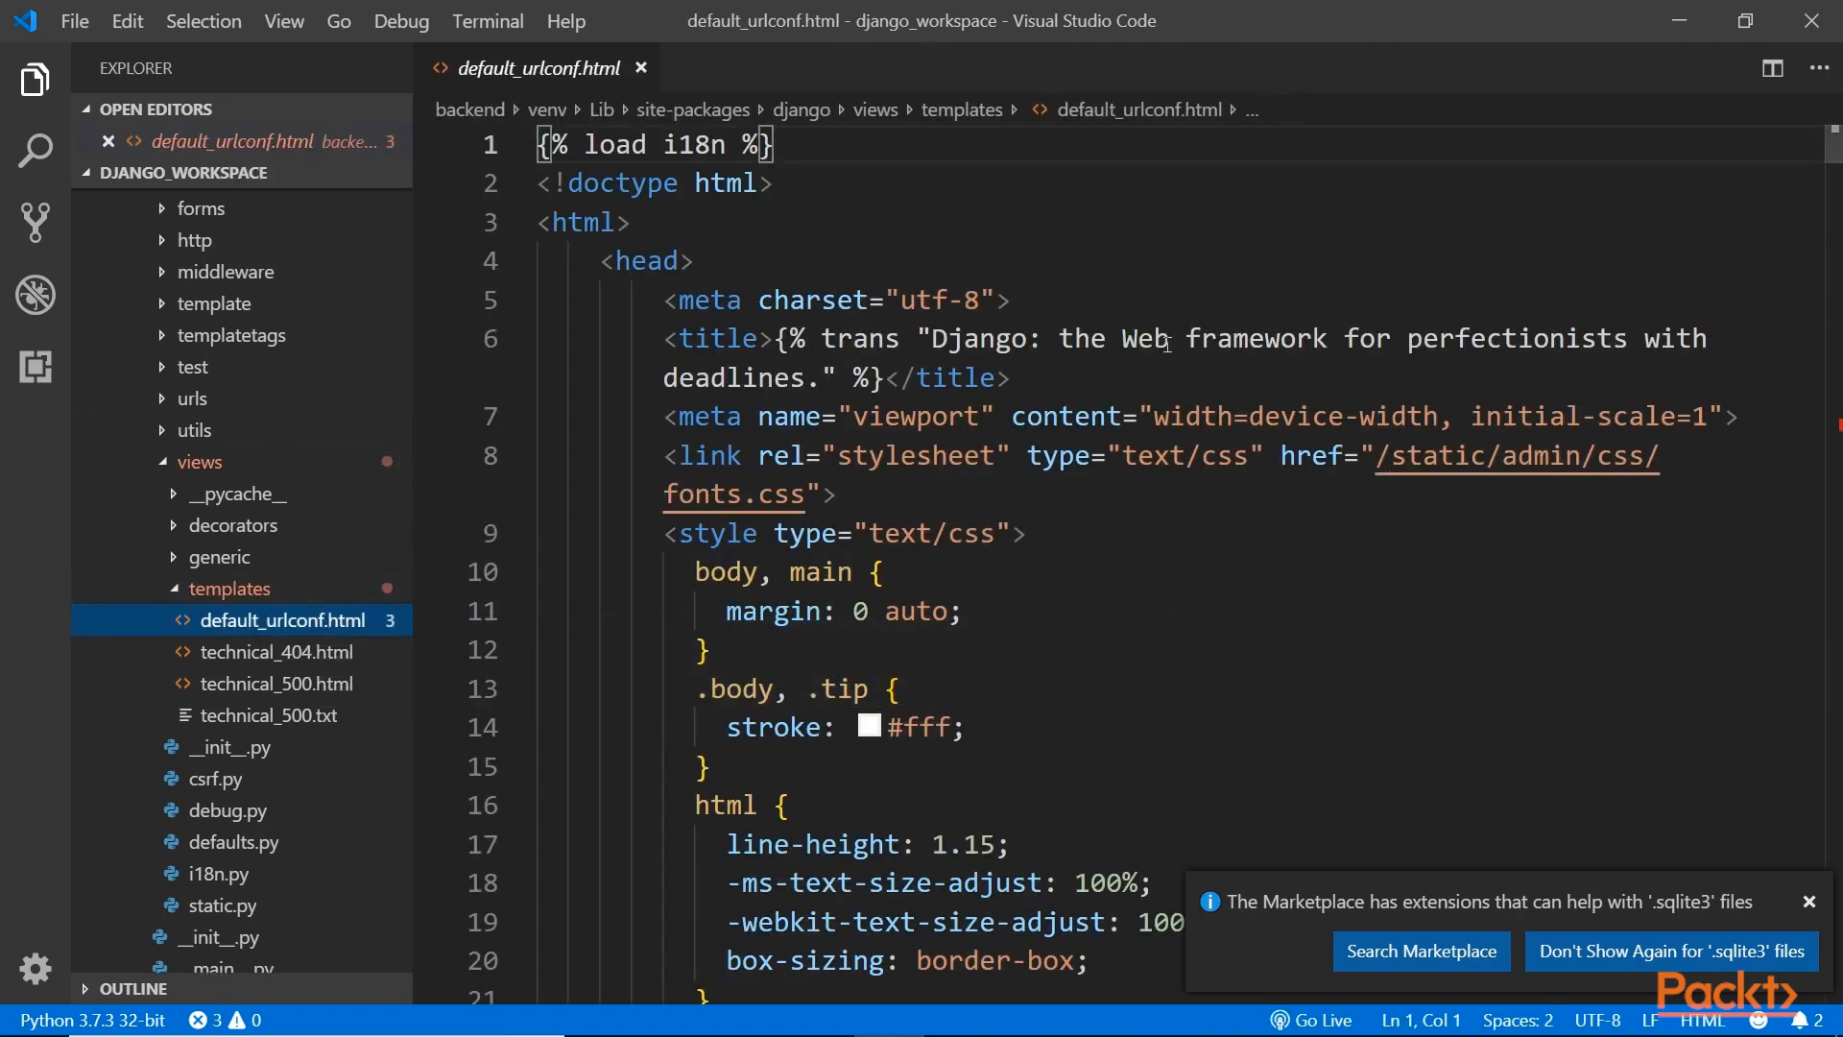
mouse_move(1466, 960)
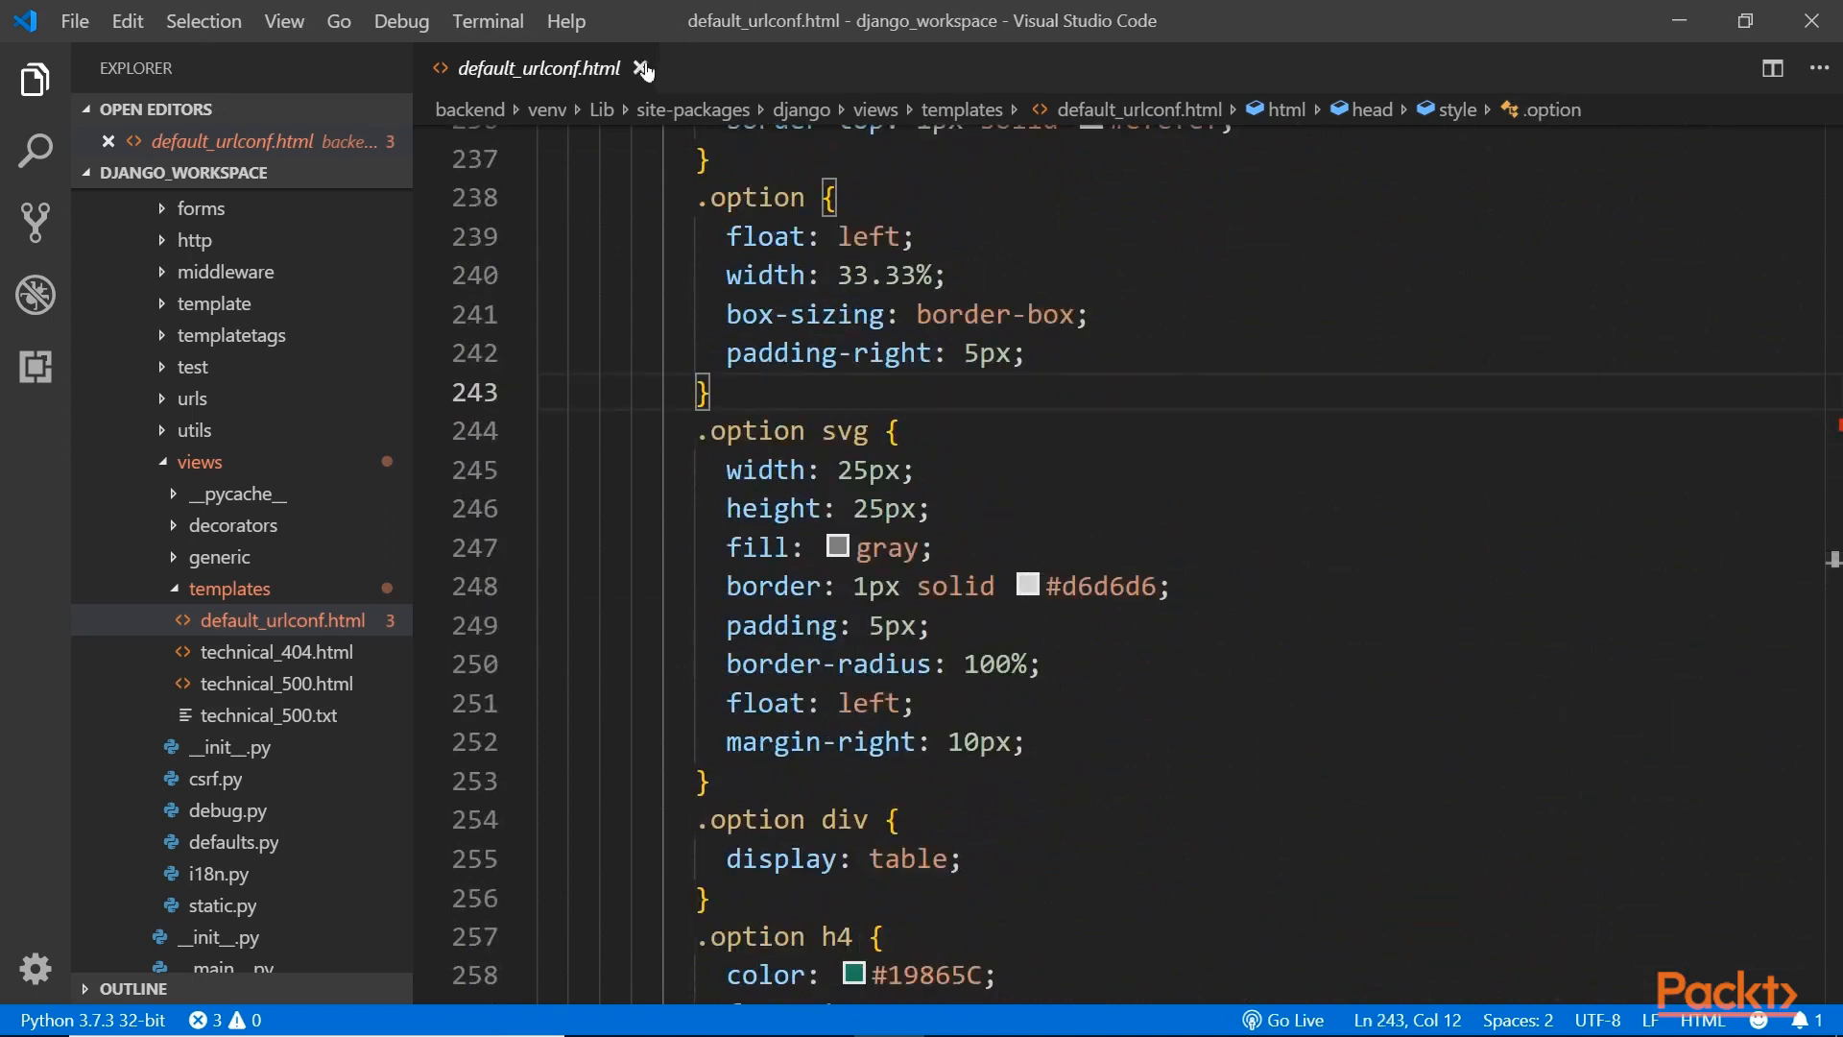
Close the default_urlconf.html tab to reveal the server's GET request log.
left_click(644, 68)
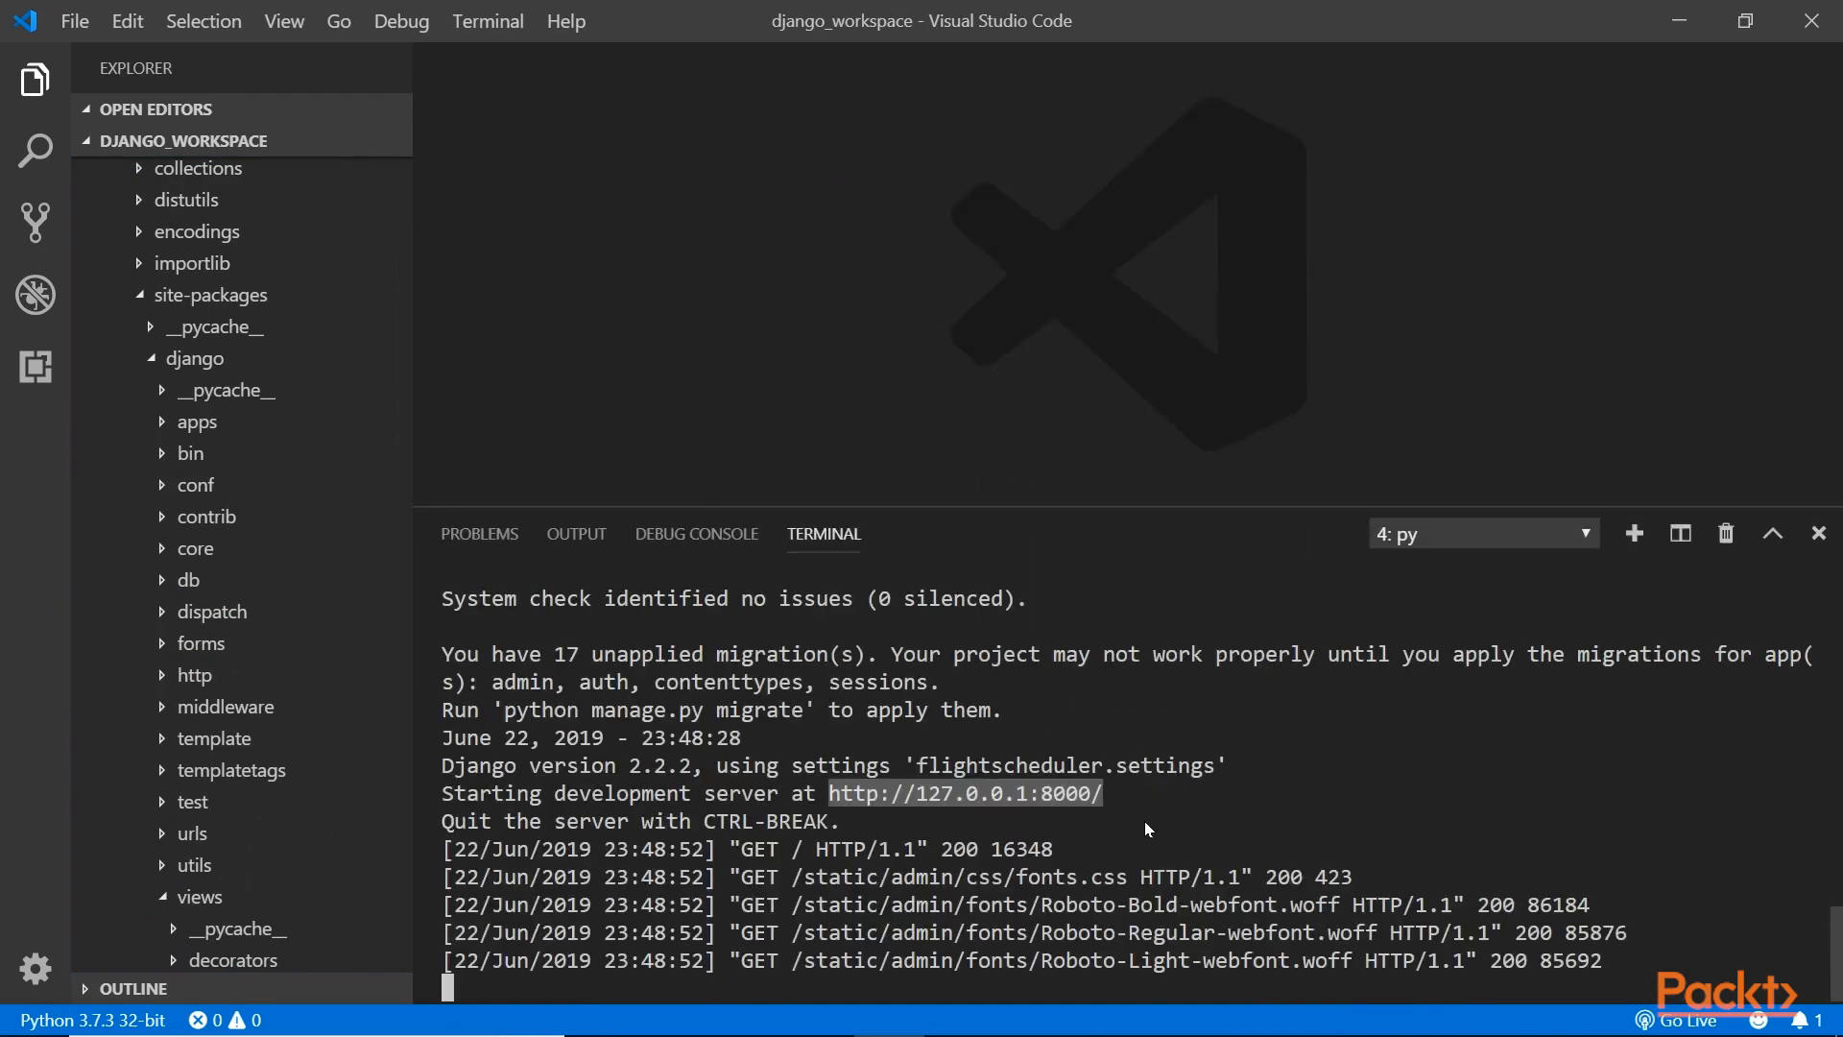
mouse_move(1153, 812)
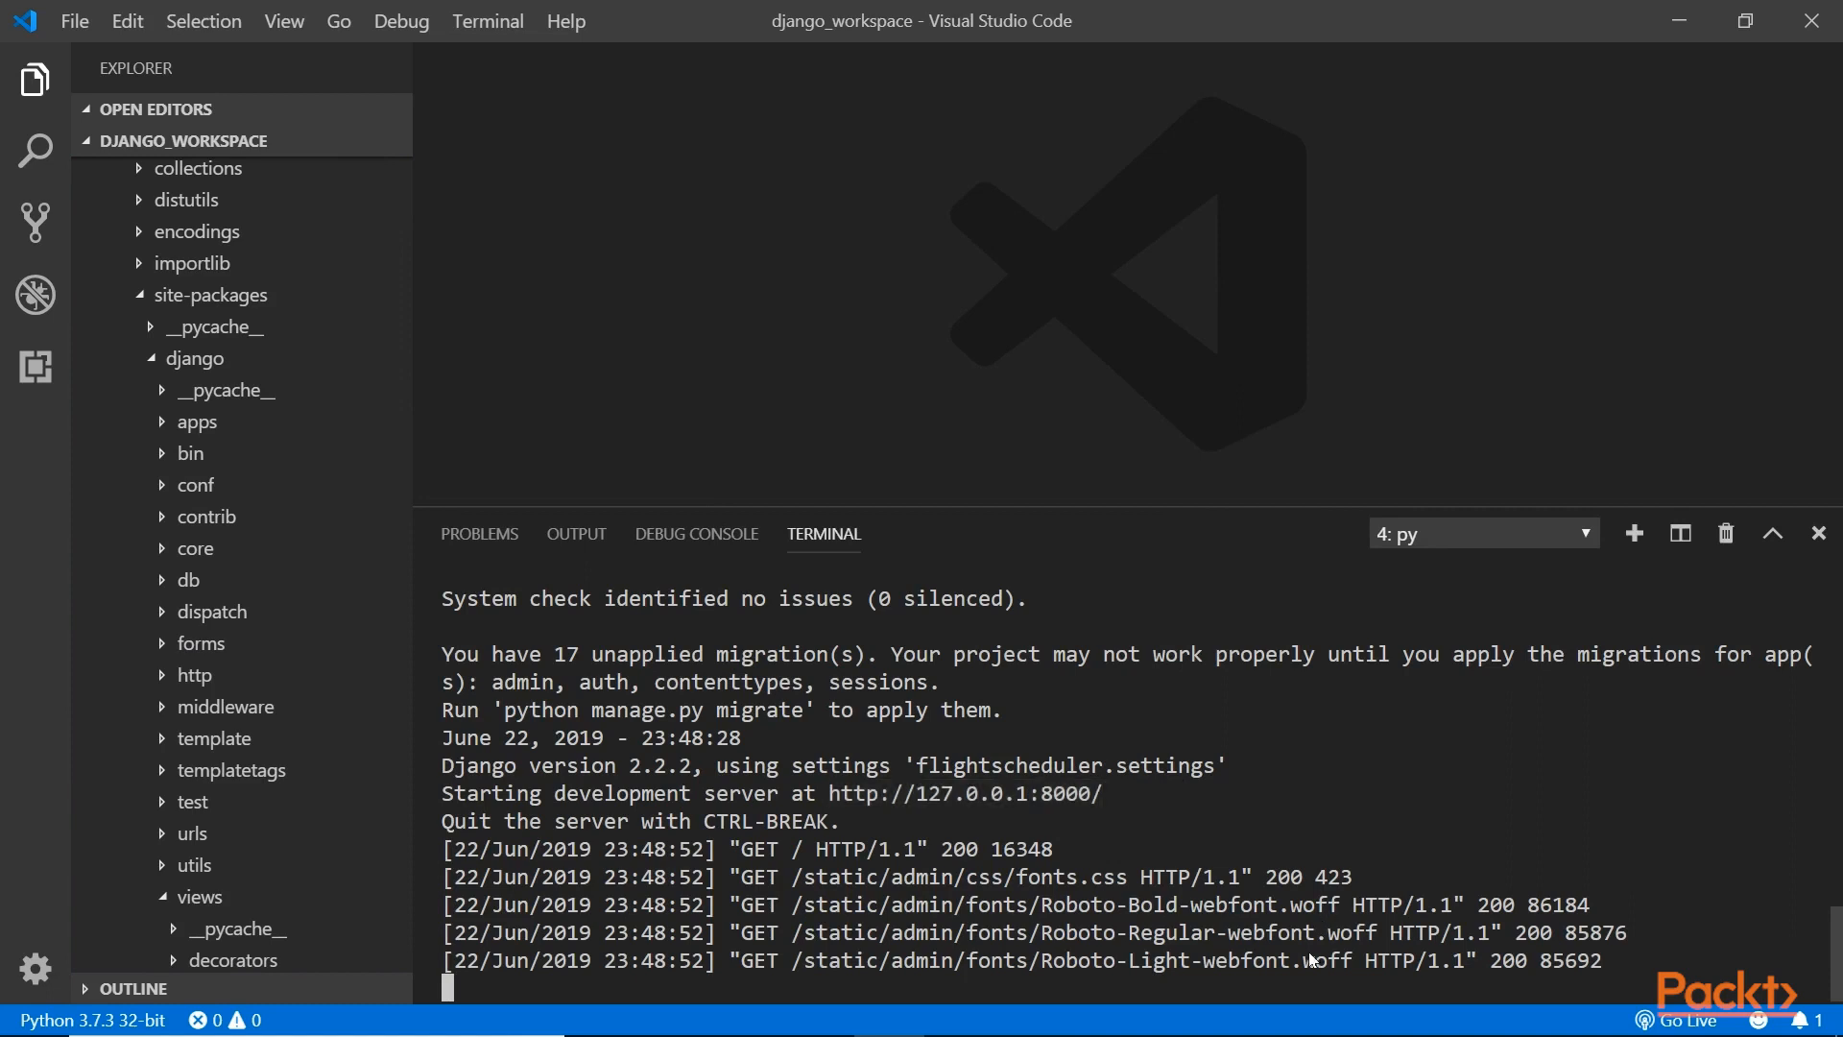
mouse_move(1289, 868)
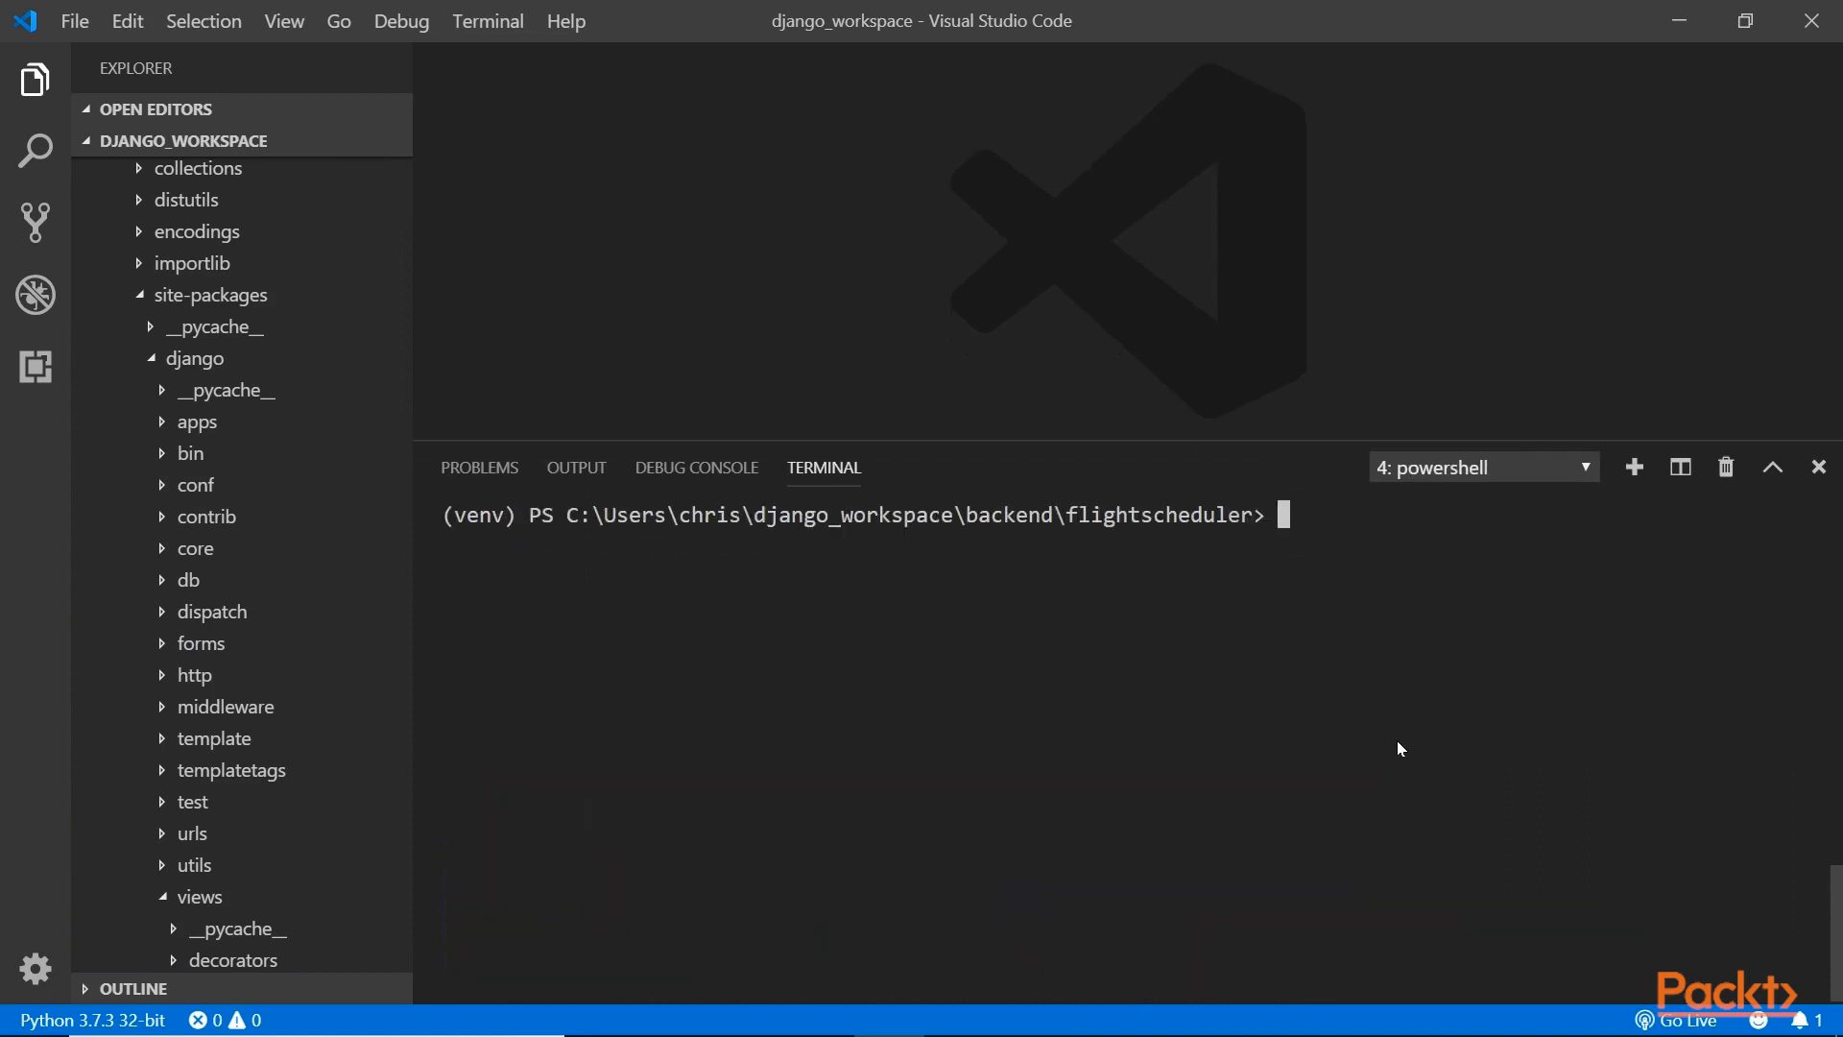
type("py .\\manage.py runserver 9000")
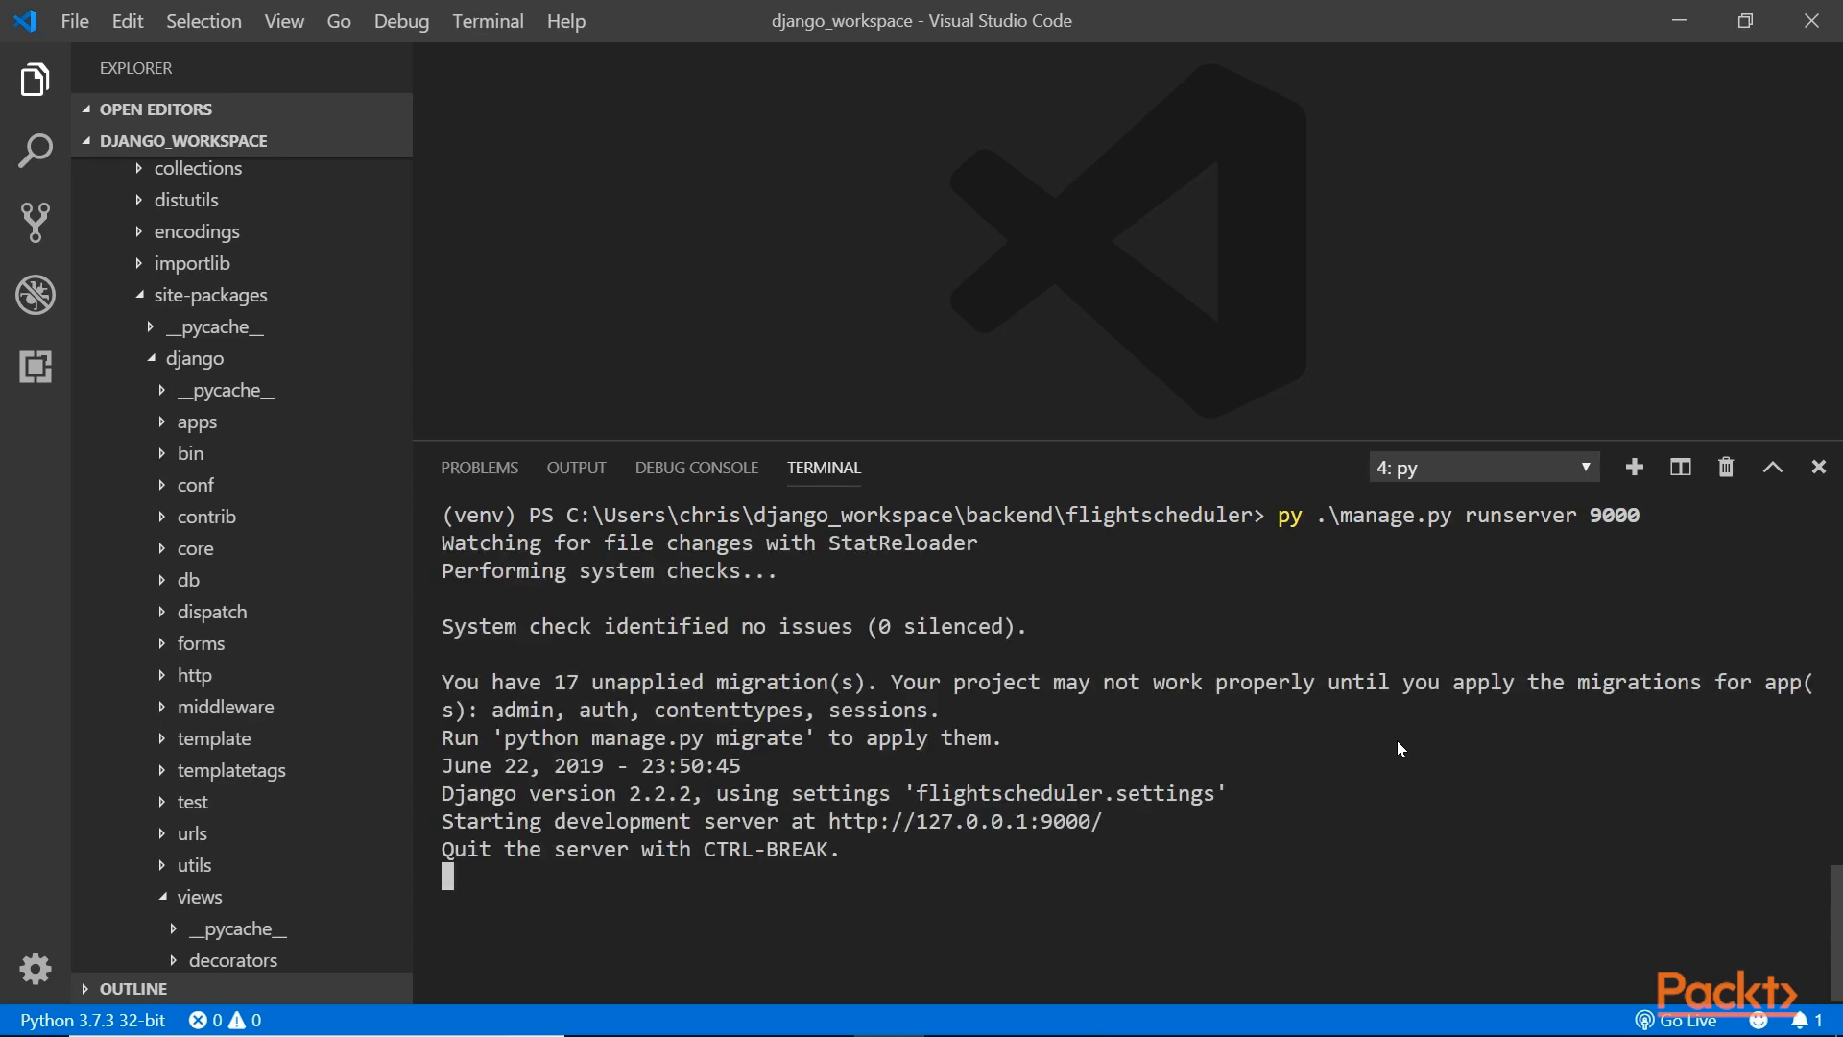
mouse_move(1068, 854)
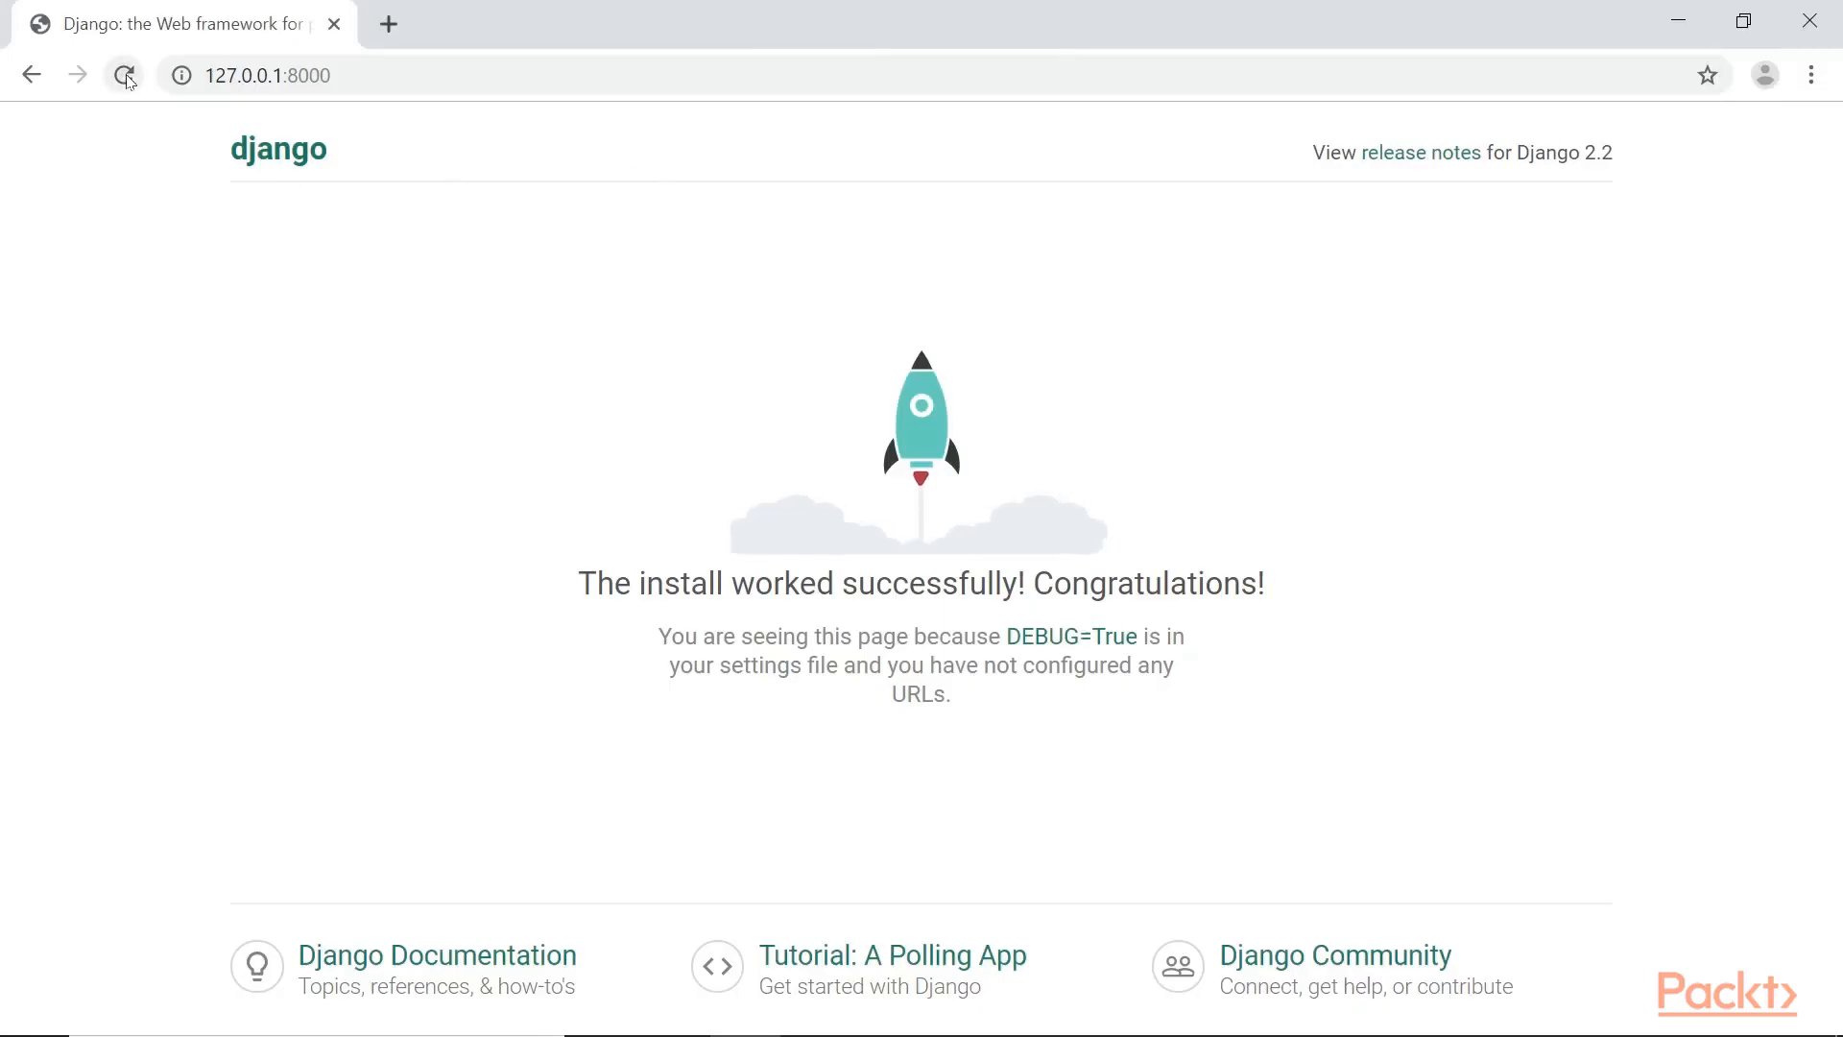
Reload the local Django welcome page in Chrome.
left_click(124, 74)
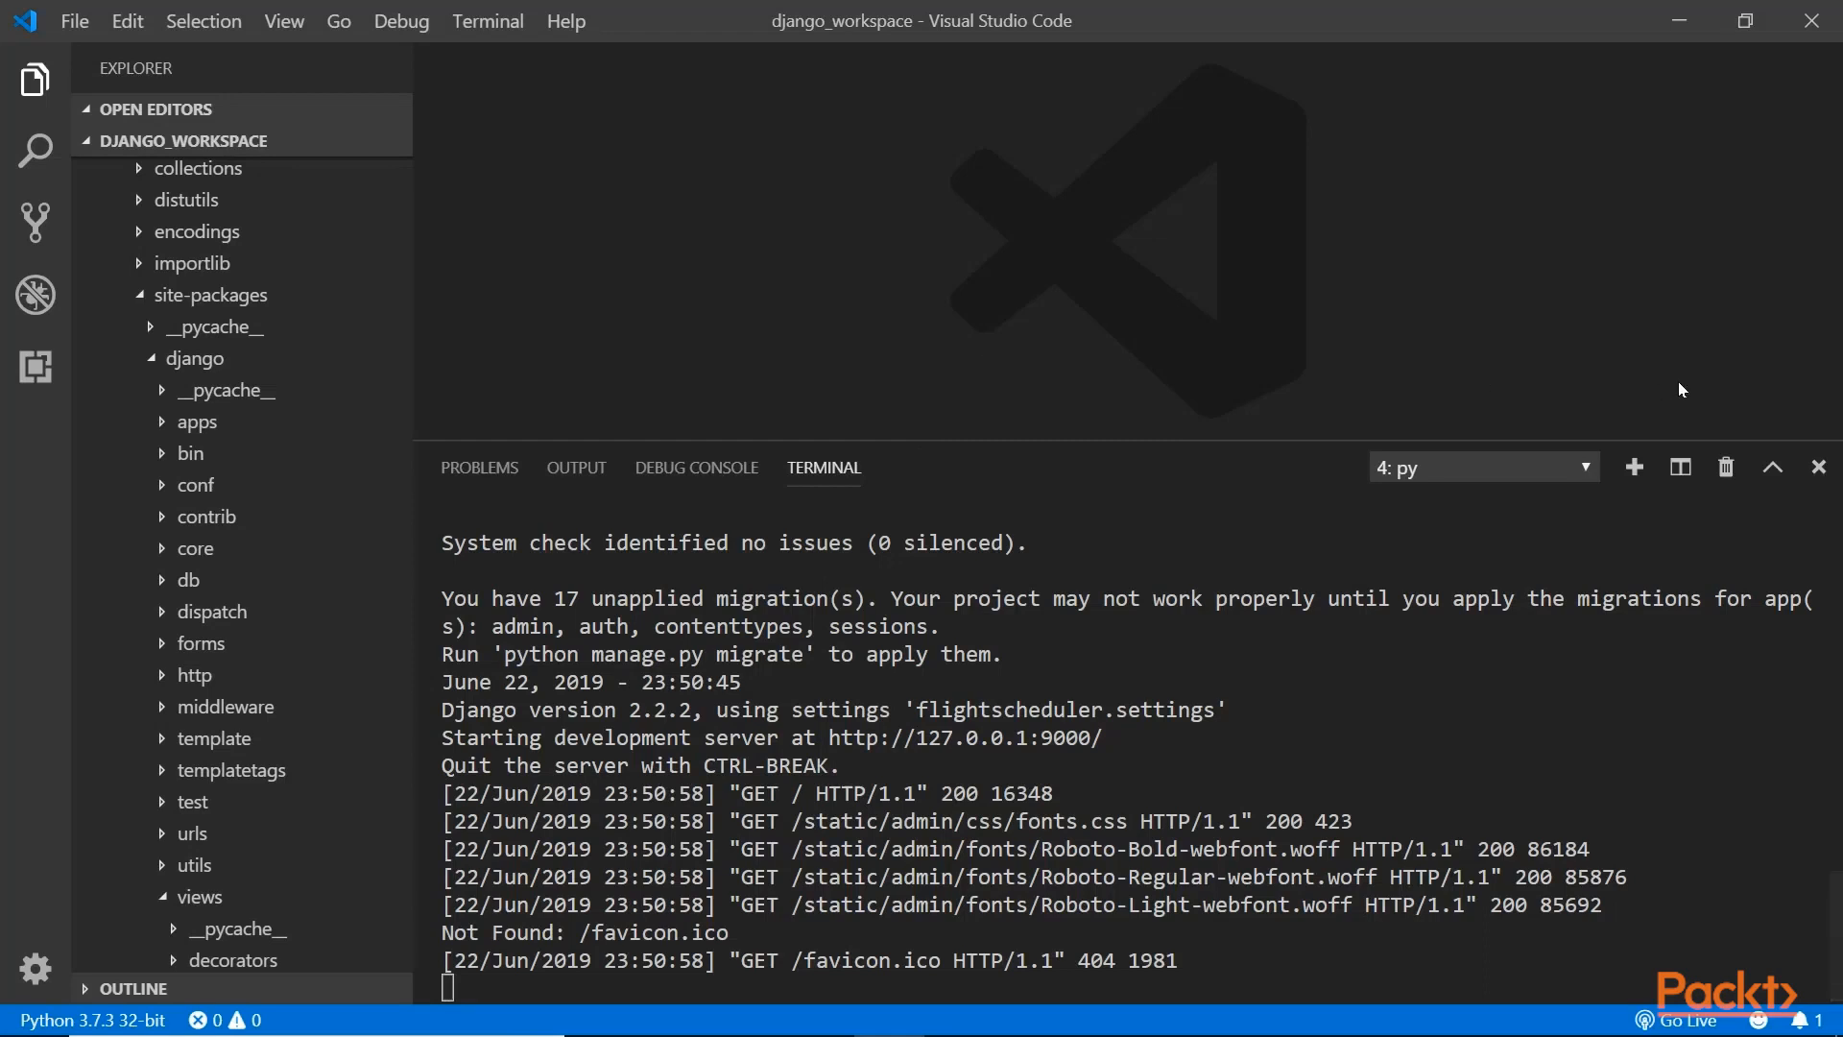
Hide the terminal and expand Django's core > management > commands folders in Explorer.
left_click(1815, 466)
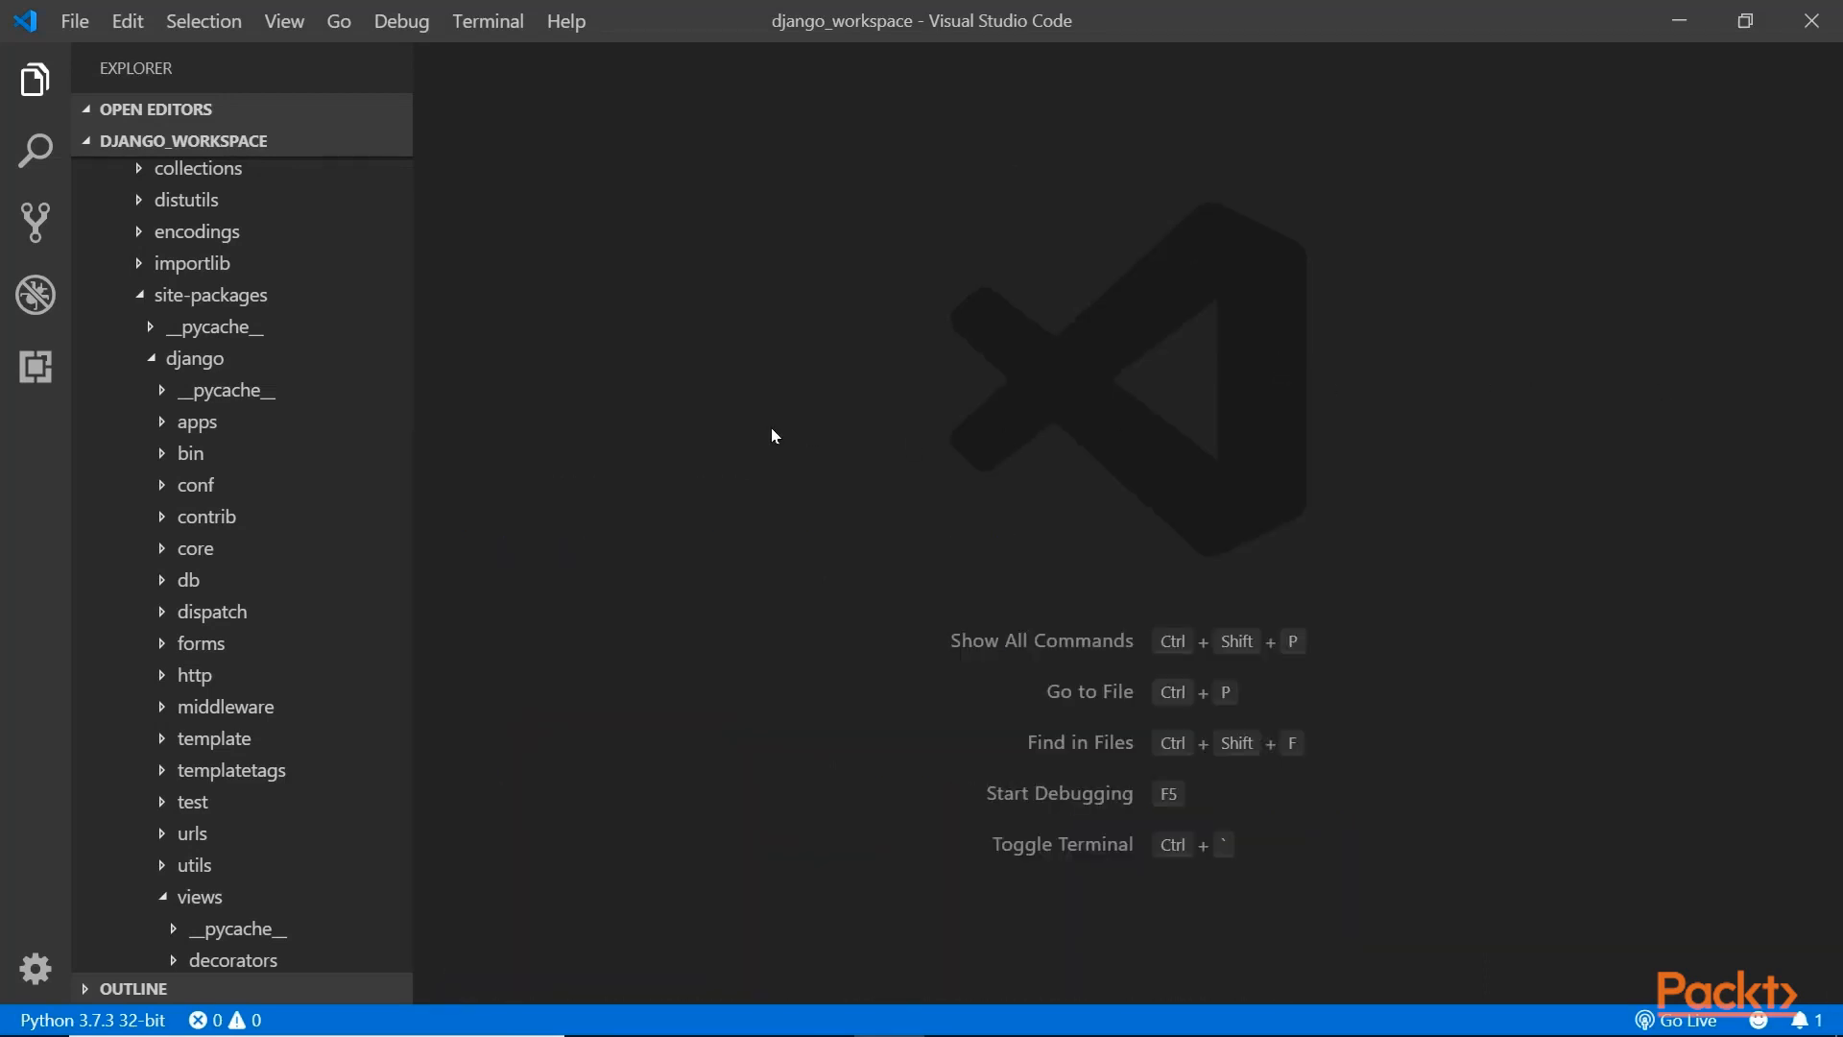
mouse_move(214, 327)
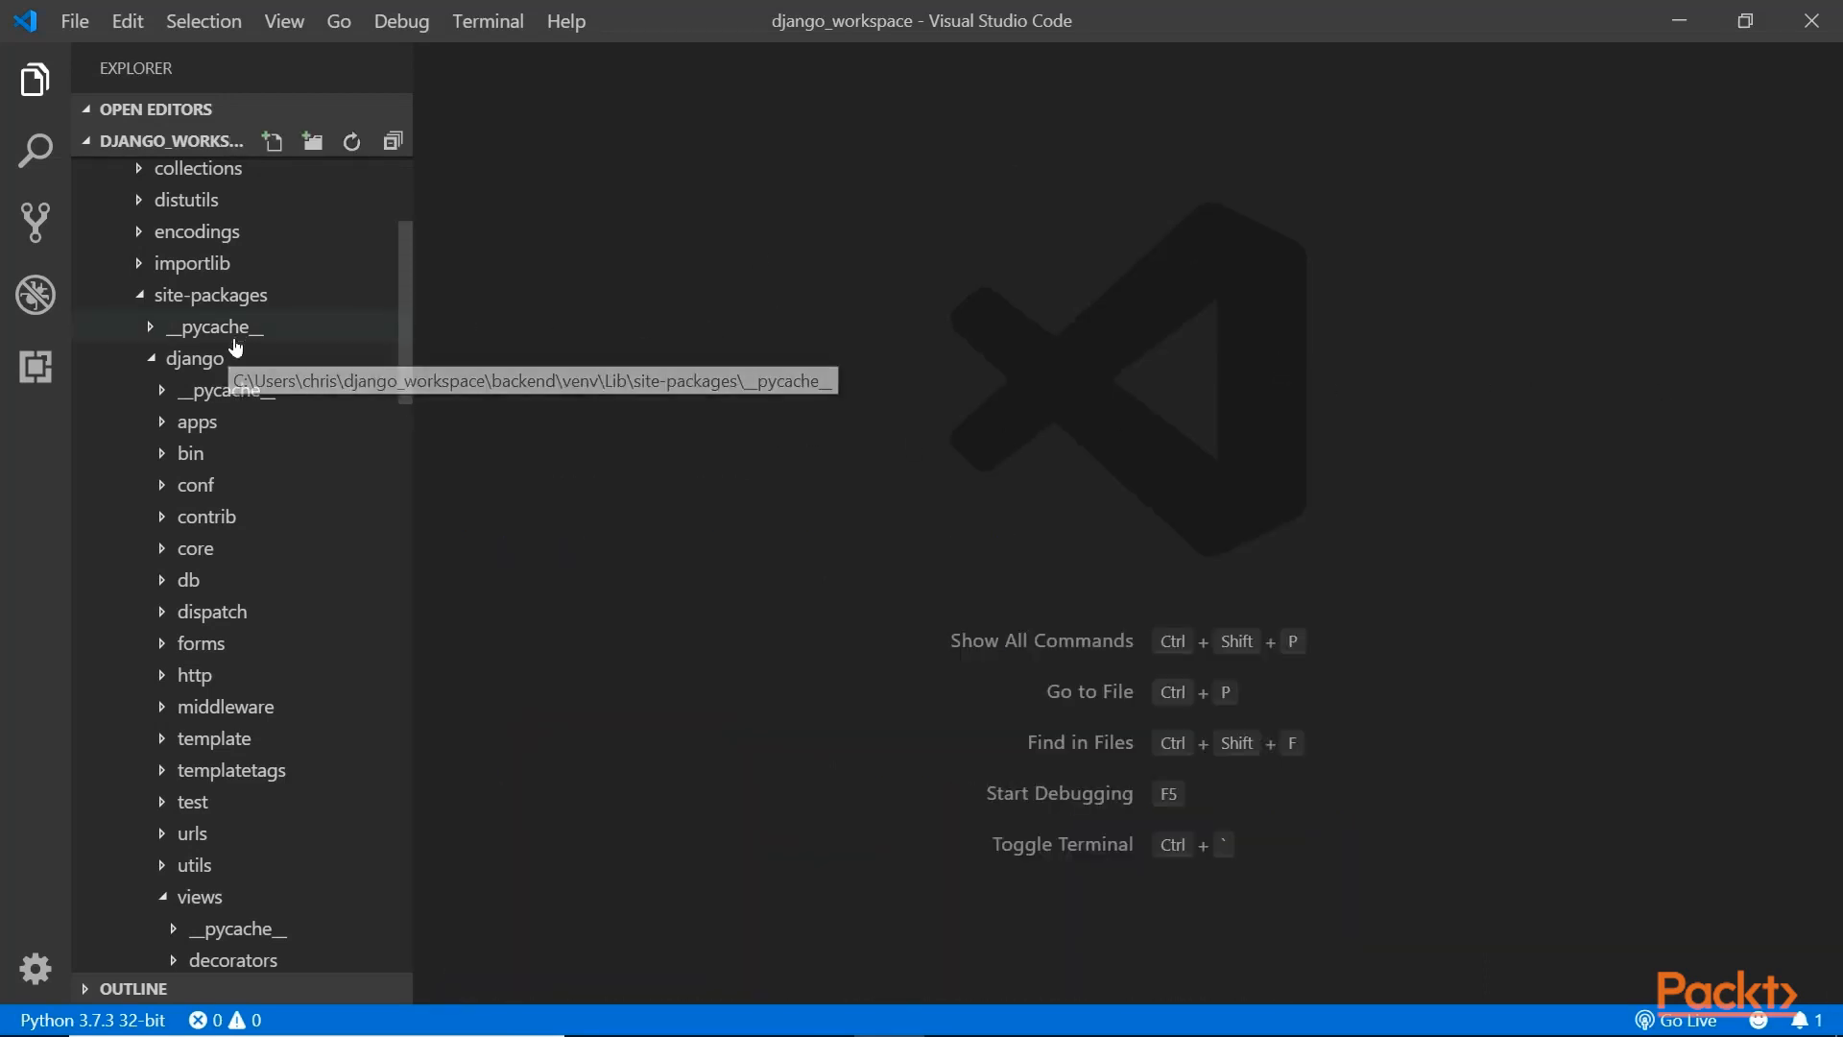
left_click(239, 445)
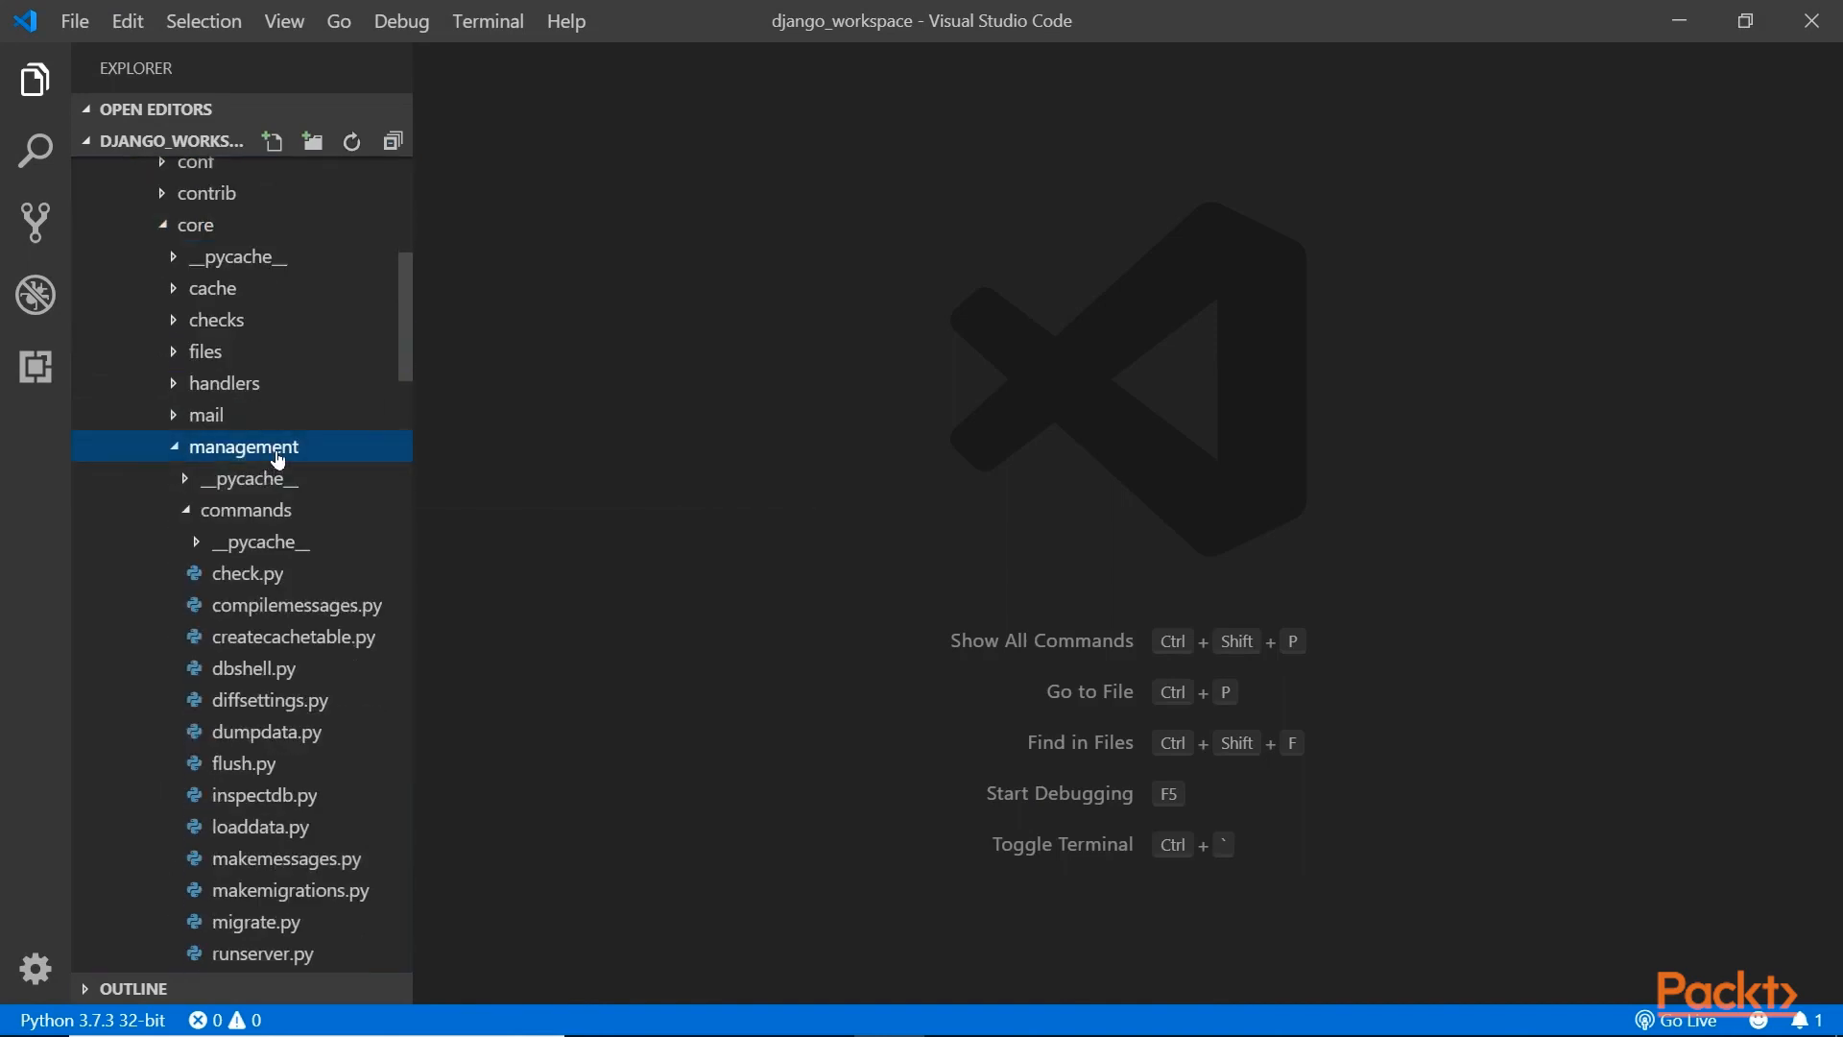
left_click(250, 510)
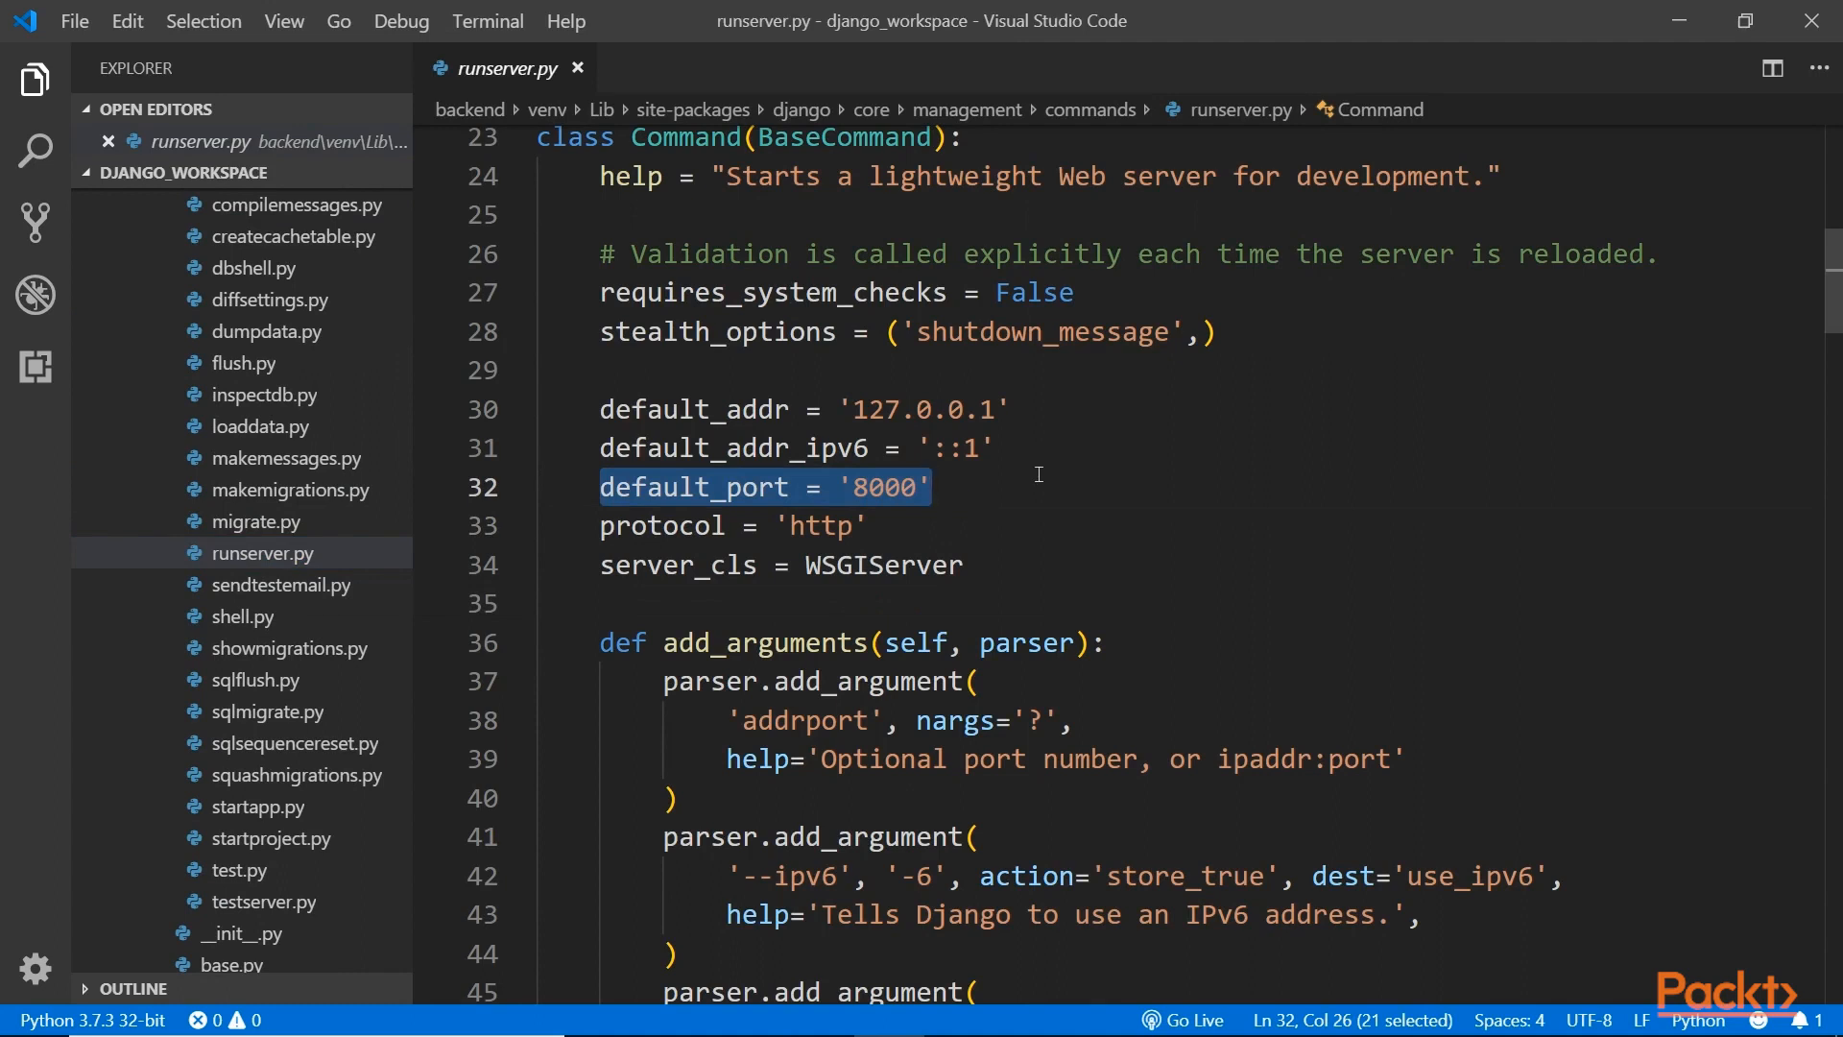
Hide the terminal and save runserver.py with default_port still '8000'.
left_click(907, 487)
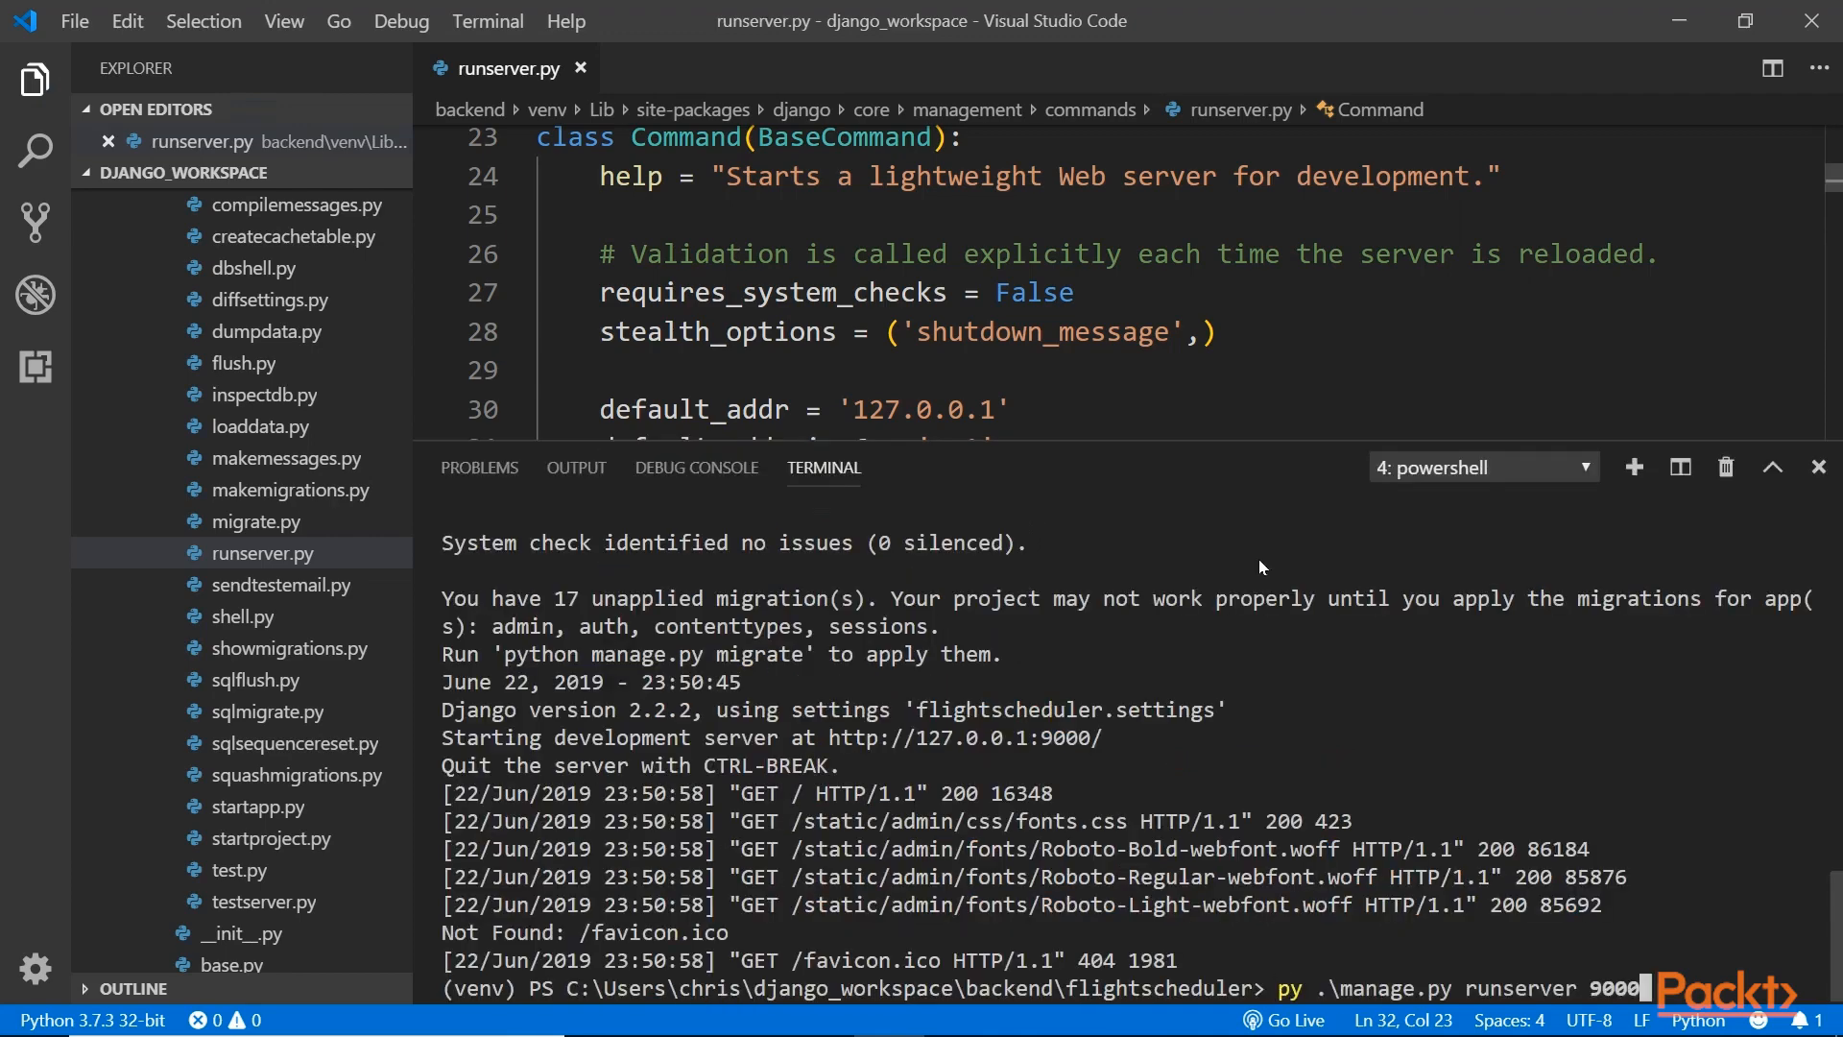
key("Backspace")
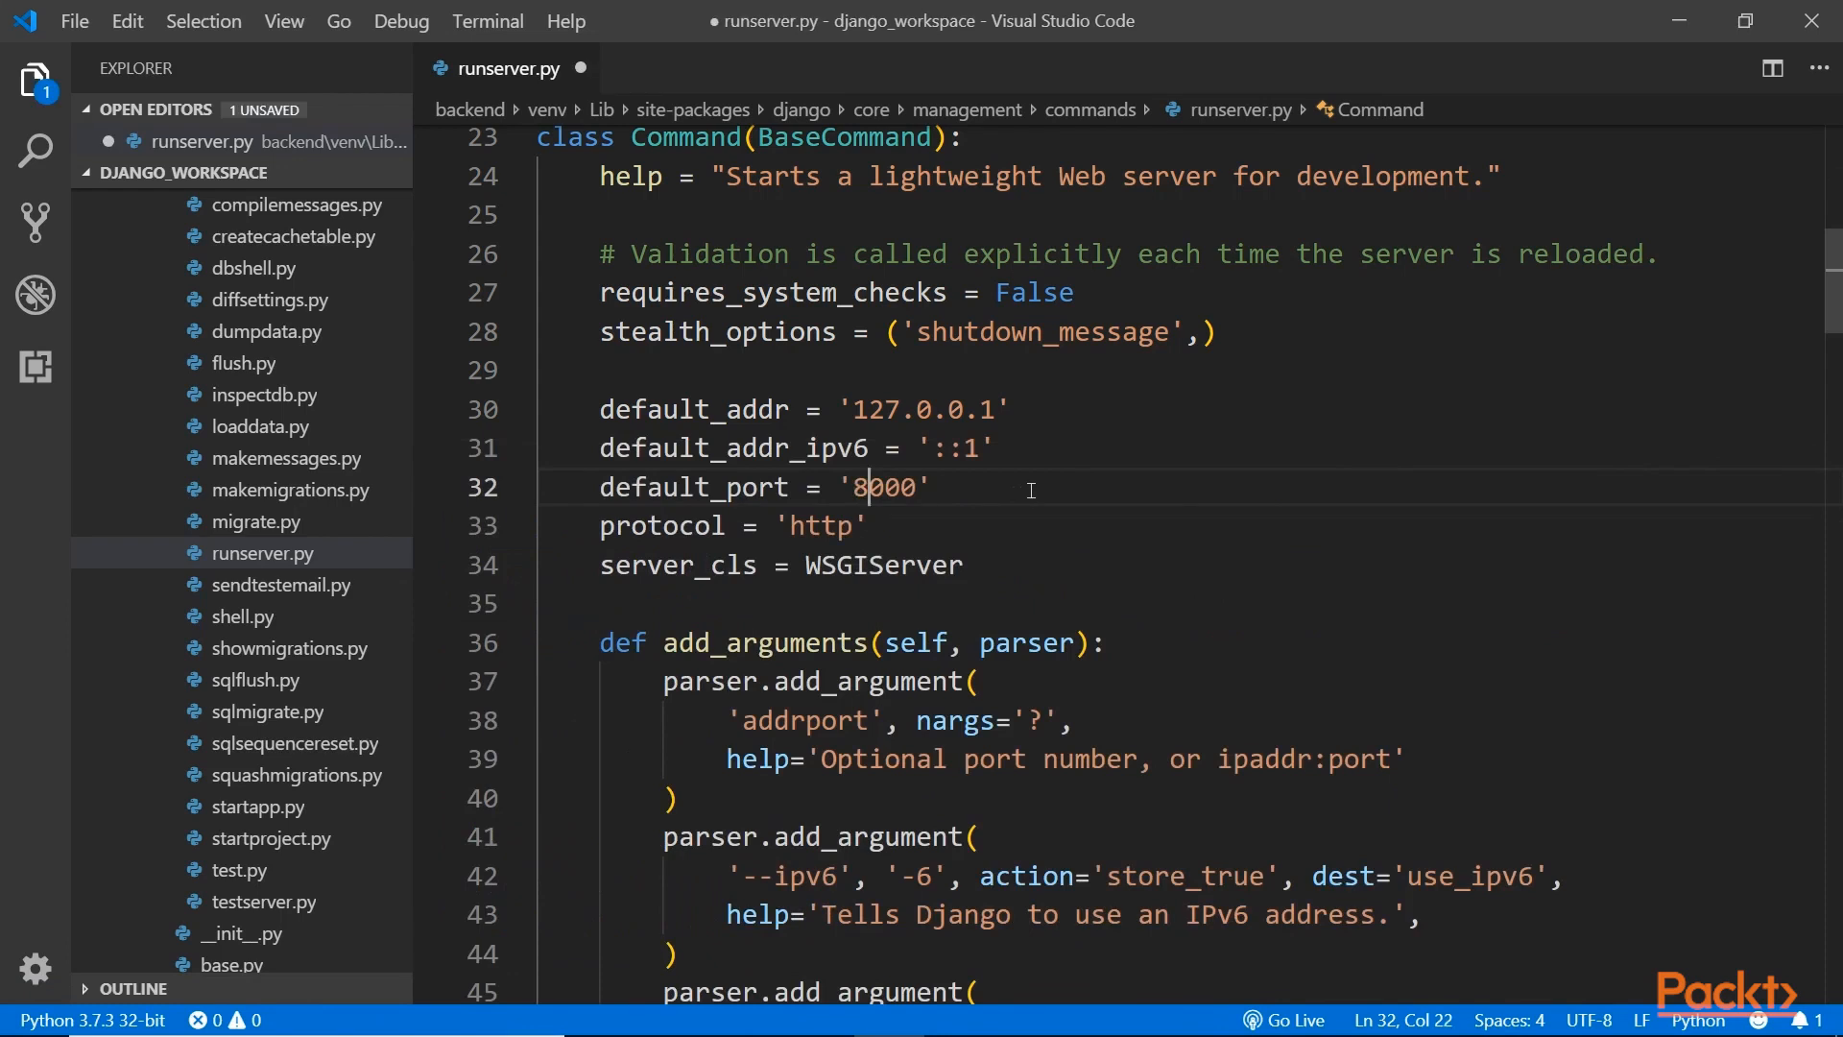
key("ctrl+s")
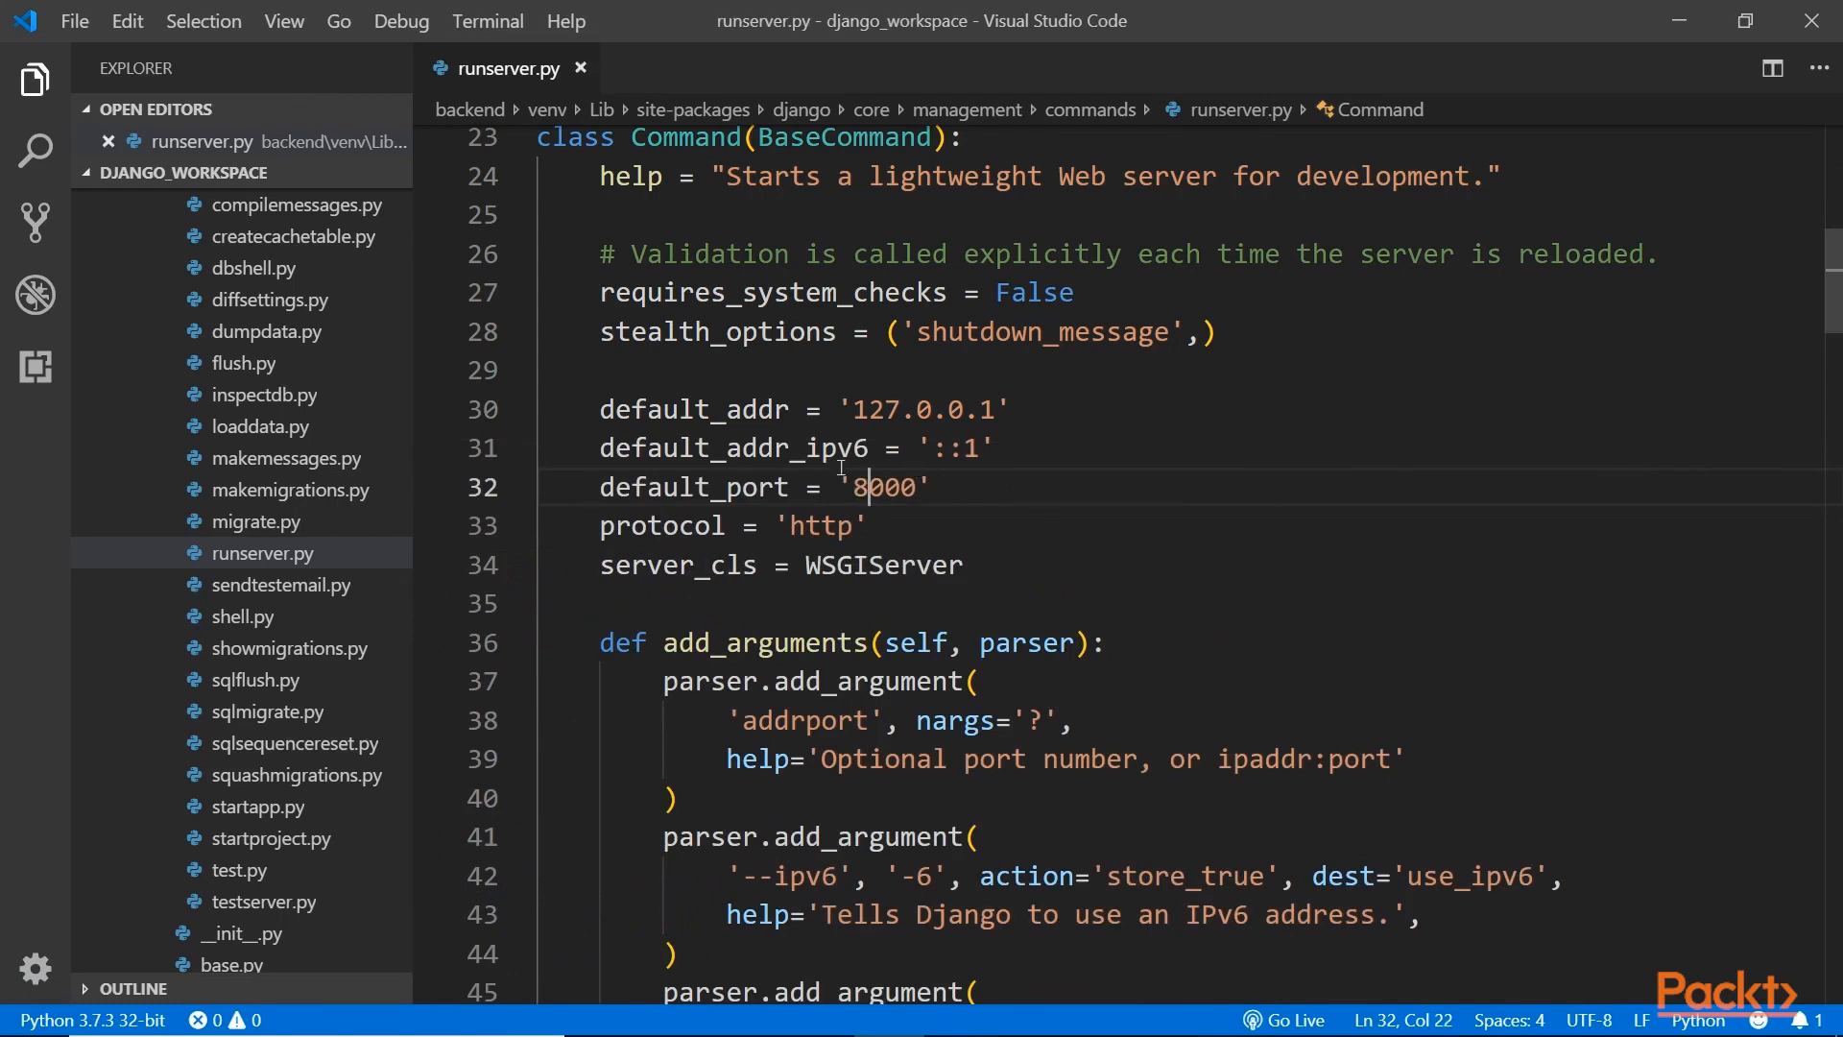
mouse_move(692, 109)
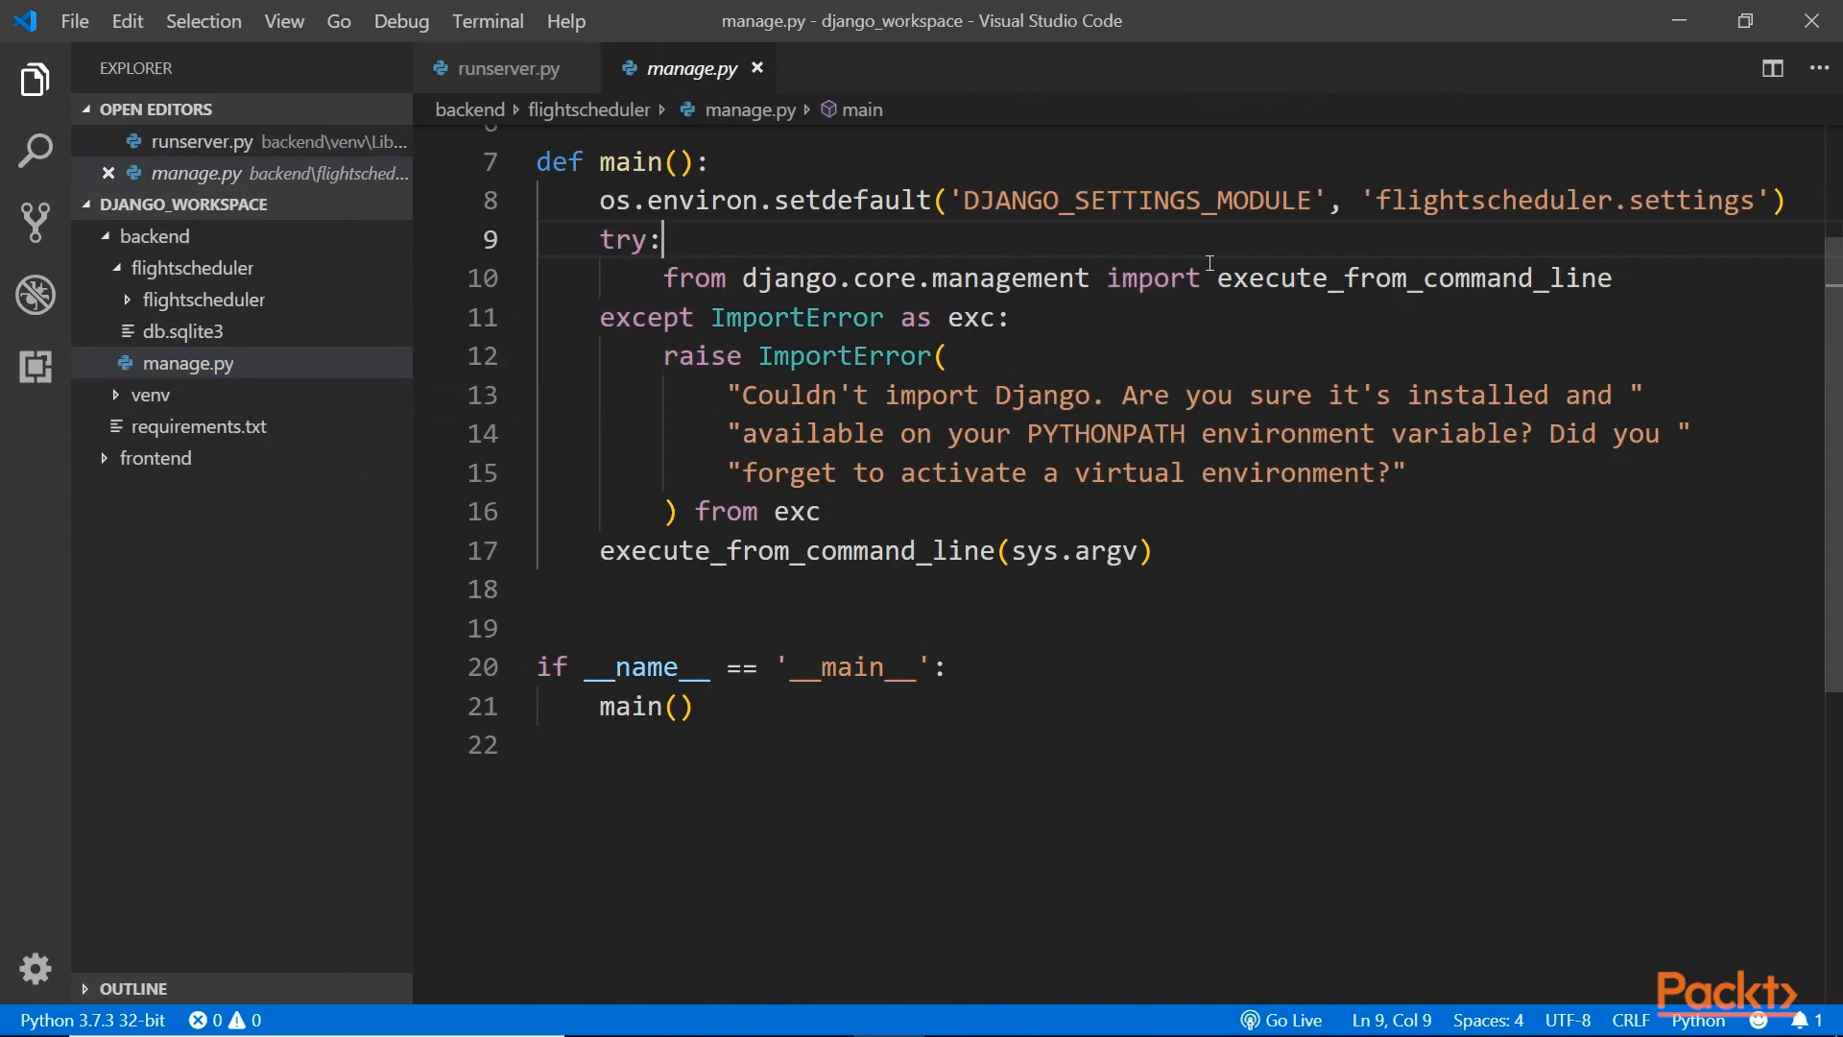
Add an import of Command from django.core.management.commands.runserver inside the try block.
key("enter")
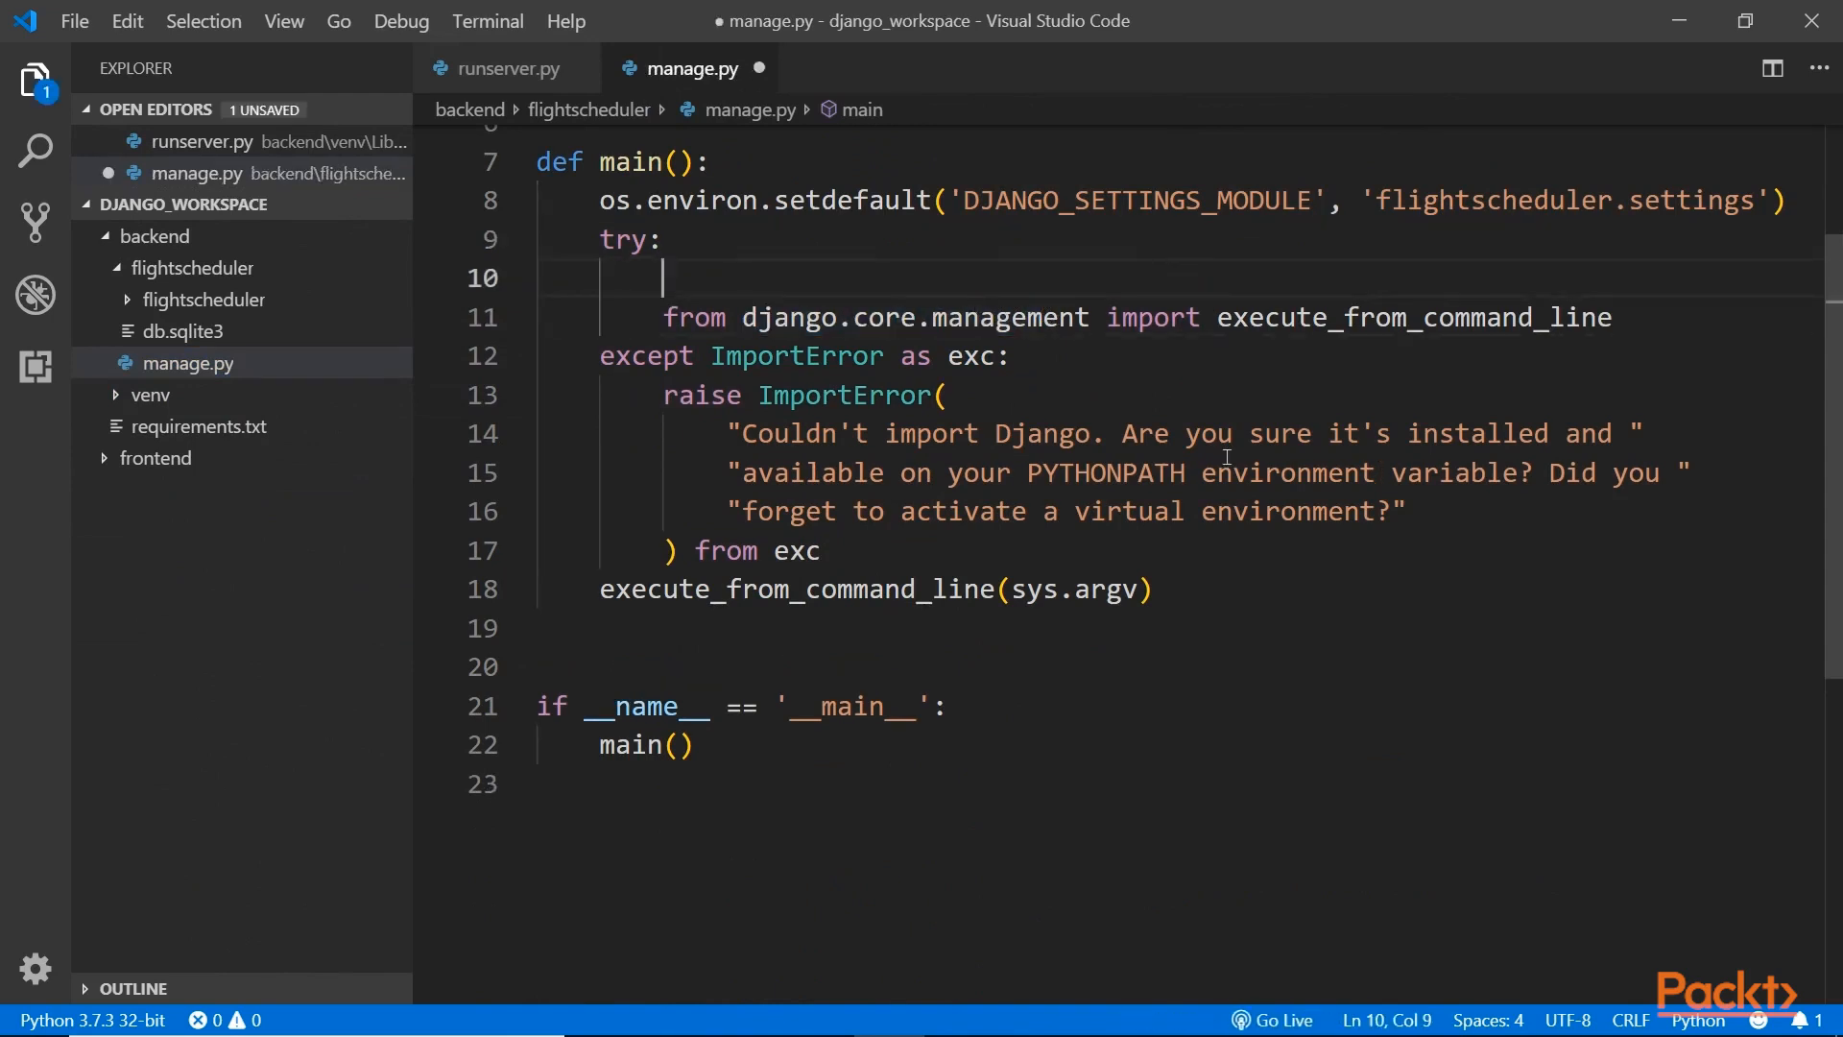
type("from django.core.management.")
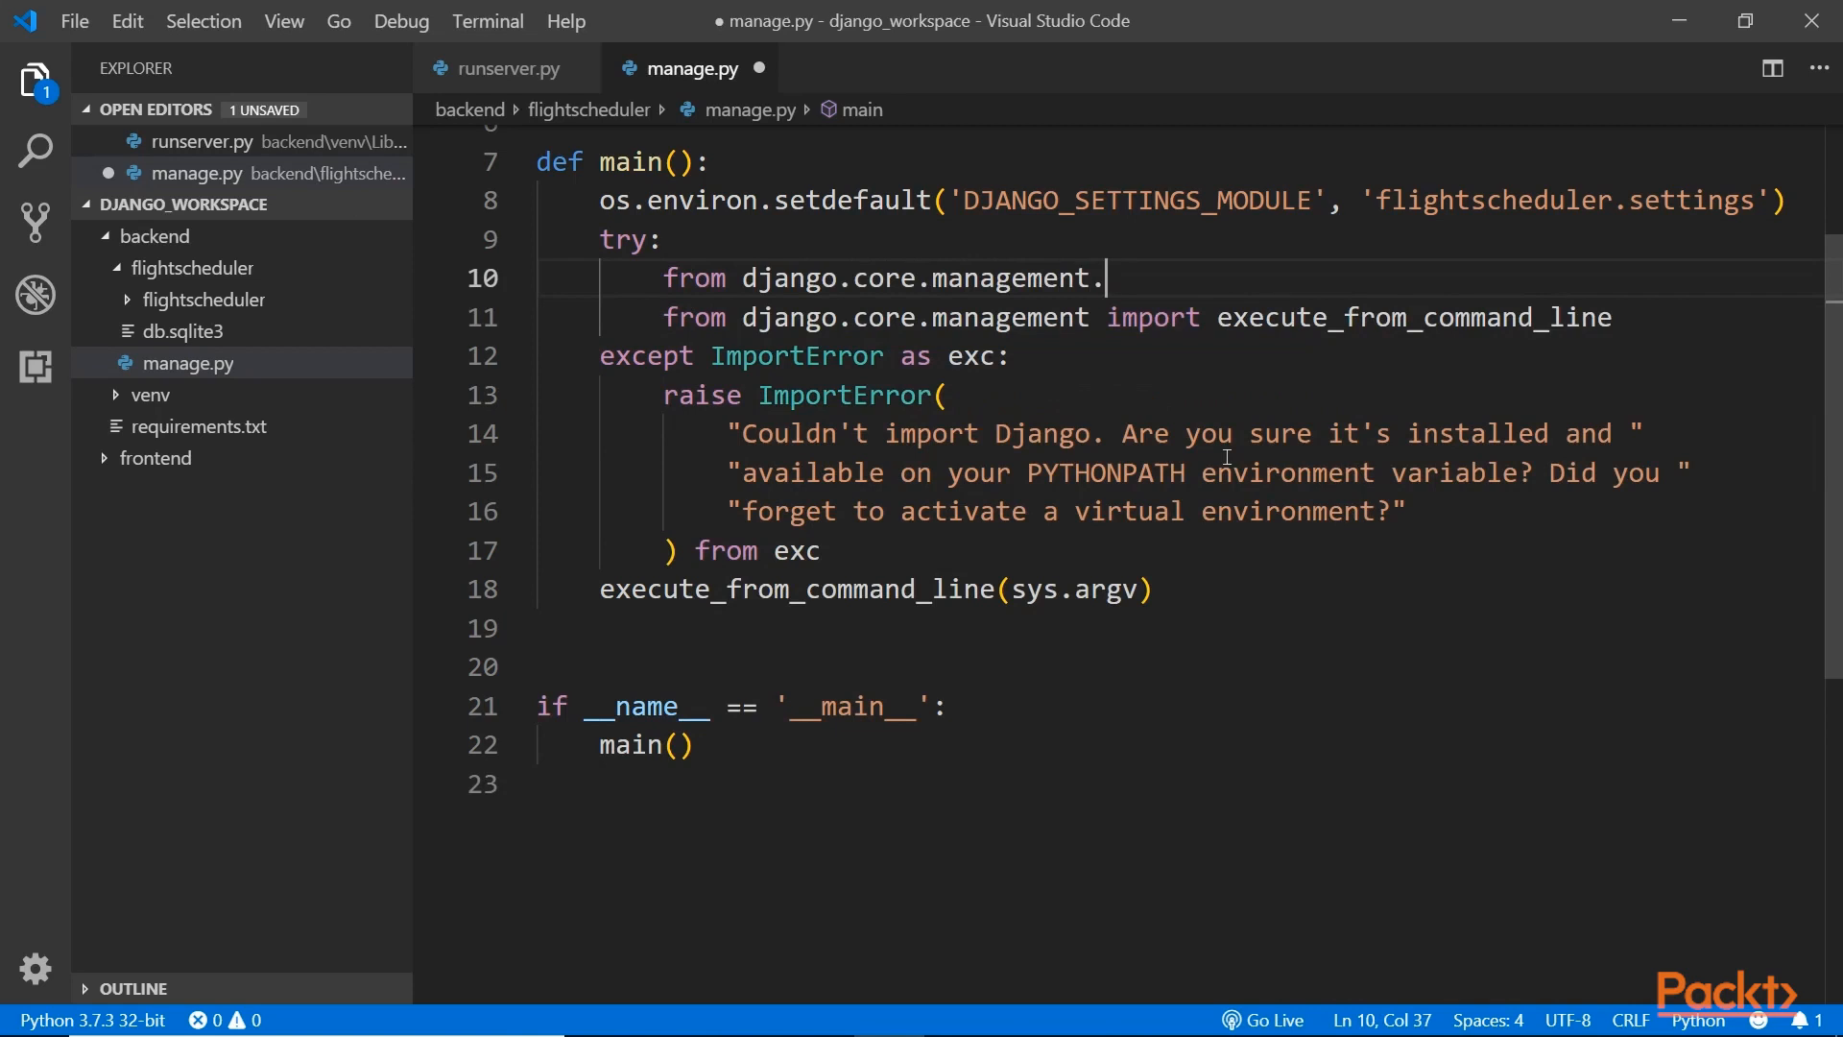
type("command")
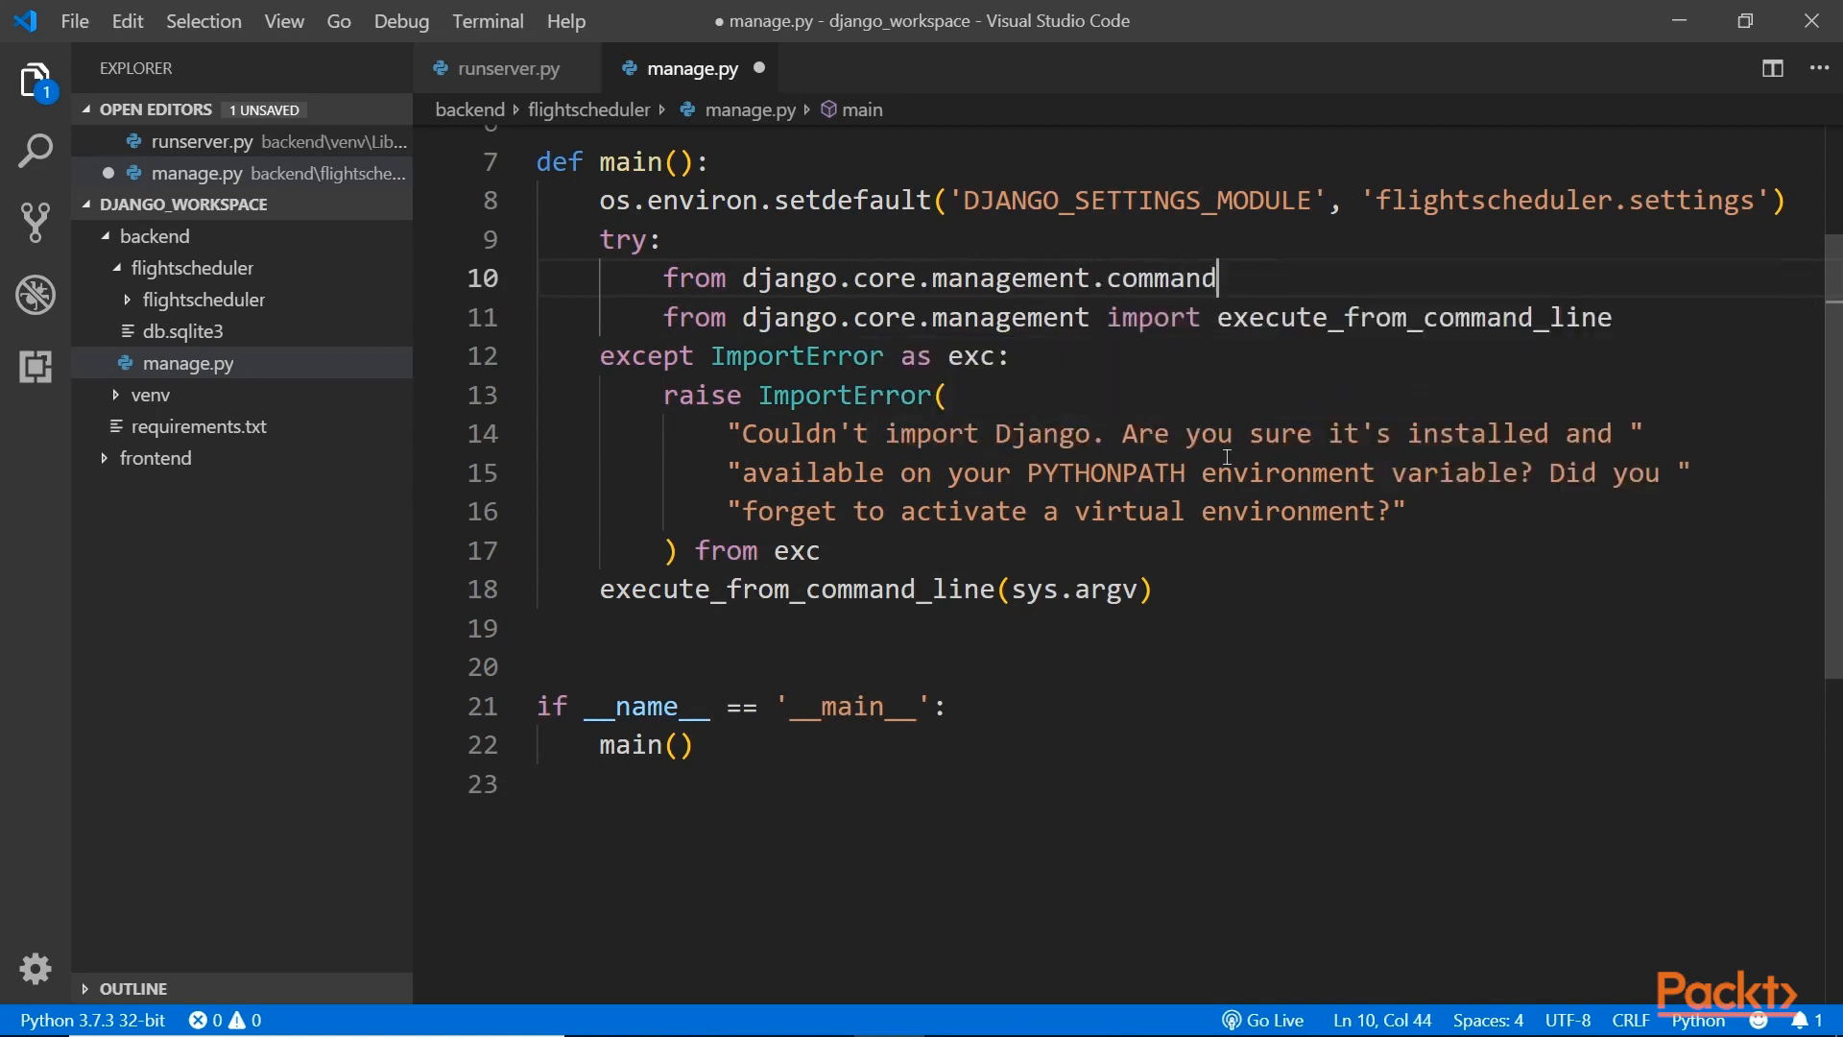
type("s.runserver.")
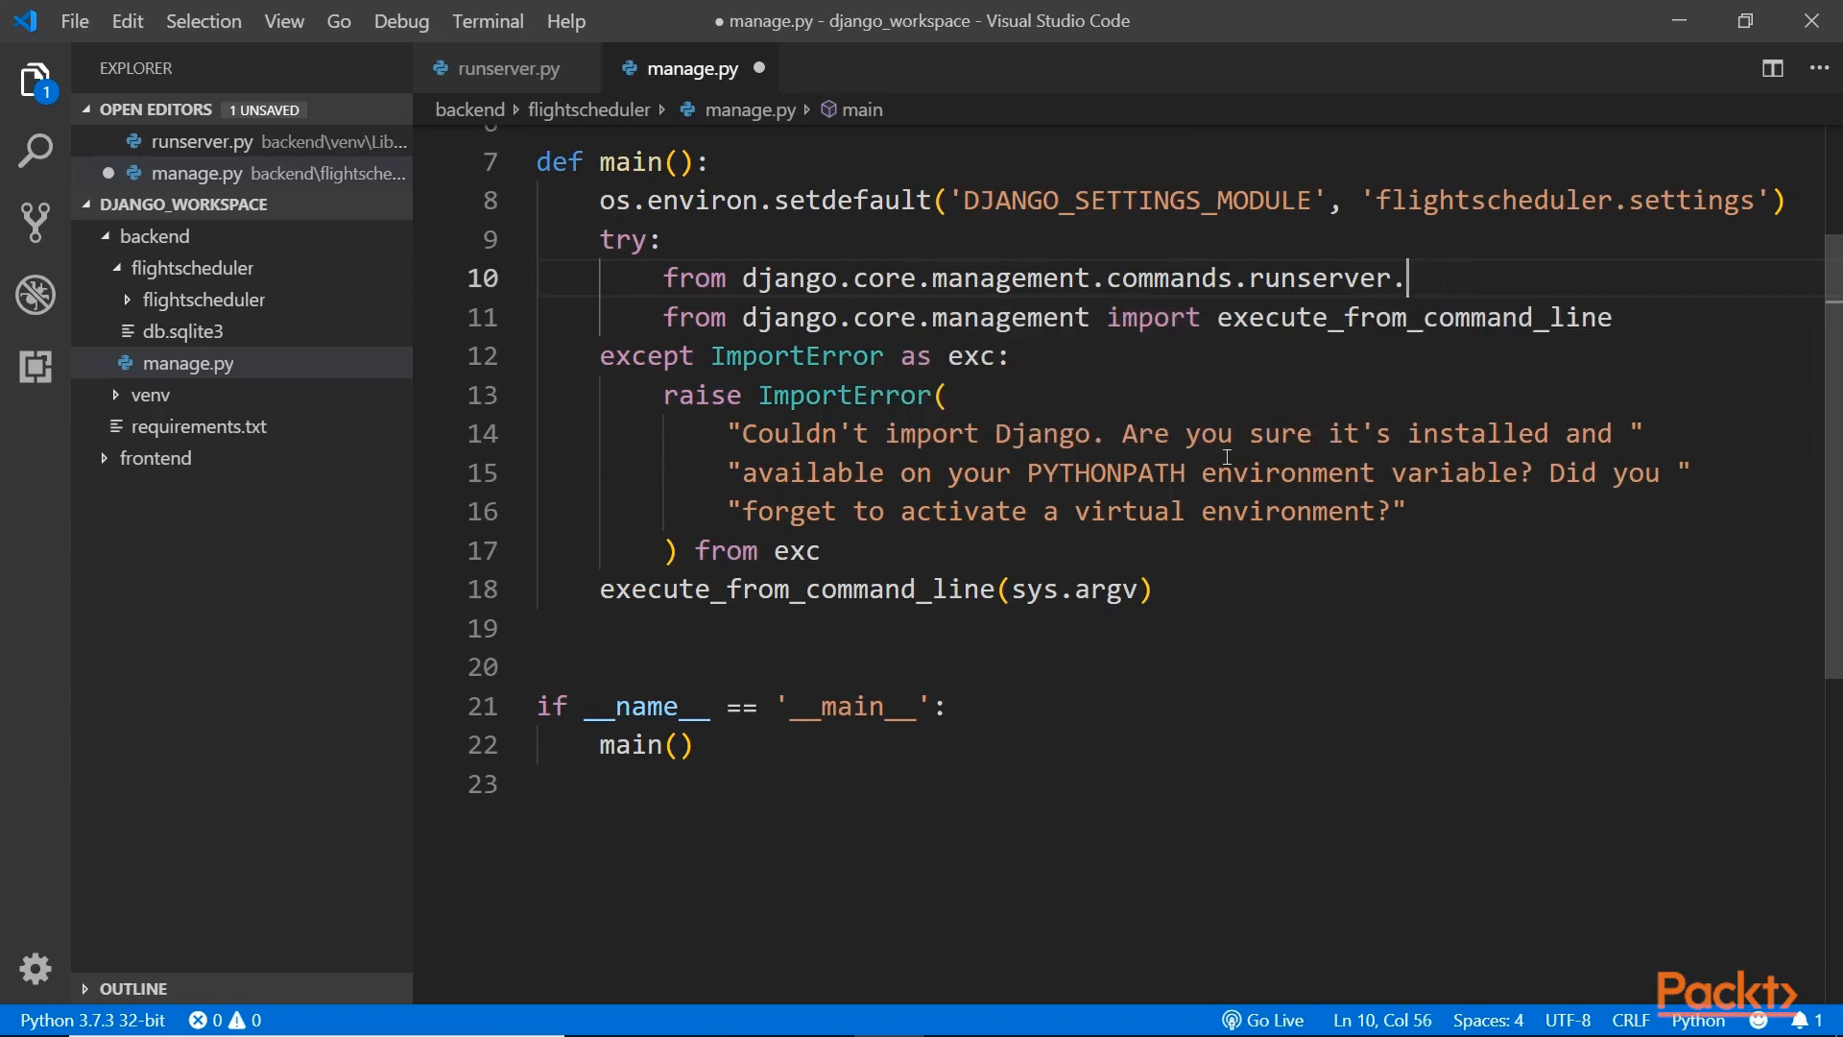
key("Backspace")
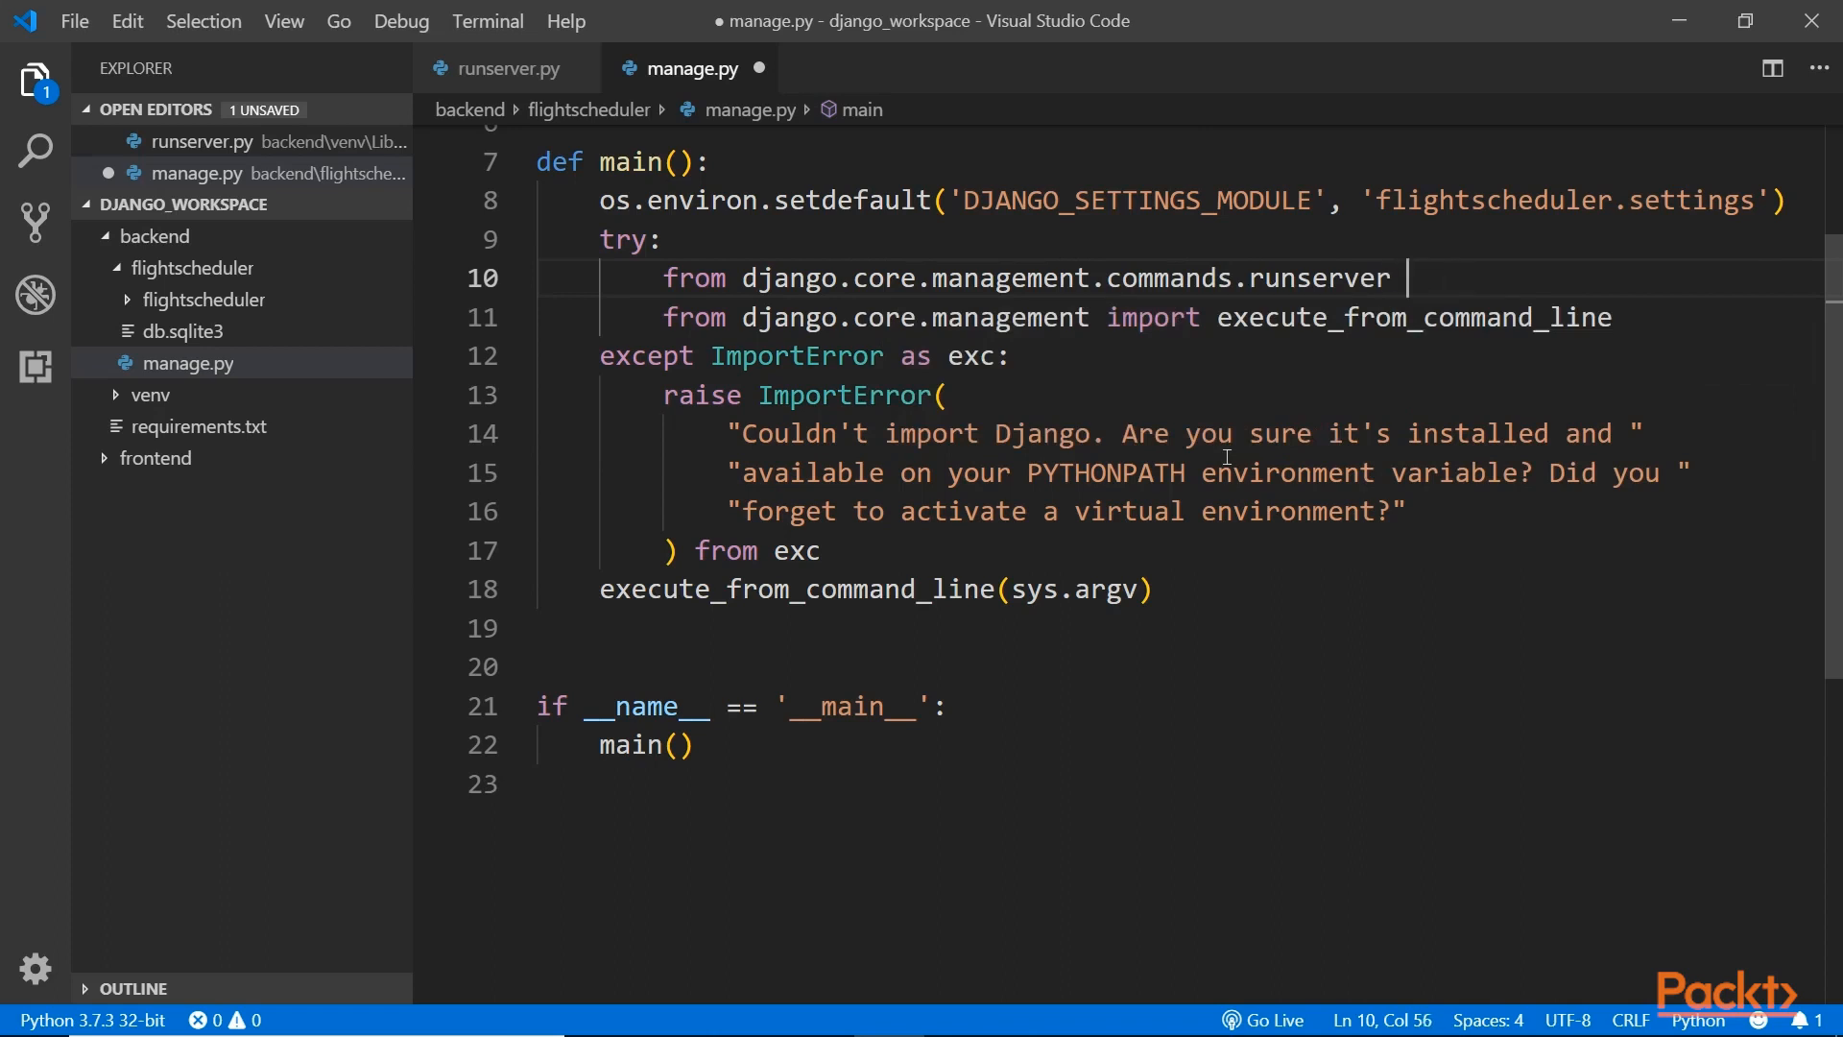
type("import Command as runserver")
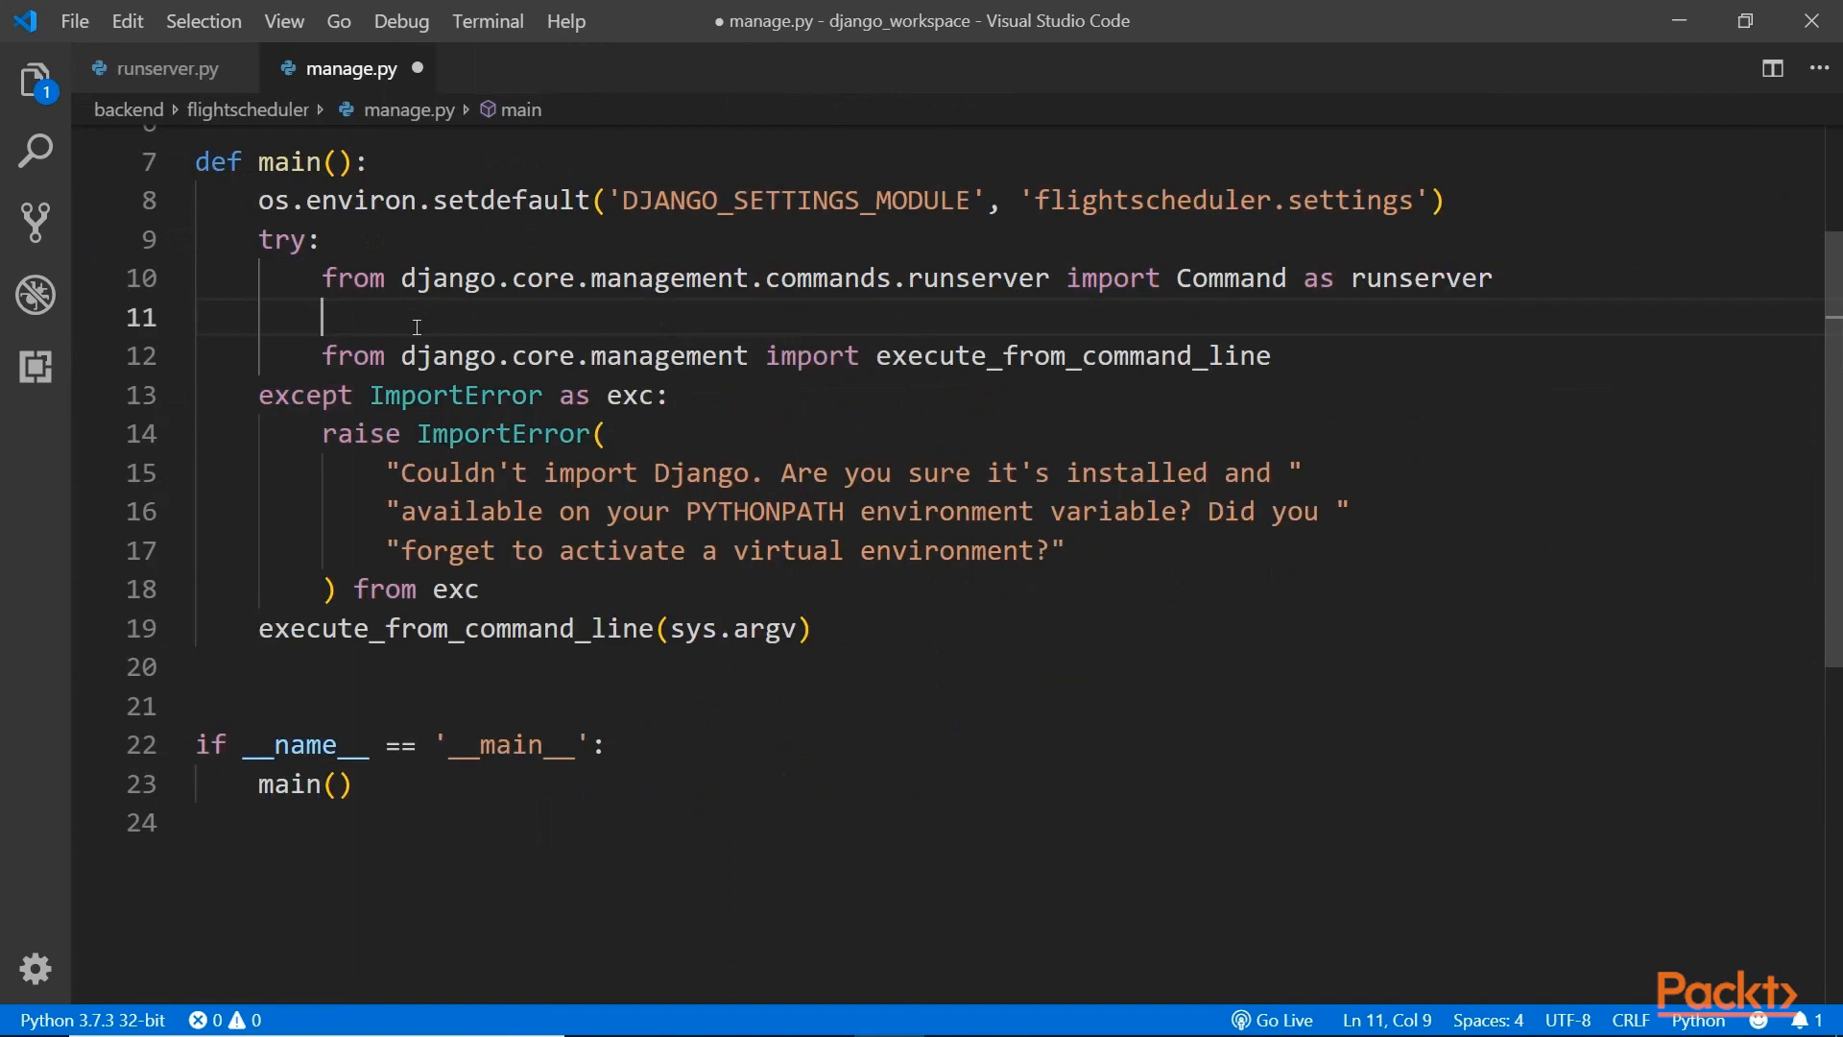
Begin the 'runserver.default_port=' override line below the import with a port value.
double_click(1421, 278)
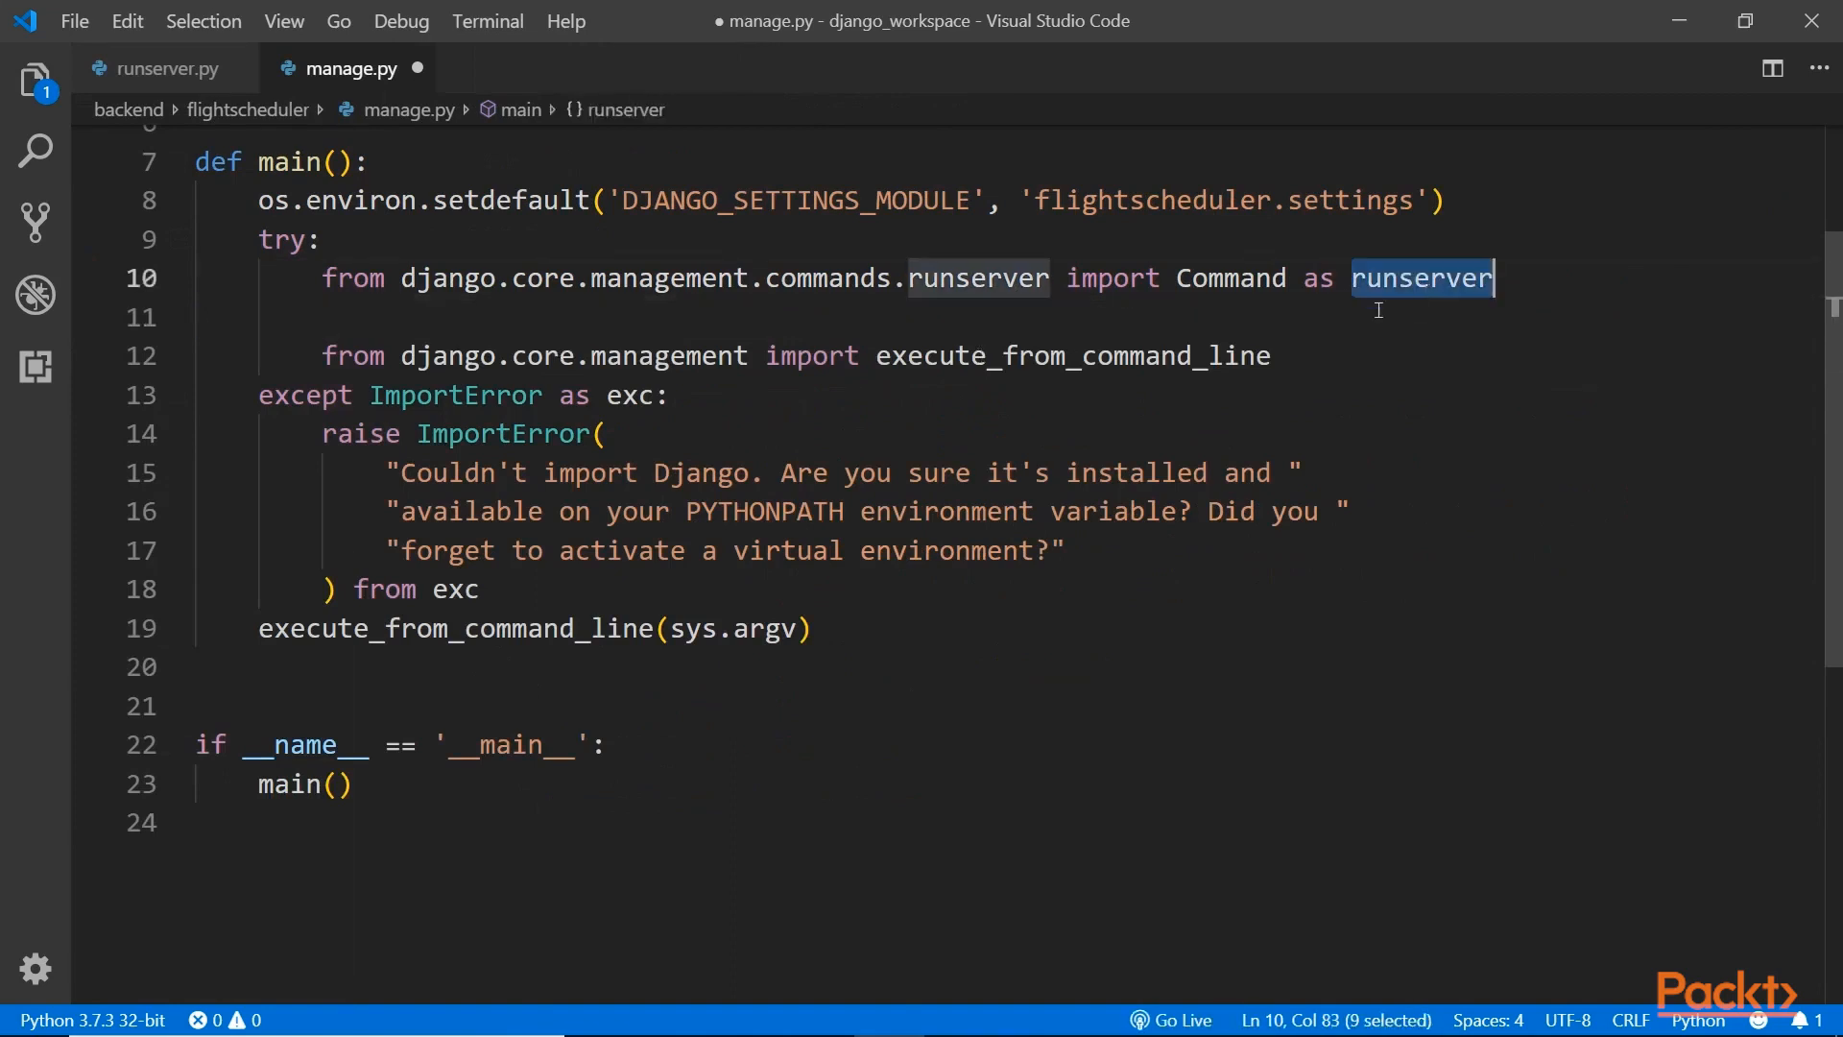
left_click(921, 317)
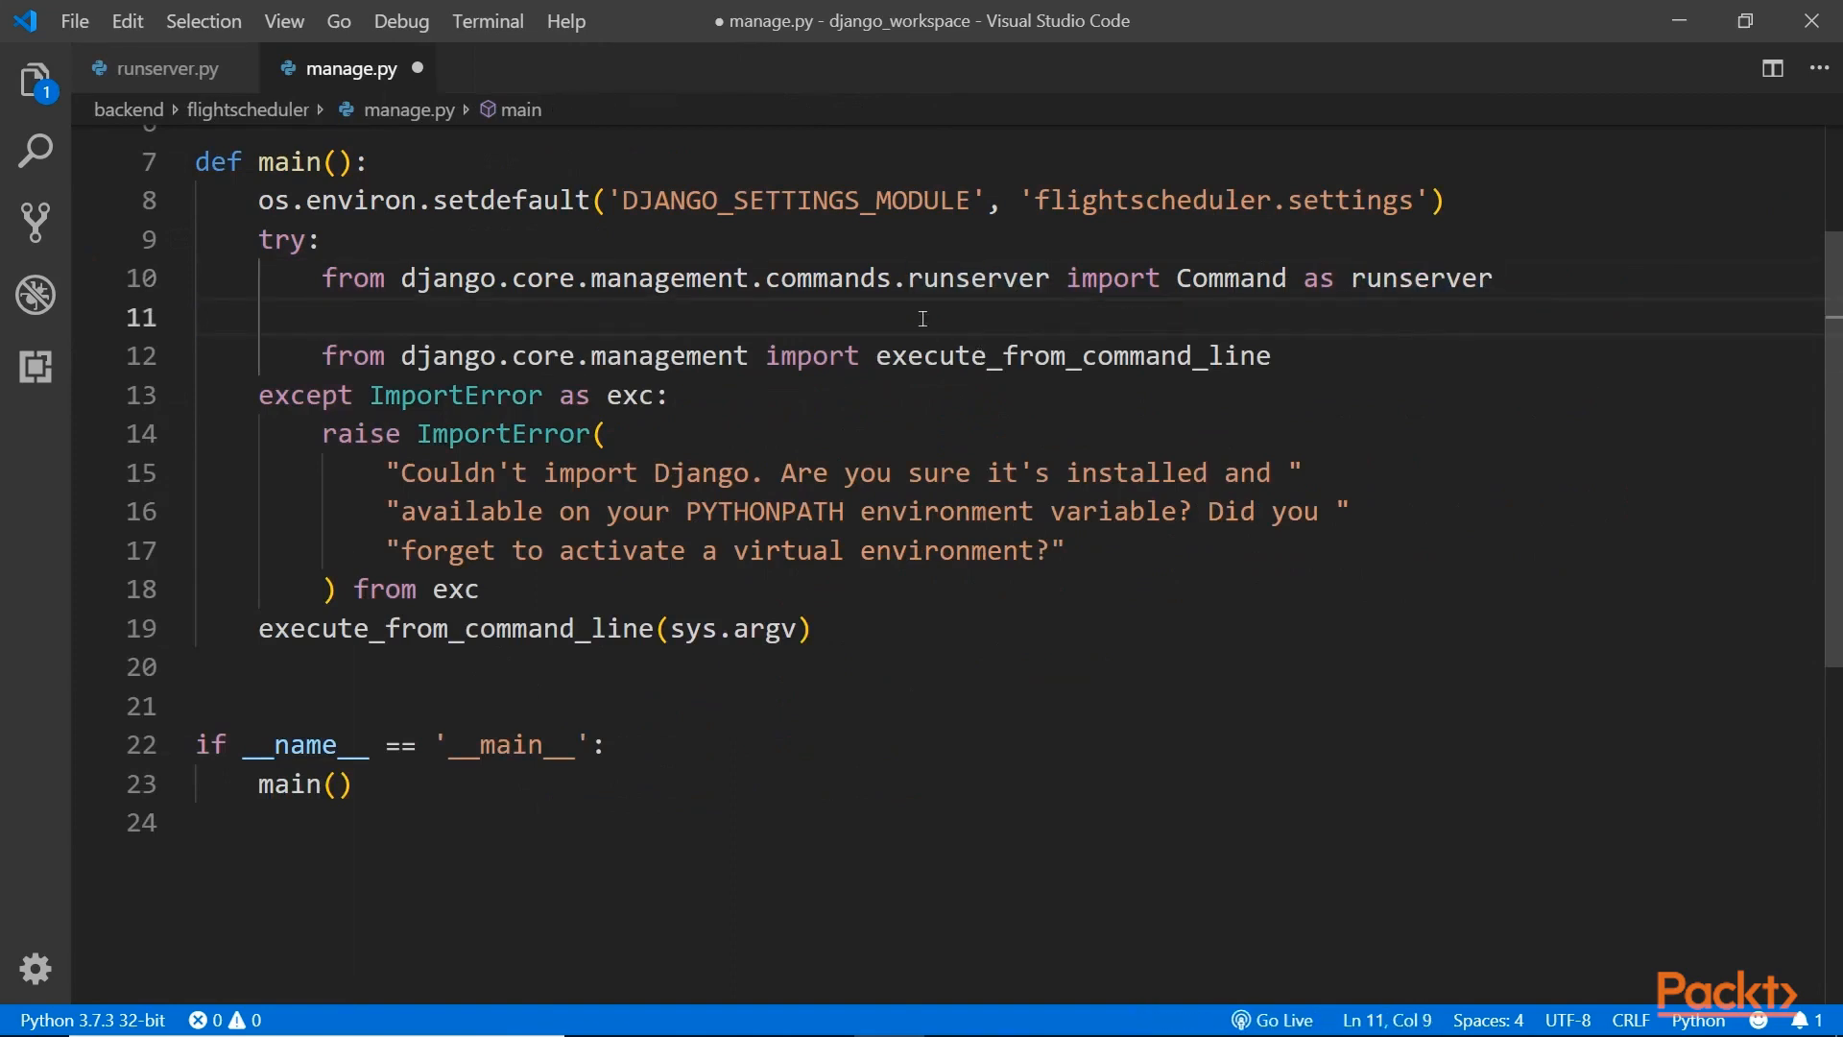
type("runserver.defau")
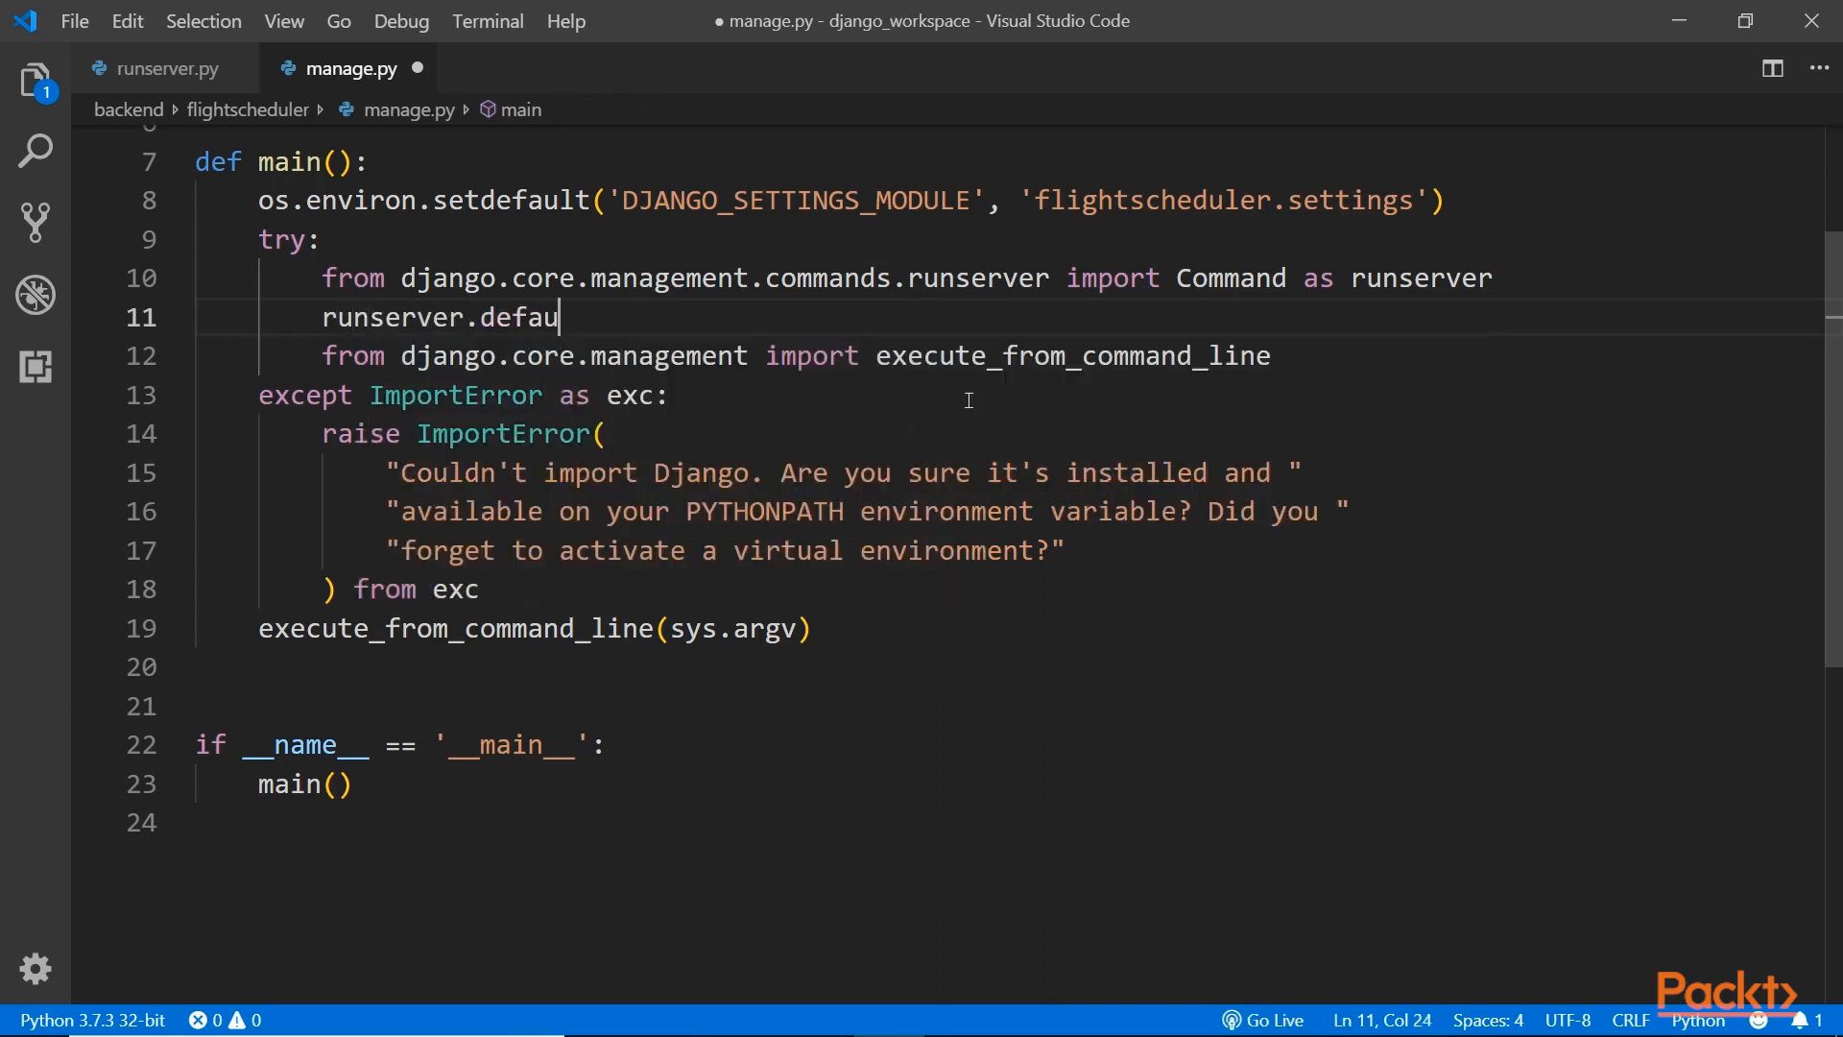
type("lt_port=")
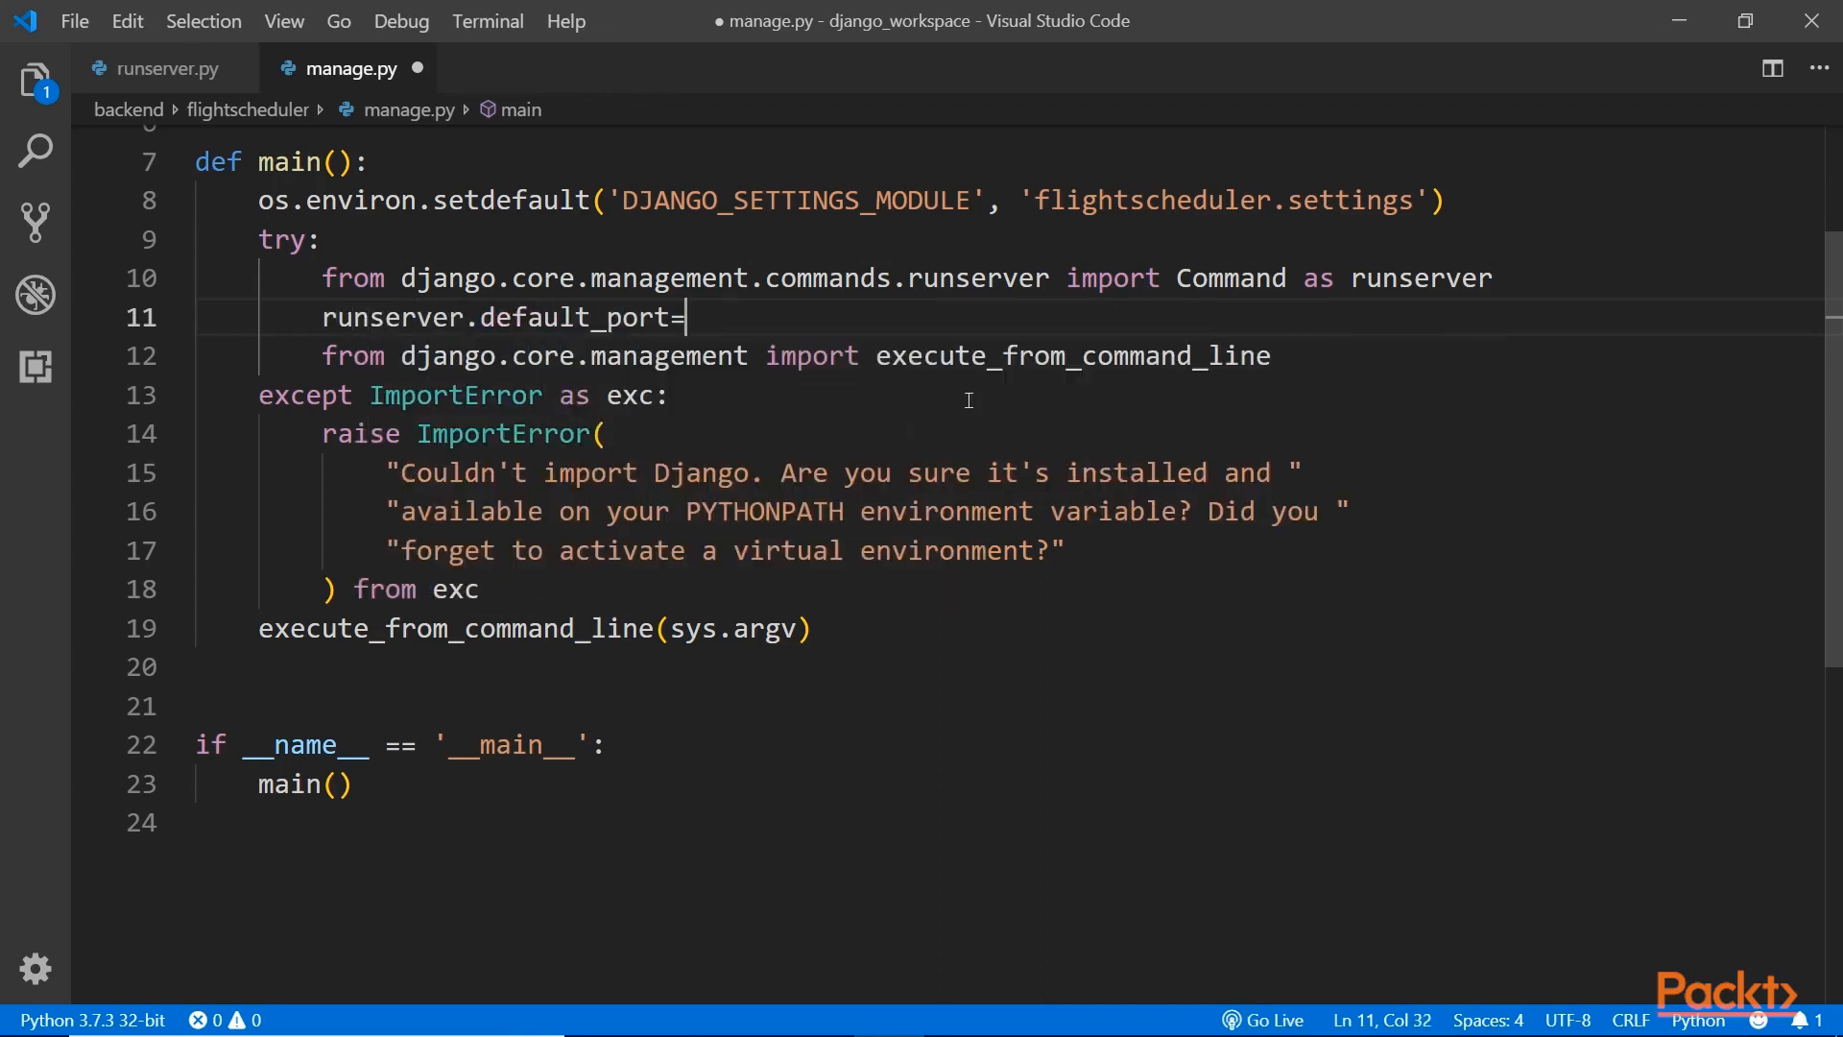
type("1200")
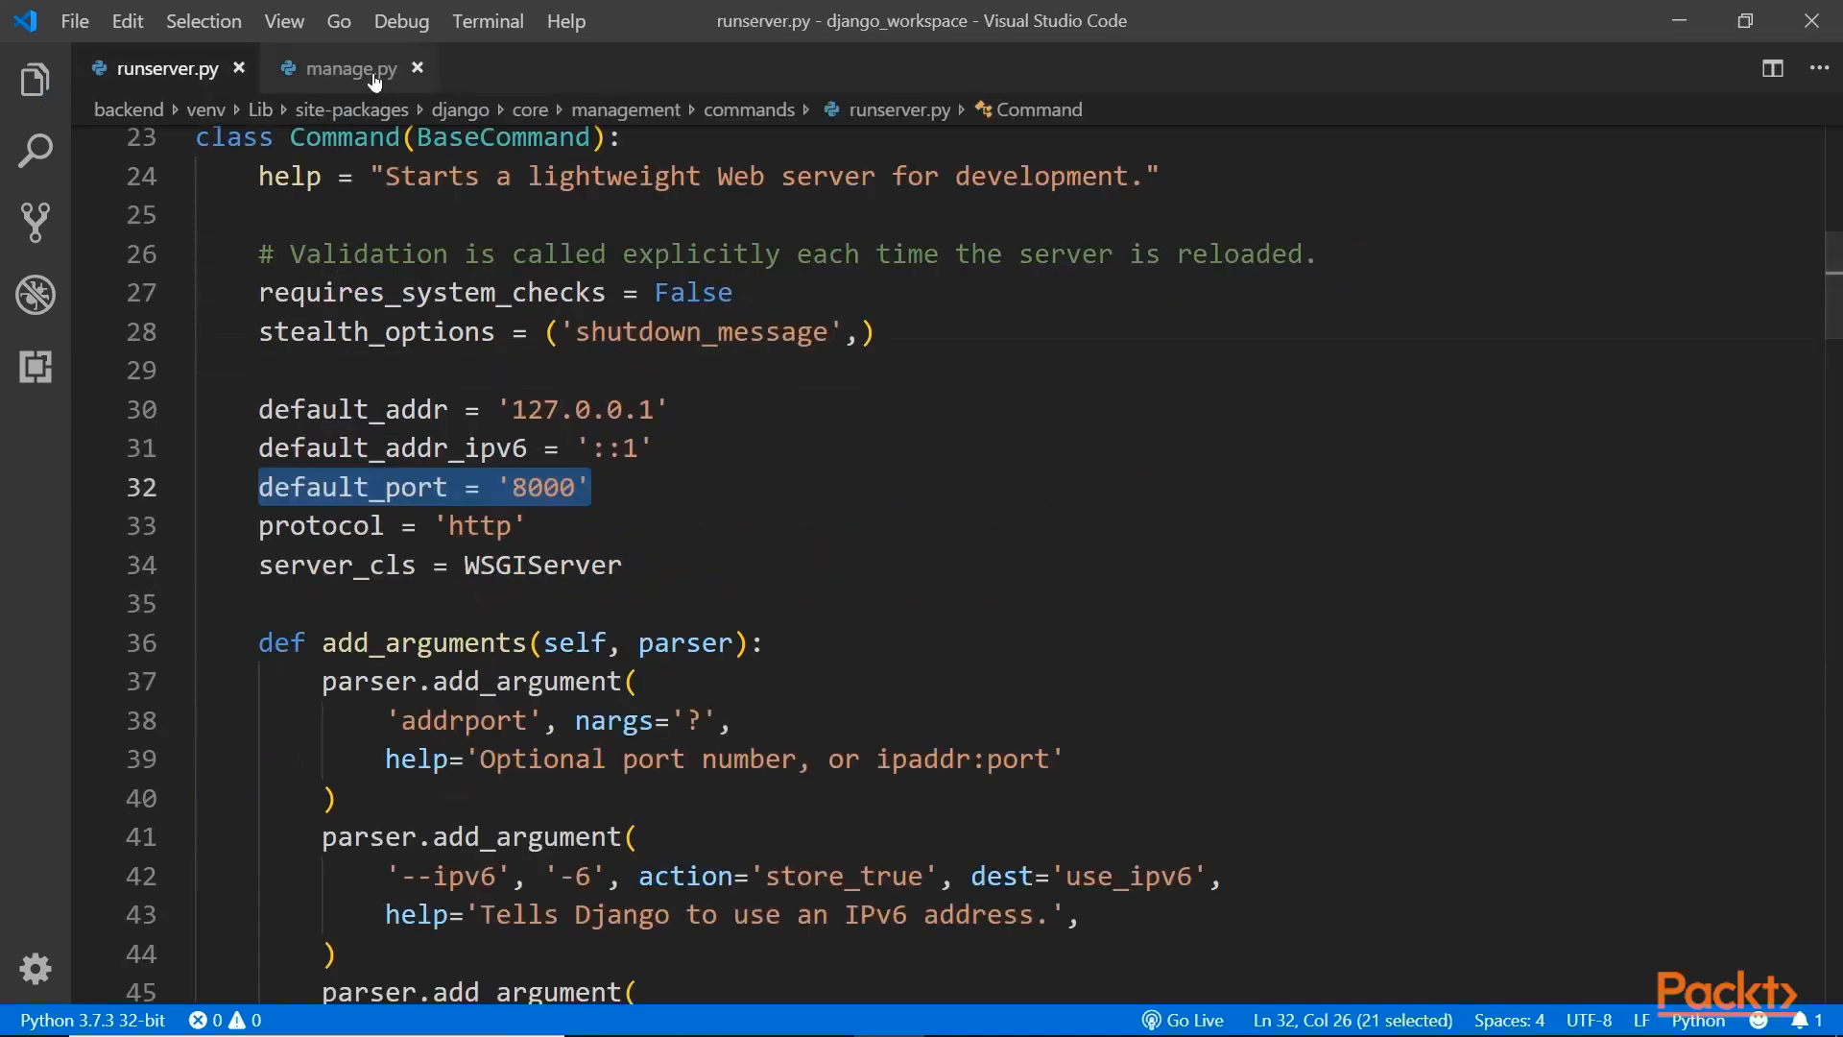
Switch back to manage.py to confirm the server reloaded on port 12000.
left_click(345, 68)
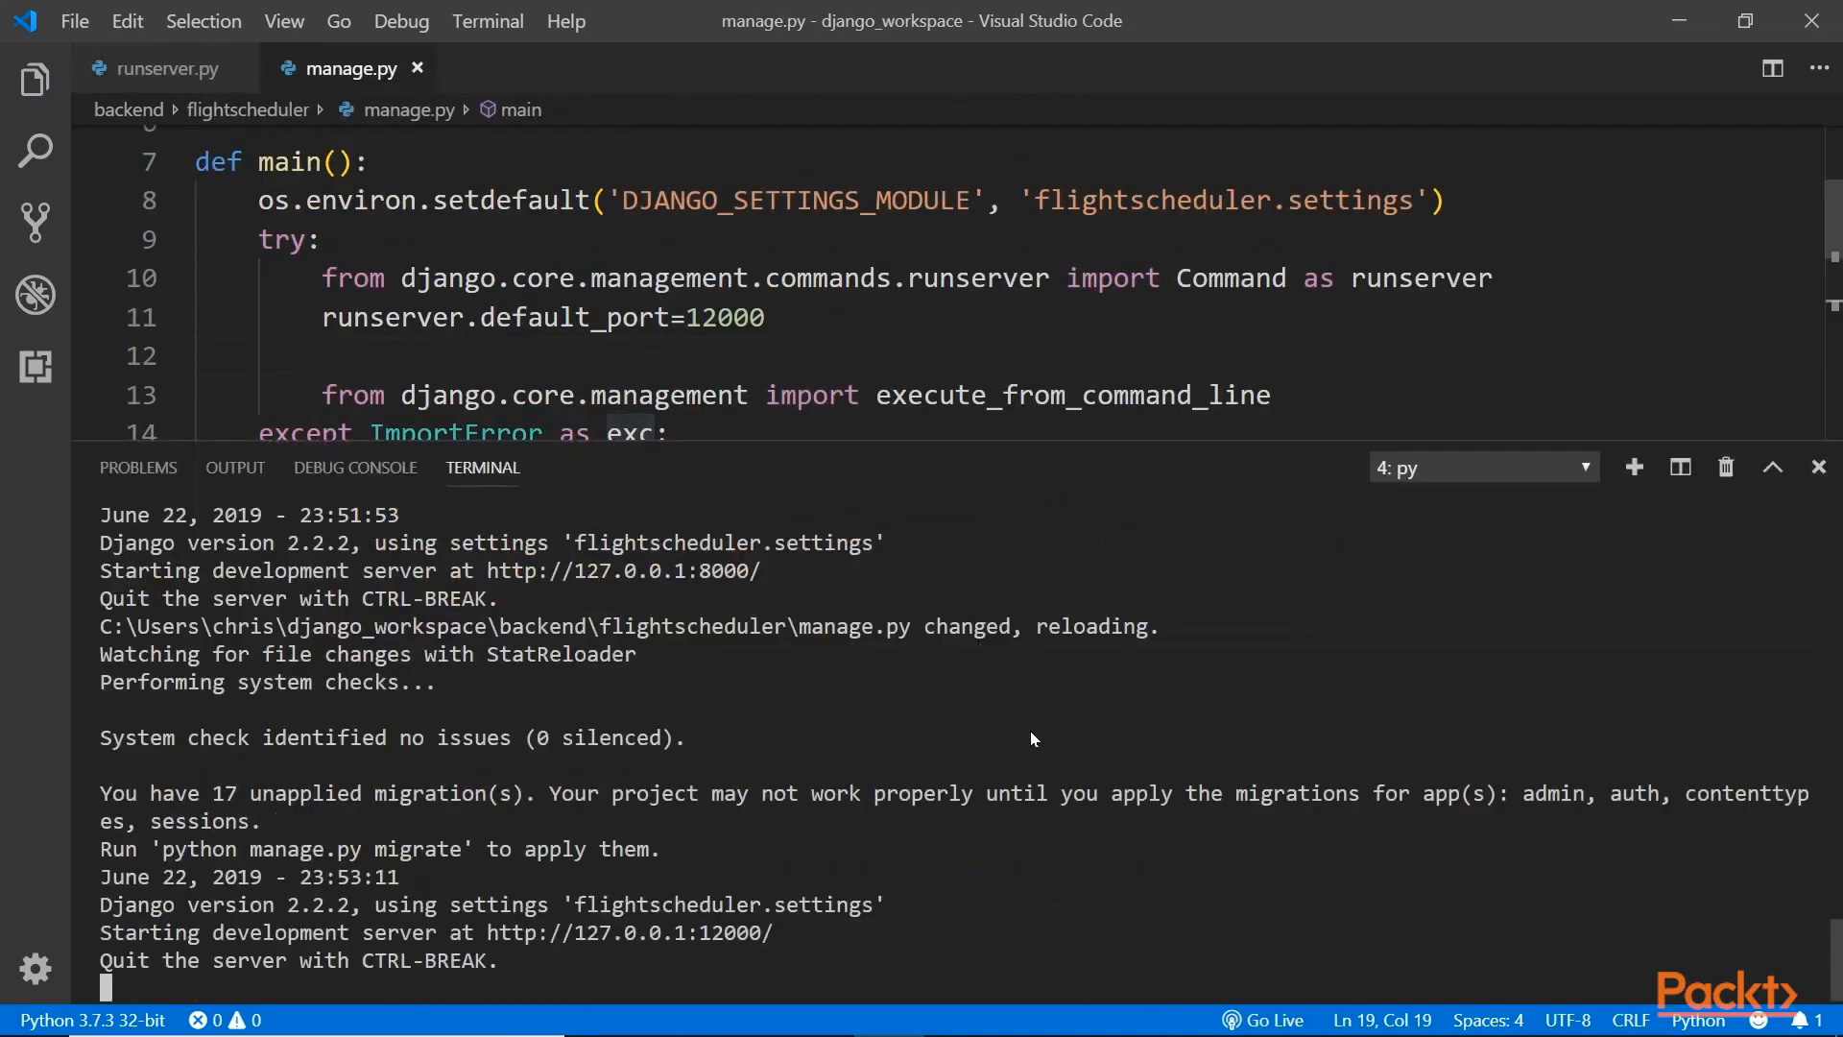
mouse_move(970, 538)
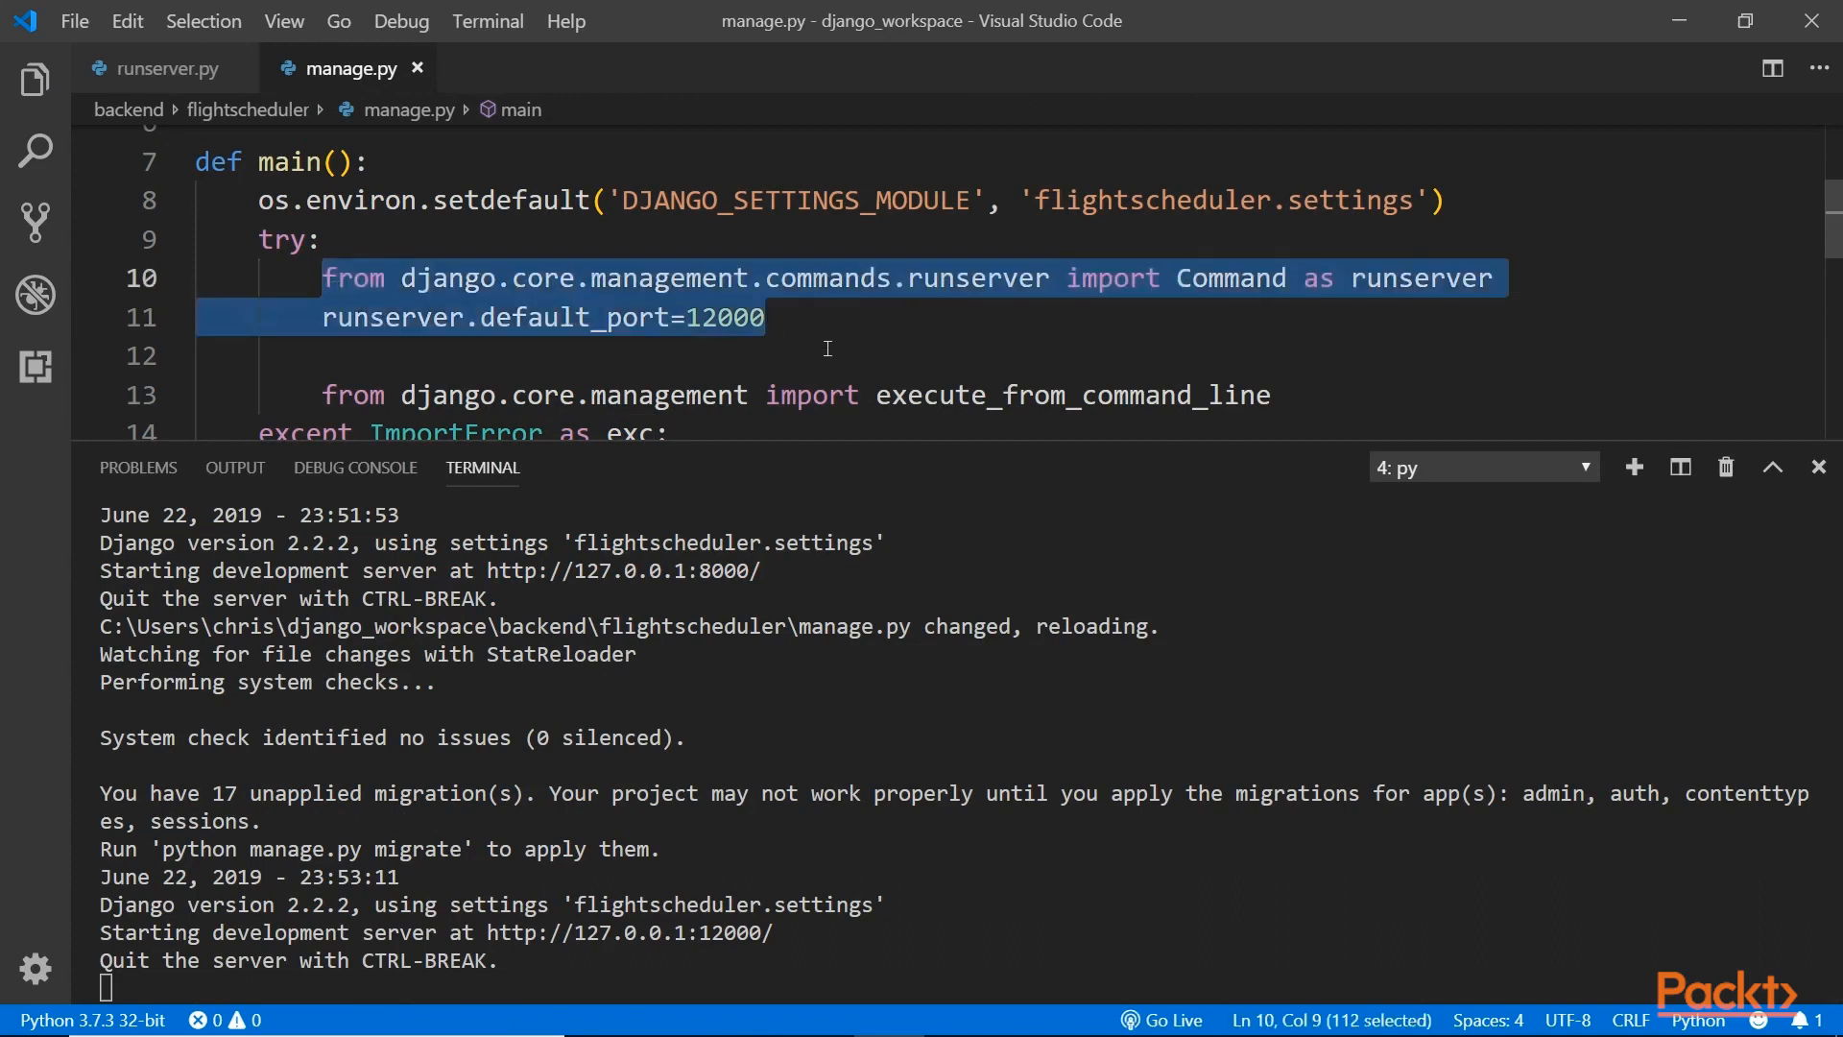
Comment out both port override lines and save manage.py.
key("ctrl+/")
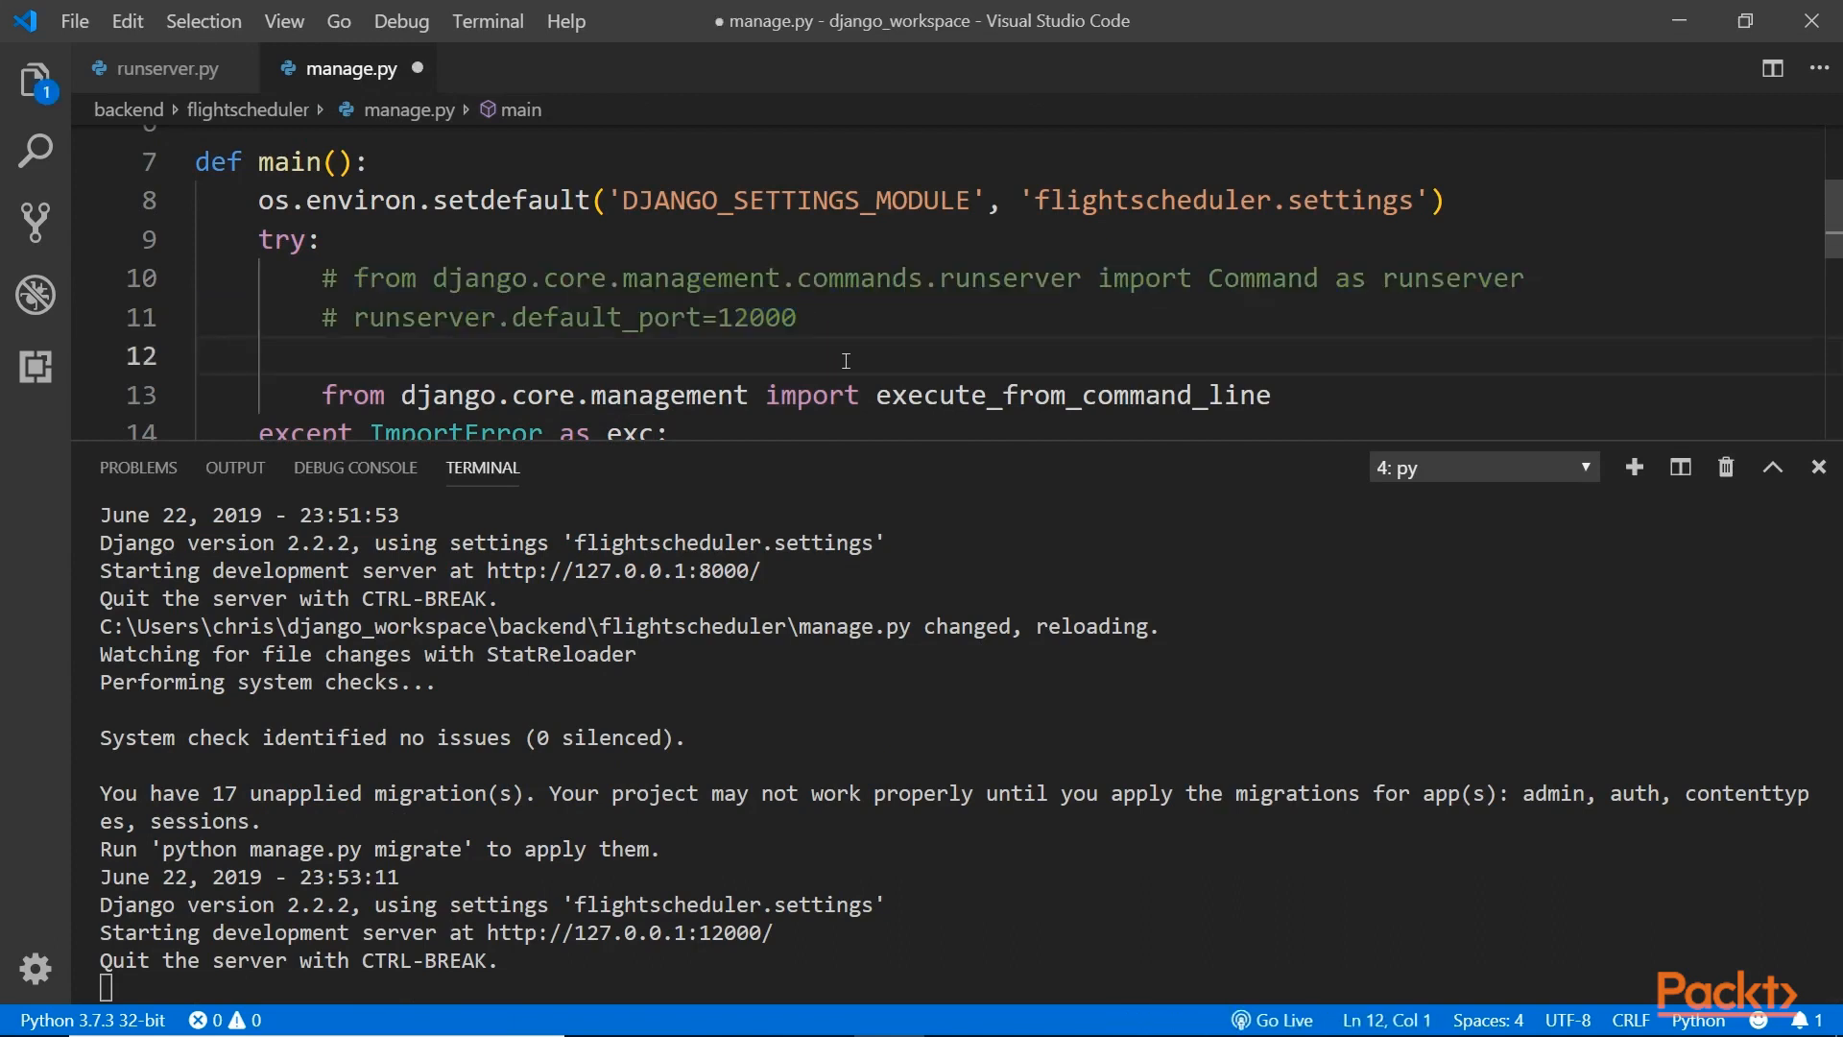
key("ctrl+s")
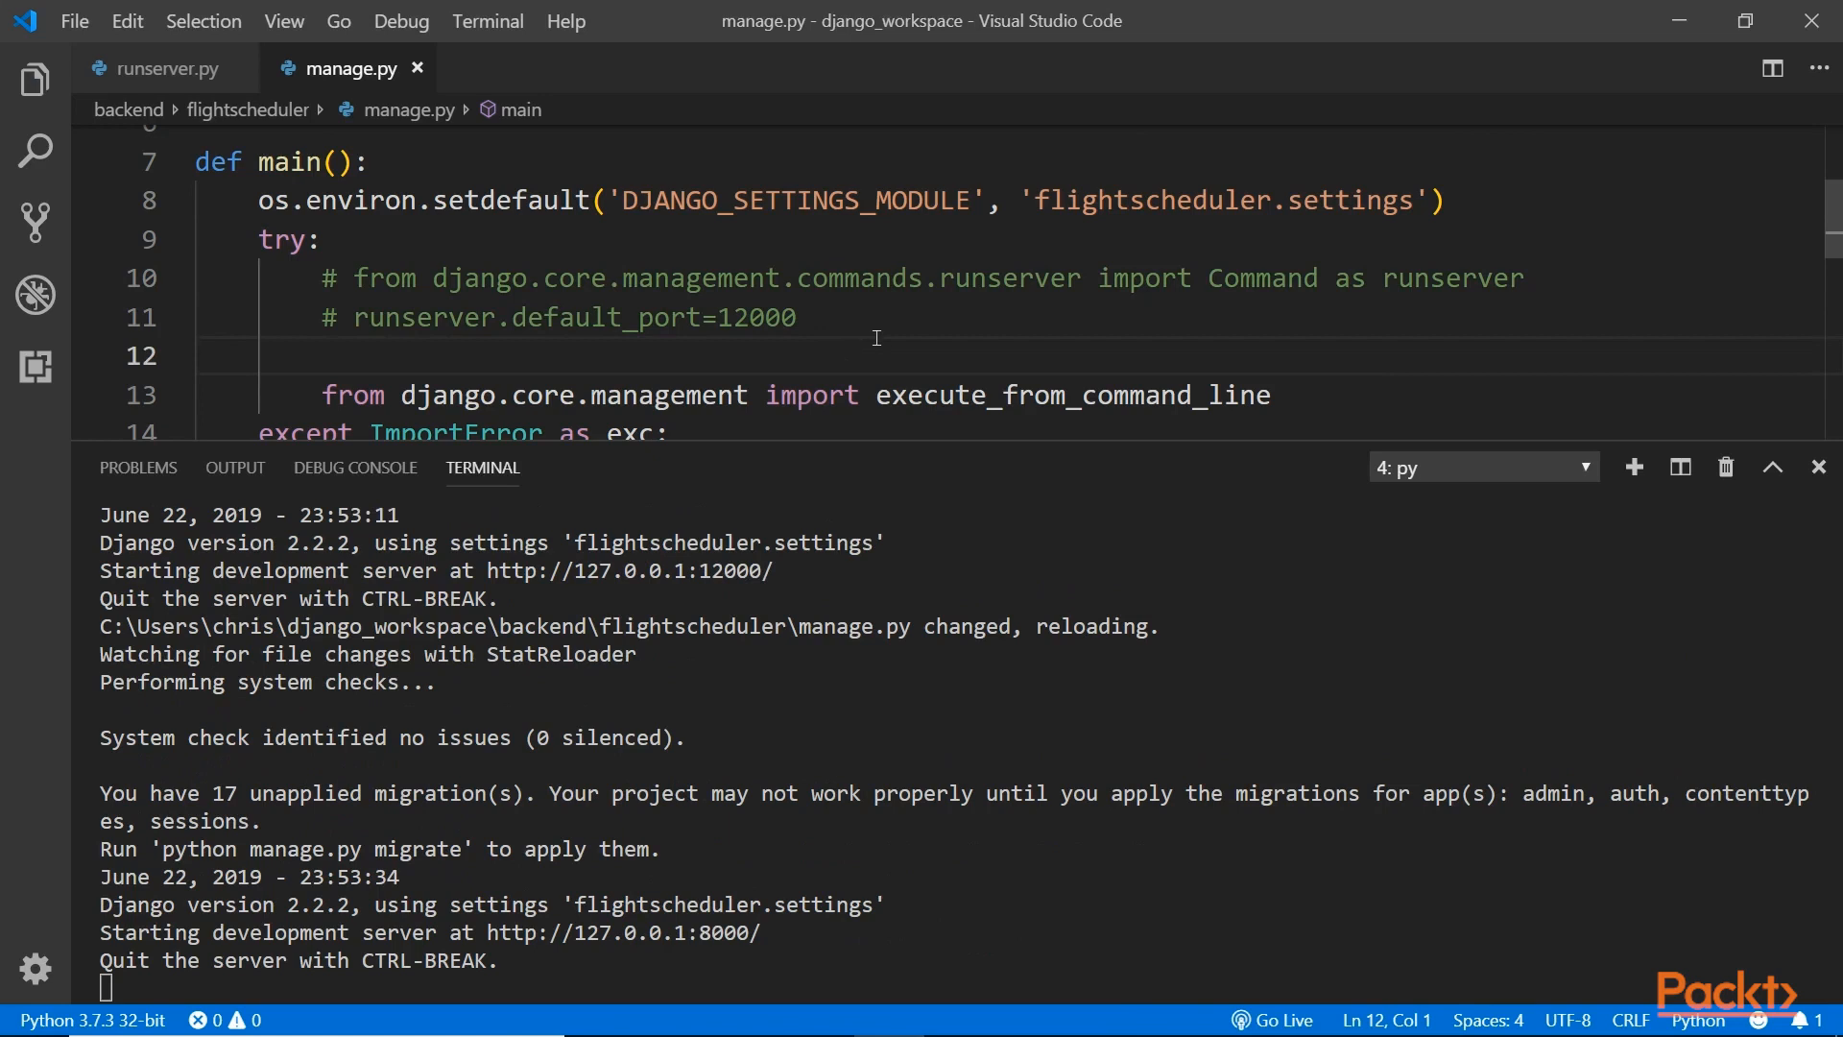